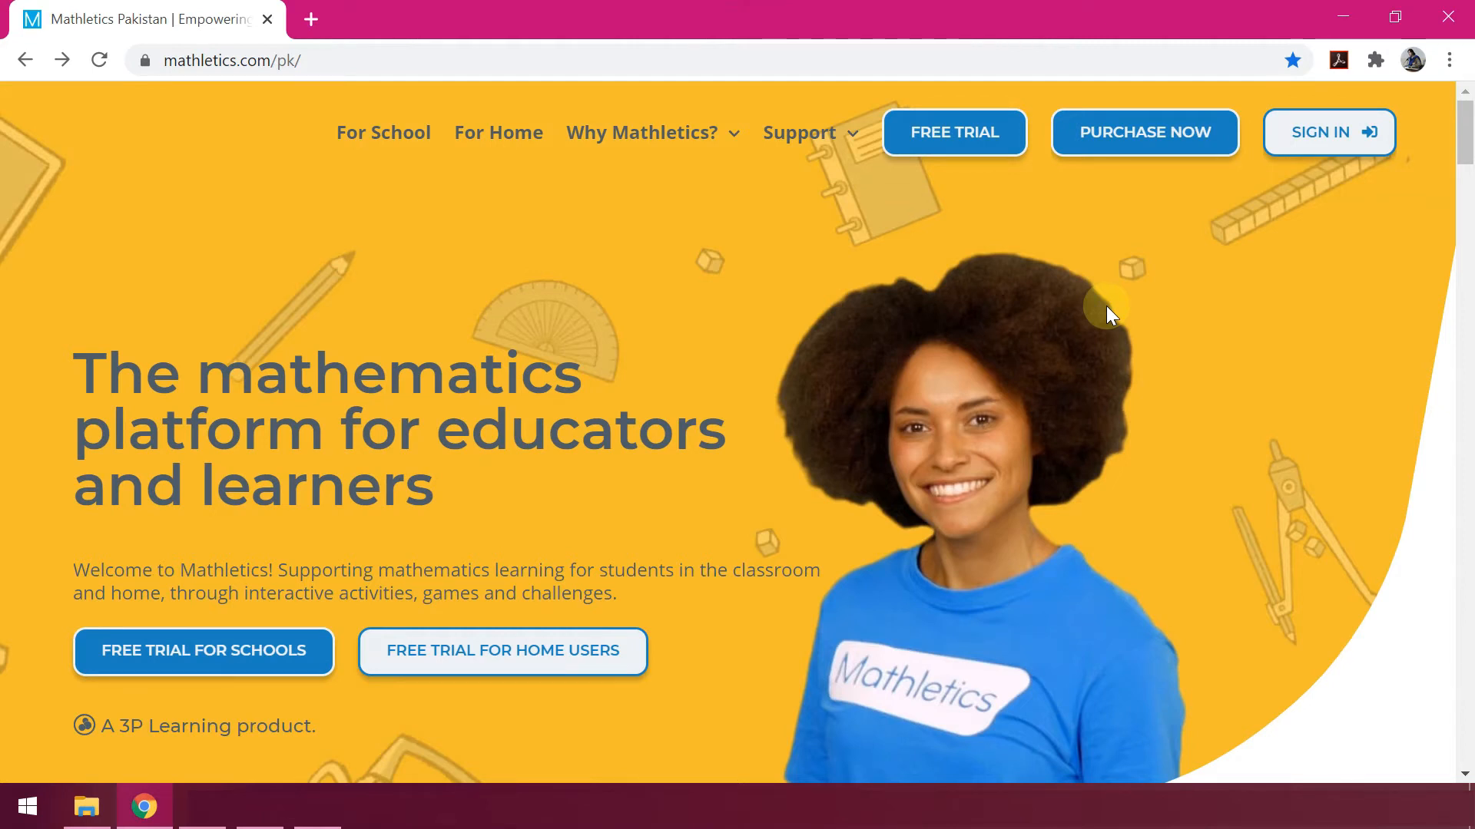
Browse the Mathletics home page sections and show the Why Mathletics and free trial options.
scroll(down, 3)
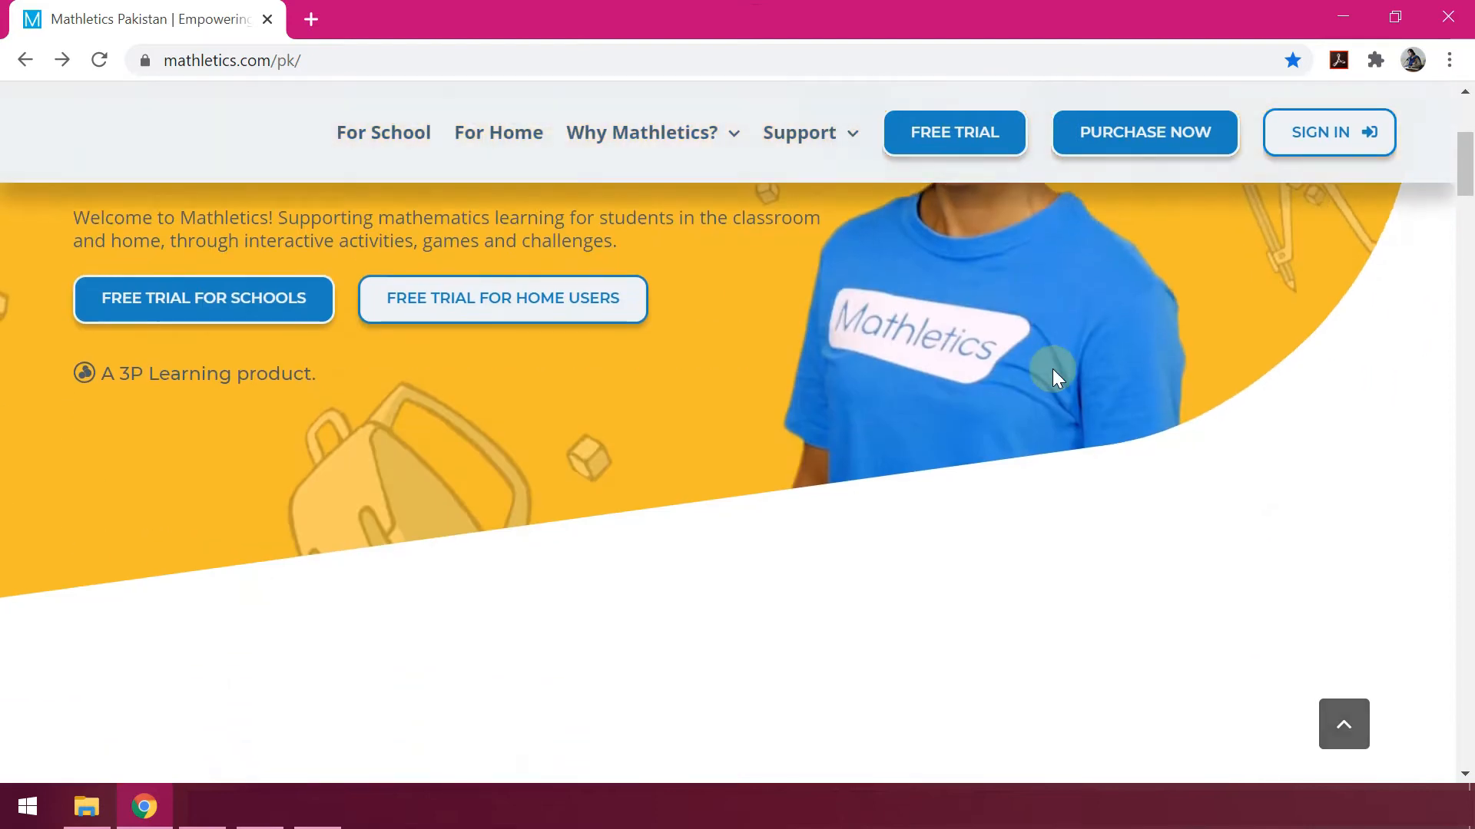
scroll(down, 3)
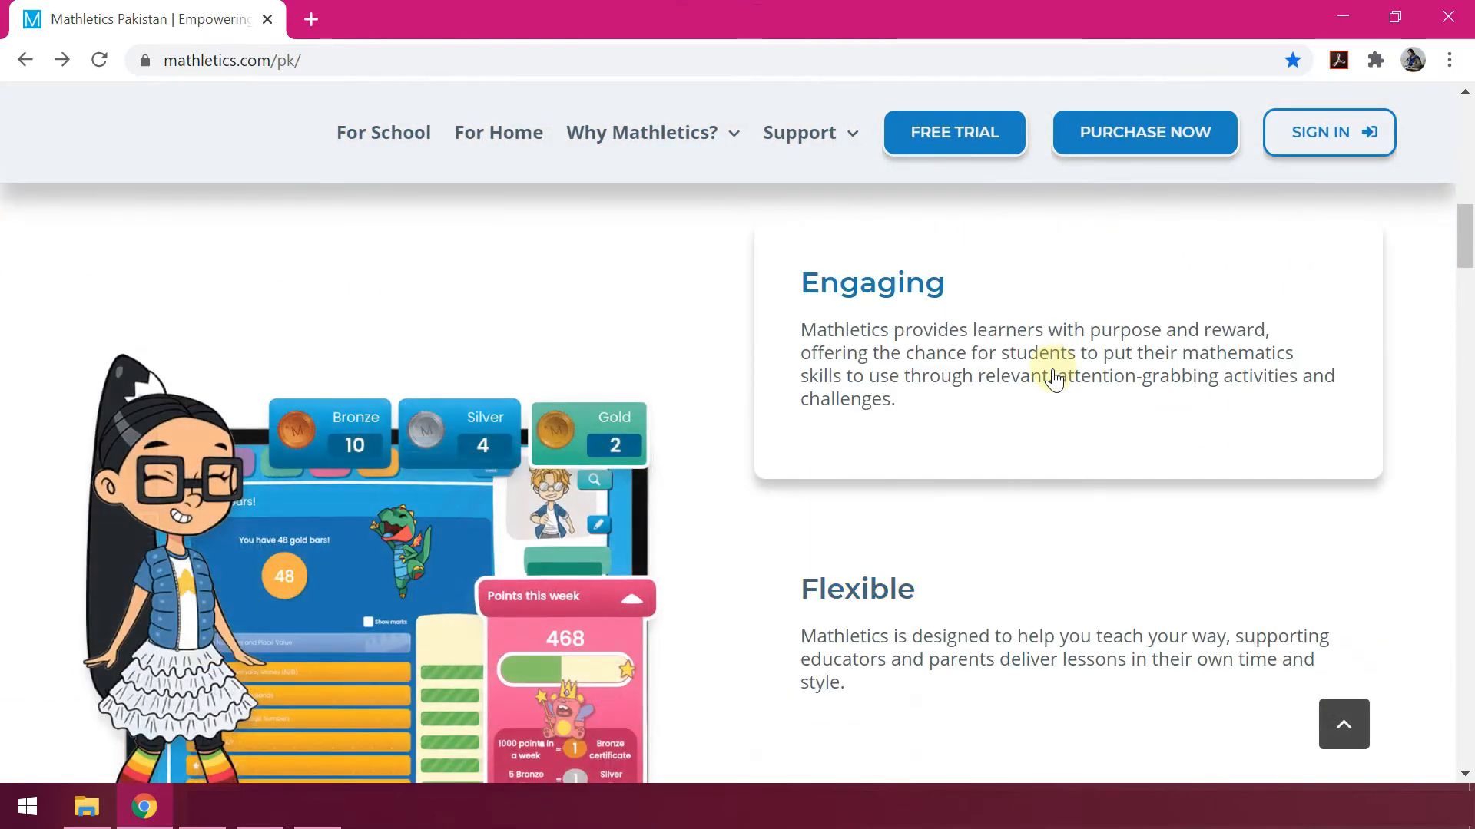
scroll(down, 3)
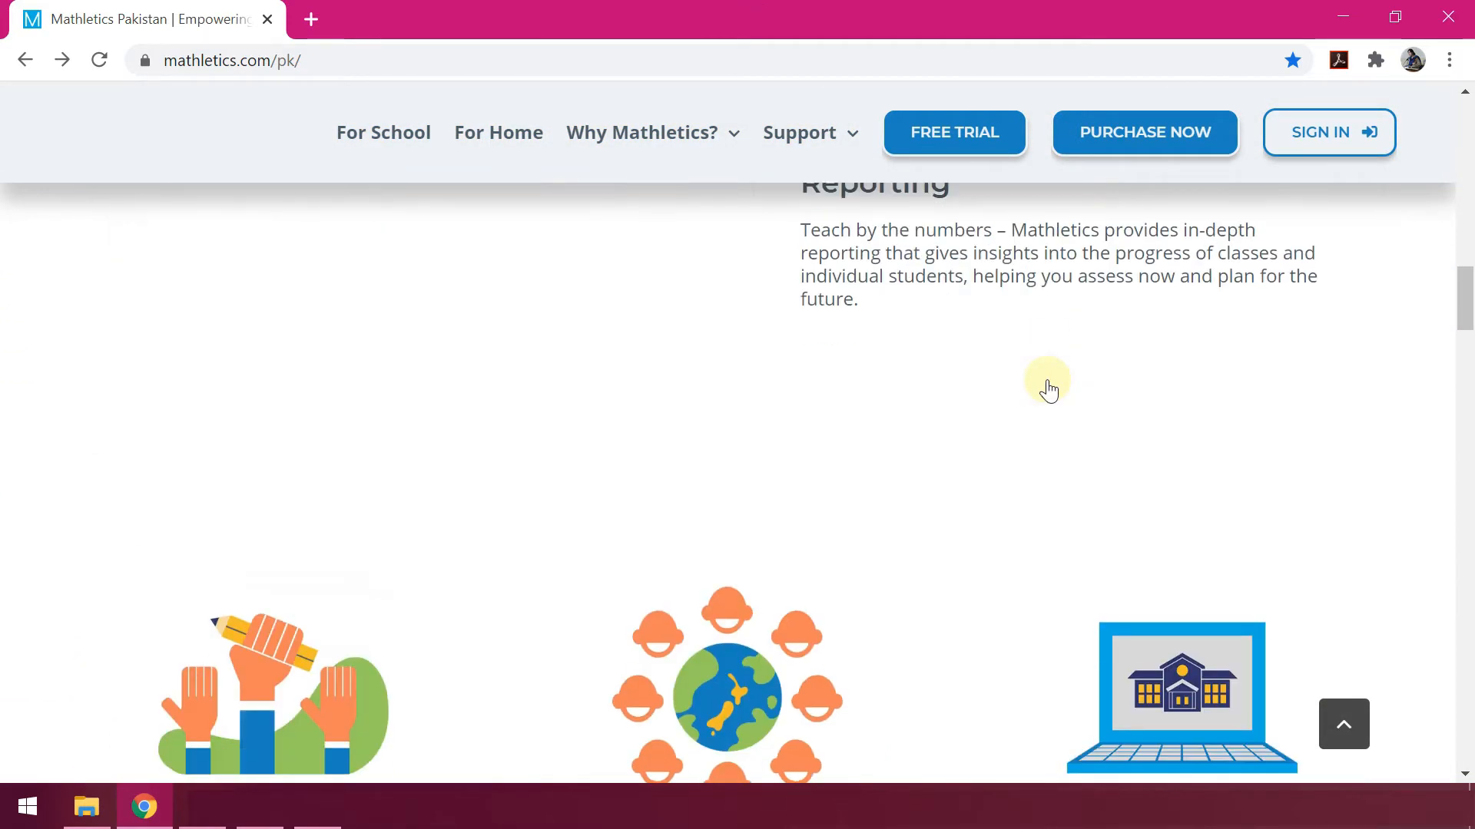
click(955, 133)
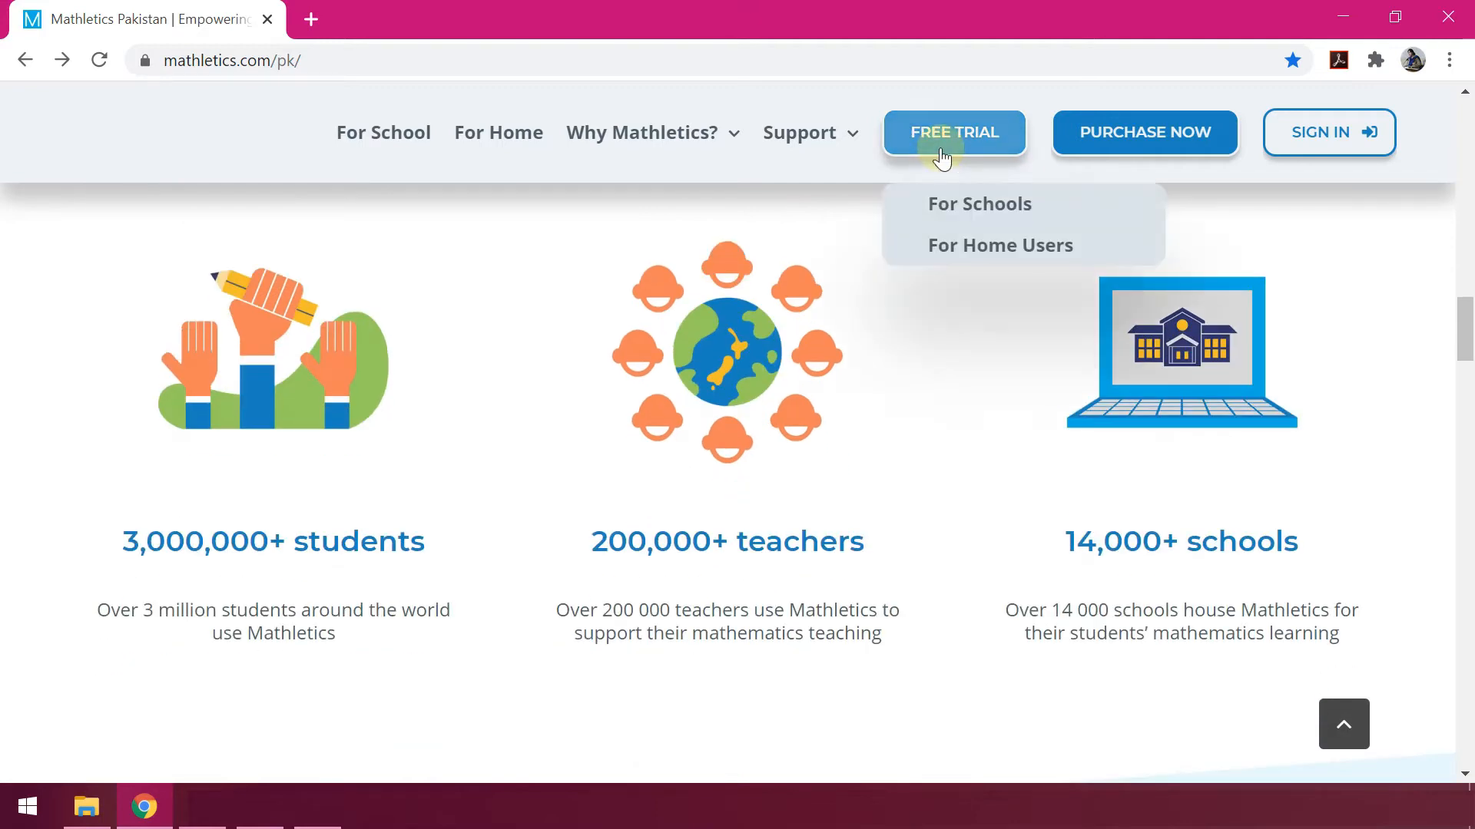
mouse_move(942, 157)
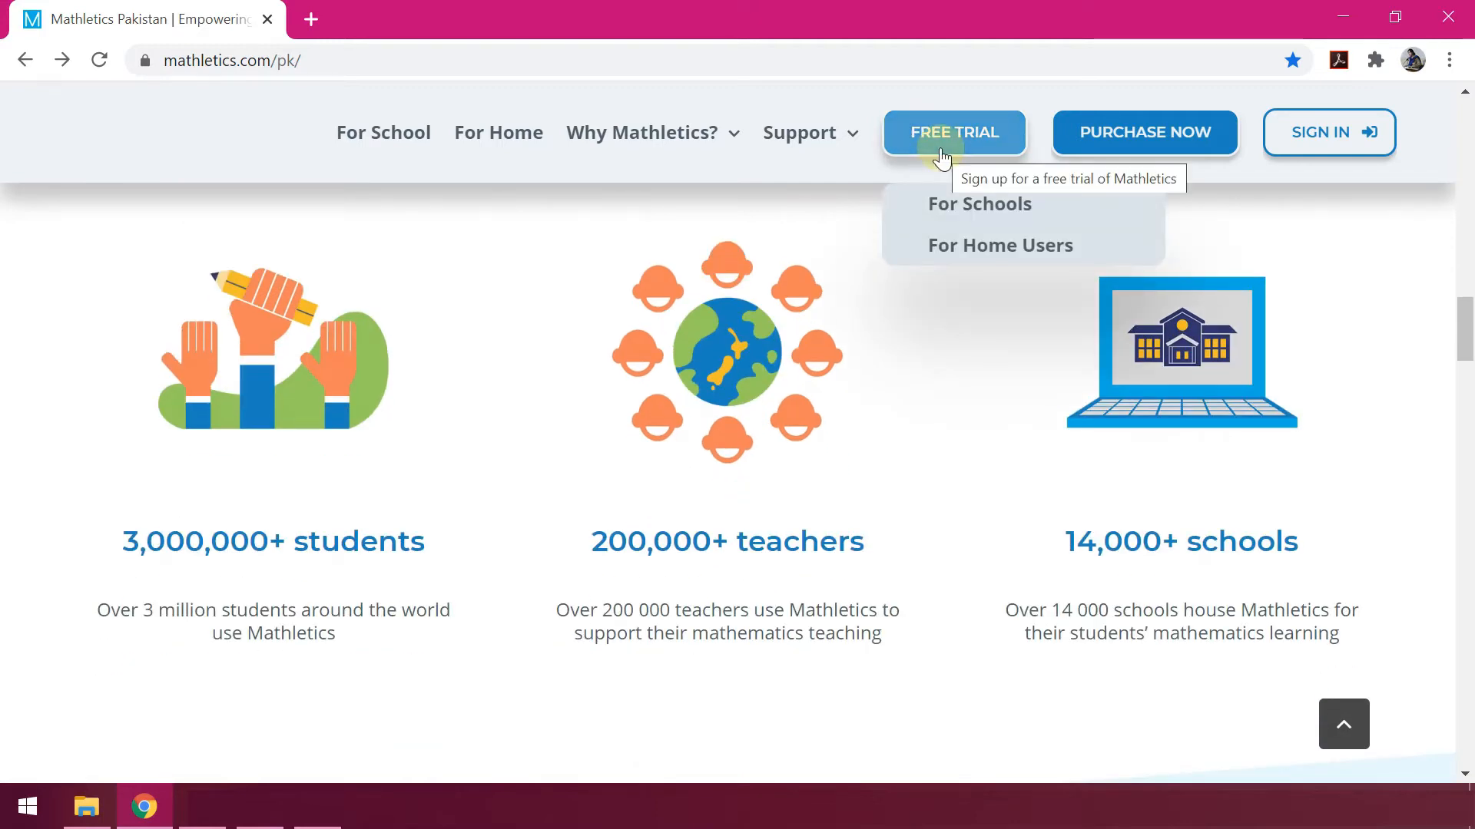
click(980, 204)
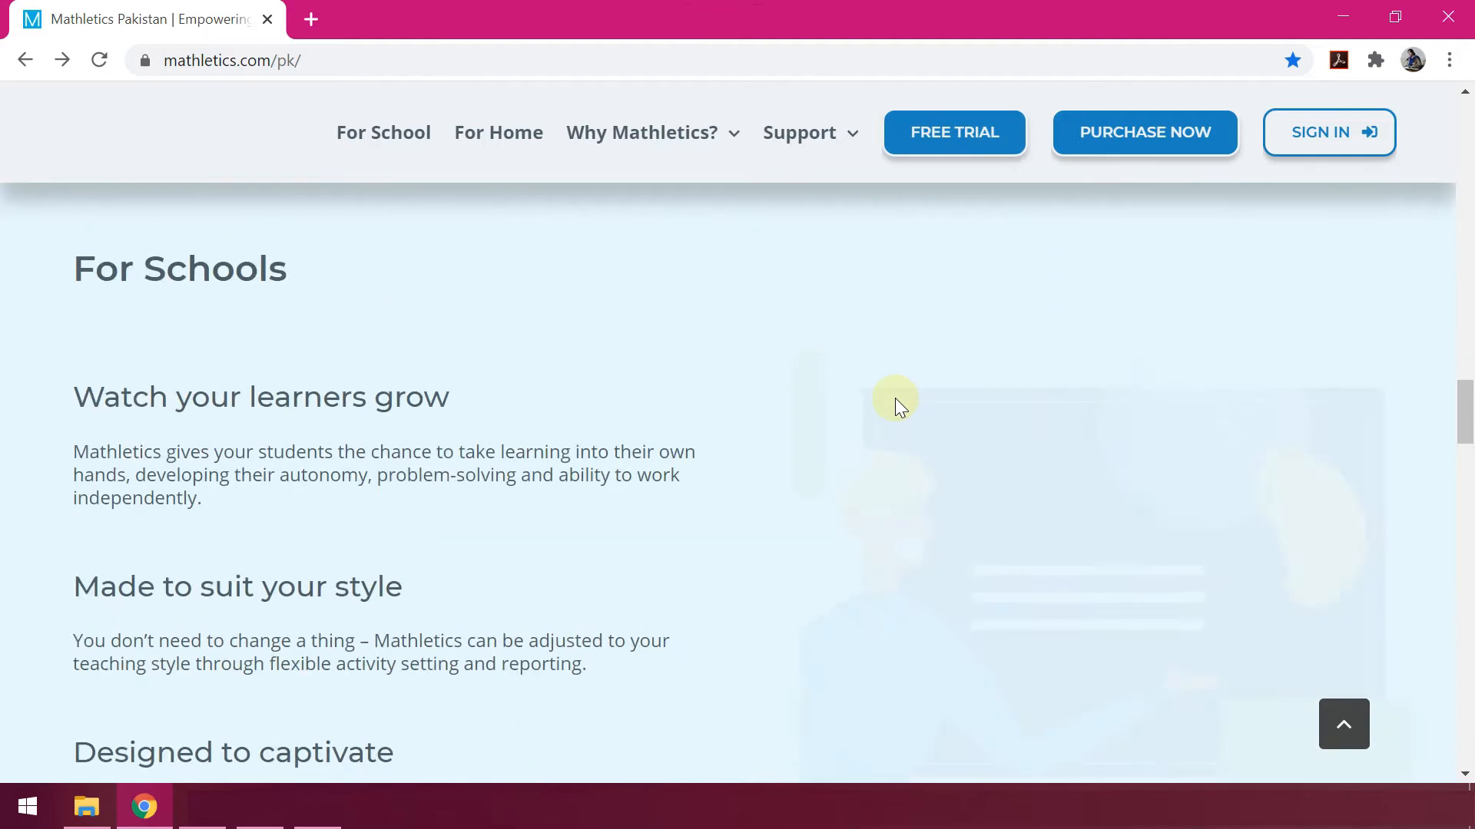
scroll(down, 3)
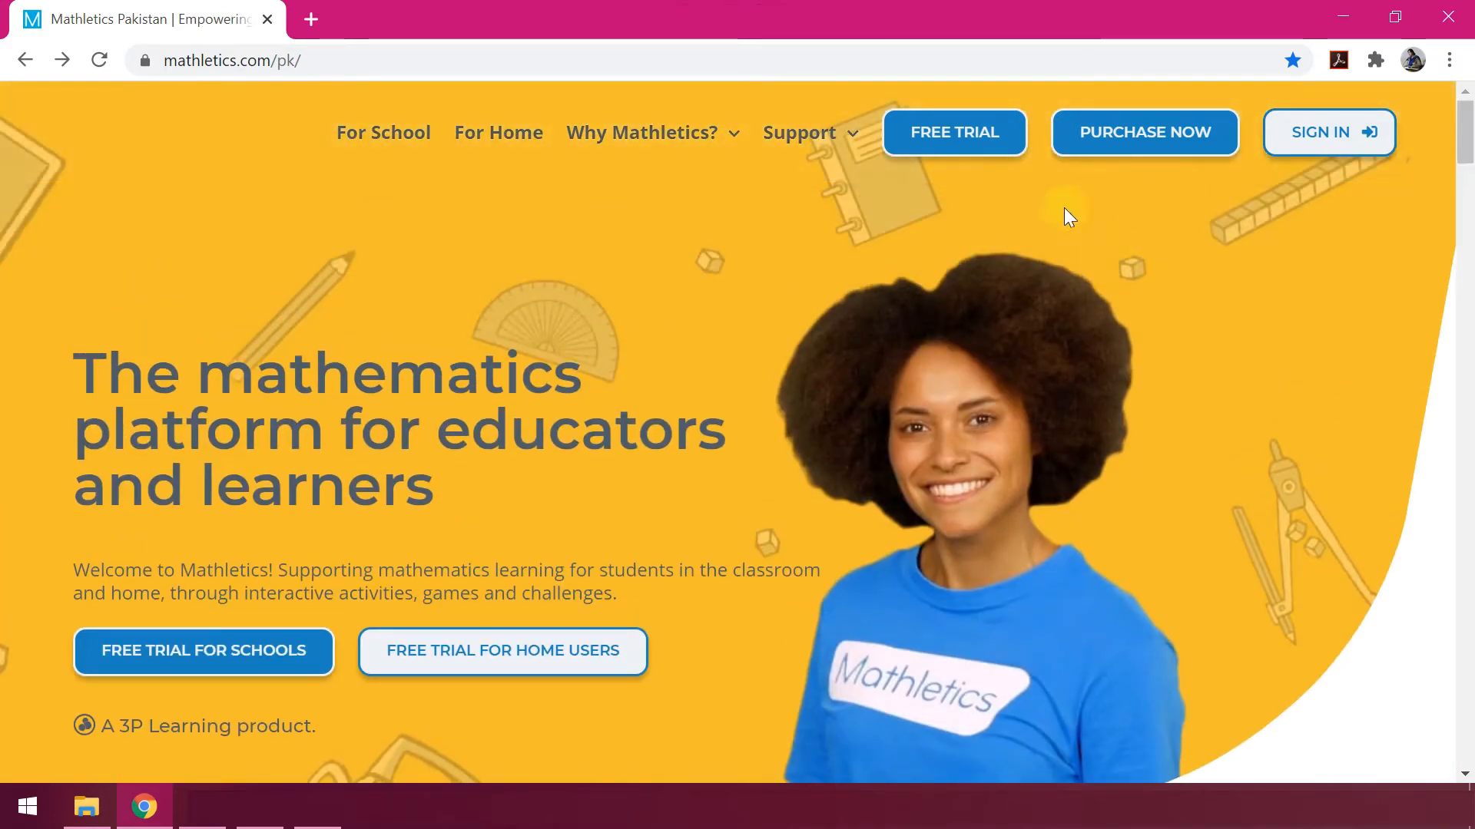
mouse_move(1143, 430)
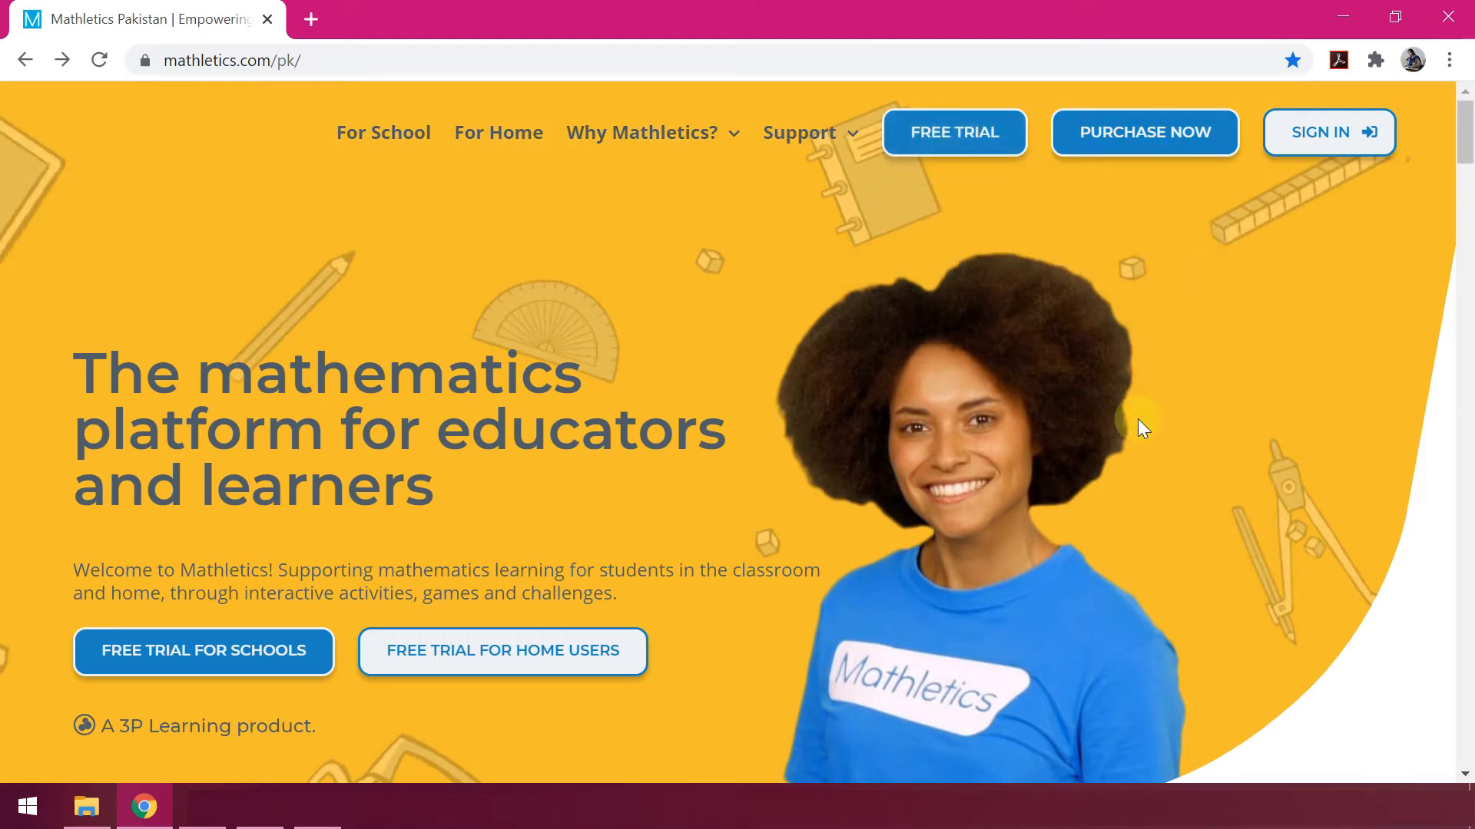
mouse_move(532, 221)
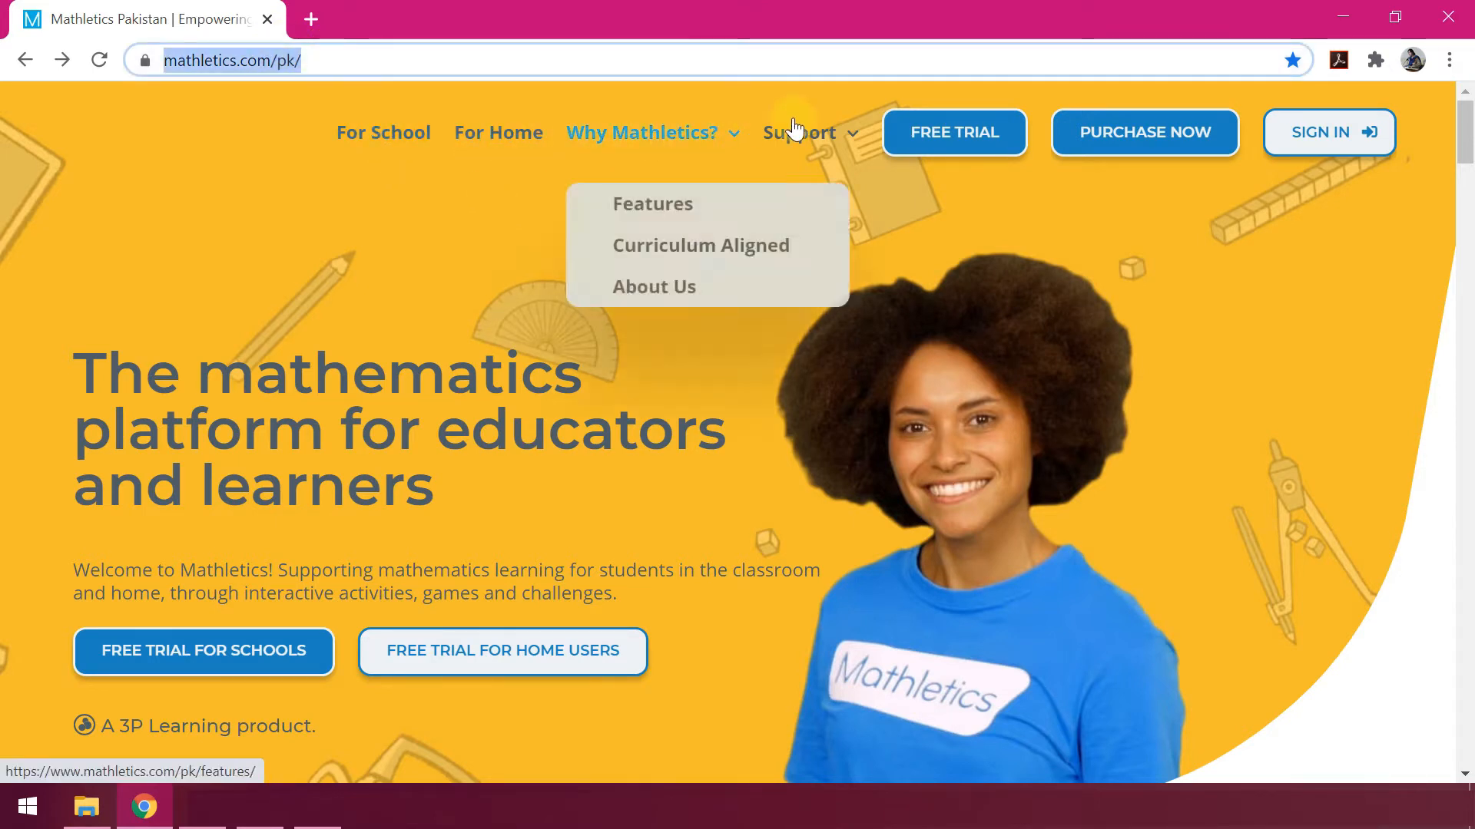
mouse_move(657, 207)
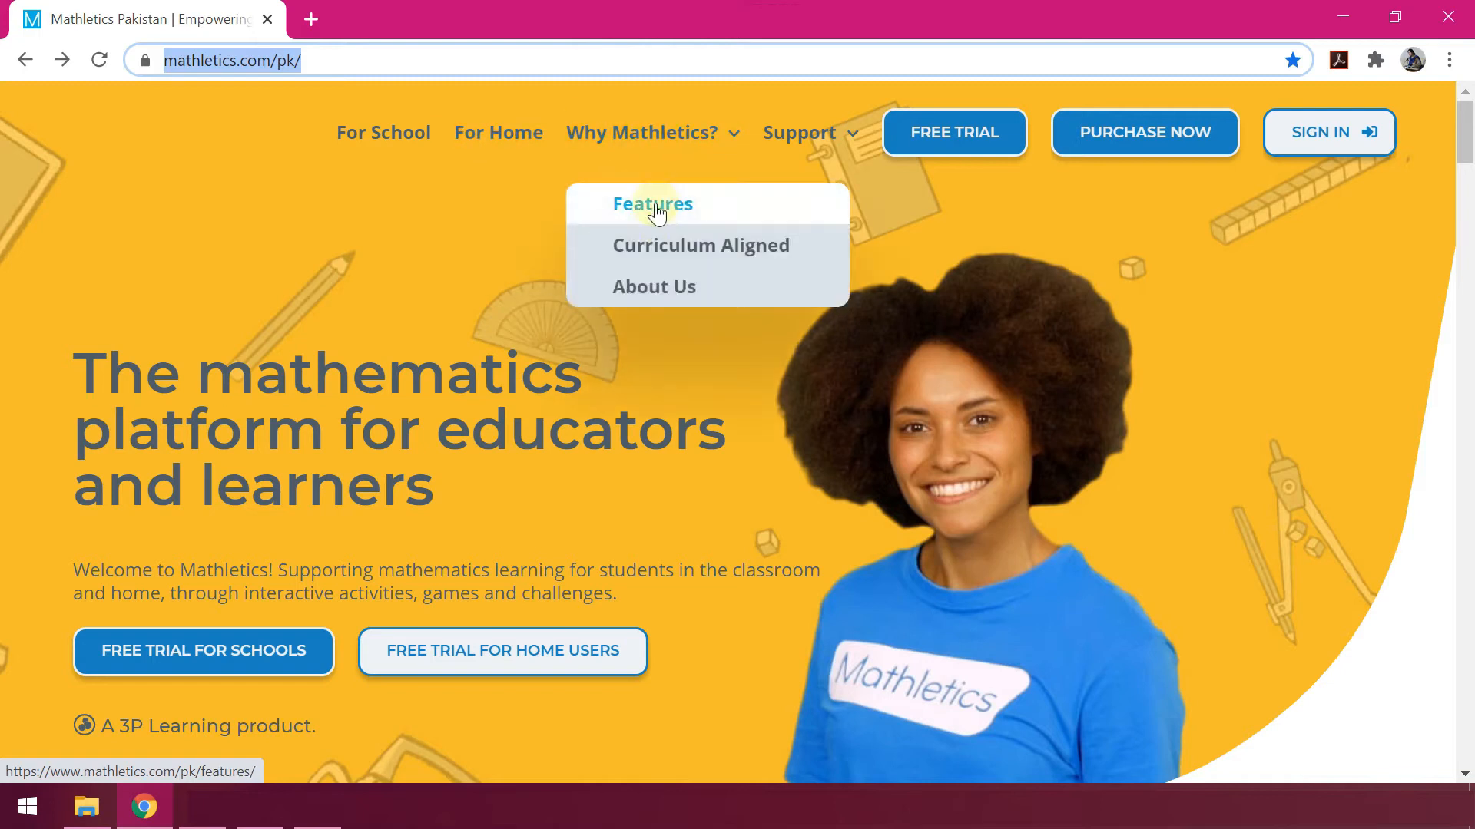
Browse the Features page on supporting educators and captivating learners, returning to the top.
click(652, 204)
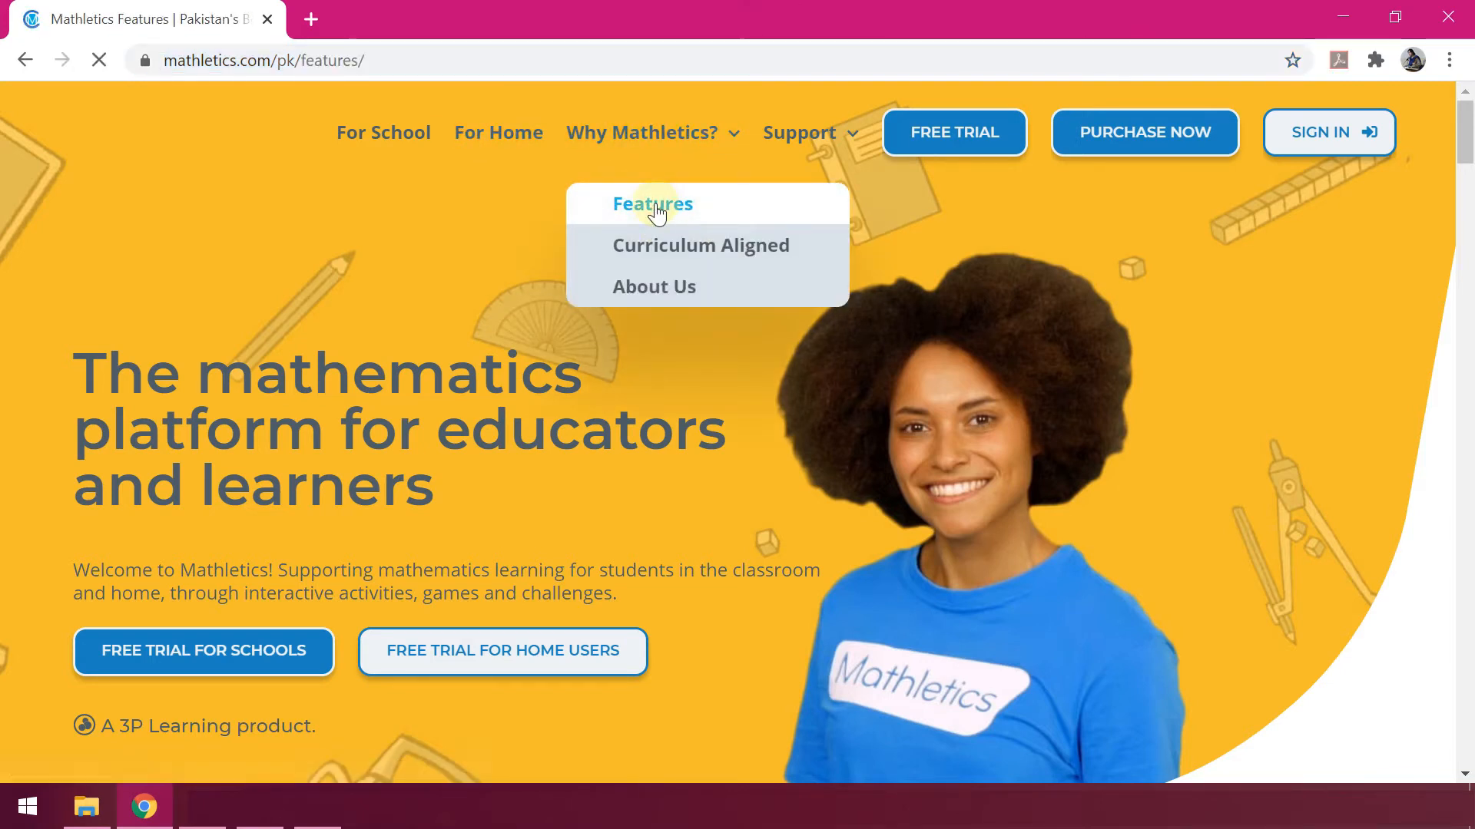
click(653, 203)
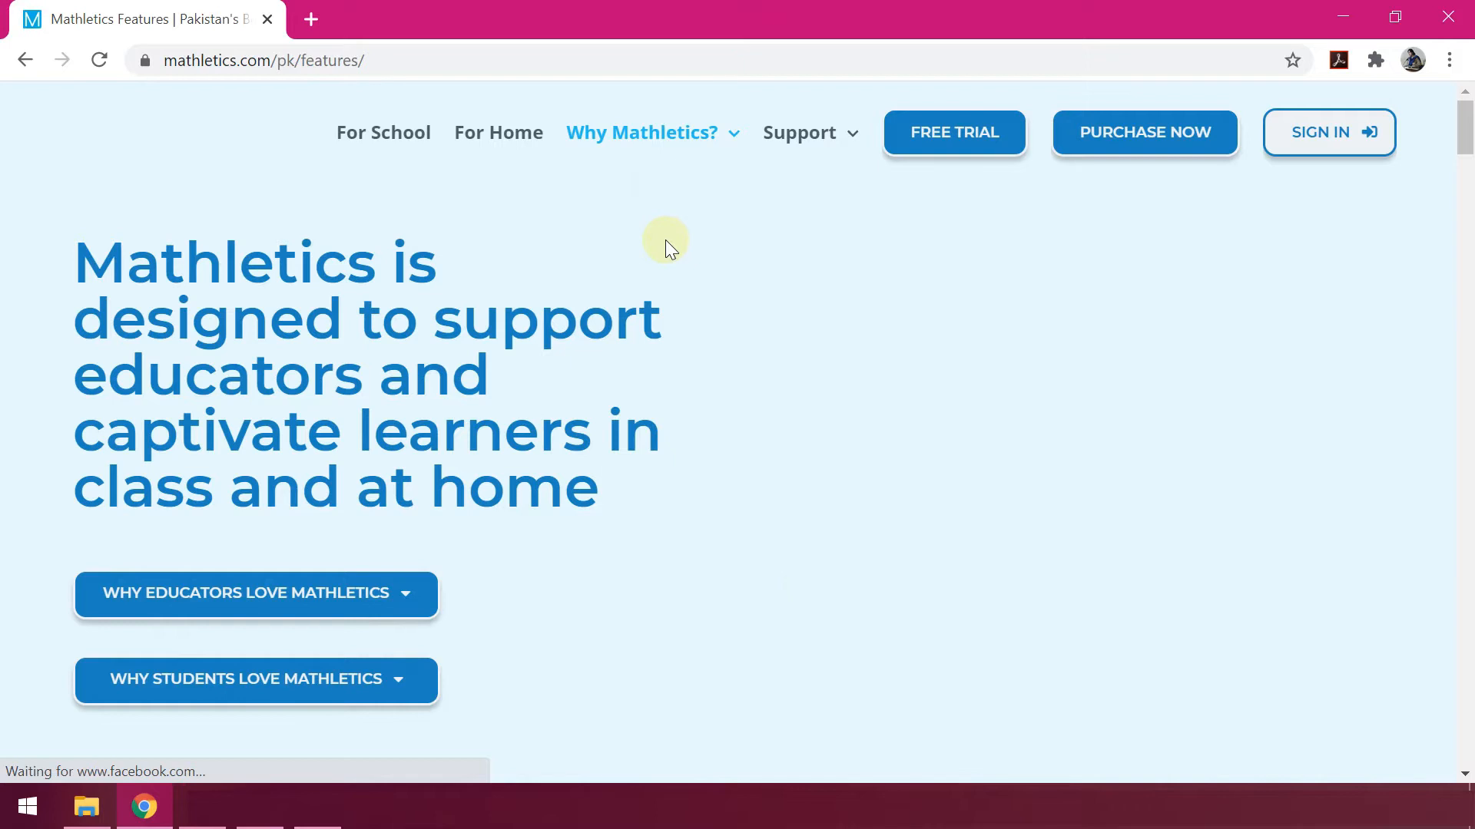
scroll(down, 3)
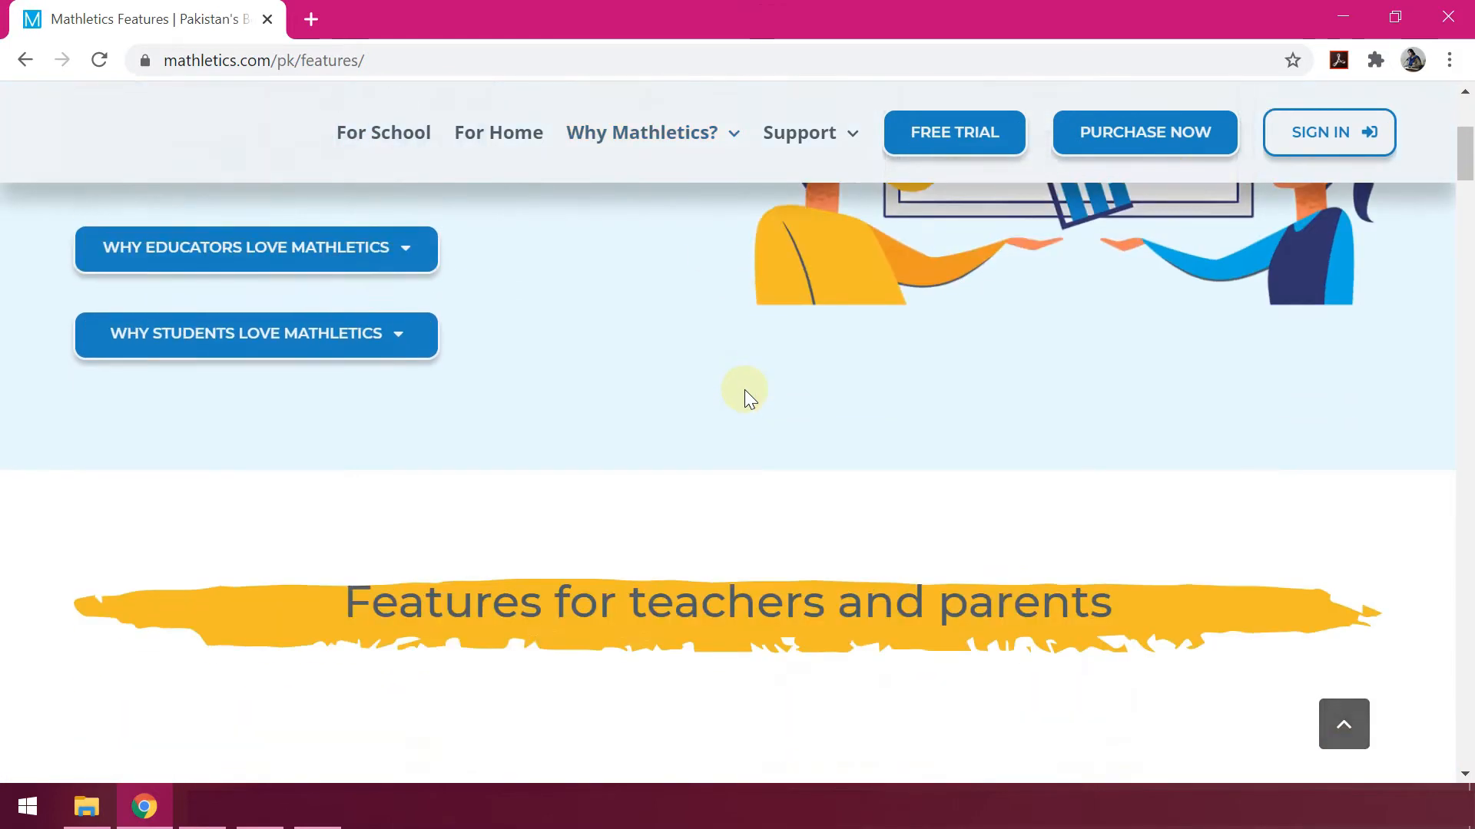
scroll(down, 3)
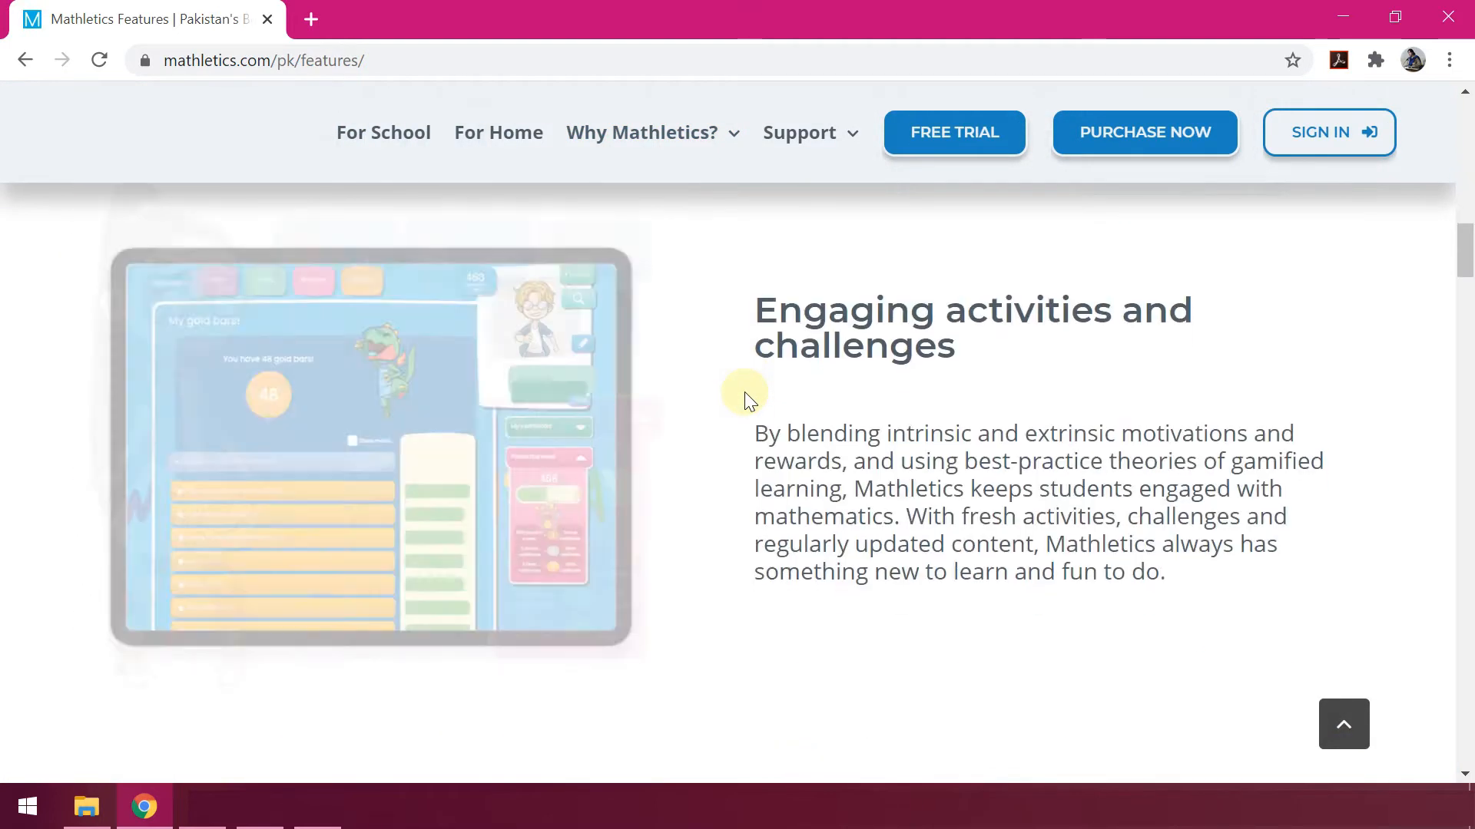
scroll(down, 3)
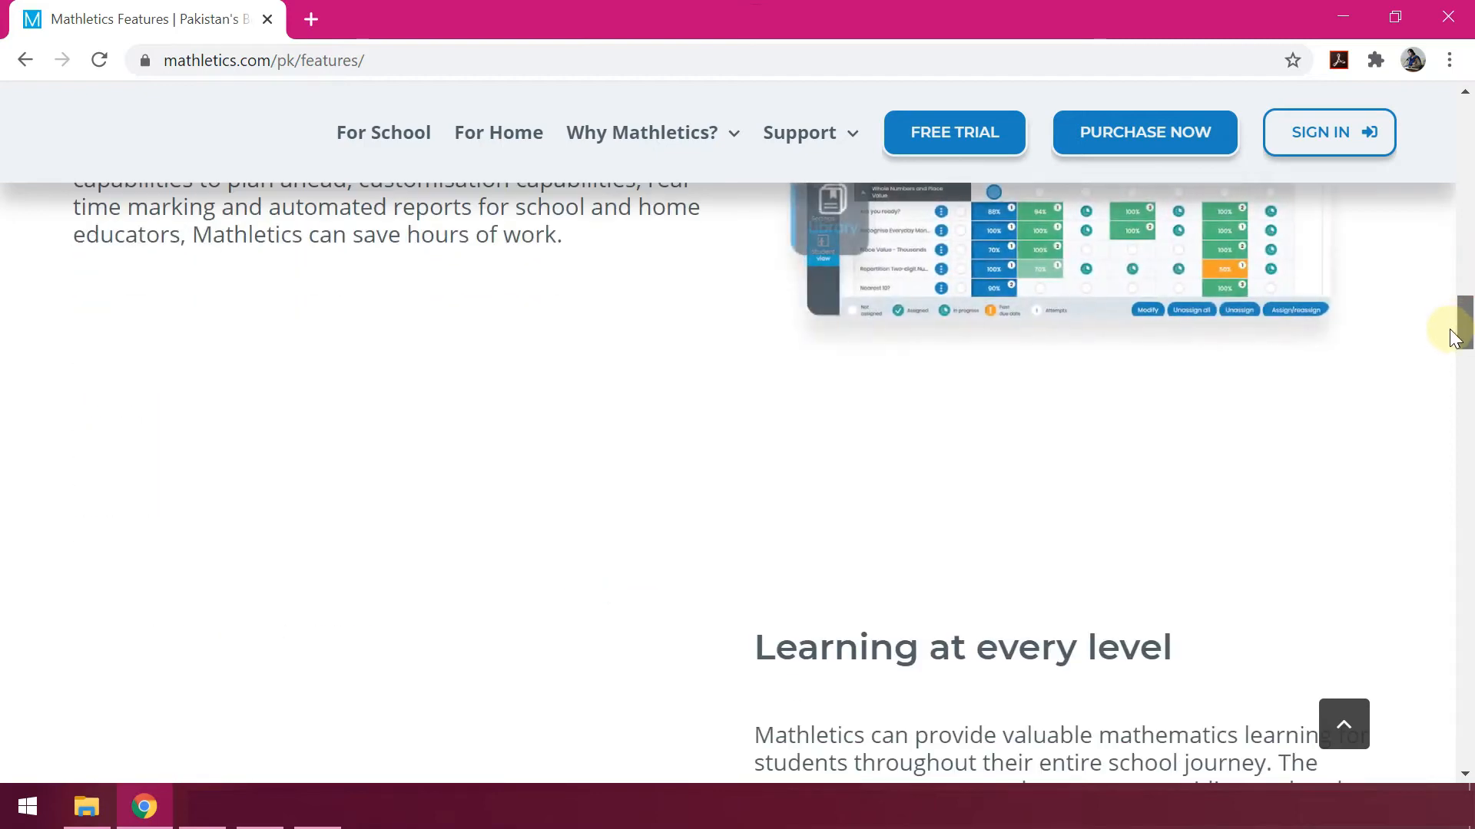
scroll(up, 3)
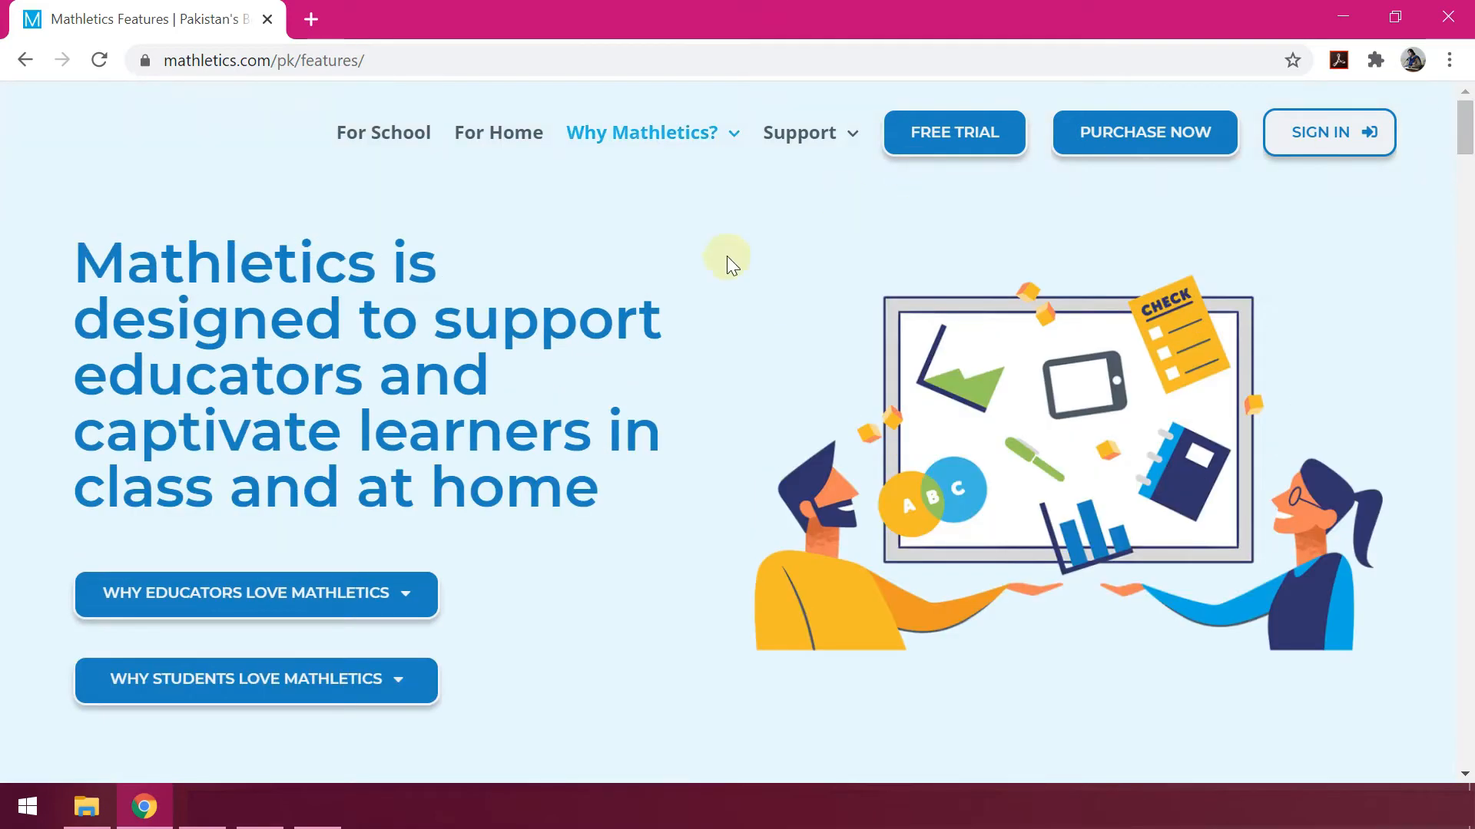
Show the free trial options and the student/school and parent sign-in choices.
click(956, 132)
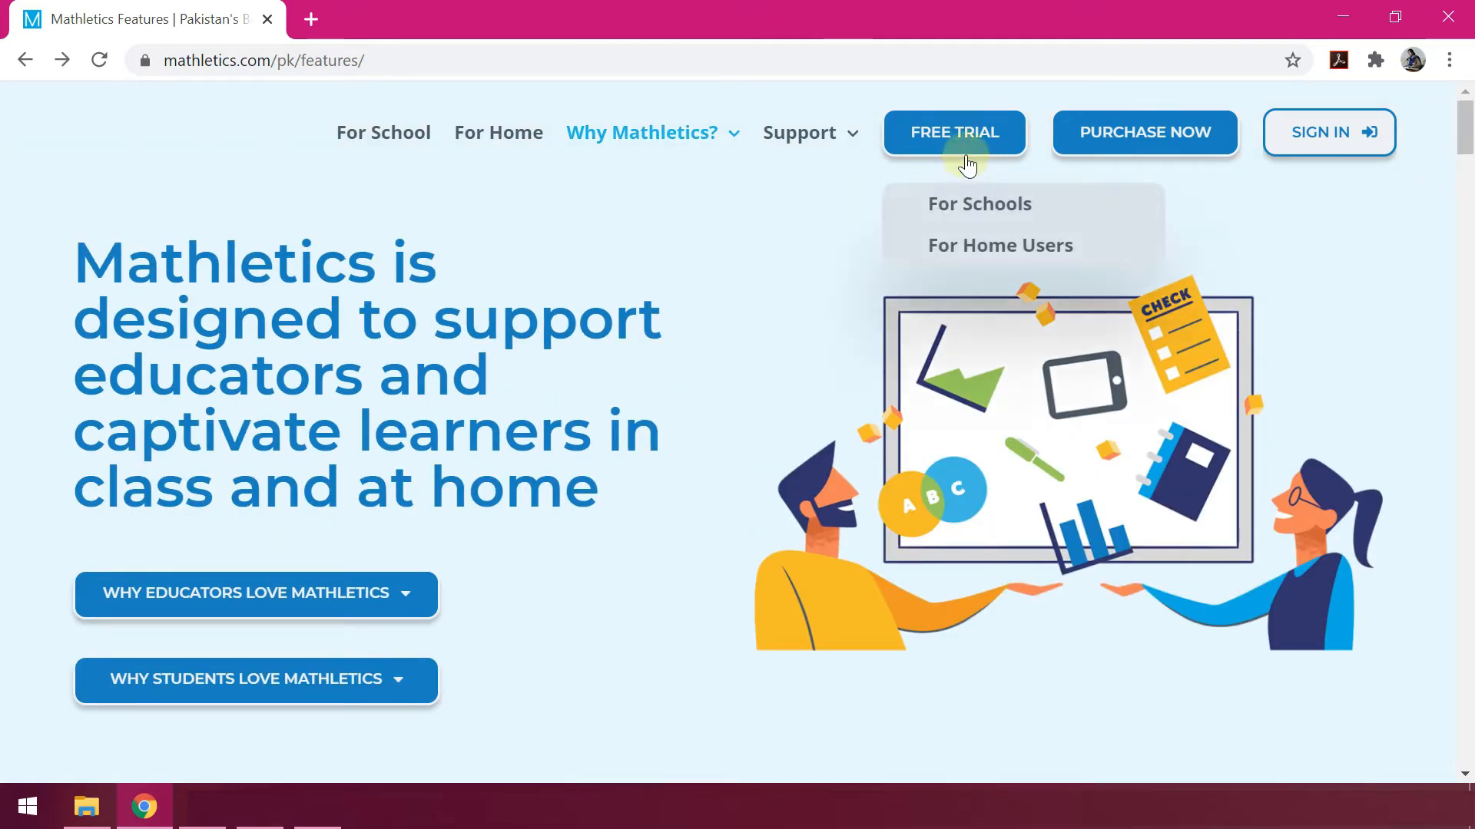
mouse_move(964, 144)
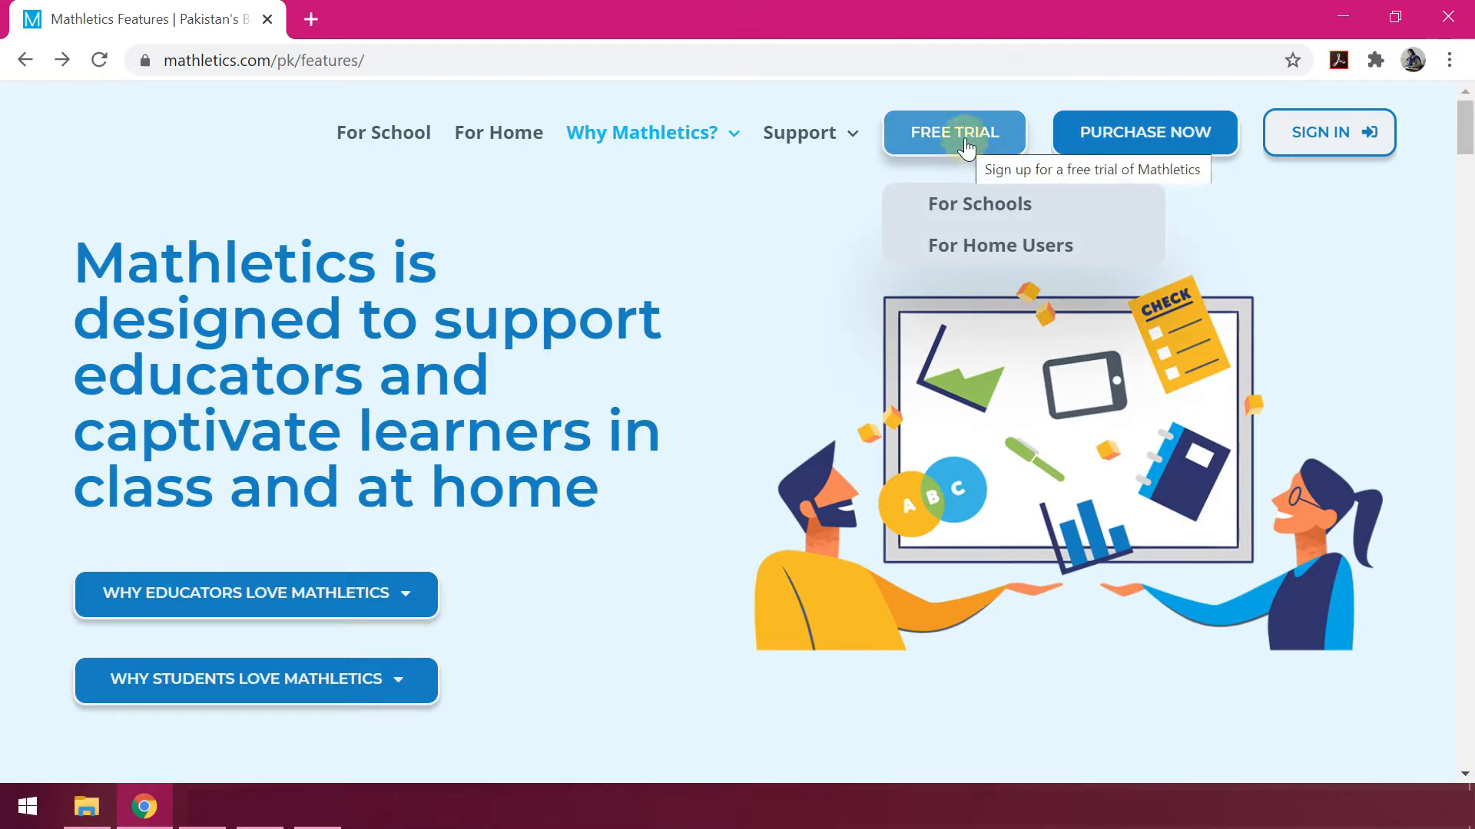
mouse_move(781, 210)
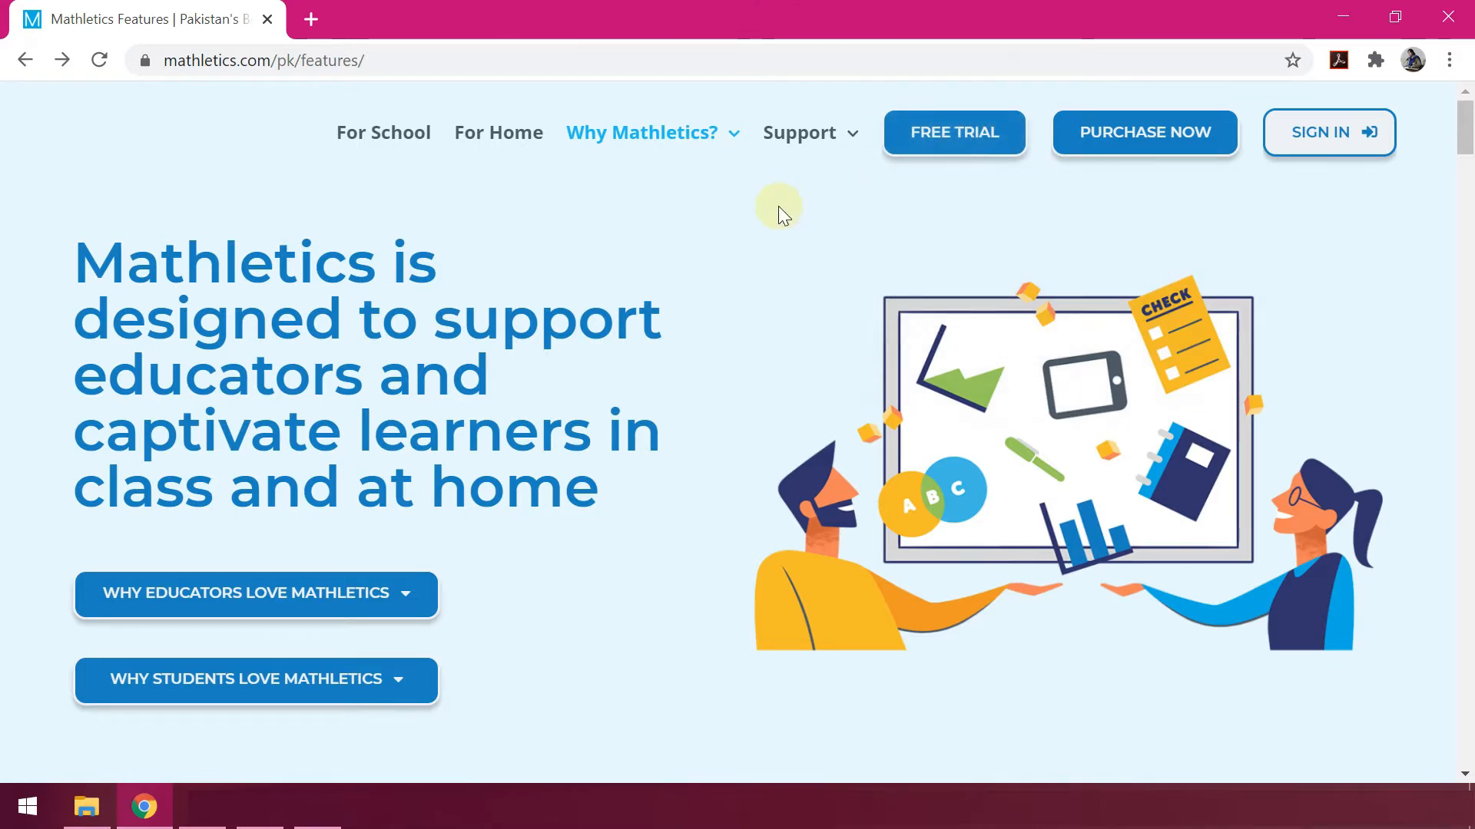
mouse_move(771, 218)
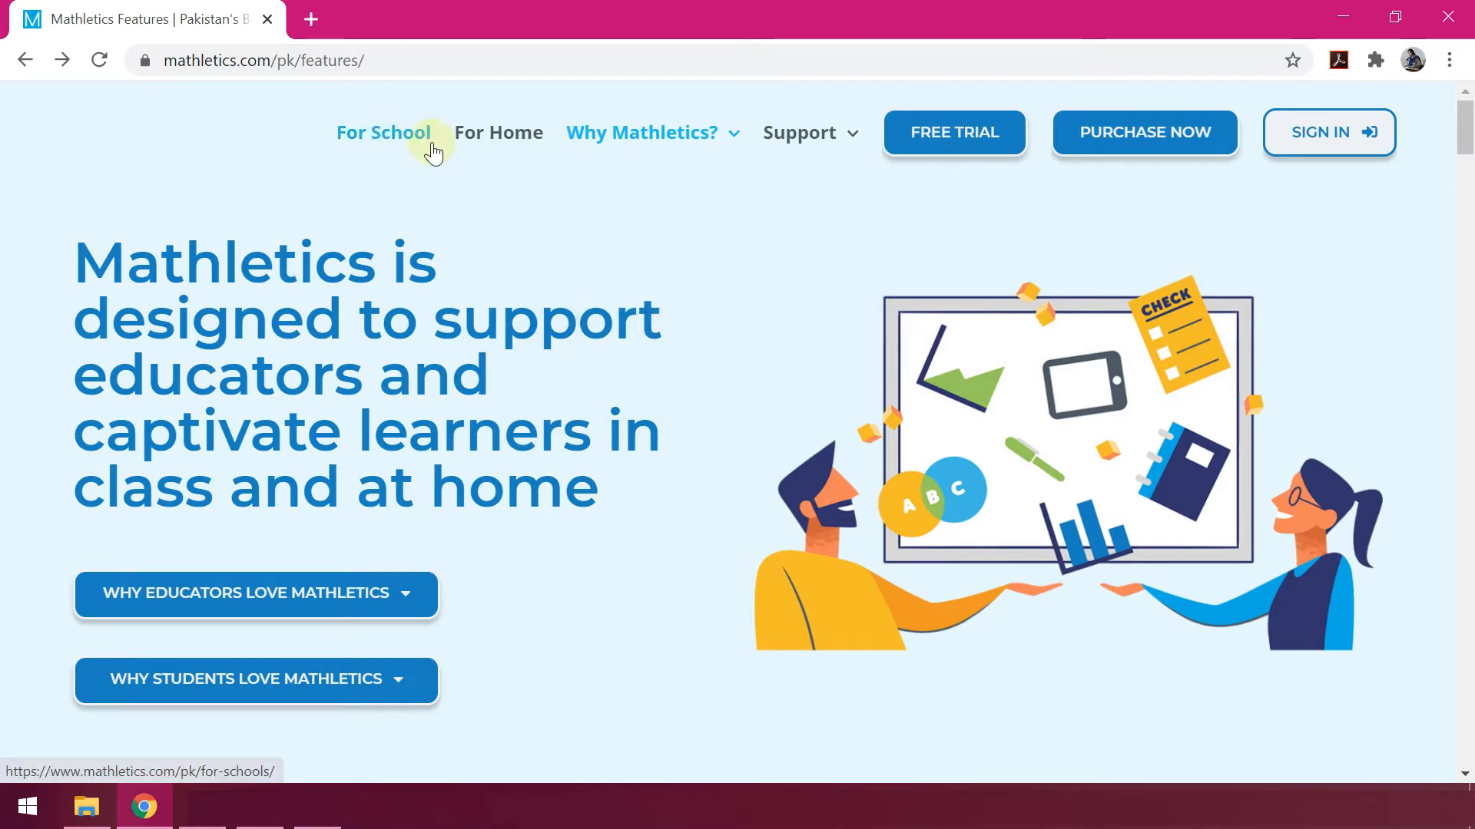
mouse_move(533, 166)
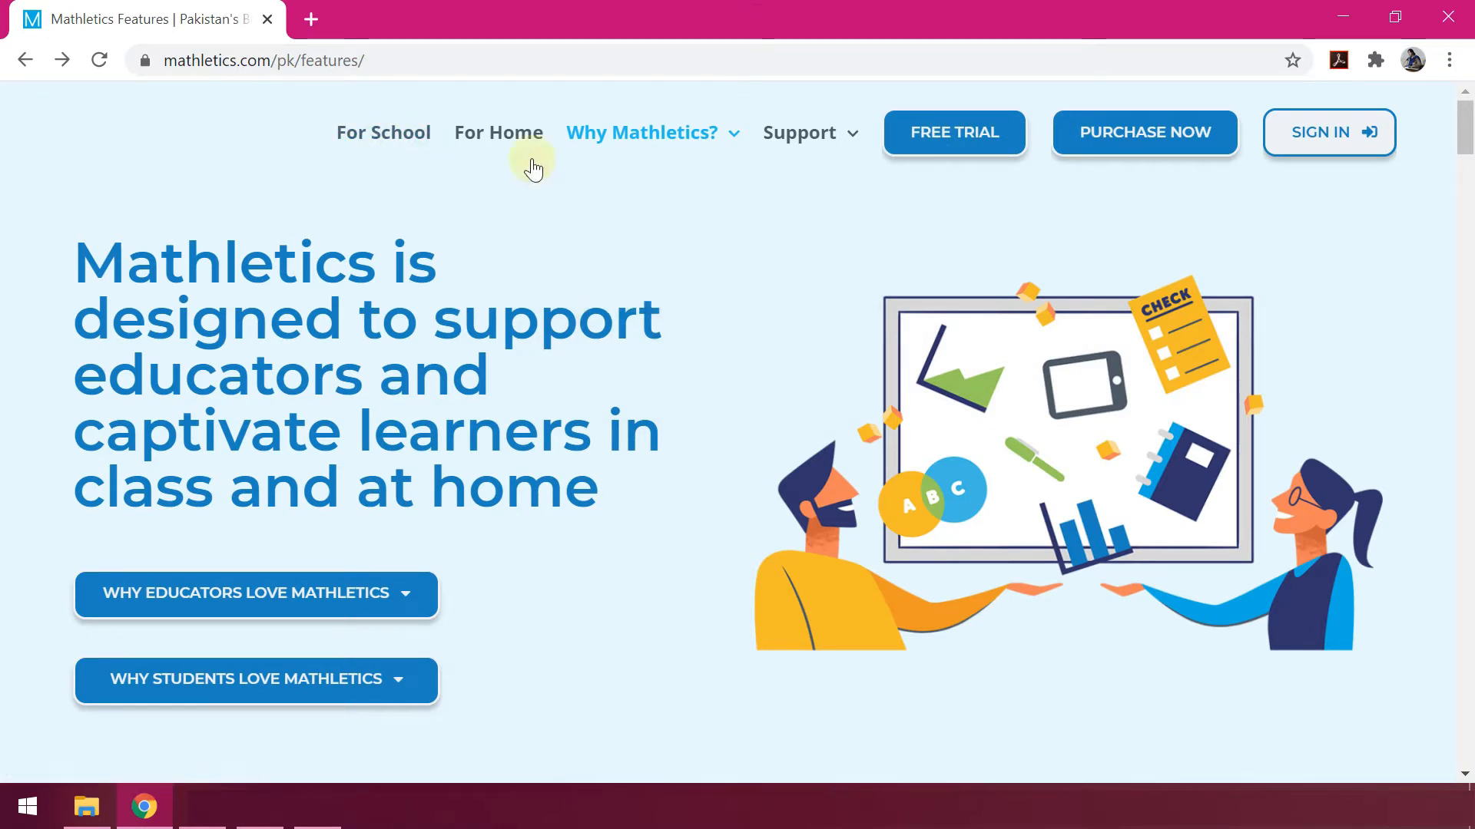
click(1320, 132)
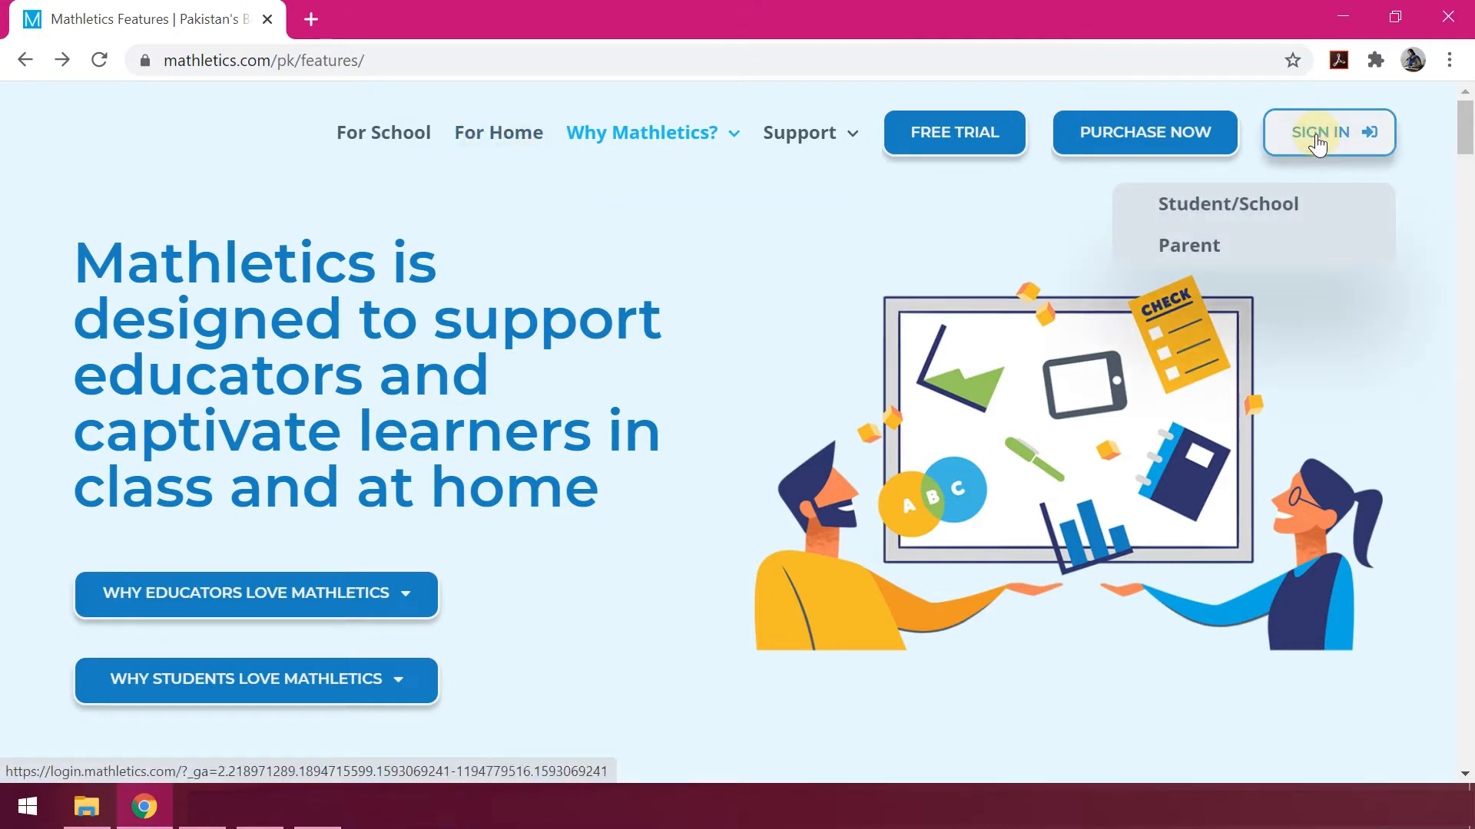
Sign in via Student/School with the username and password and submit.
click(1229, 203)
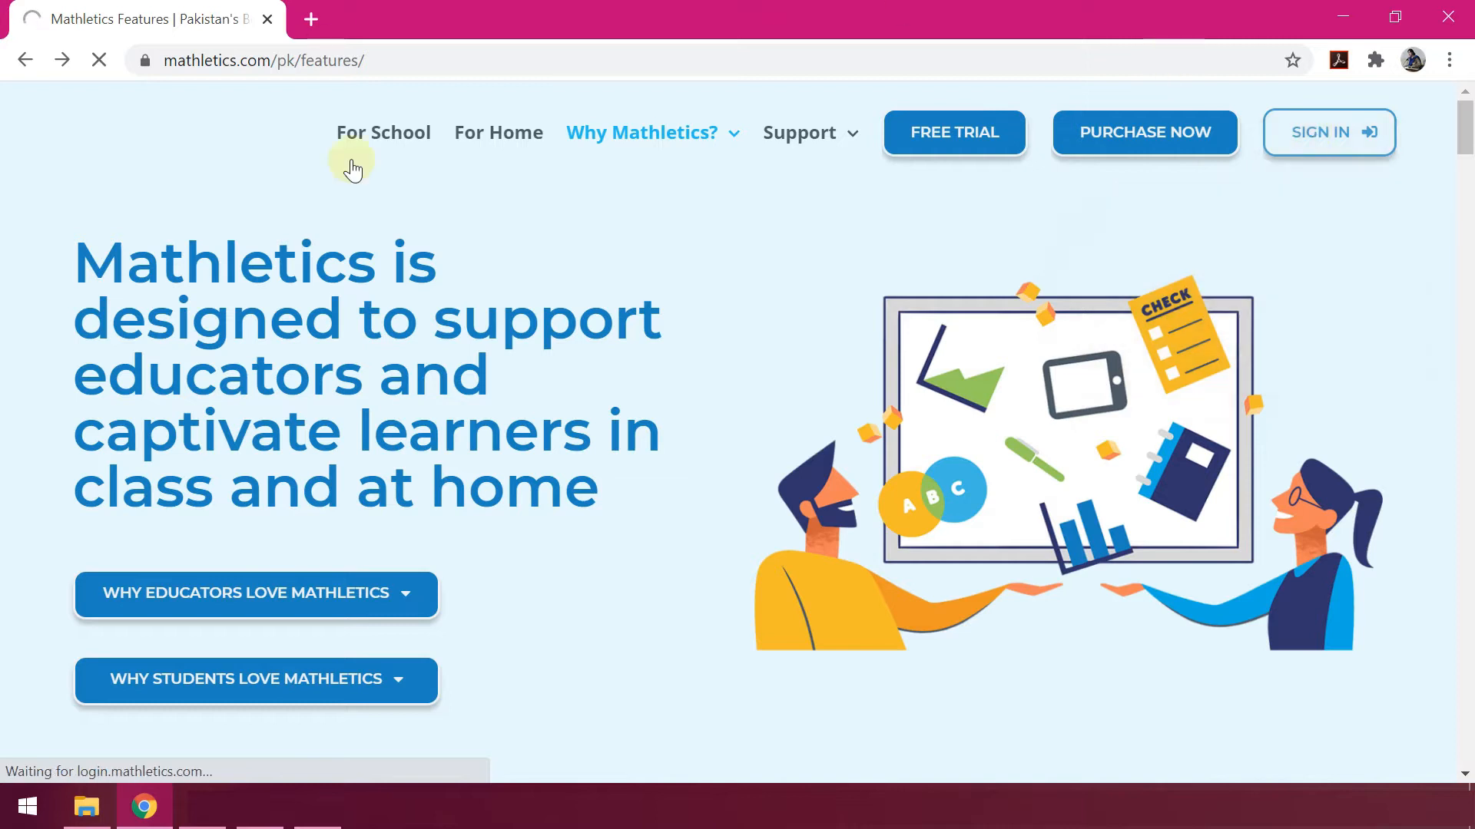
click(1319, 132)
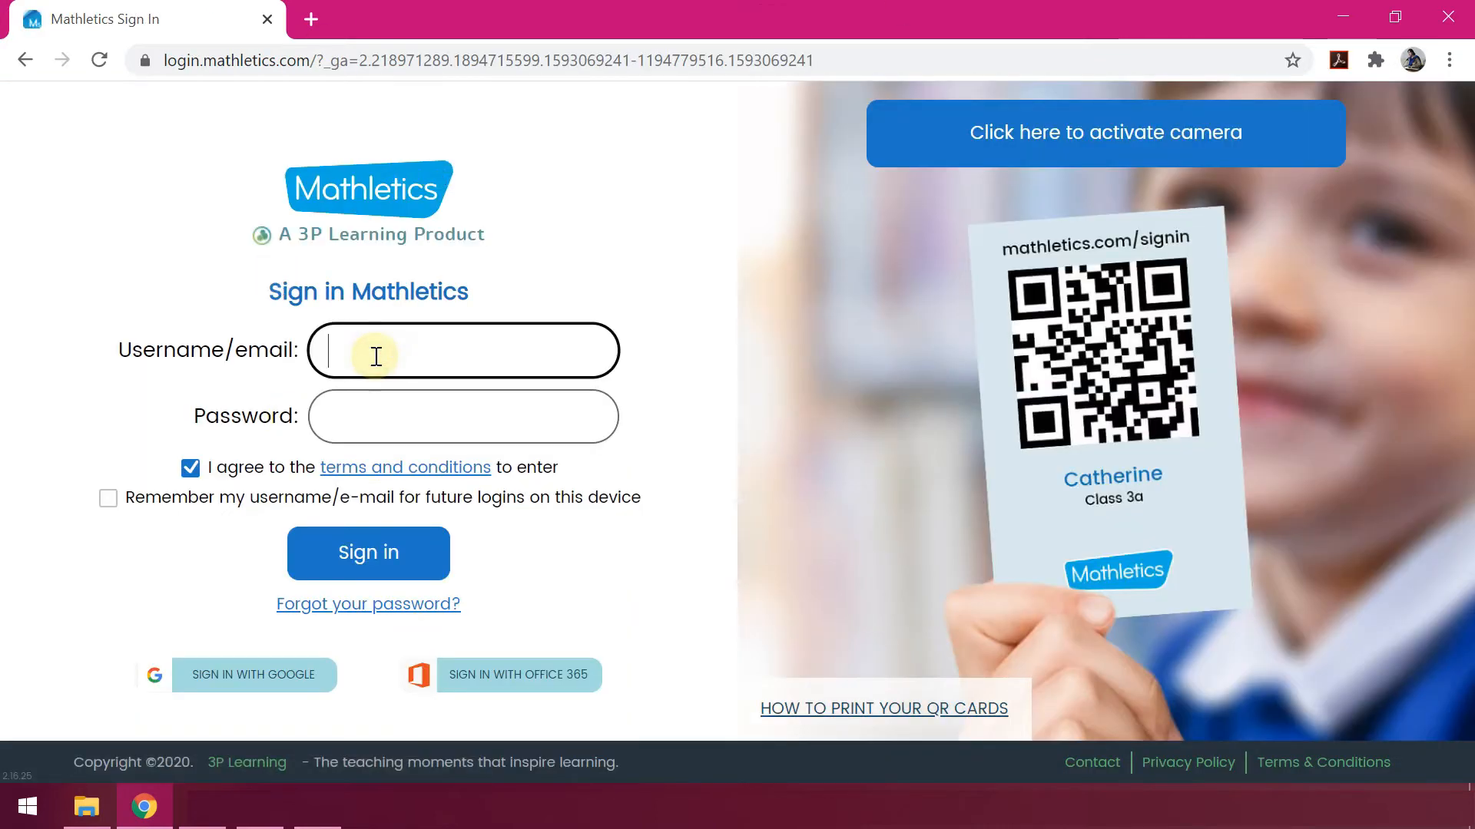
text(IF)
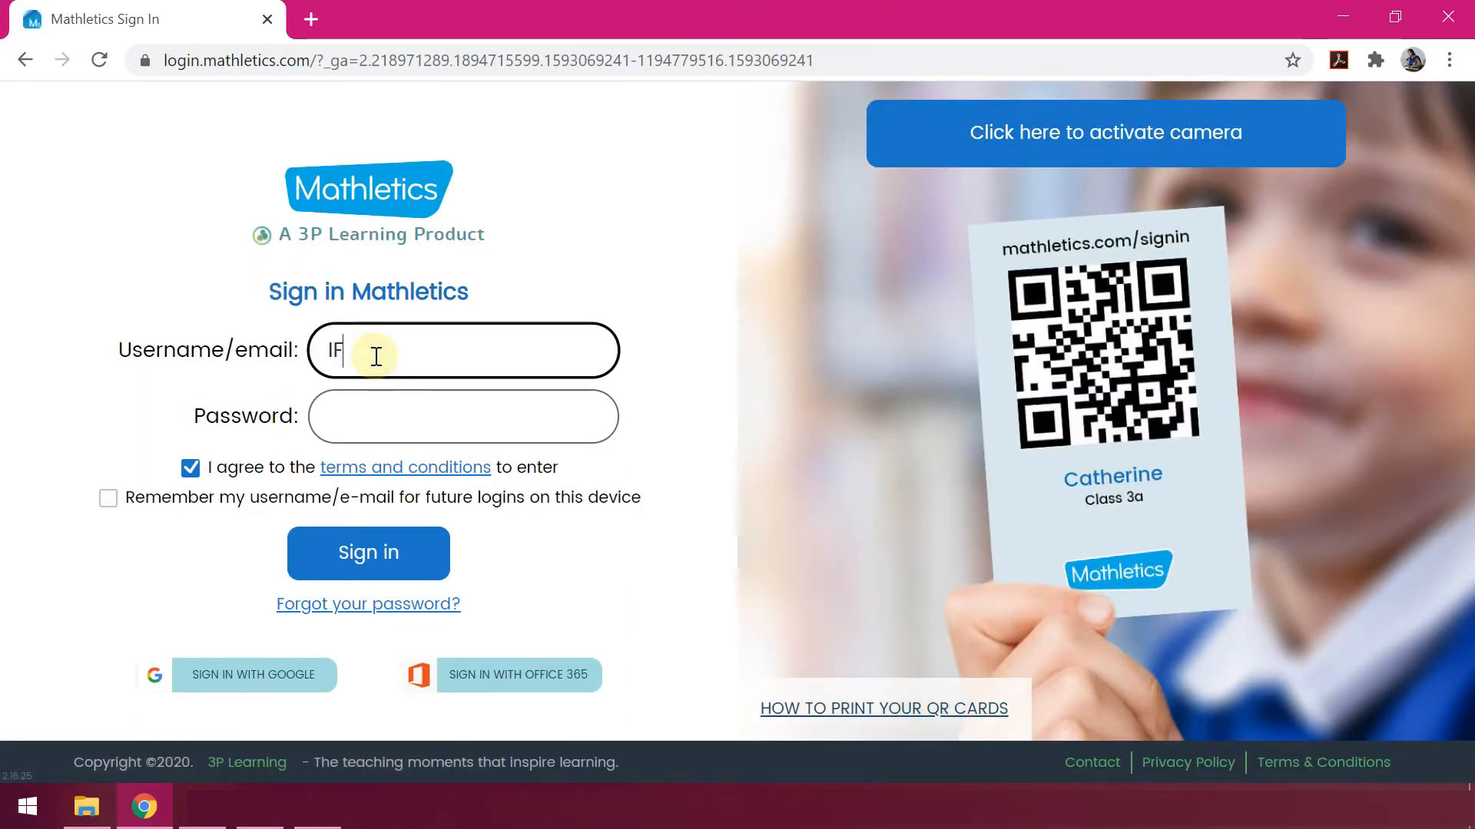
text(A)
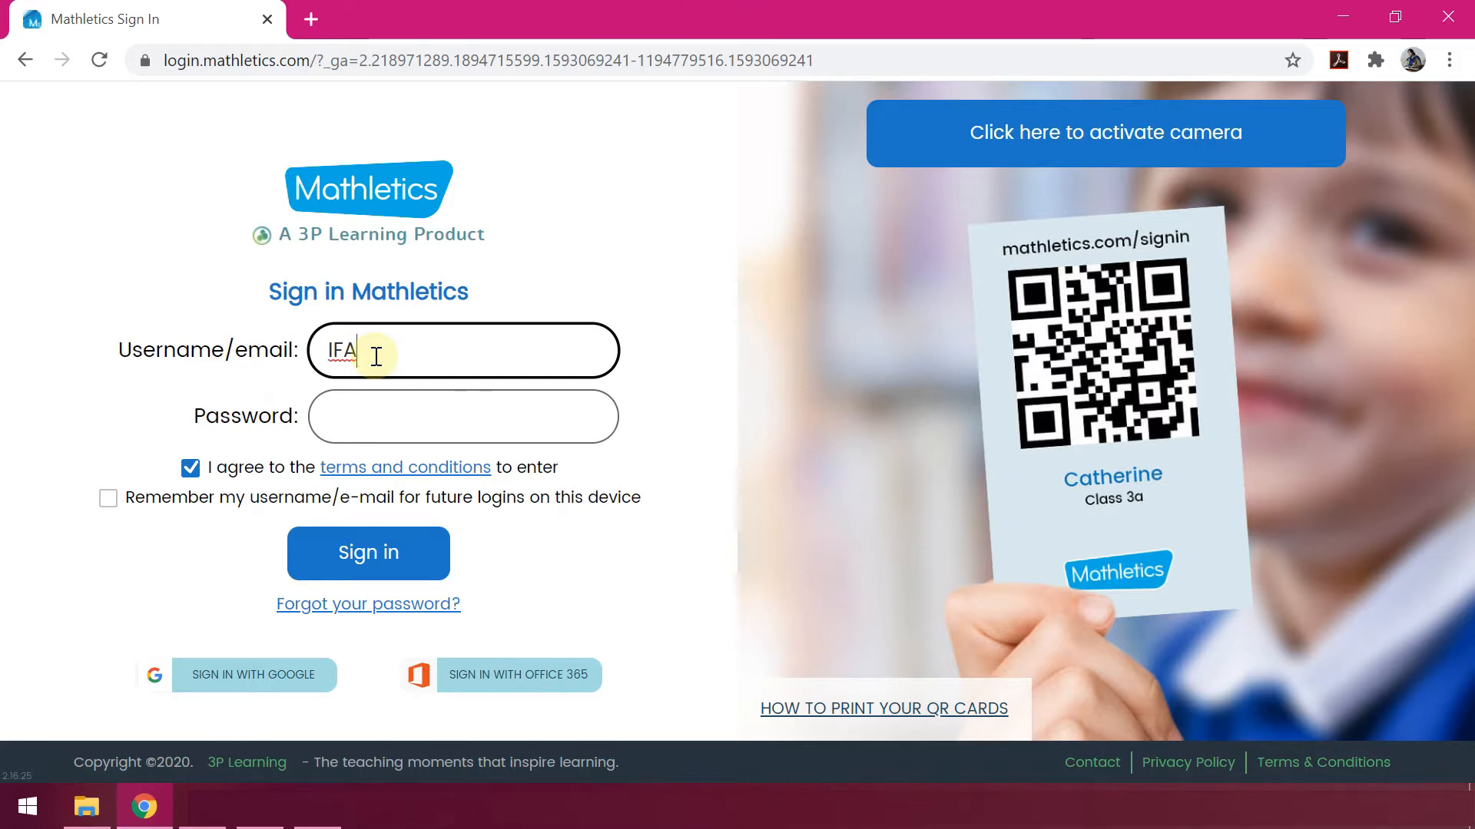
click(368, 565)
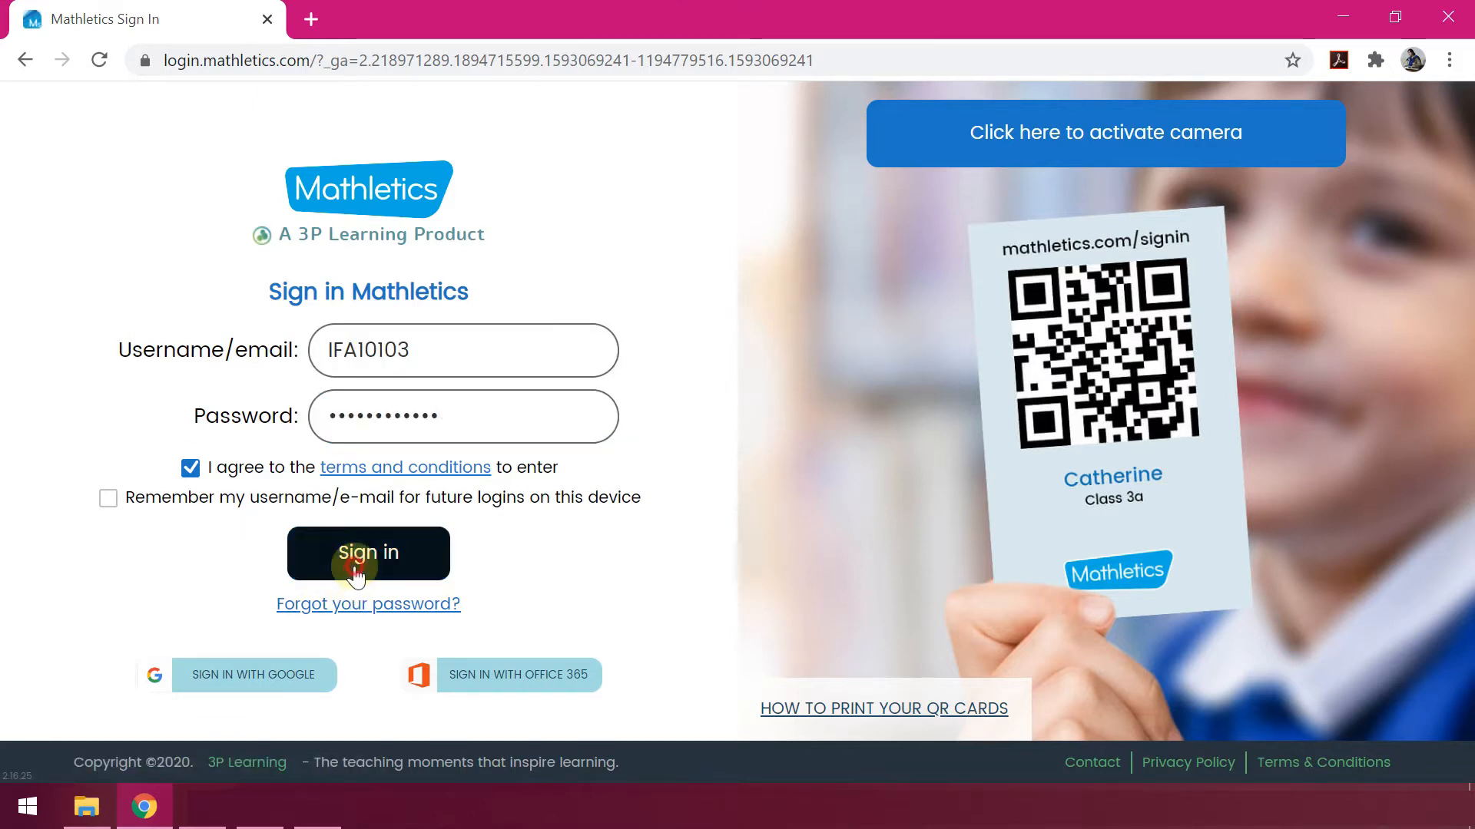
click(368, 553)
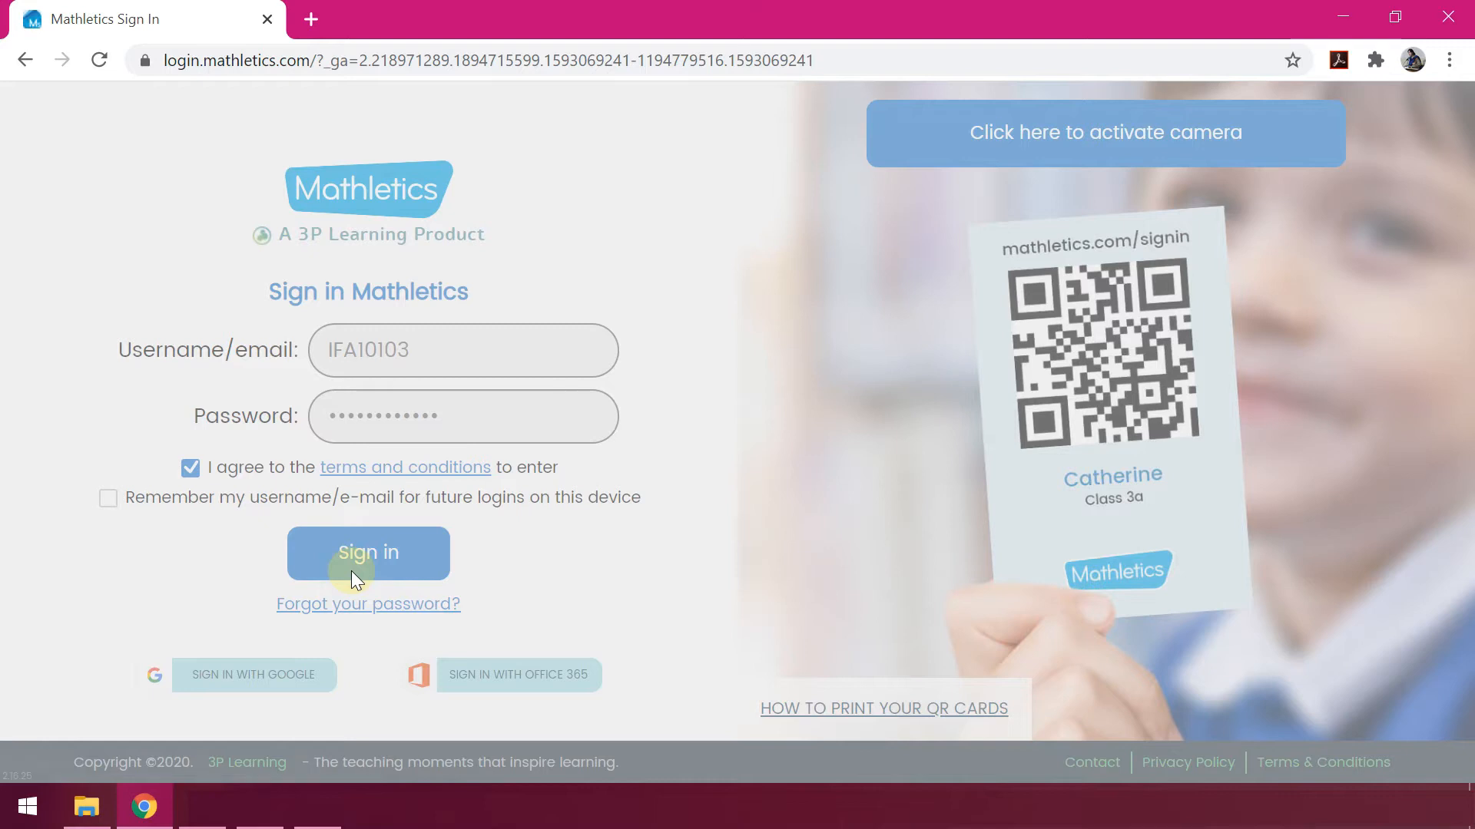
click(369, 553)
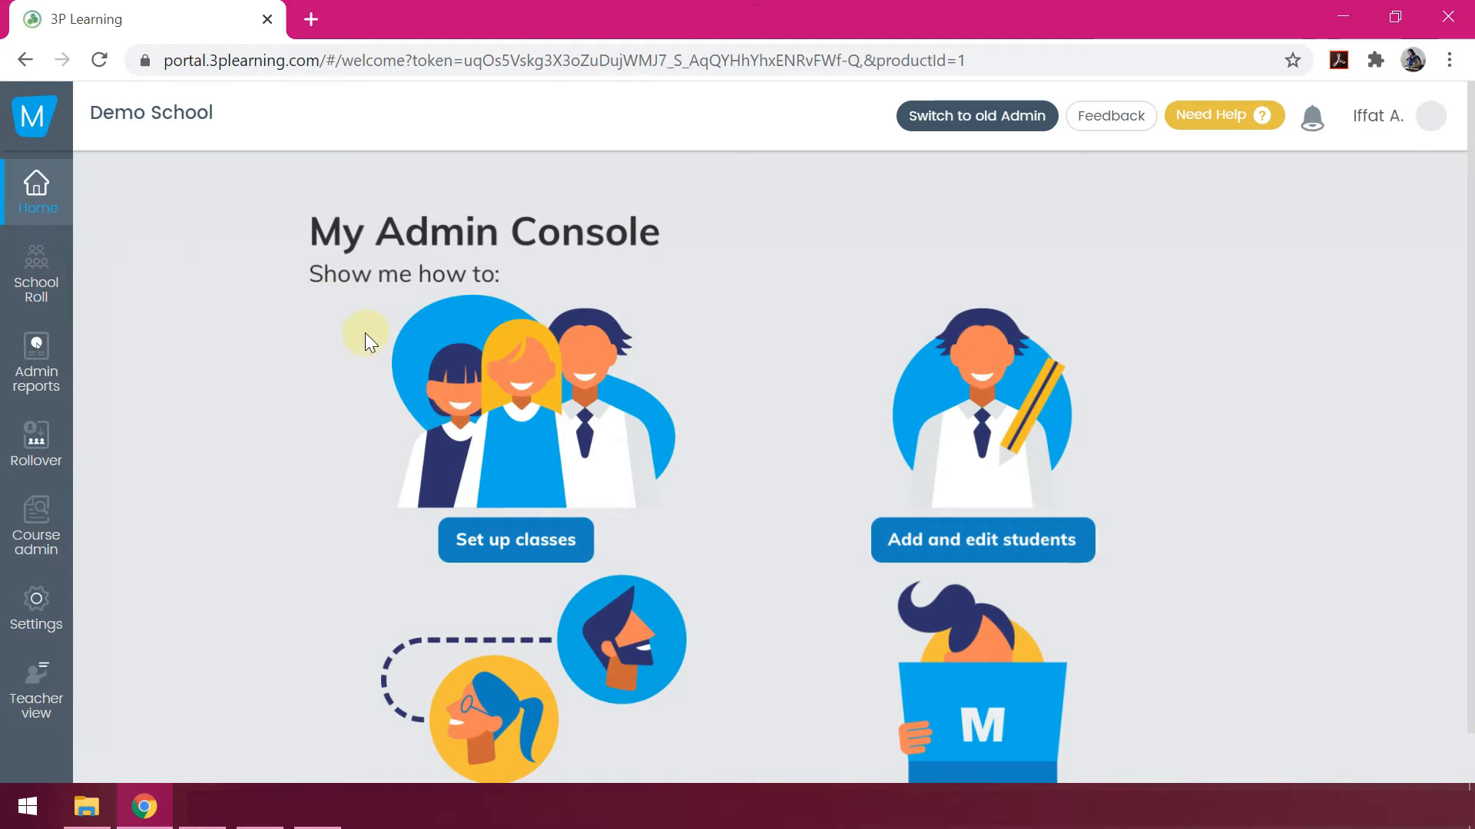
scroll(down, 3)
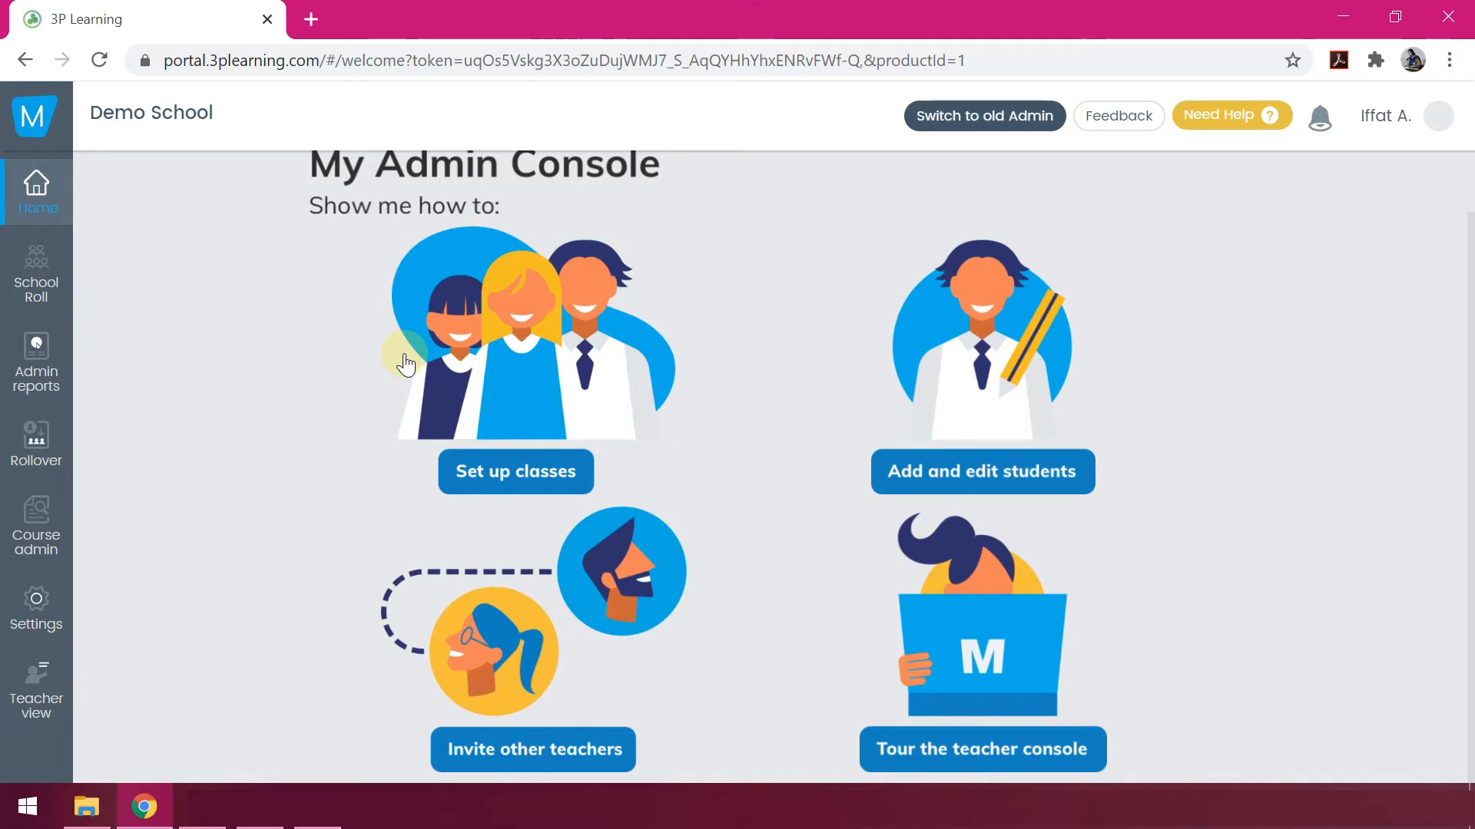
mouse_move(646, 464)
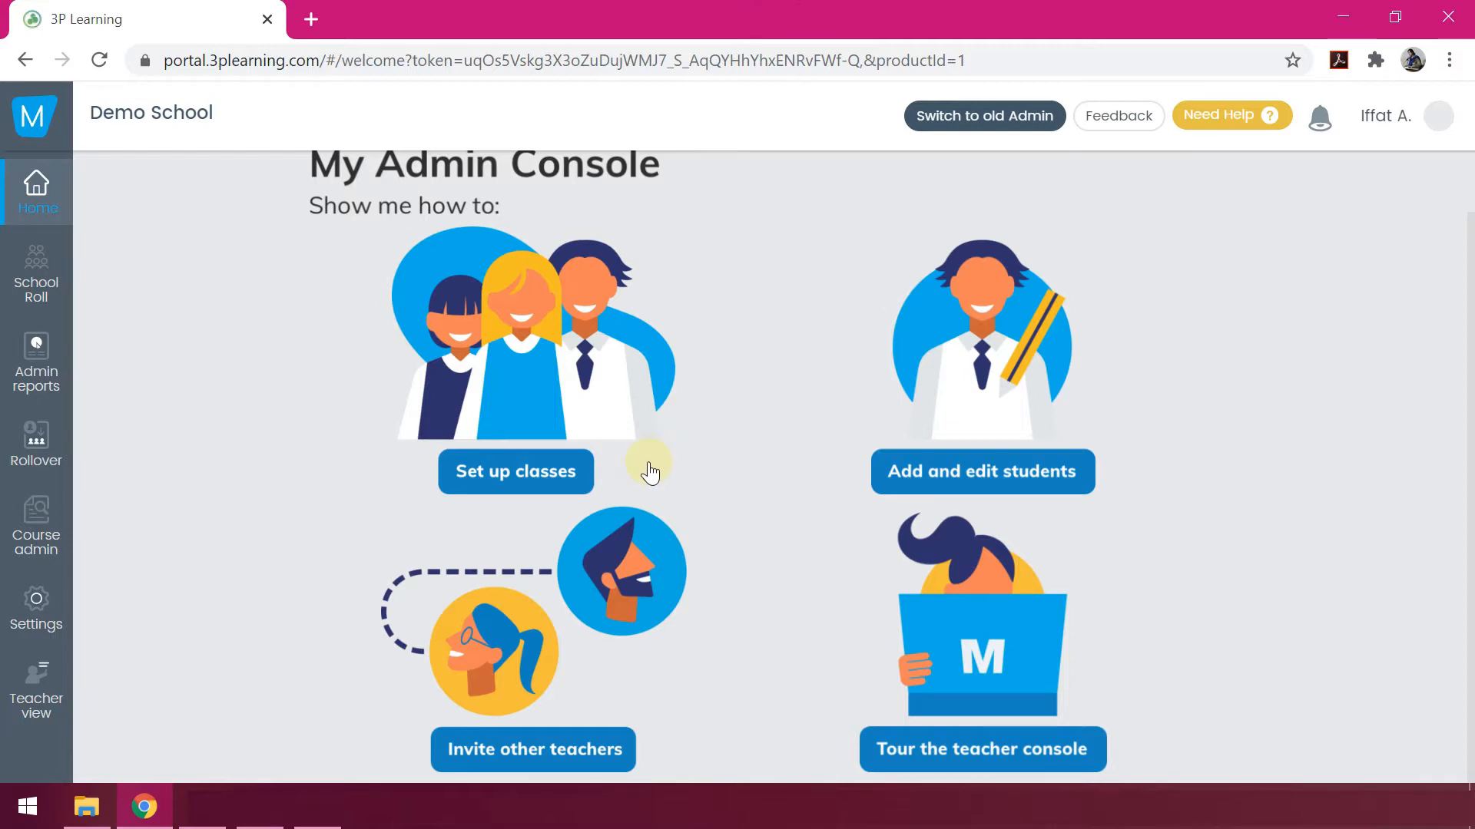
mouse_move(870, 416)
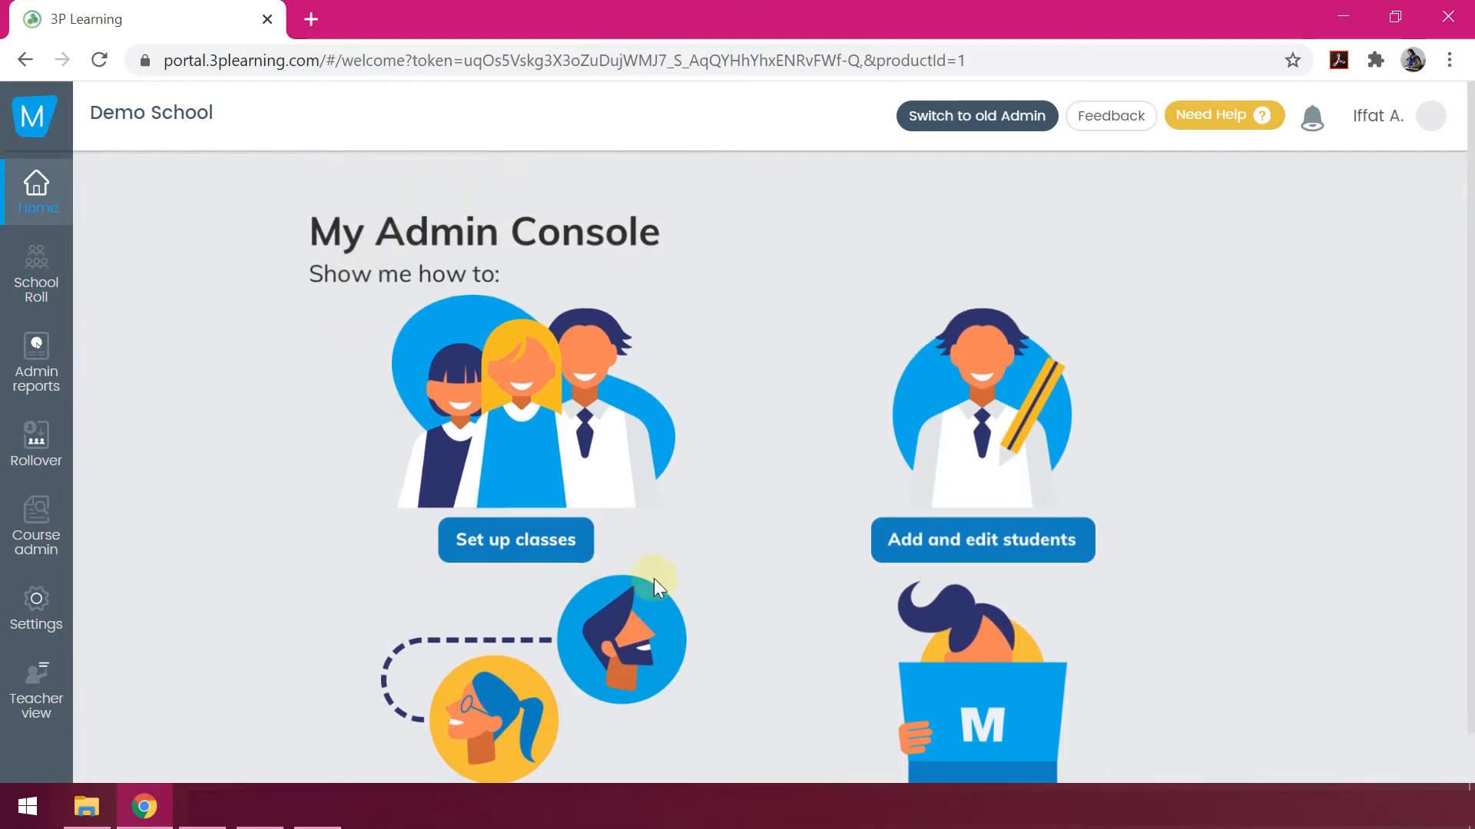
mouse_move(451, 361)
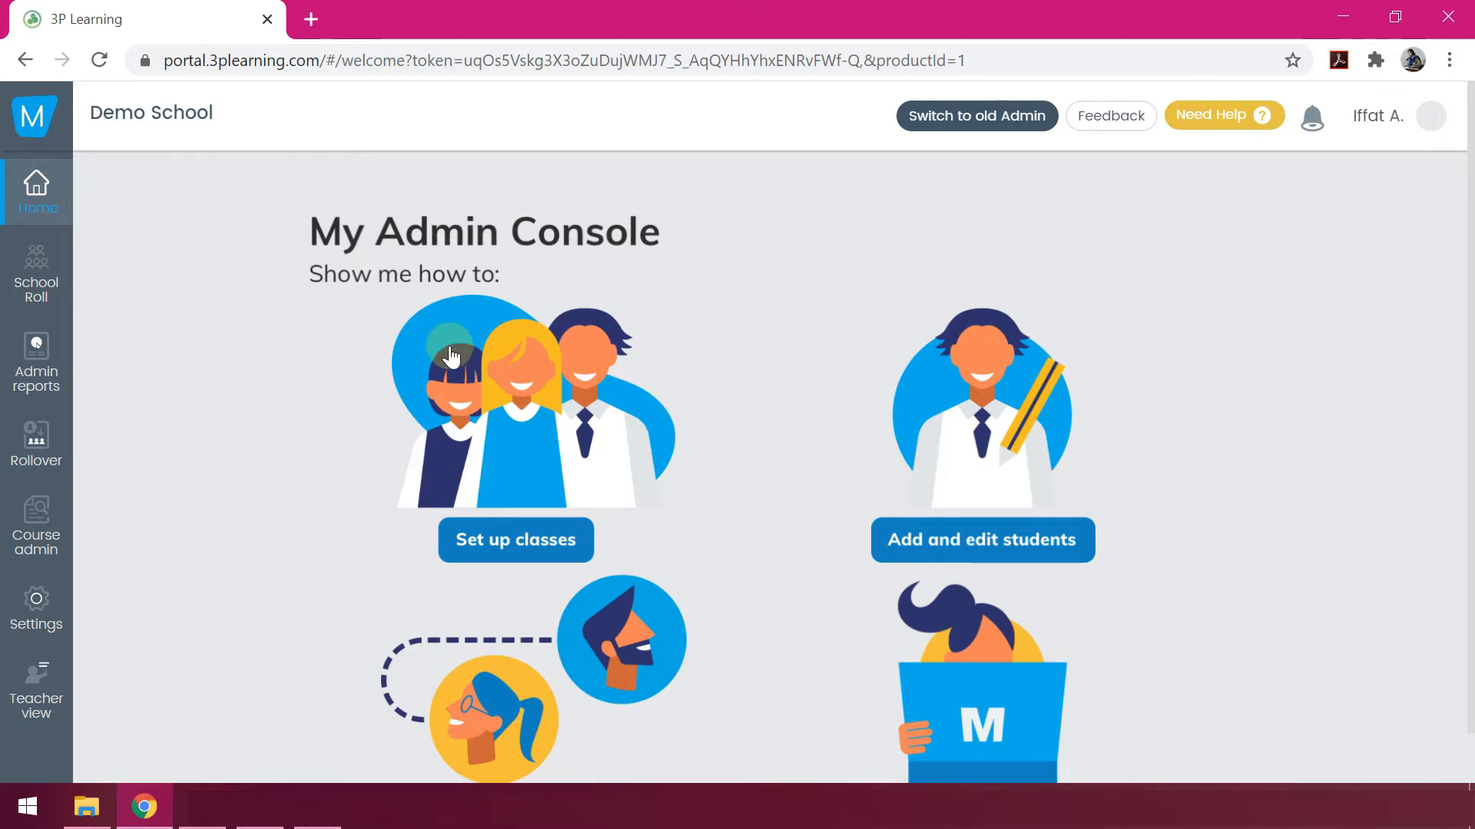
mouse_move(577, 359)
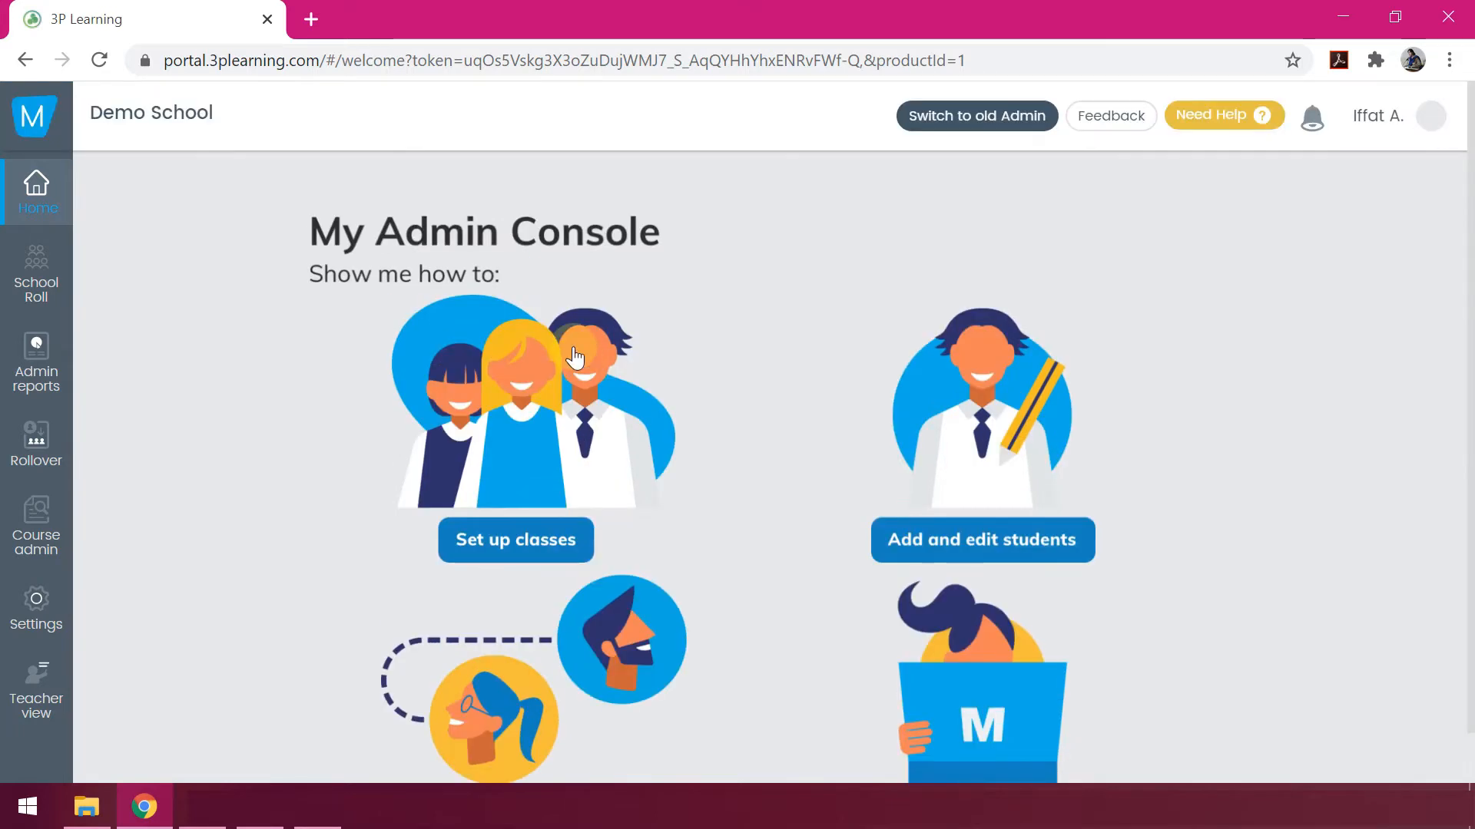
mouse_move(587, 365)
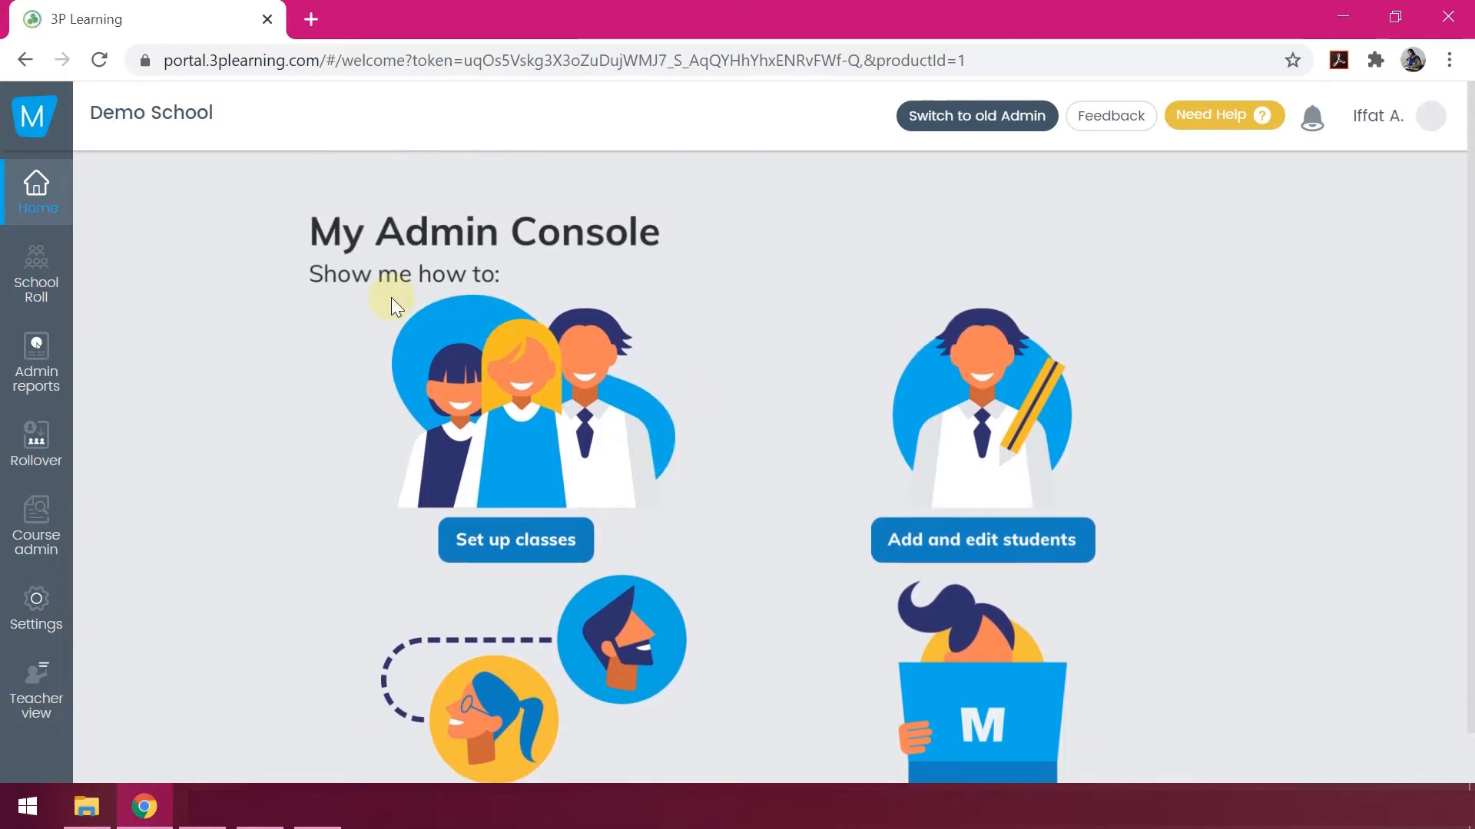
scroll(down, 3)
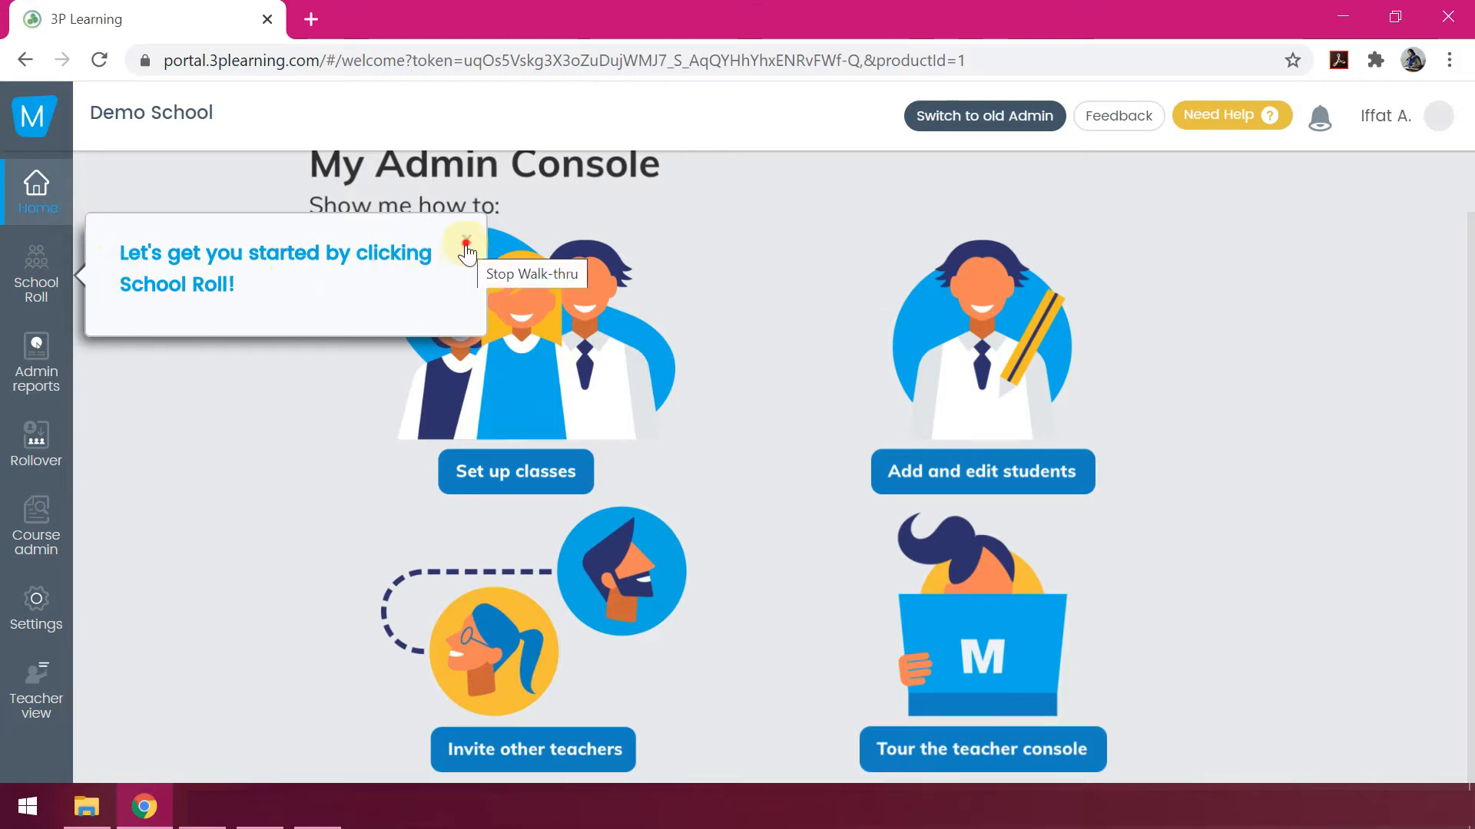
Stop the guided walk-through popup on the admin console home.
click(463, 244)
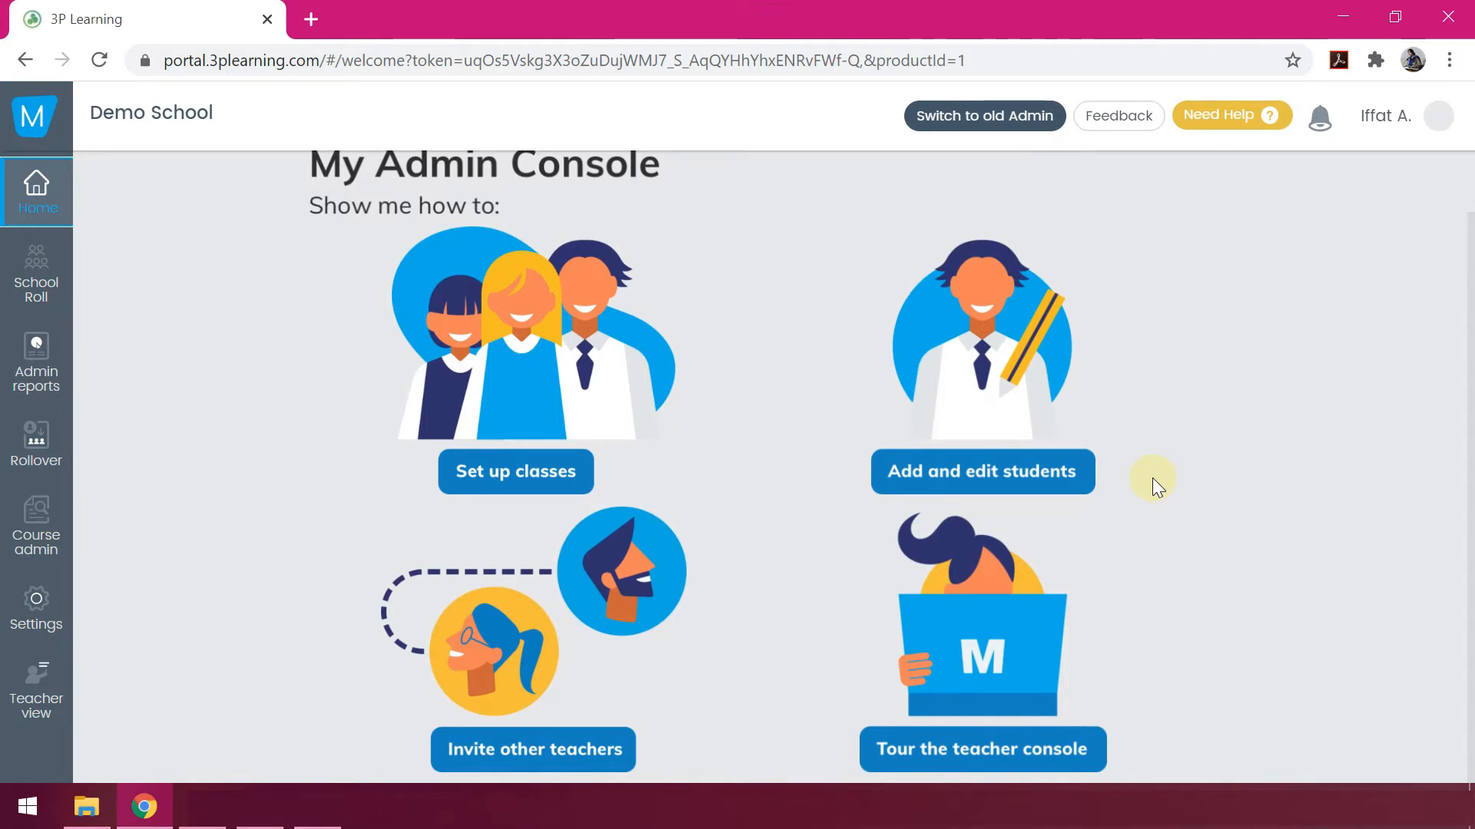
mouse_move(1149, 484)
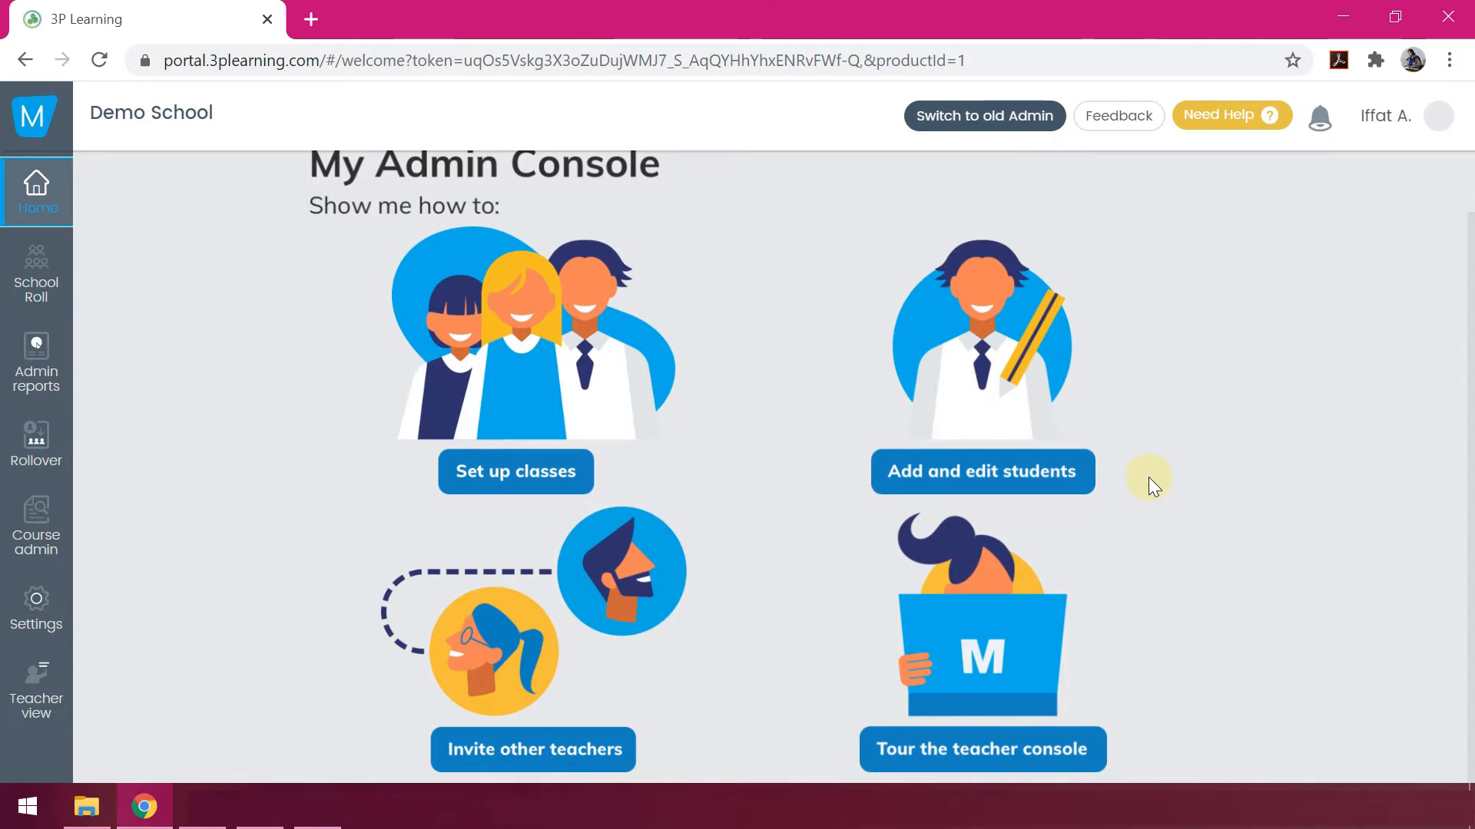
mouse_move(1165, 488)
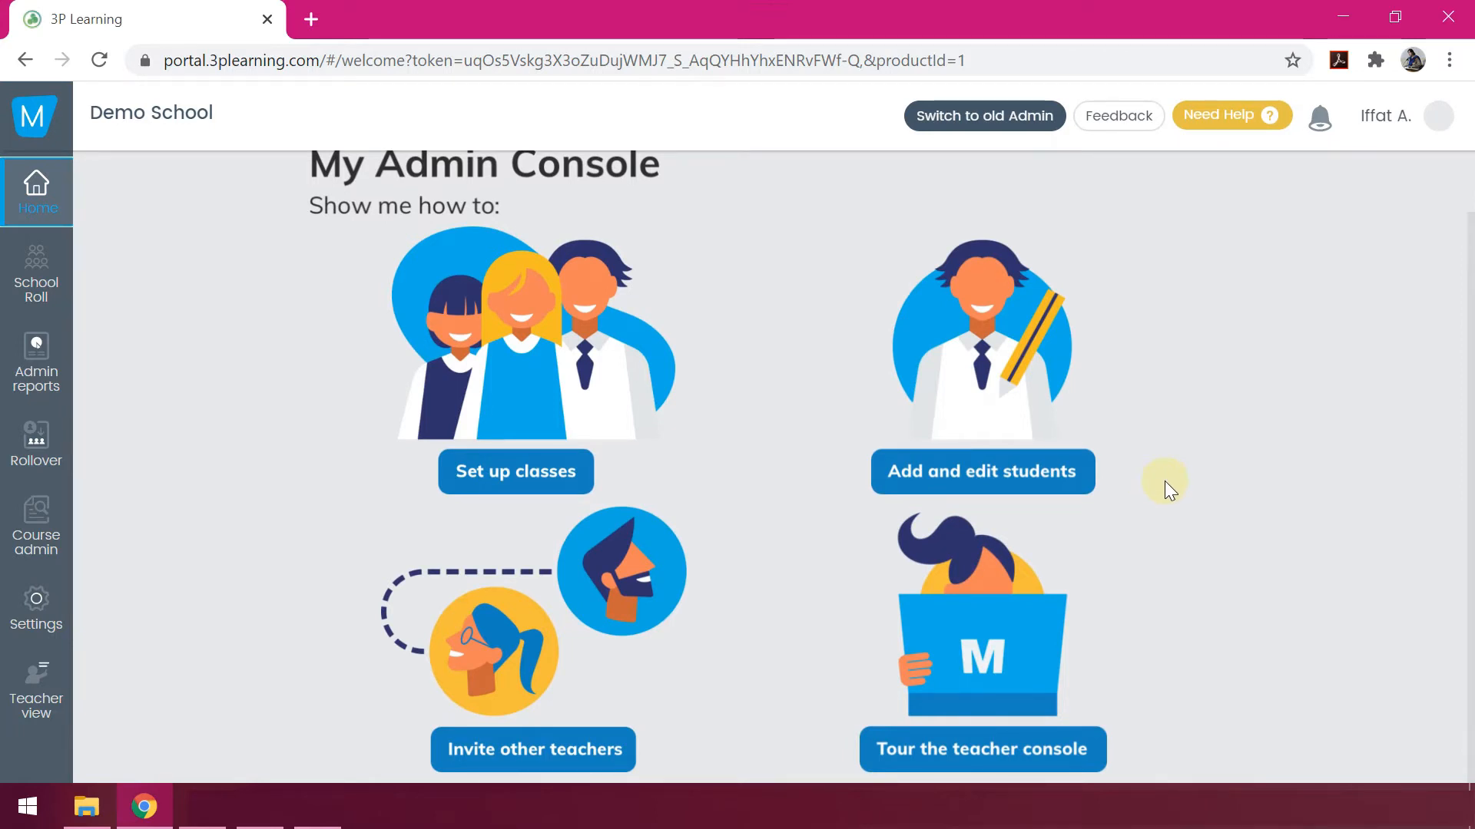
mouse_move(37, 282)
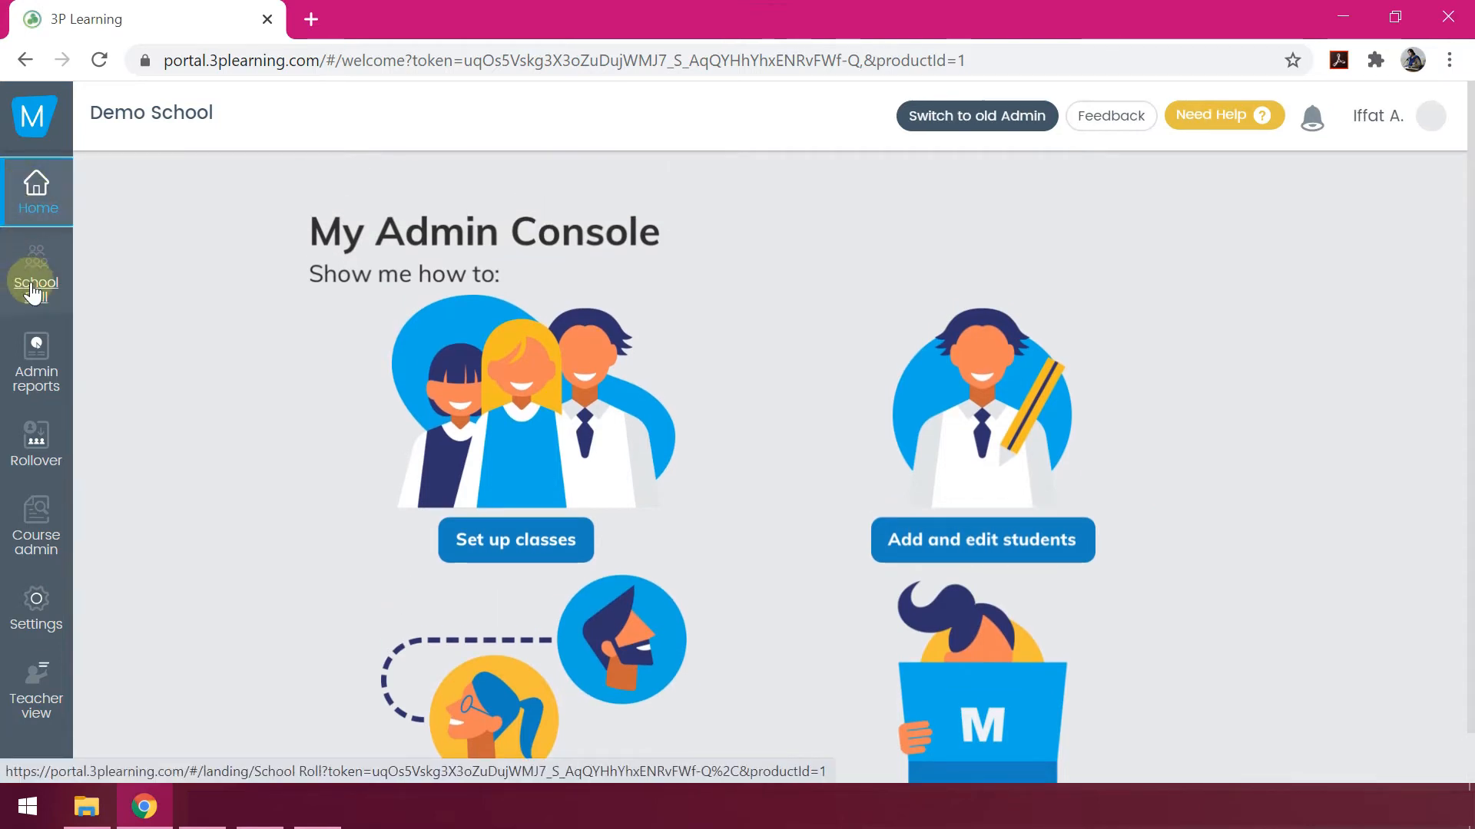
Go to the School Roll section with its roll management cards.
click(37, 276)
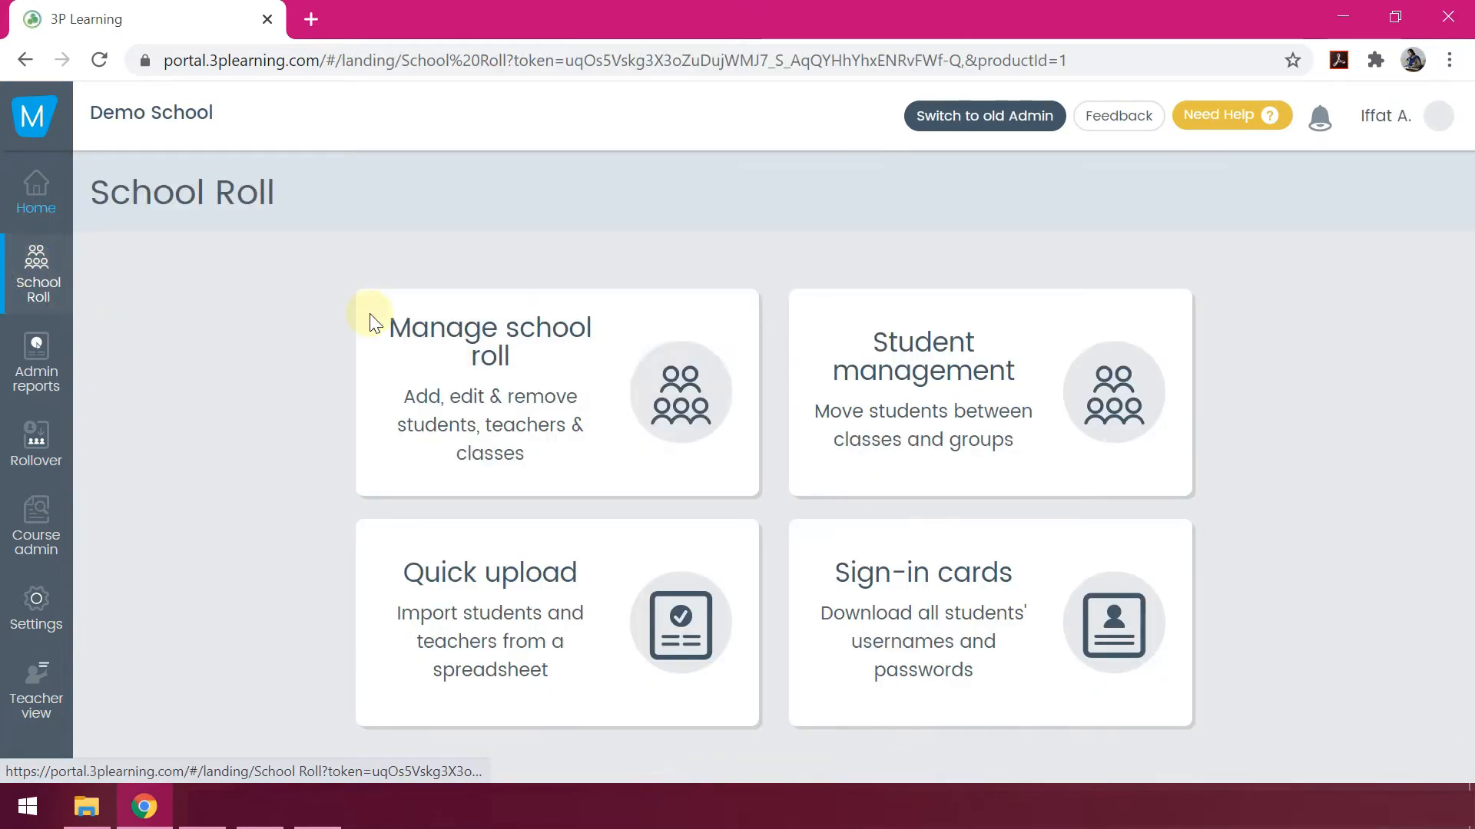
mouse_move(834, 598)
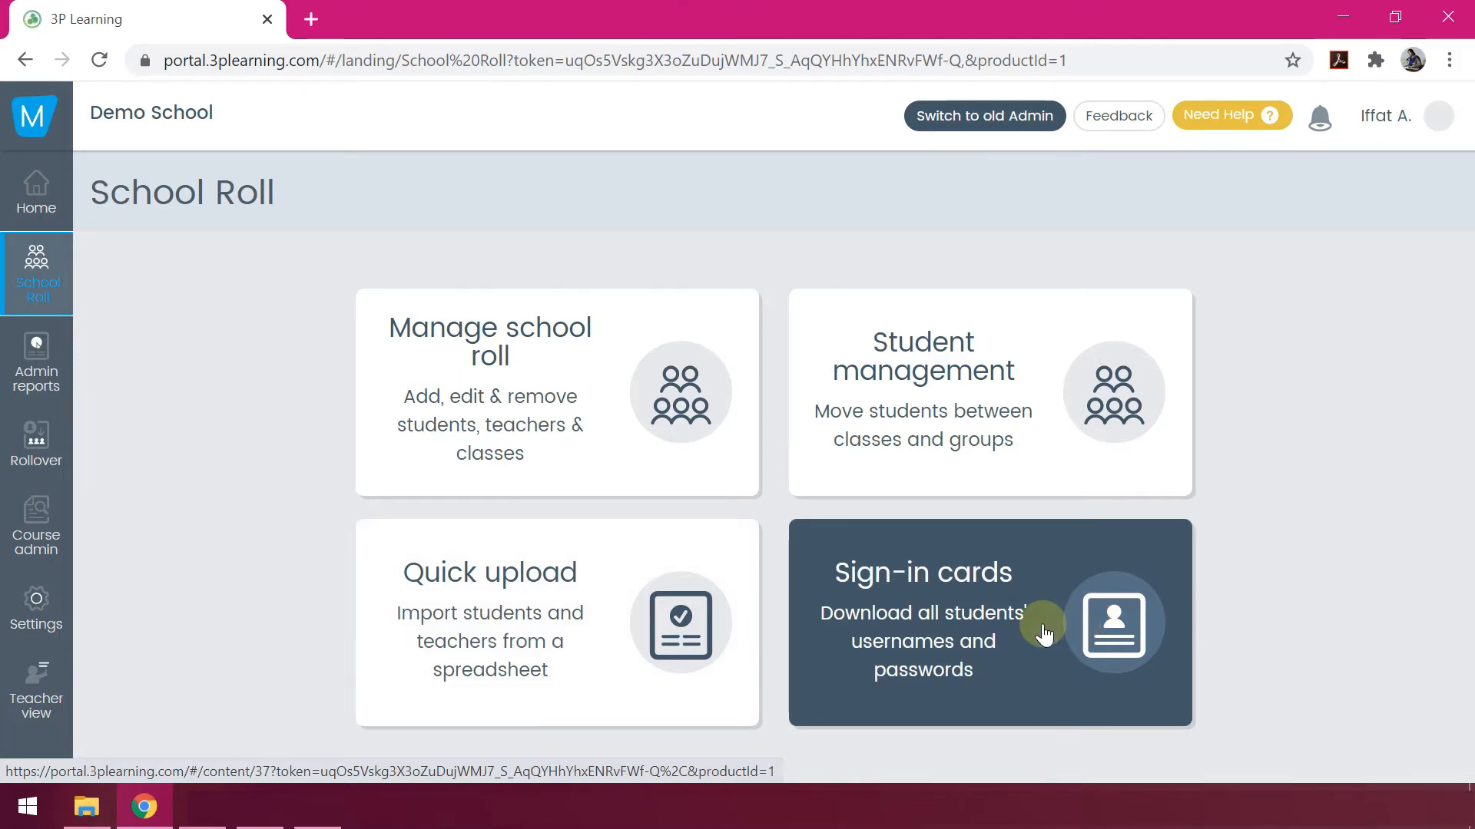
mouse_move(492, 370)
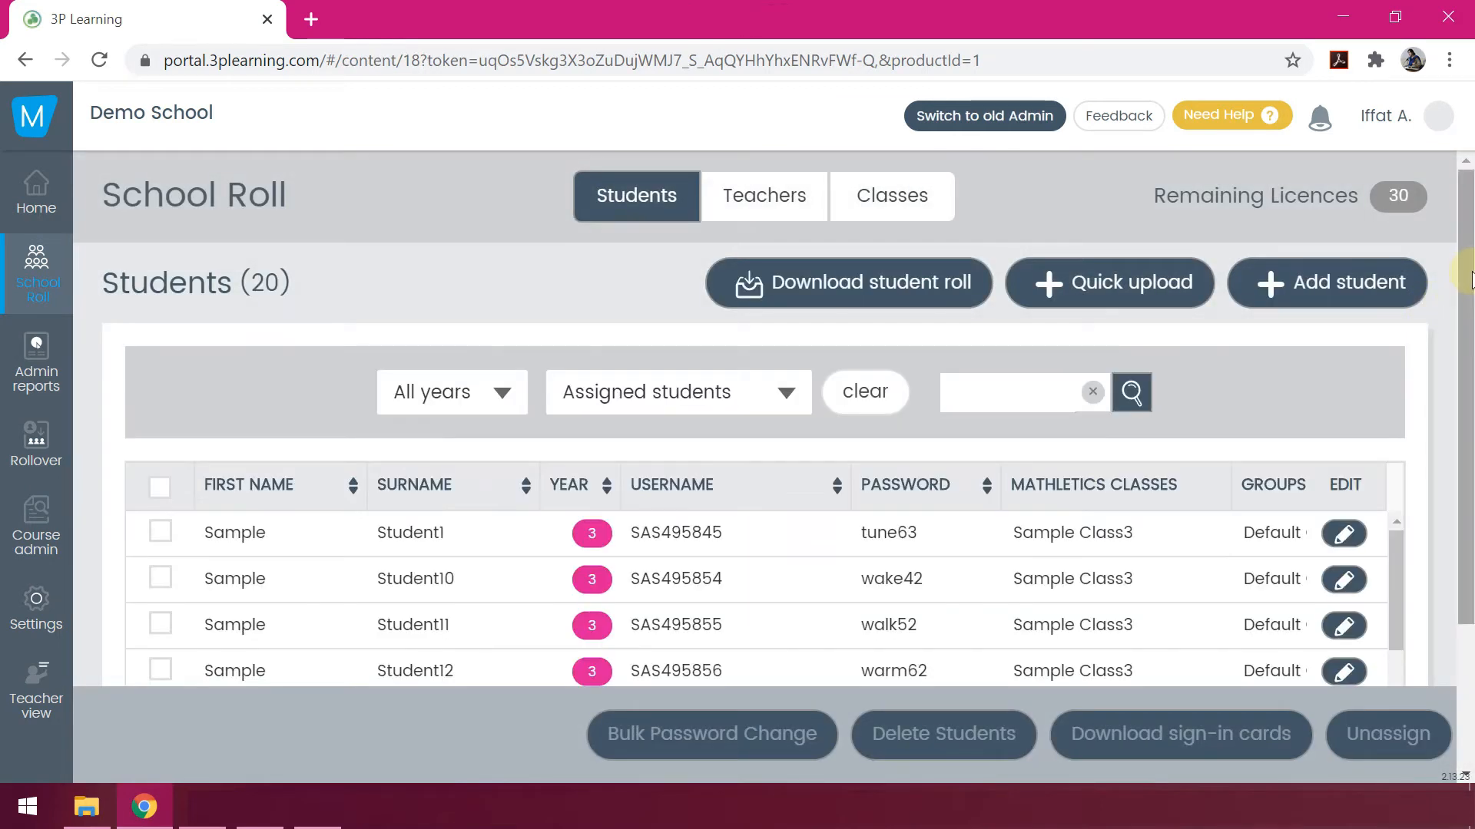
Check a student's details, view the Teachers list, then return to the Students list.
scroll(down, 3)
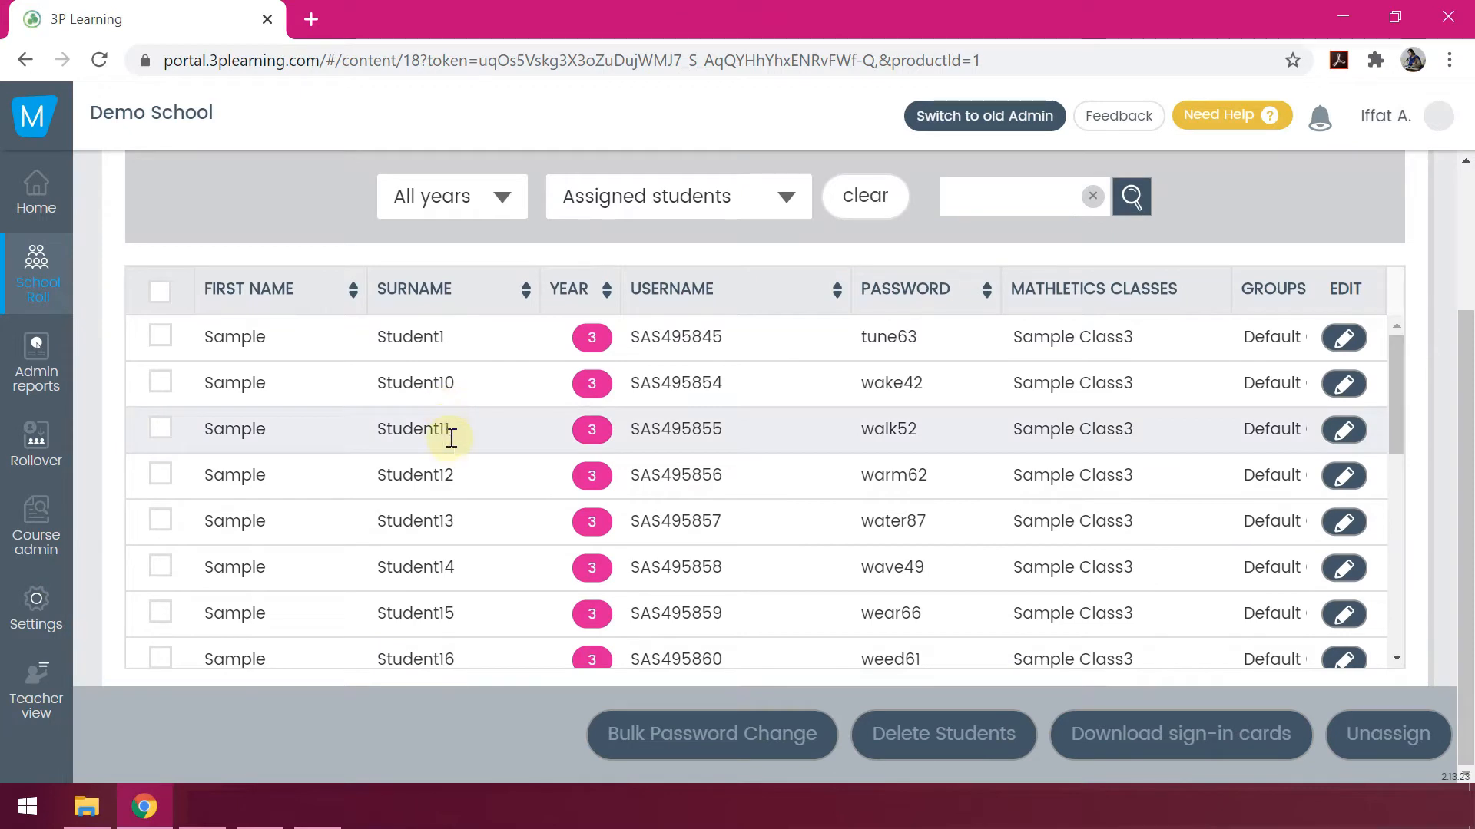
scroll(down, 3)
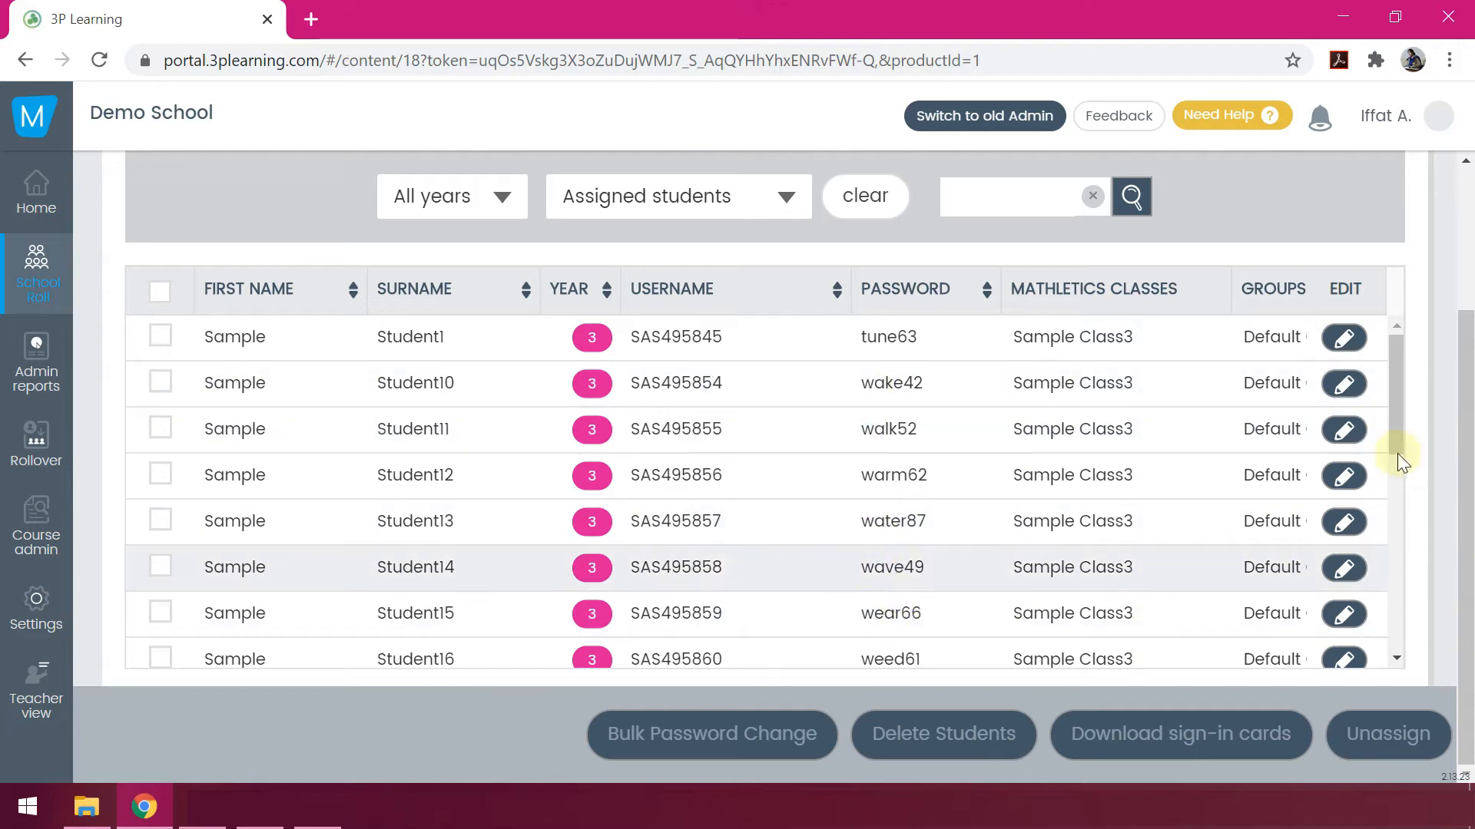
scroll(down, 3)
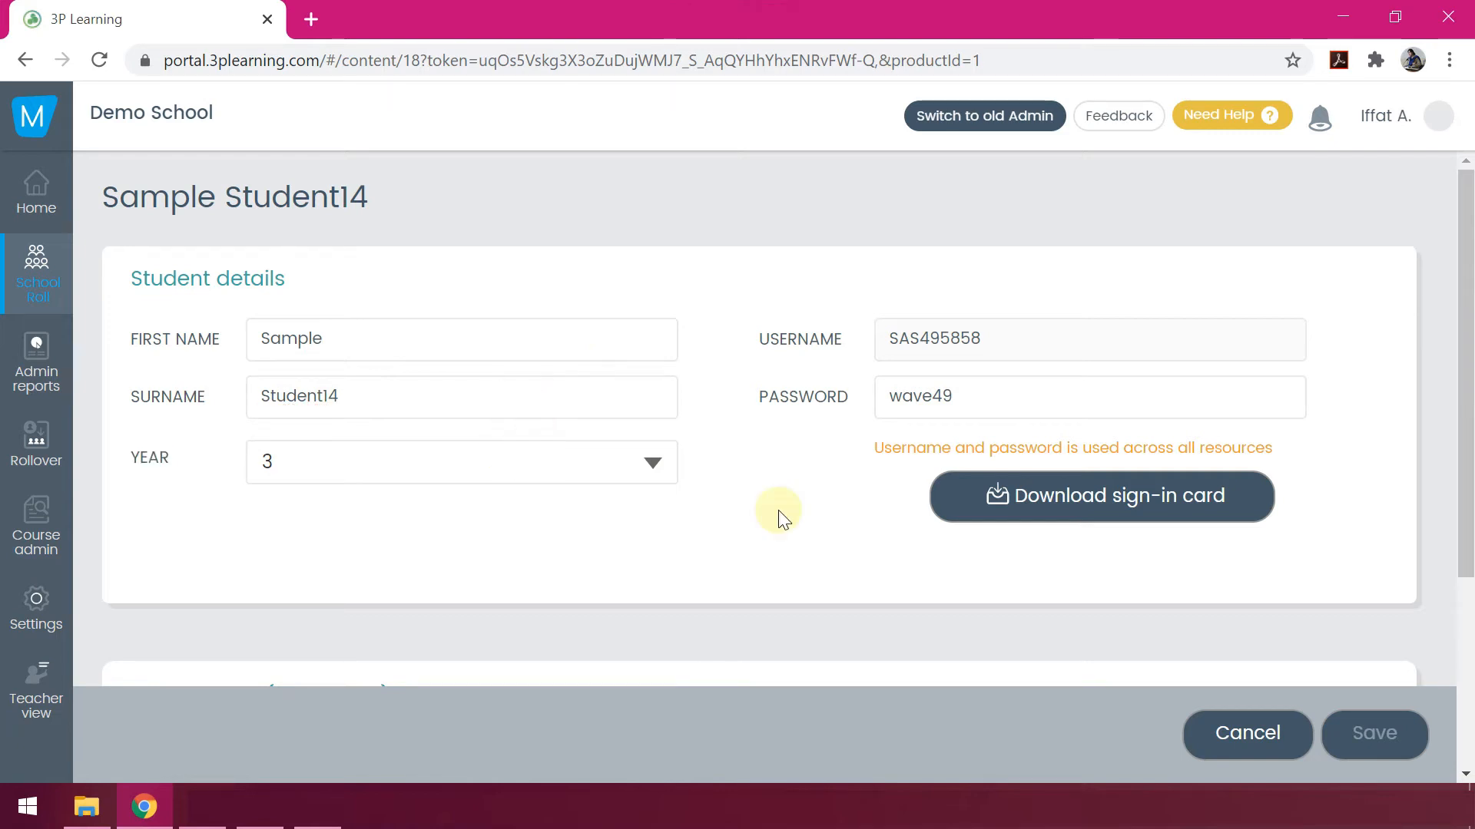
mouse_move(37, 276)
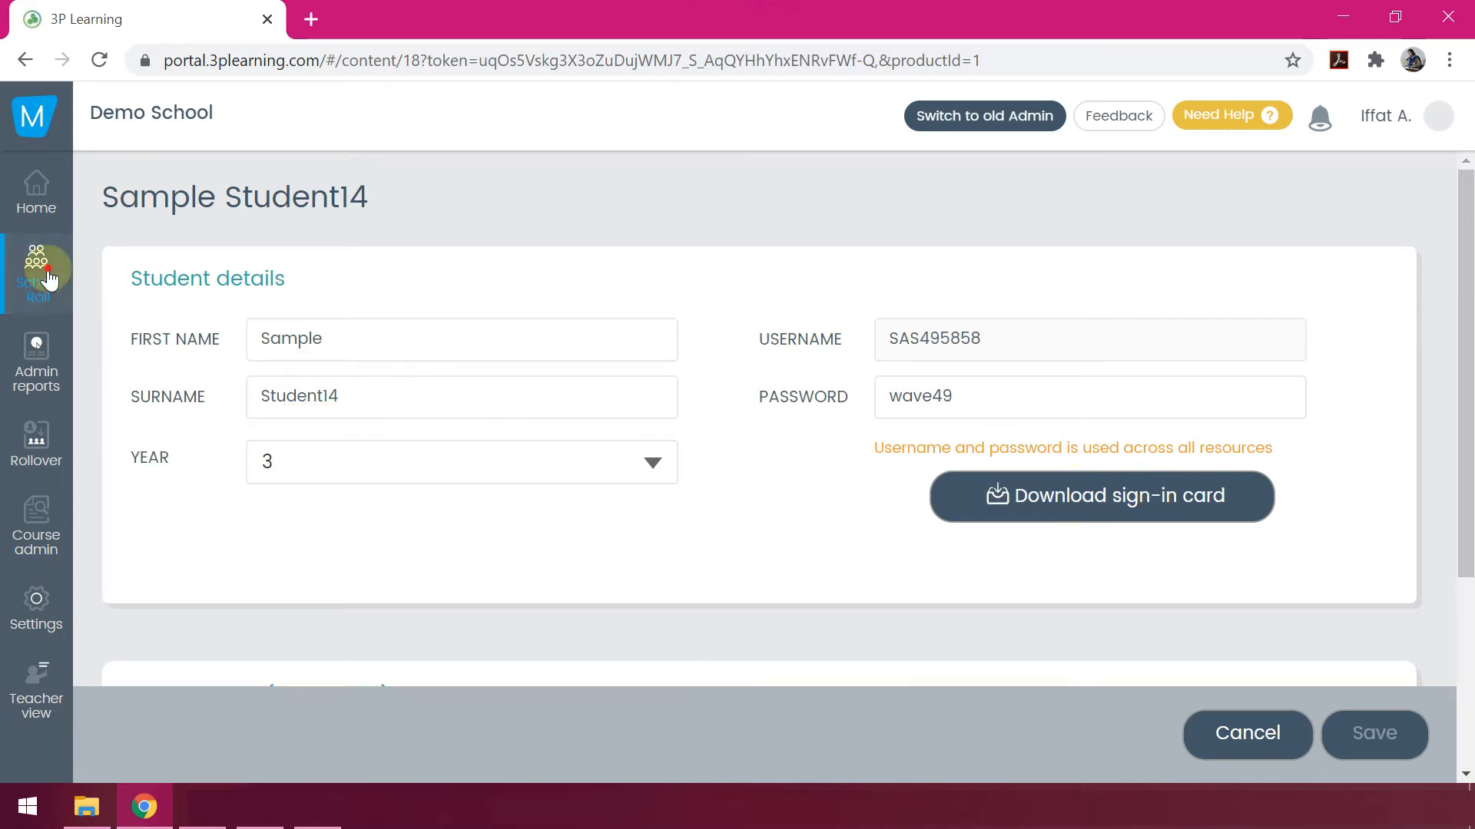
click(36, 273)
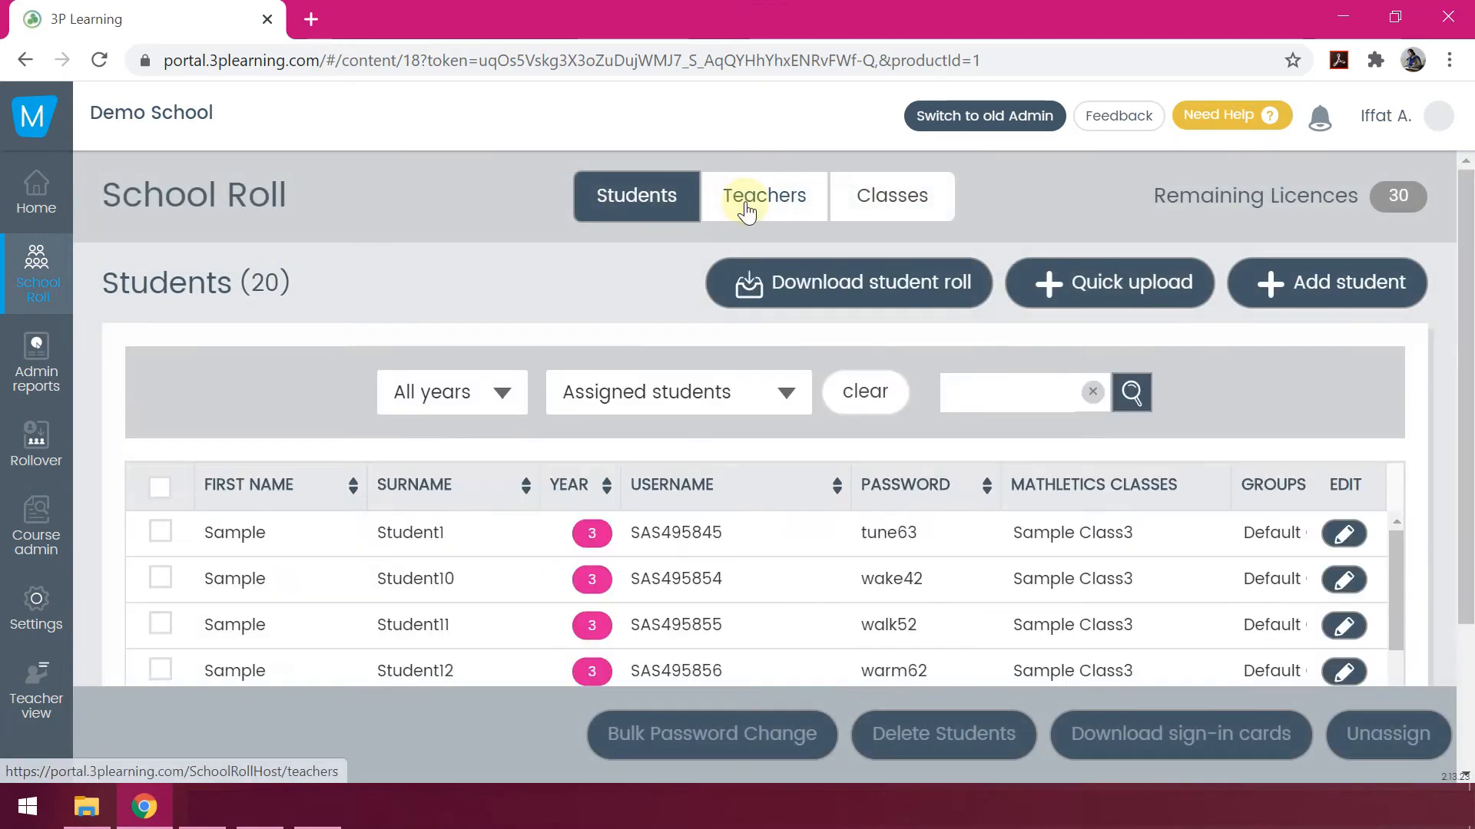
click(763, 197)
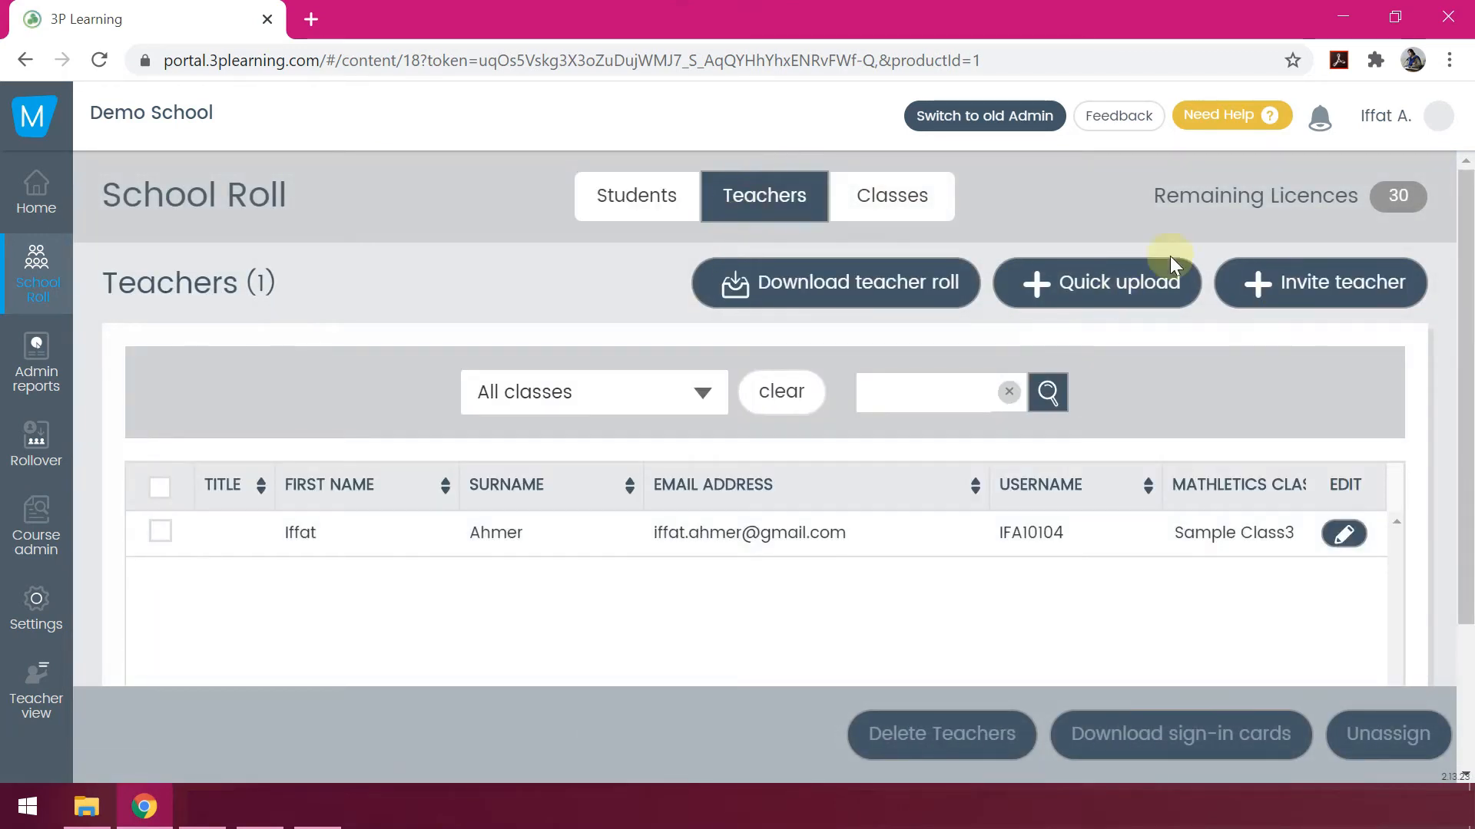
click(891, 197)
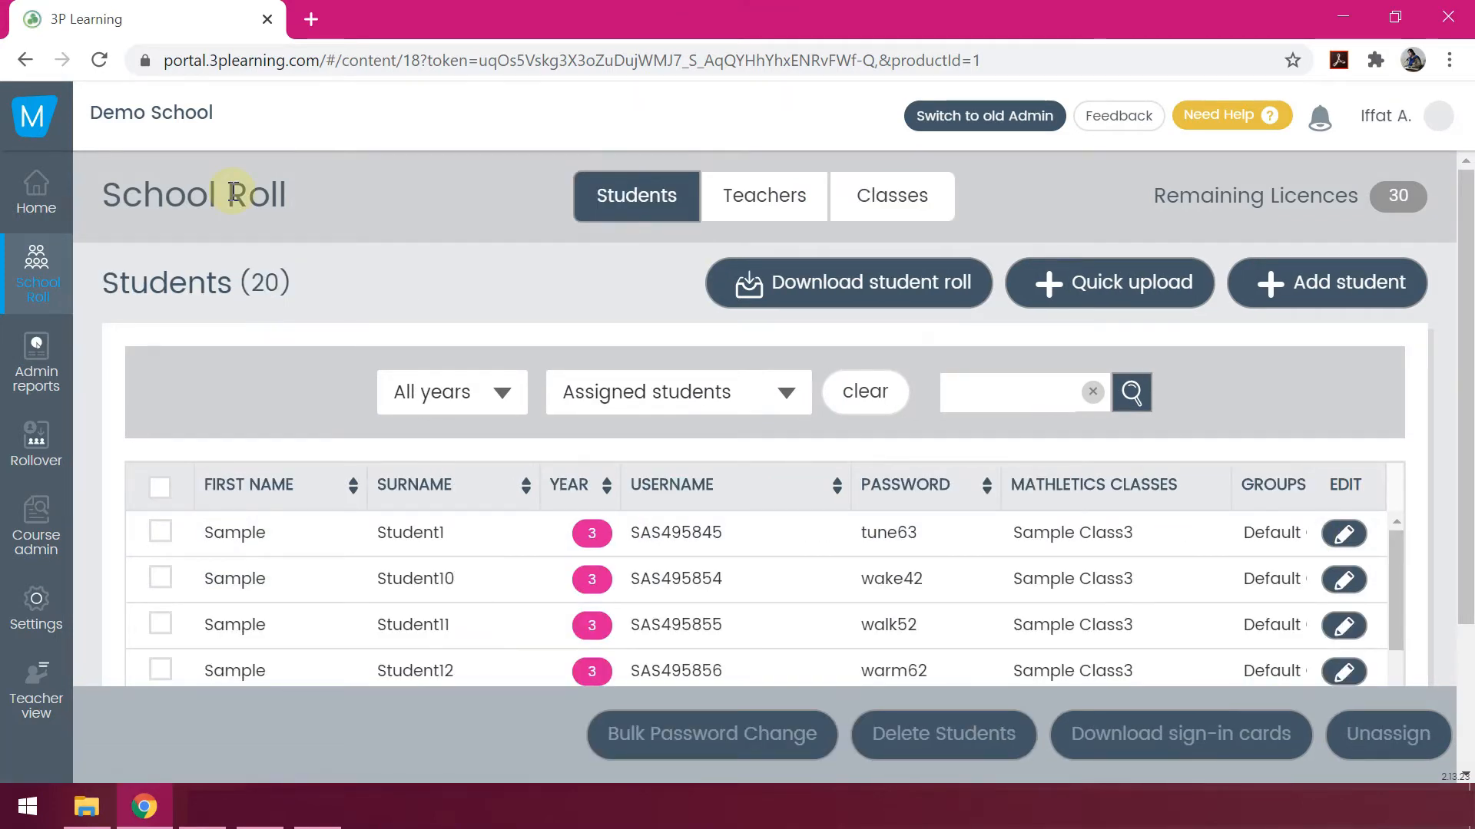
mouse_move(227, 206)
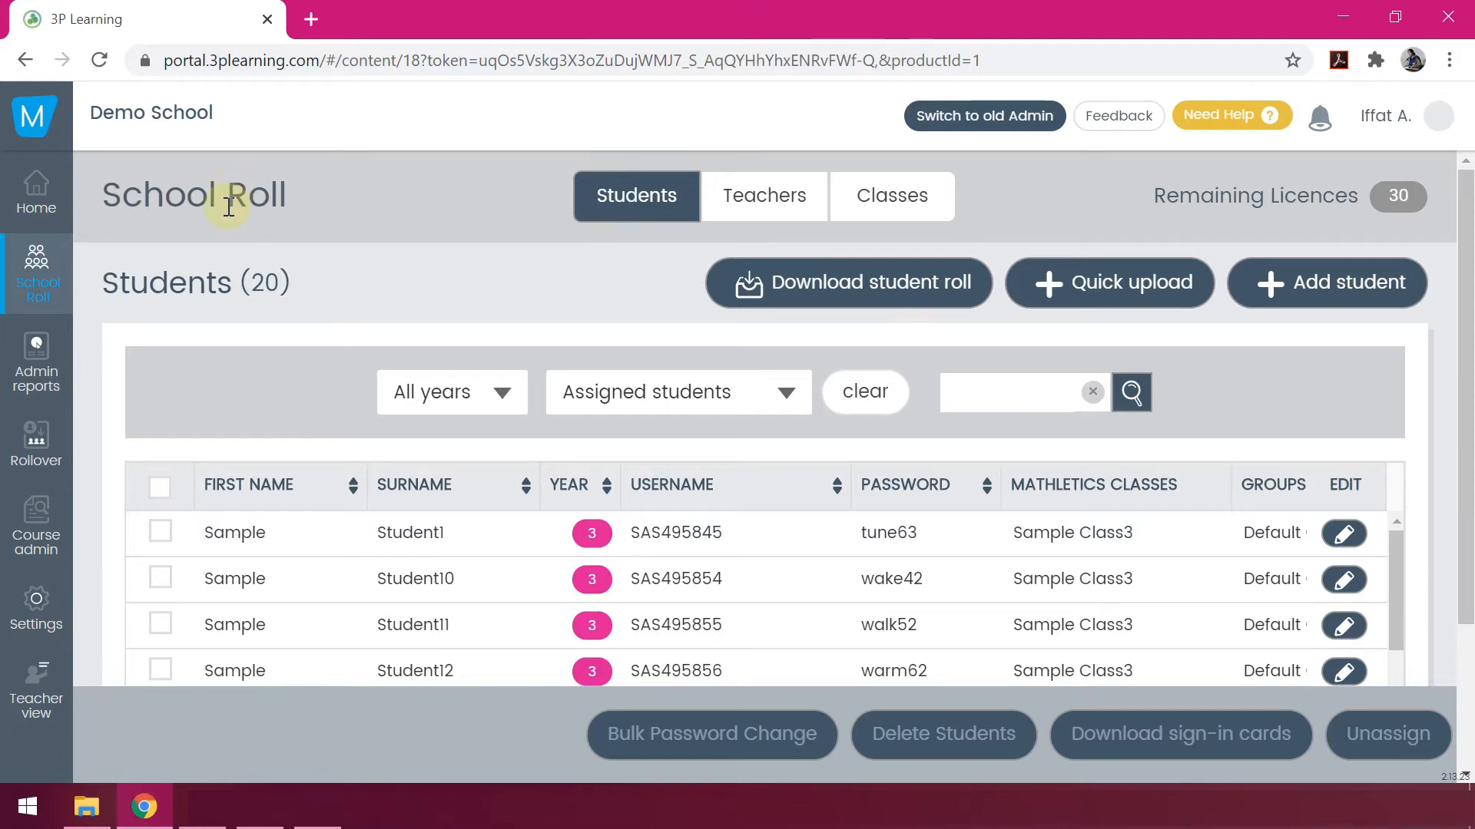
Scroll through the Students table of usernames, passwords and classes down to Student20.
scroll(down, 3)
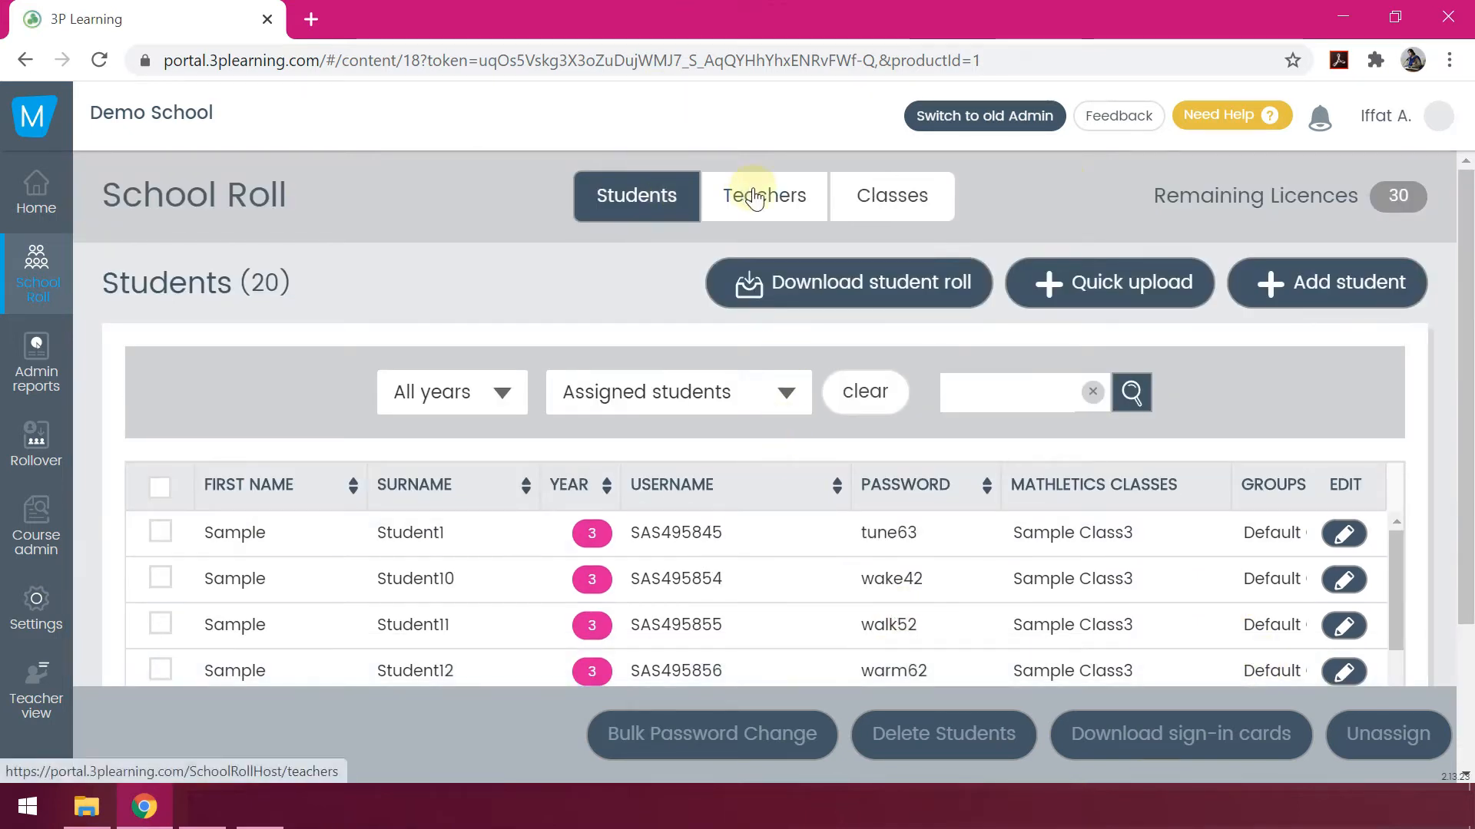
mouse_move(897, 218)
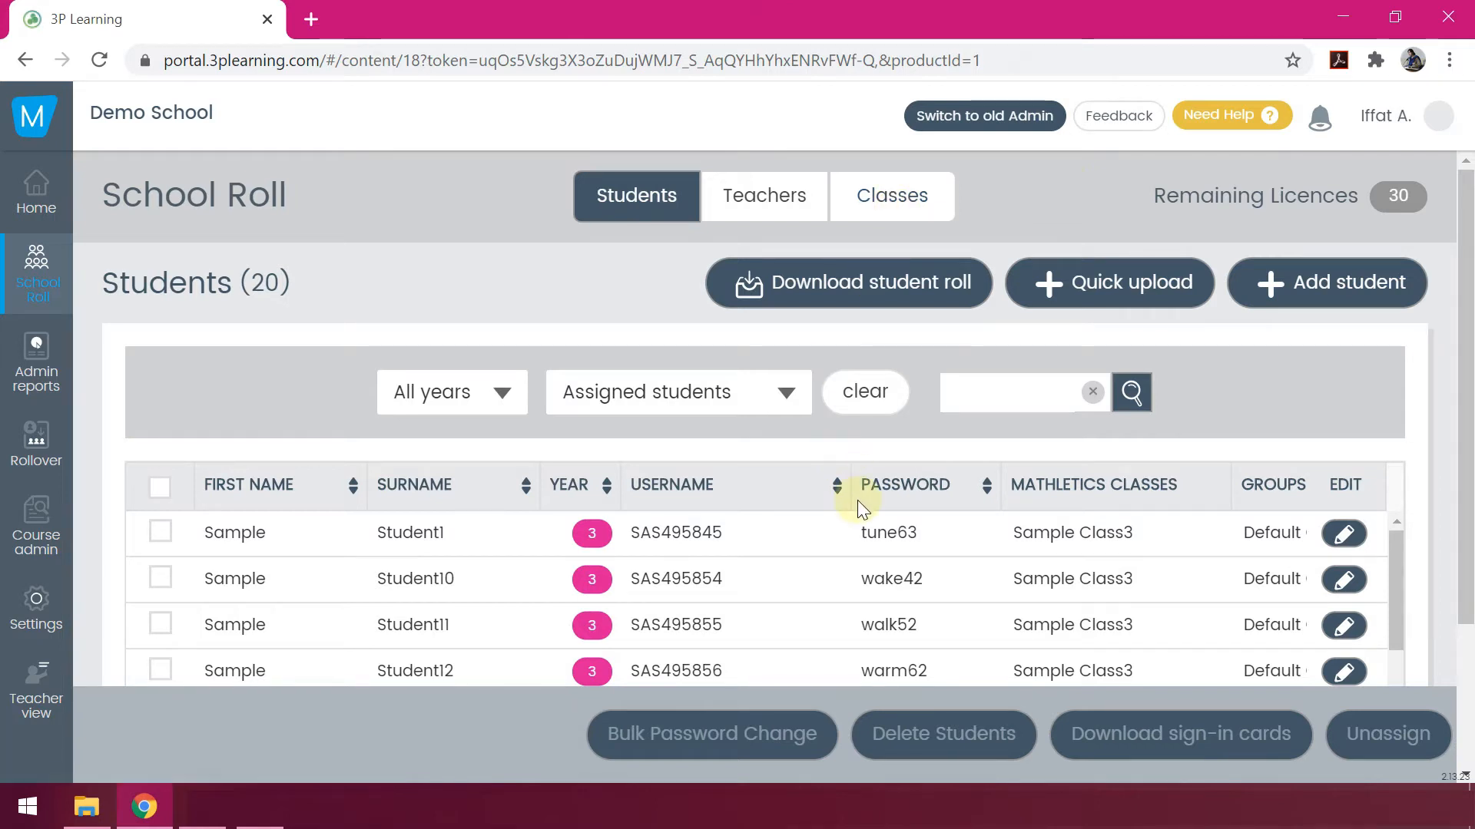
scroll(down, 3)
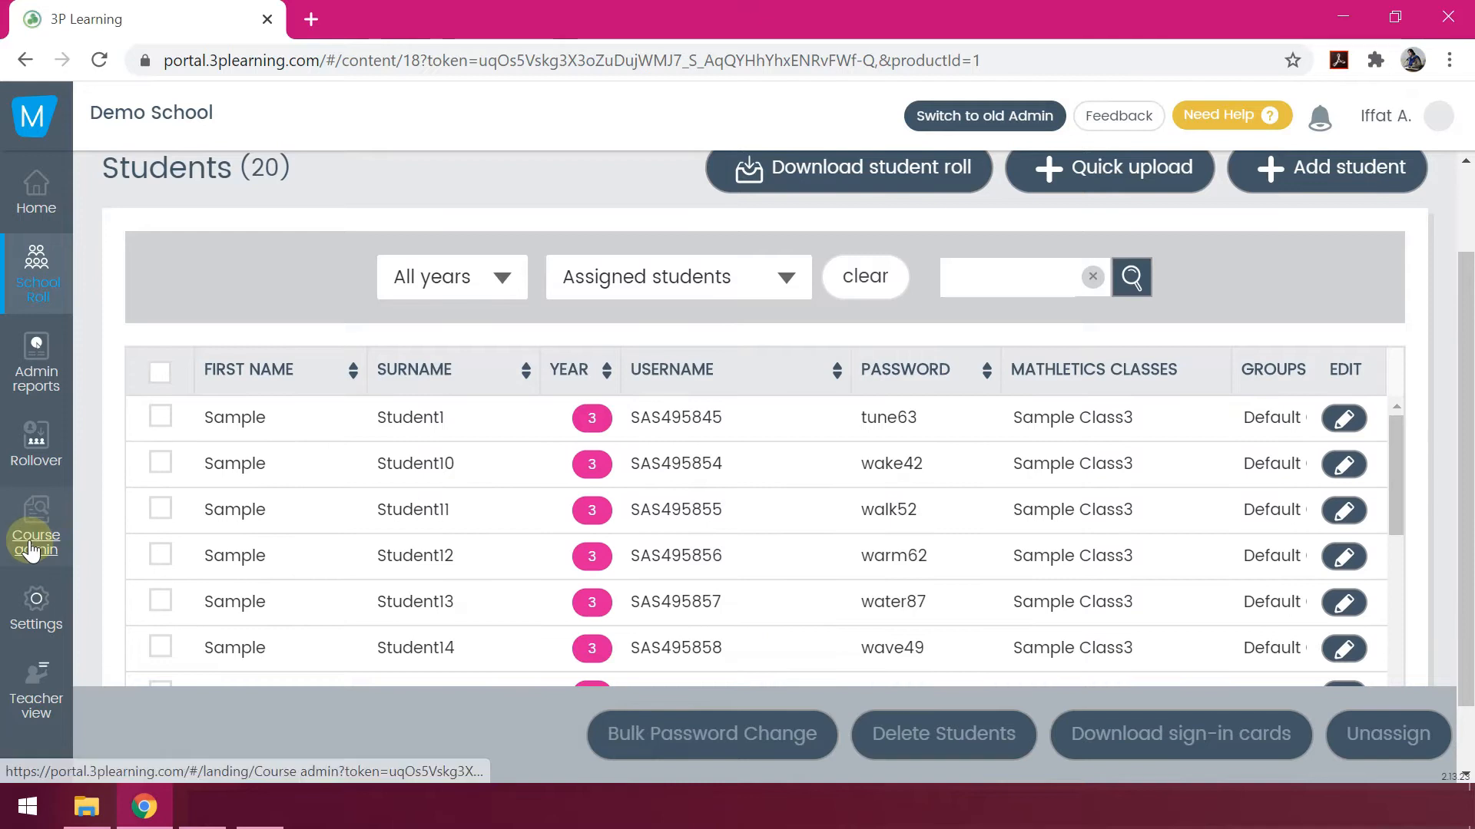
mouse_move(35, 541)
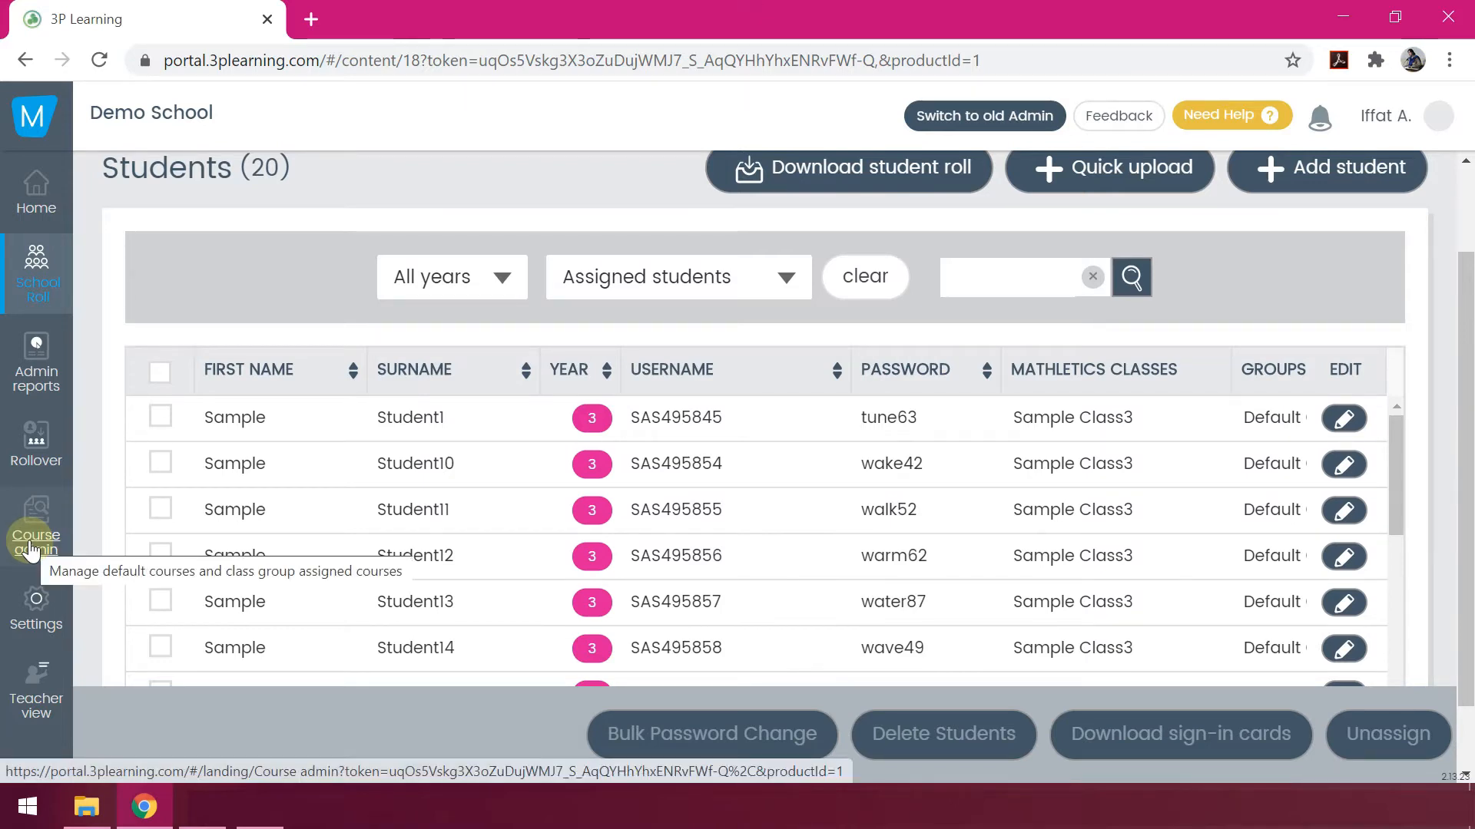
scroll(down, 3)
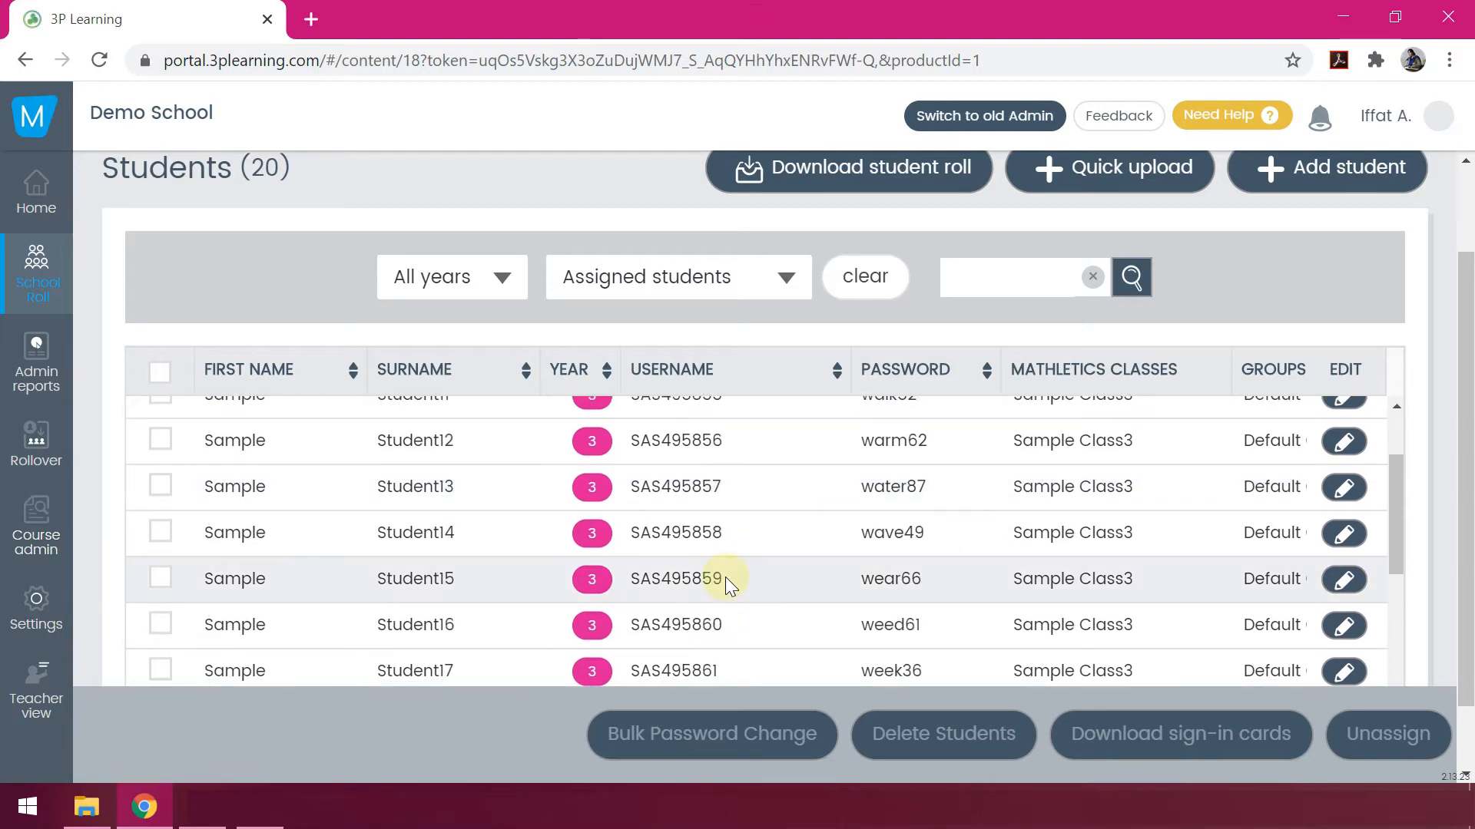
scroll(up, 3)
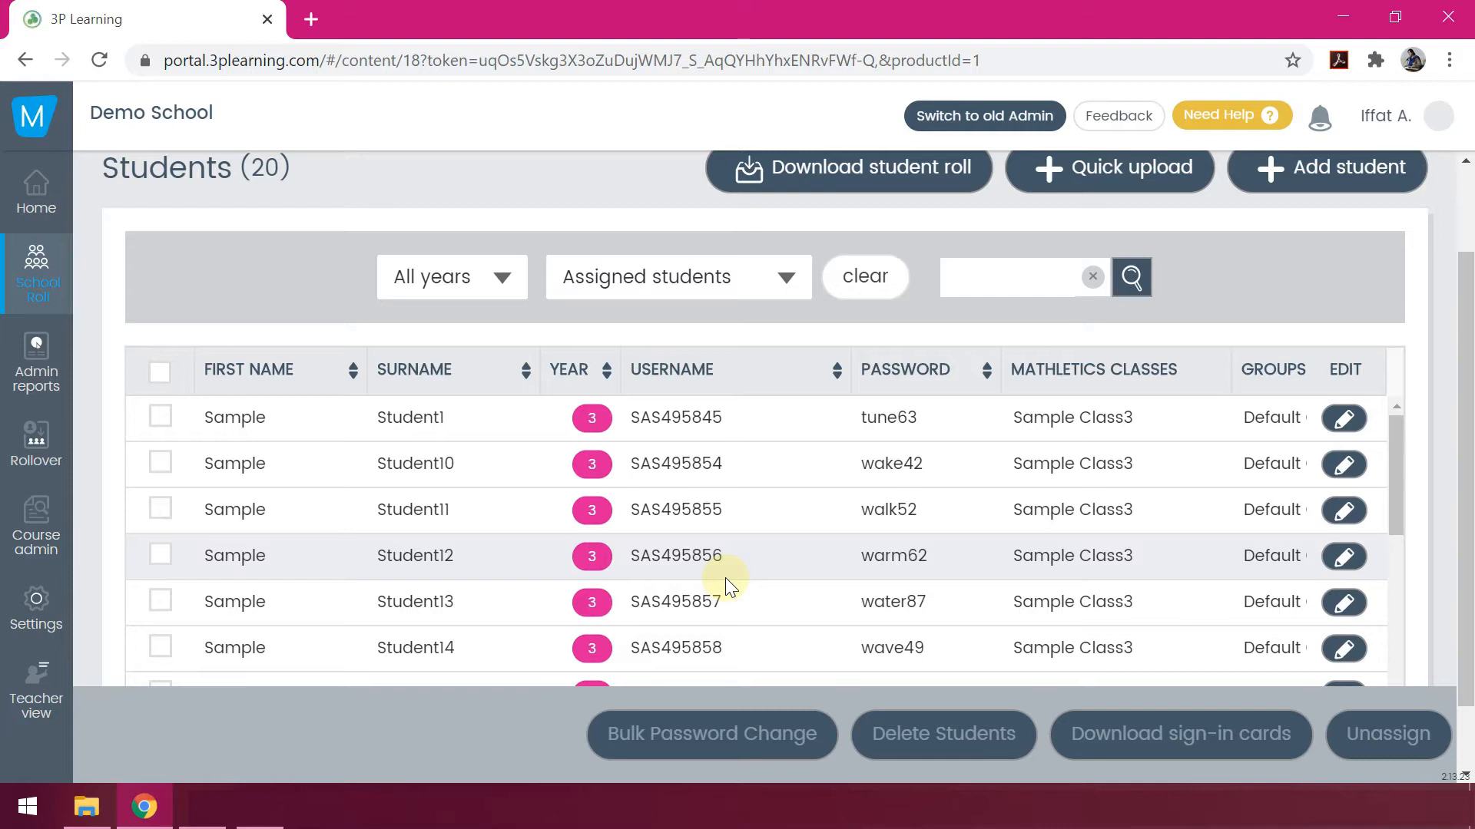
mouse_move(737, 523)
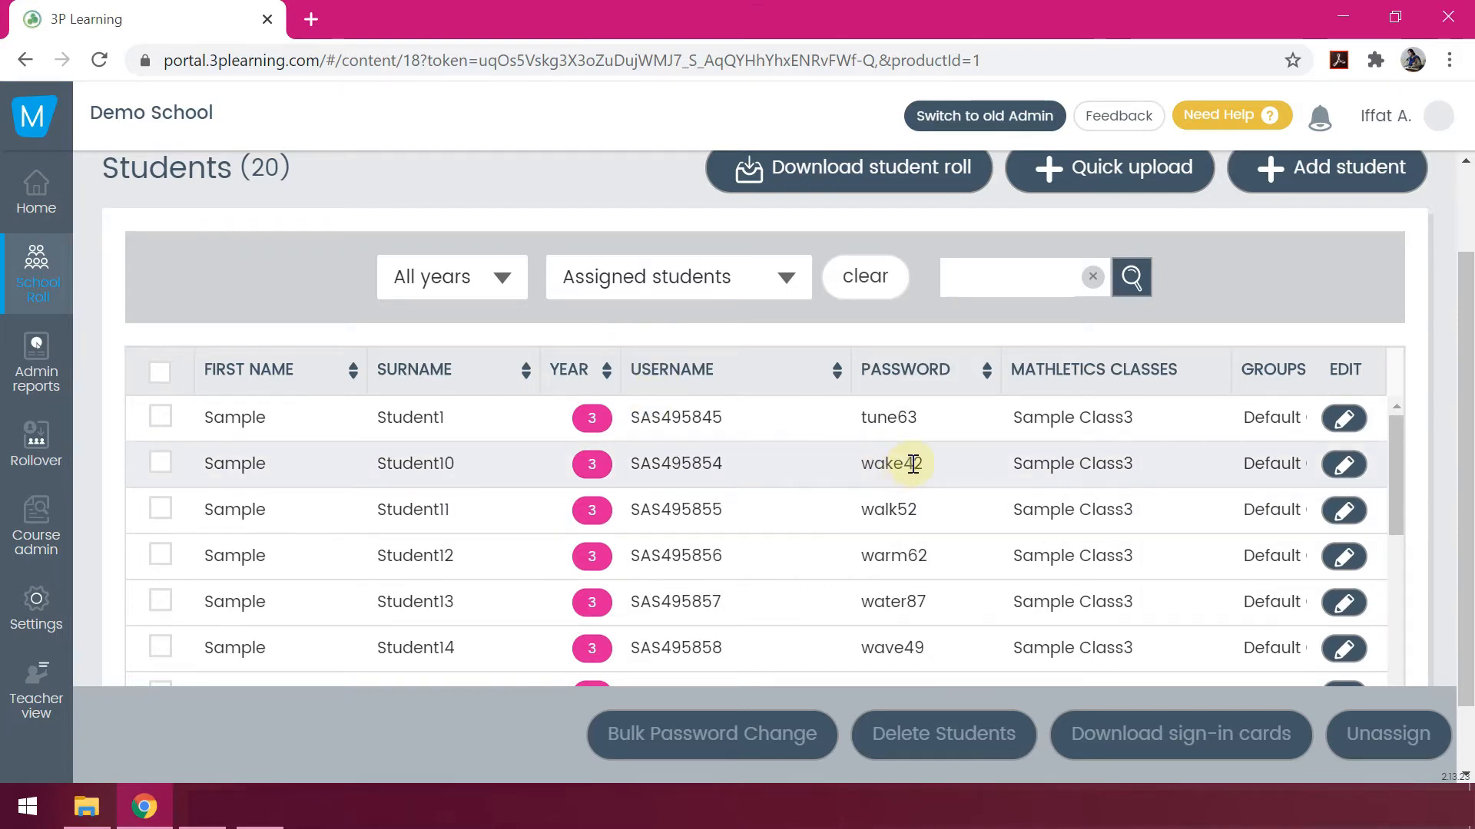
mouse_move(961, 484)
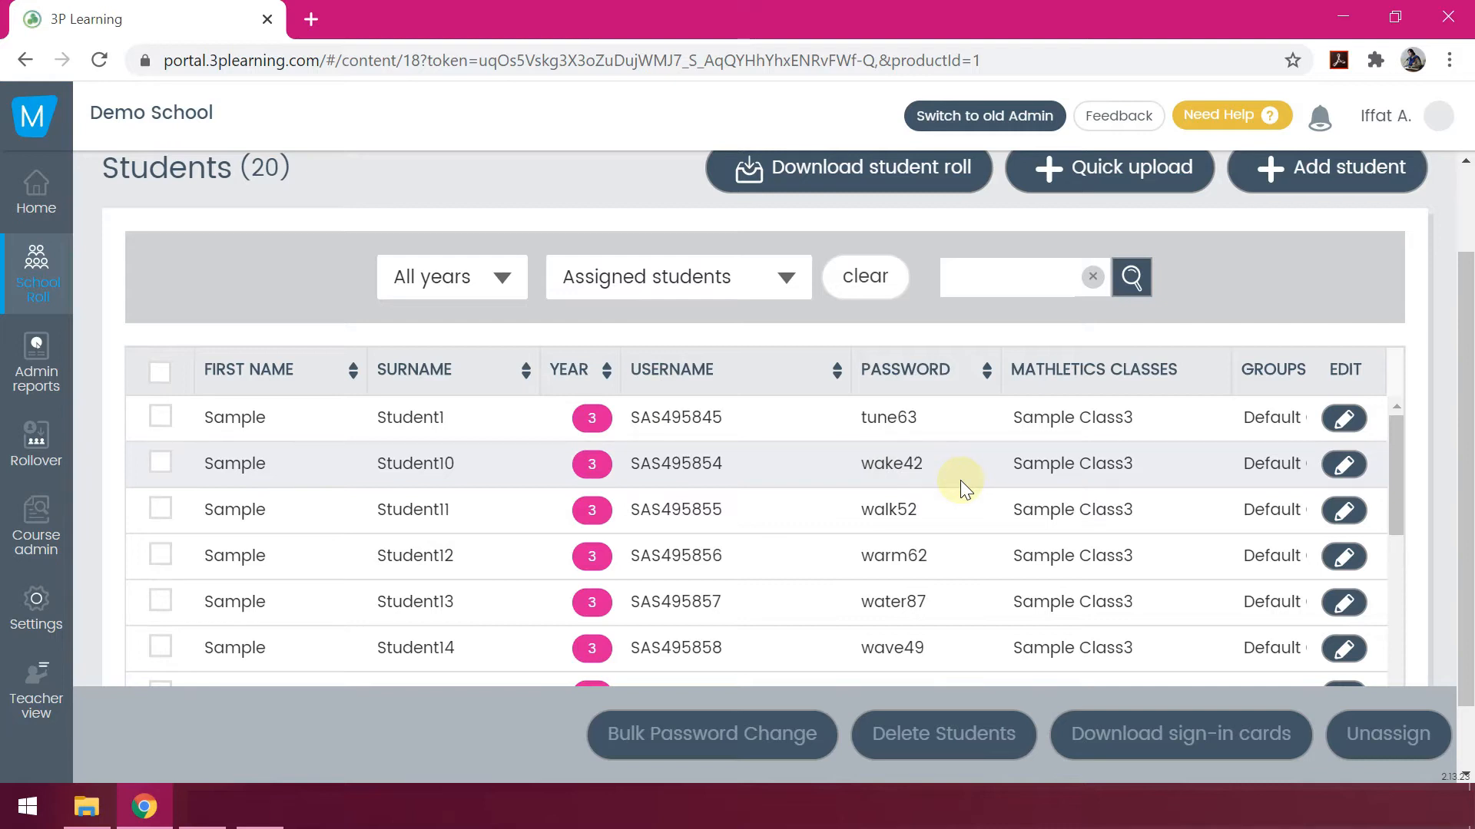
scroll(down, 3)
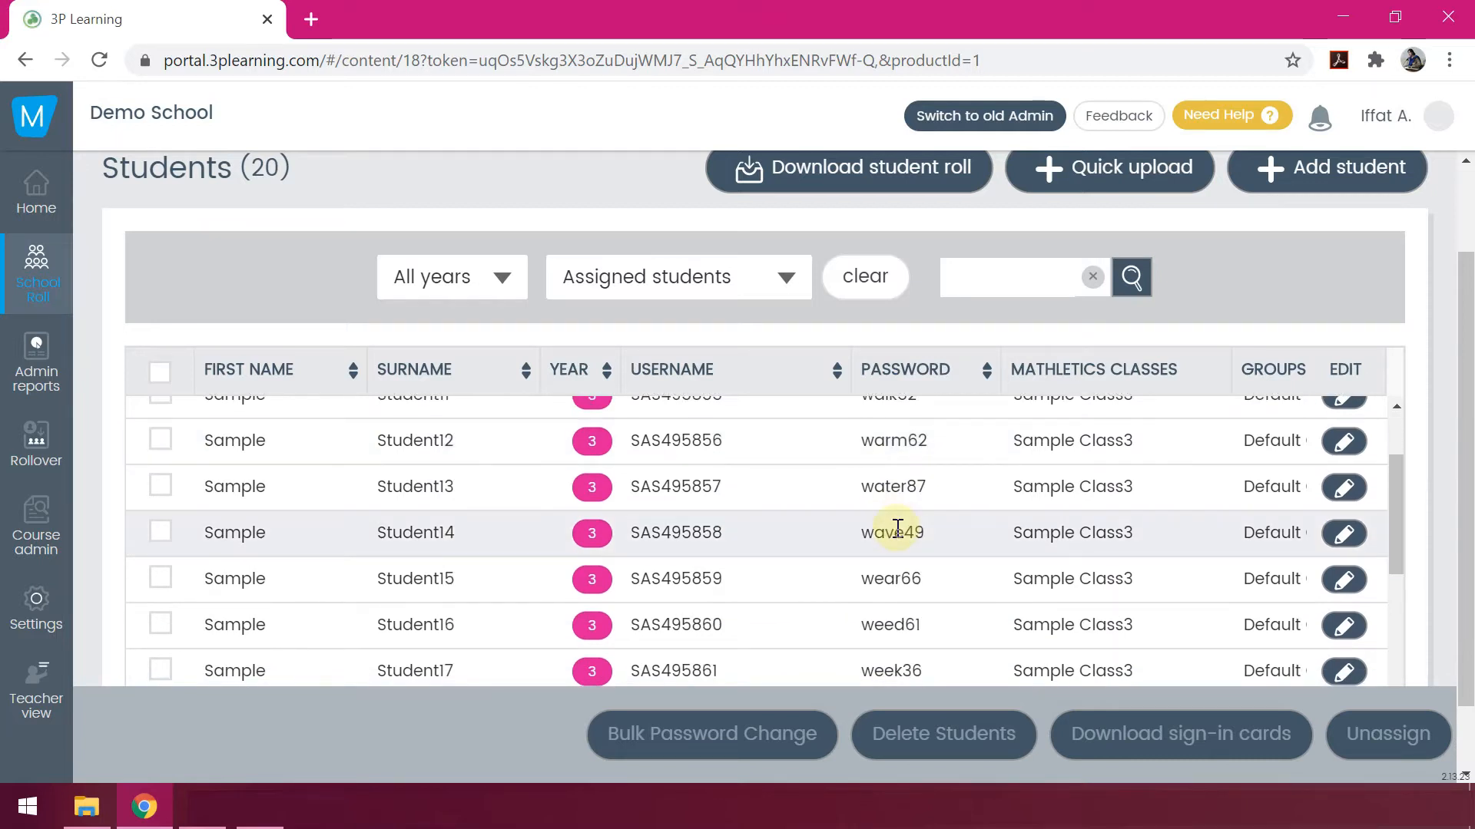
scroll(down, 3)
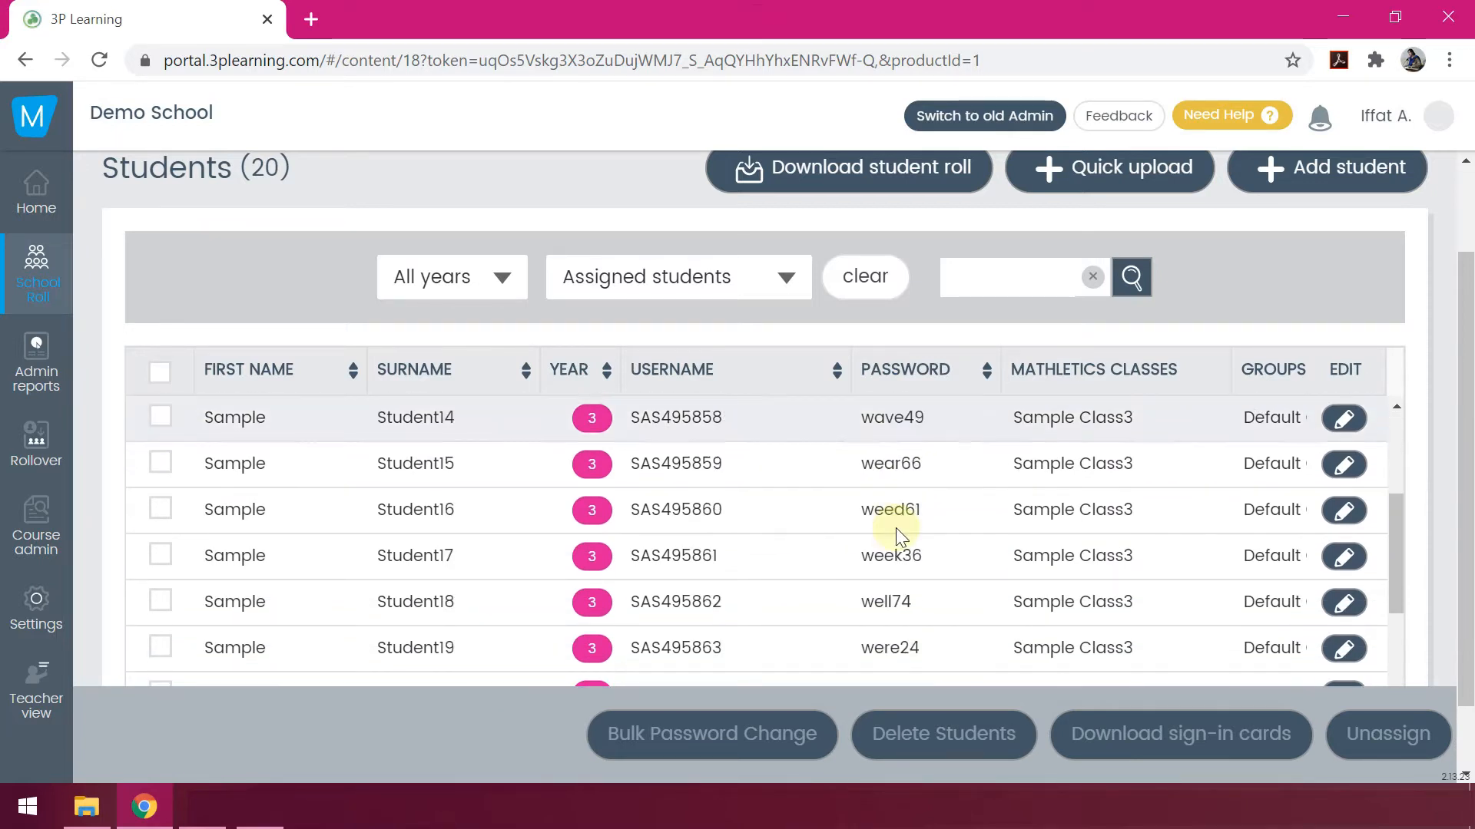
scroll(down, 3)
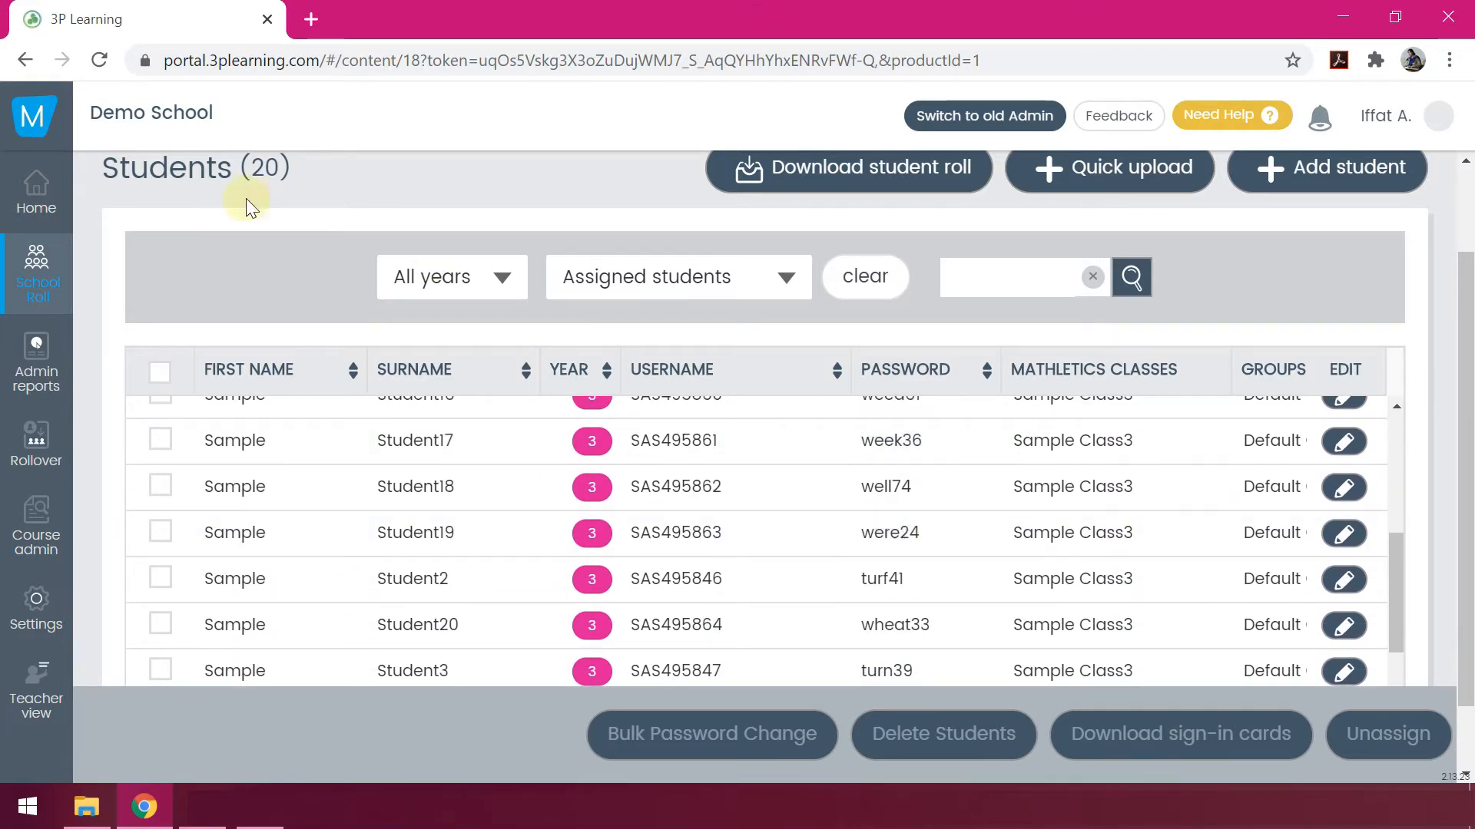
mouse_move(22, 609)
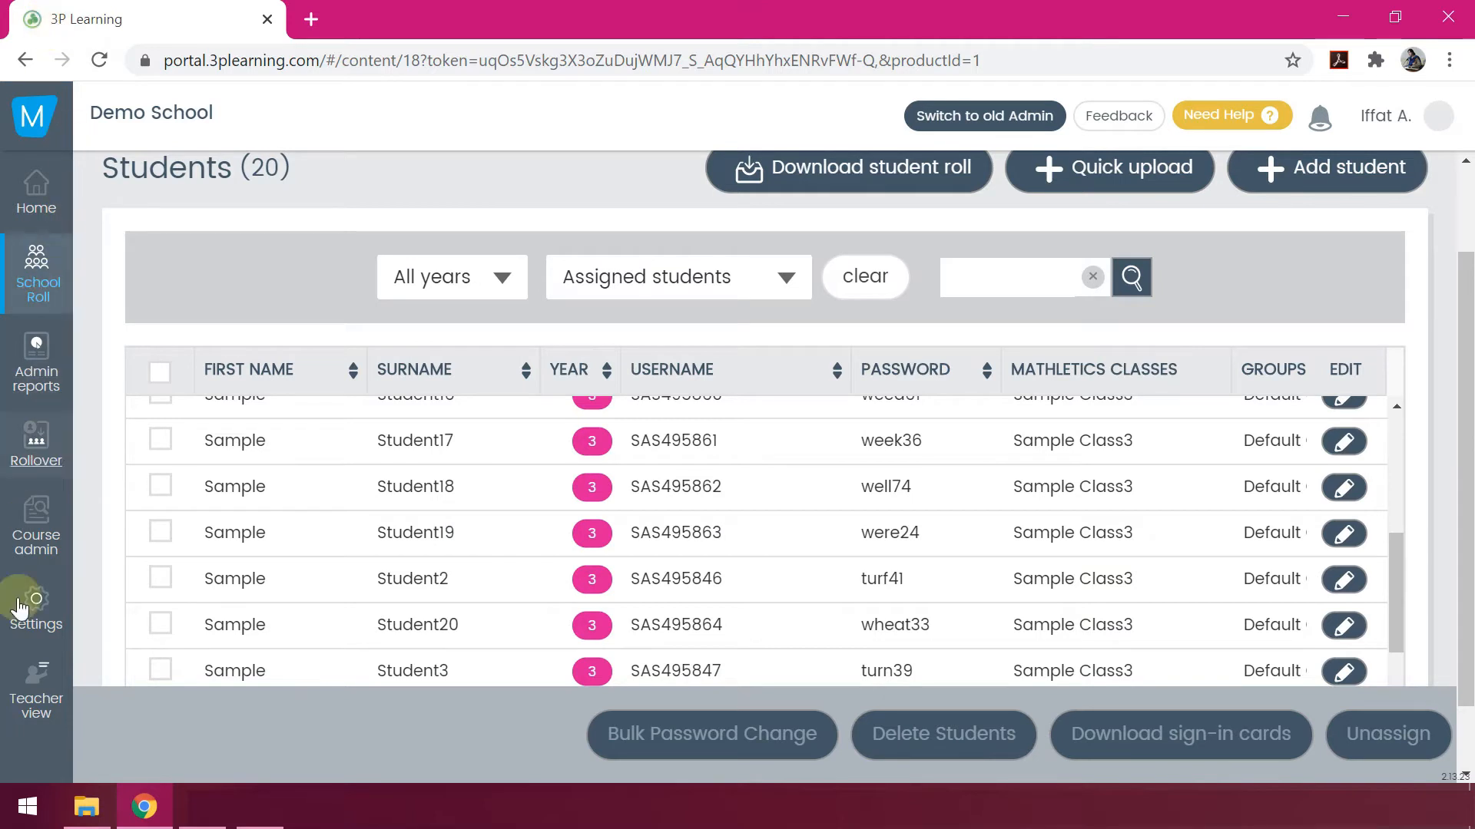
mouse_move(37, 709)
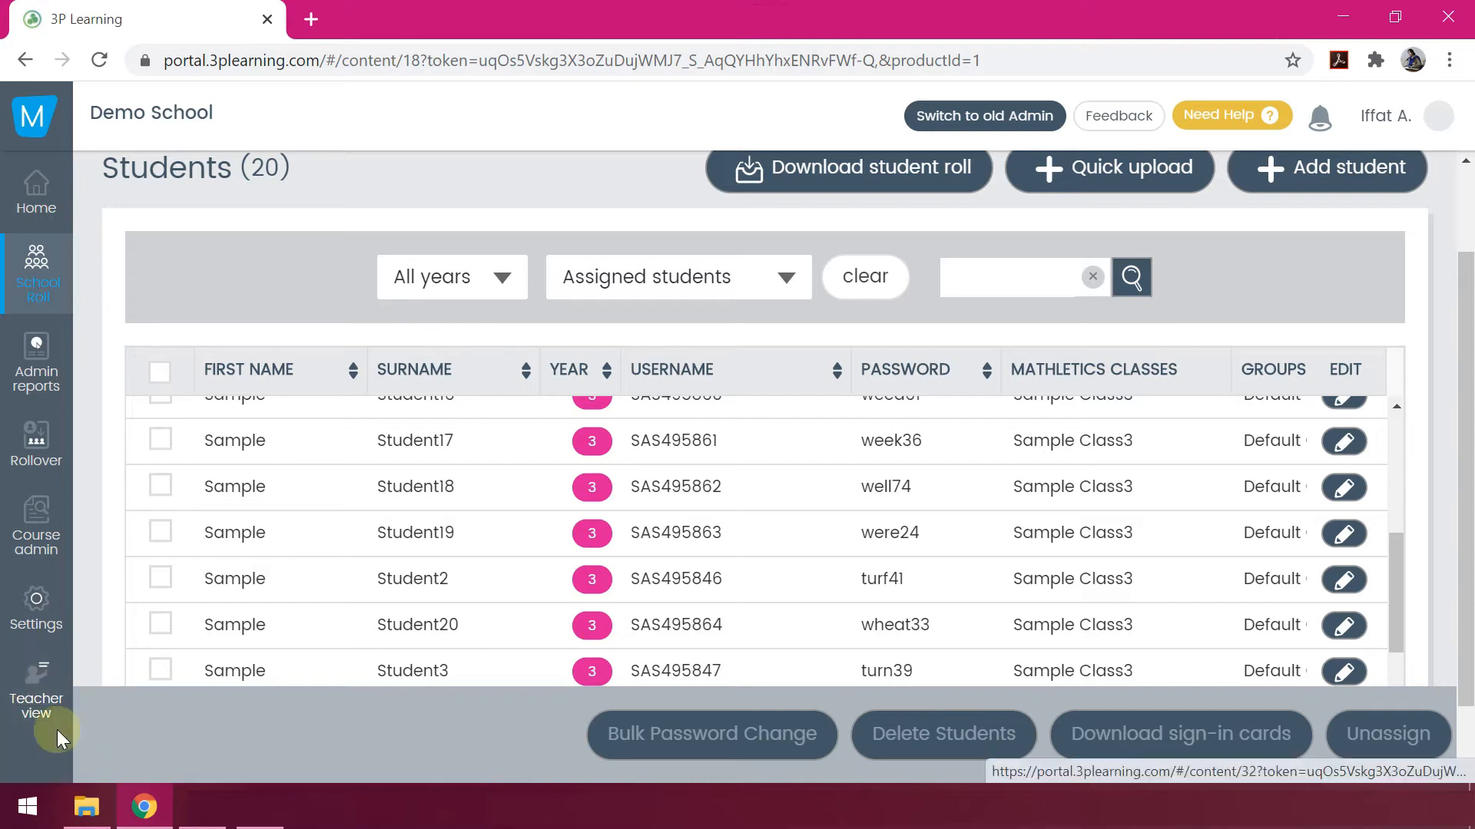
click(37, 691)
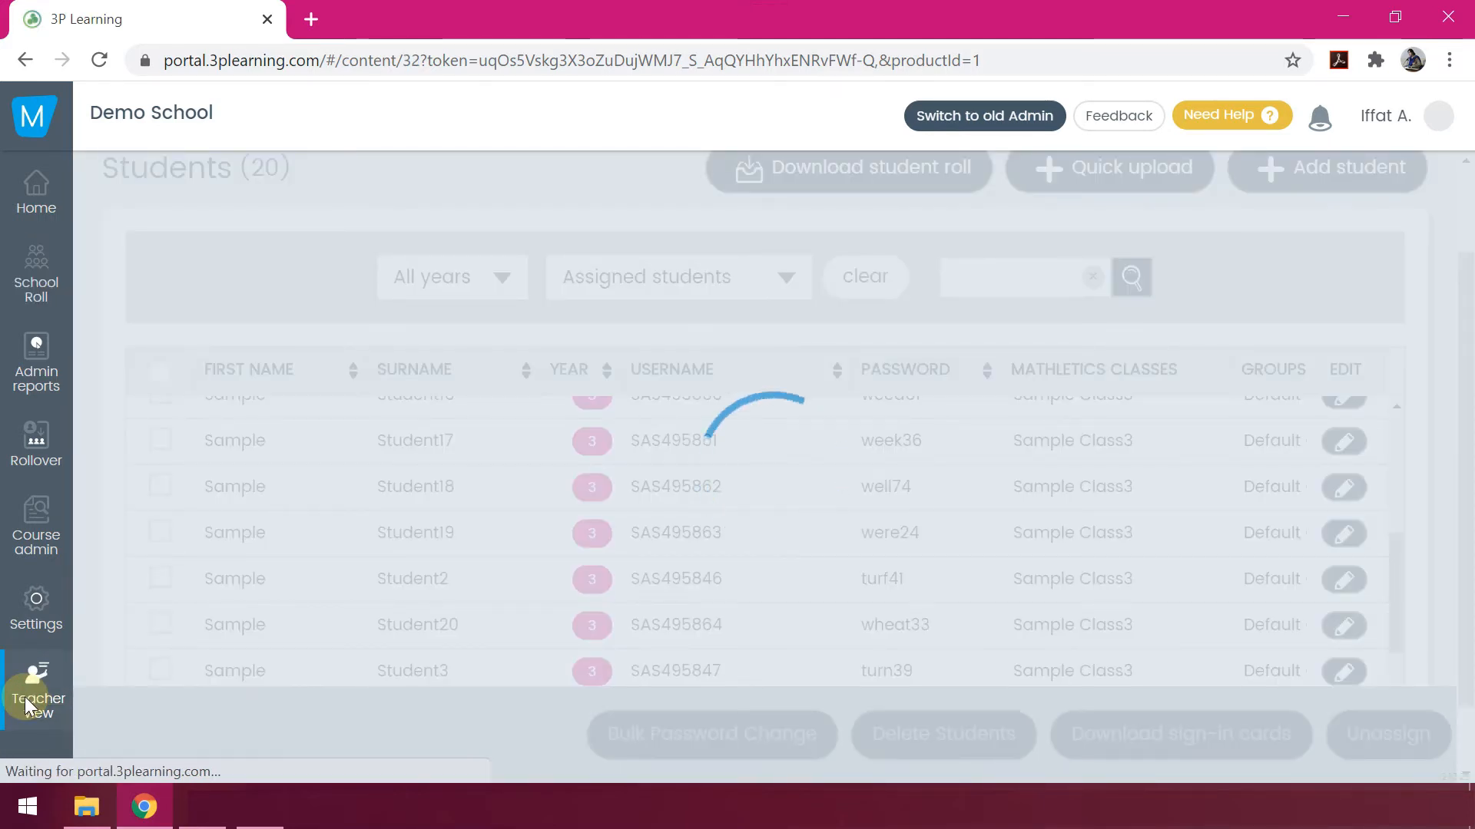
click(37, 693)
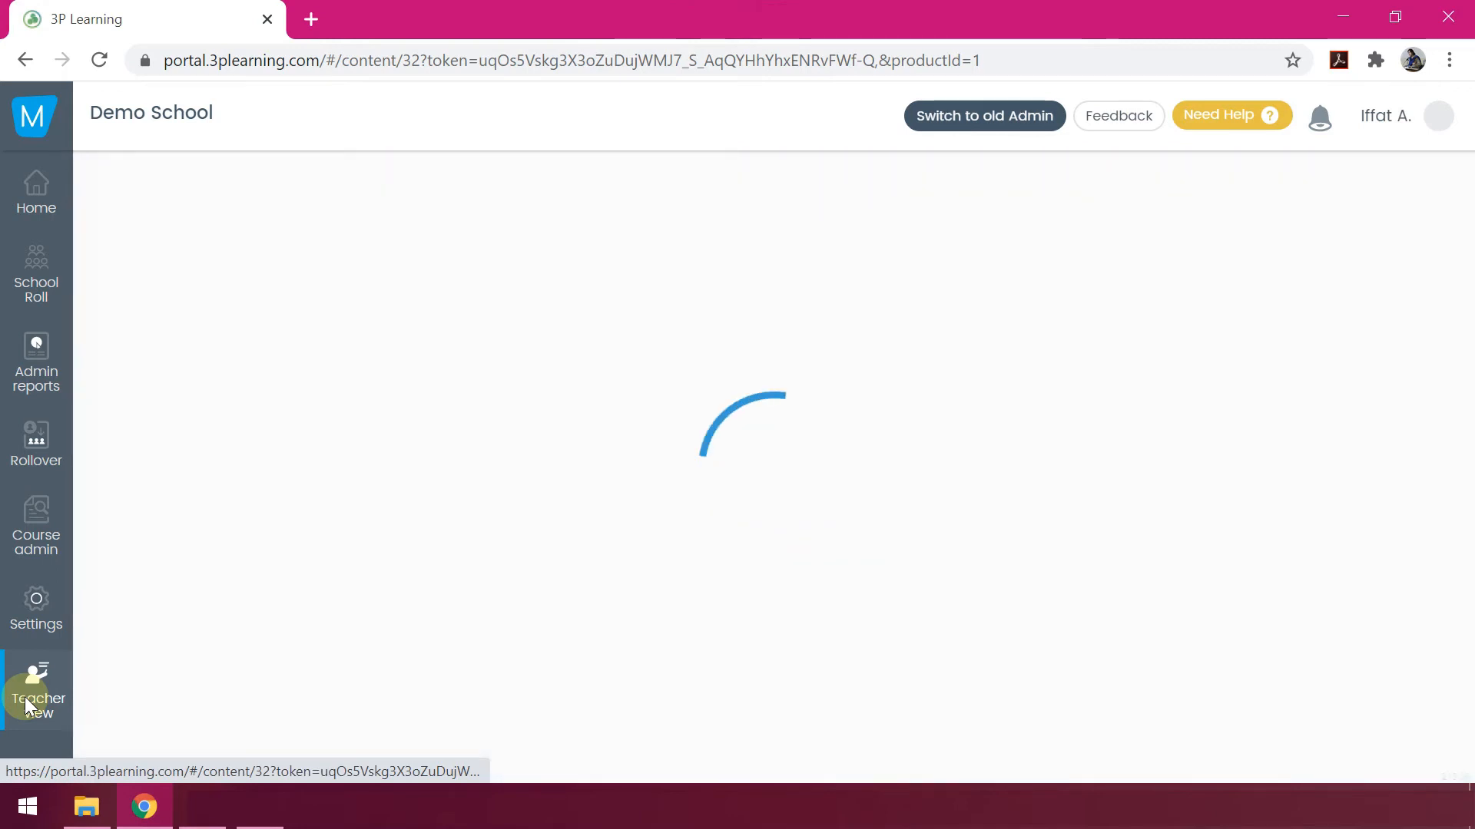
click(774, 429)
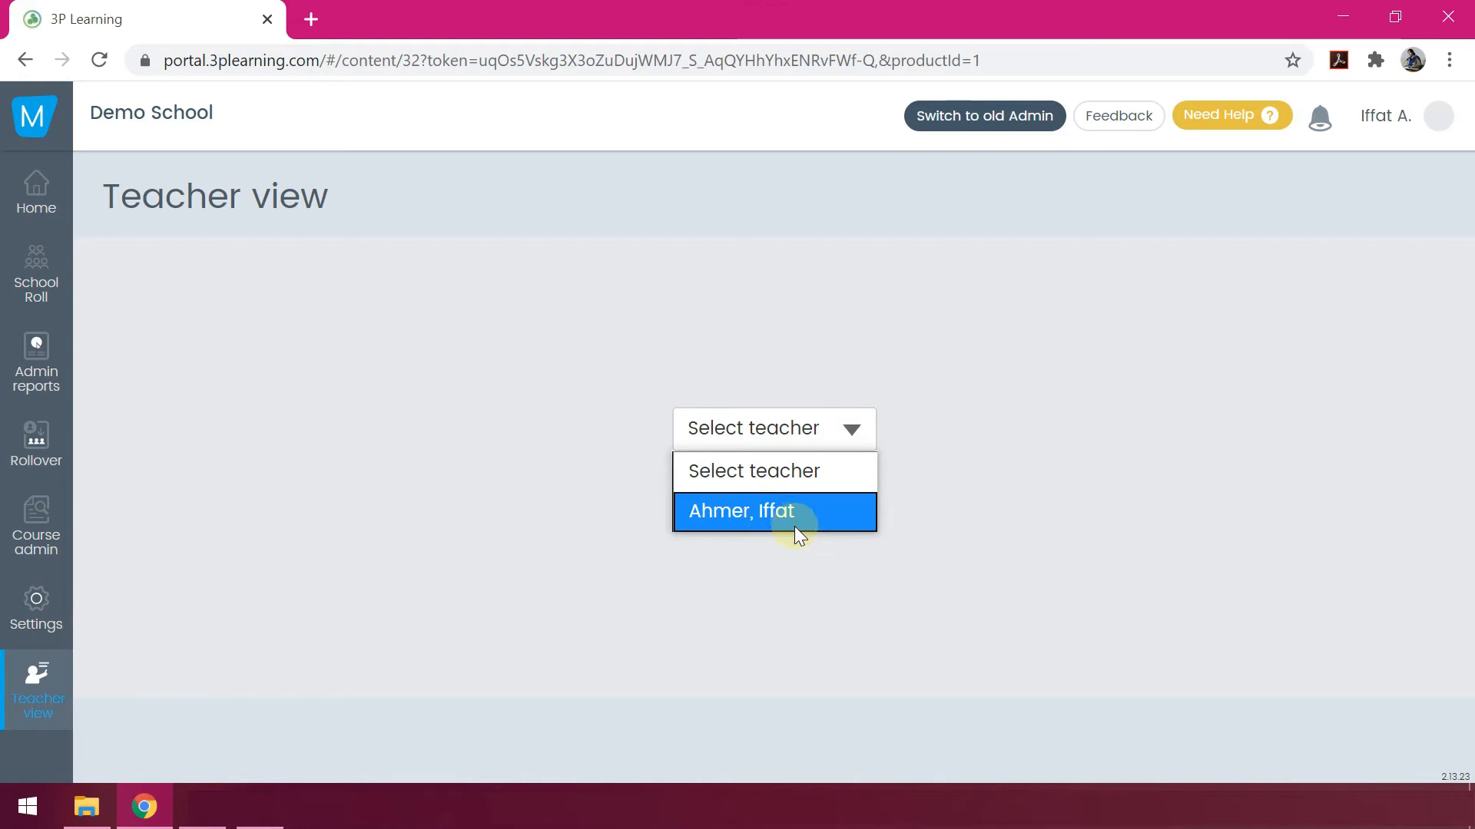
click(774, 512)
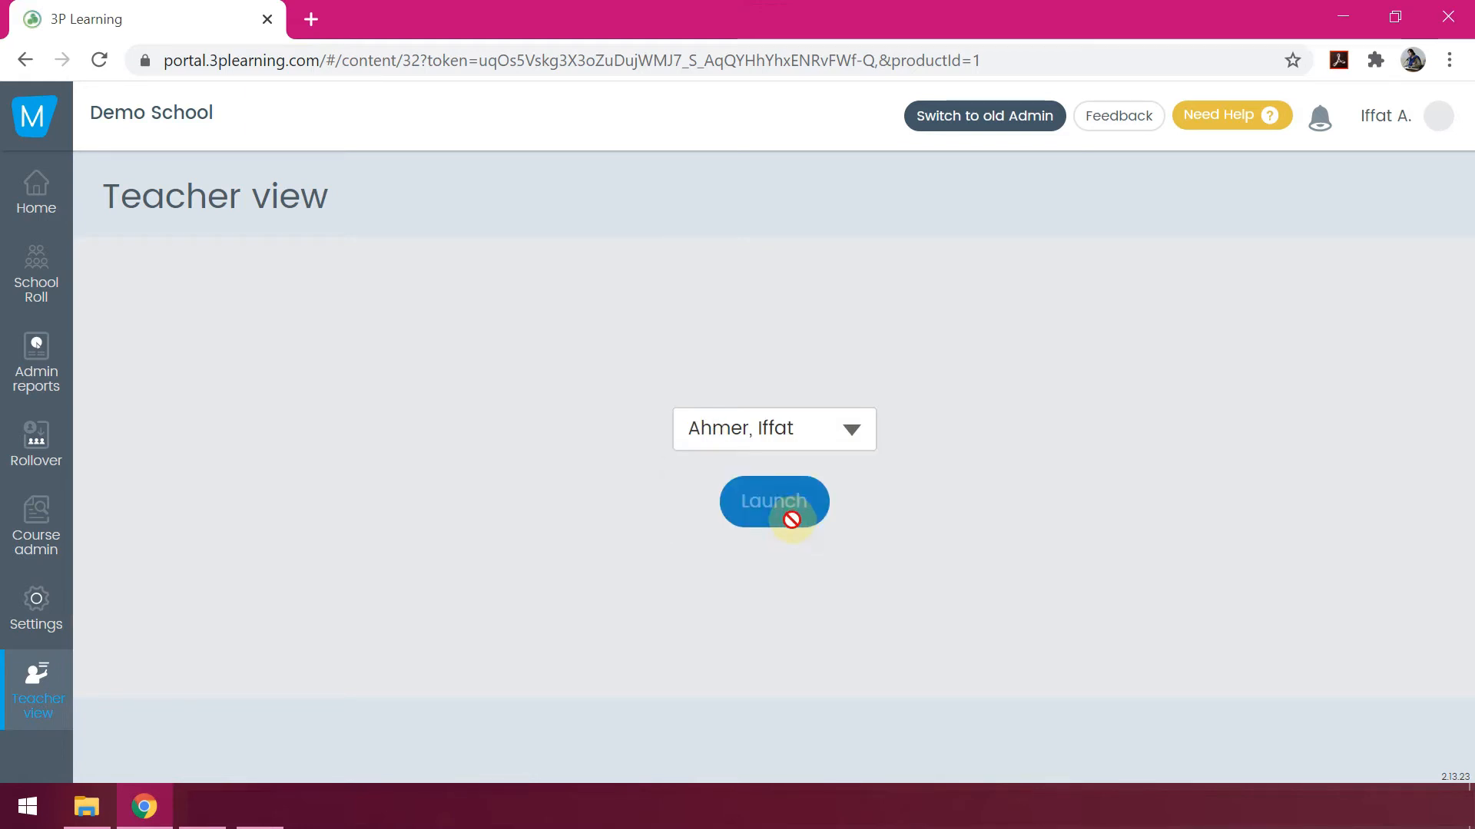
click(774, 501)
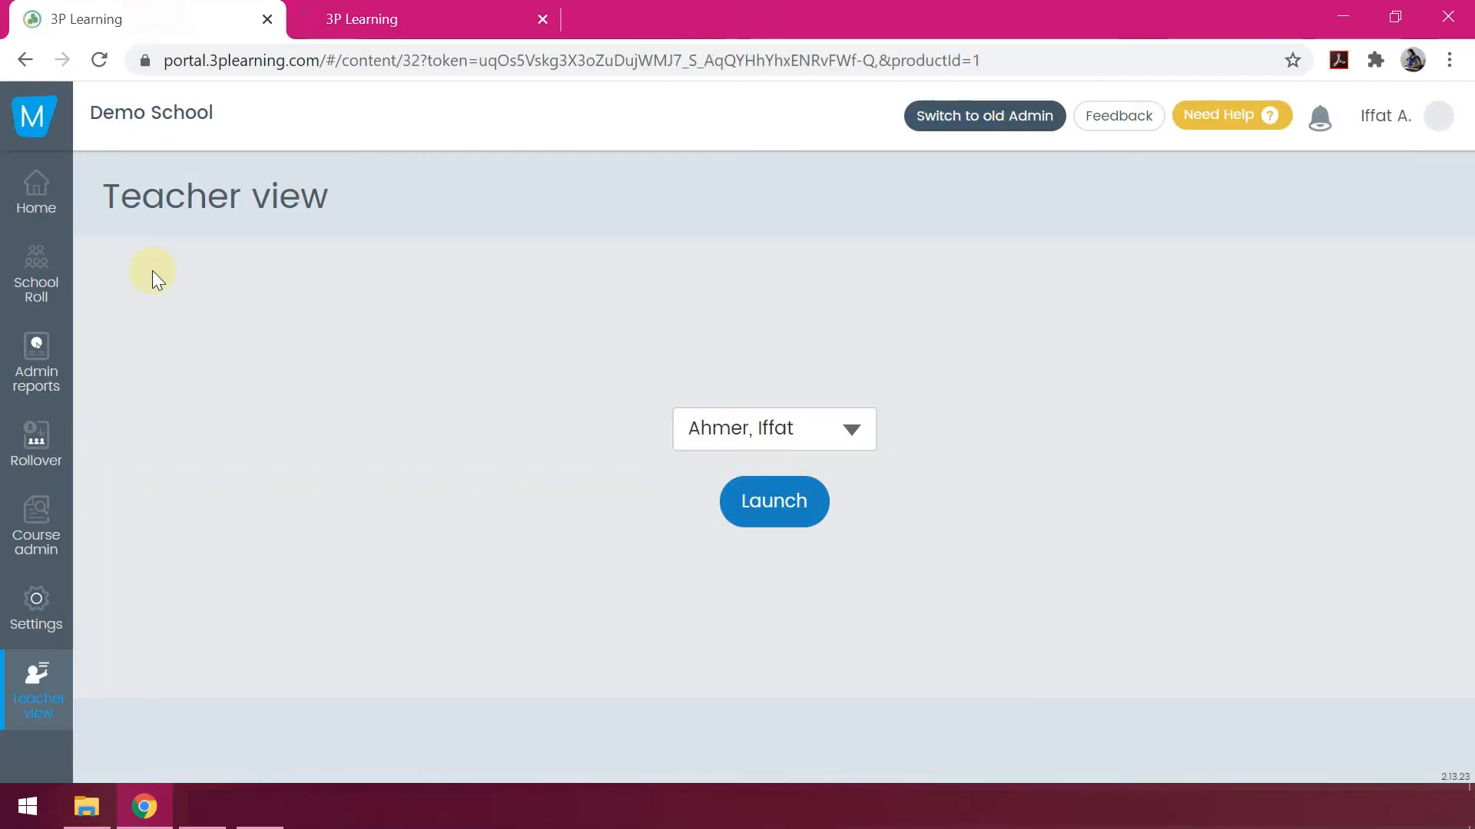
Switch to the new 3P Learning tab showing the teacher console welcome page.
click(772, 501)
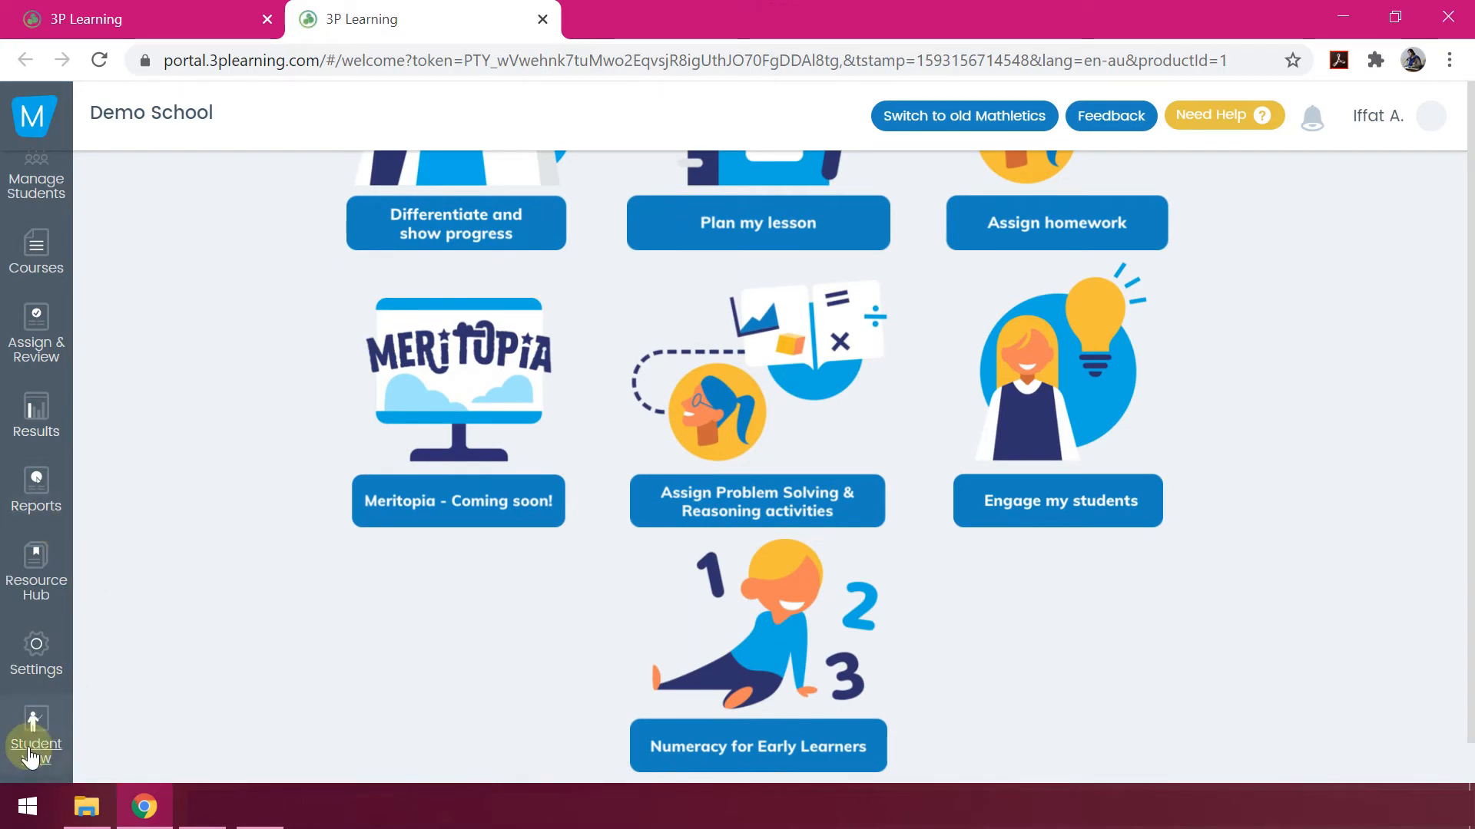
mouse_move(798, 213)
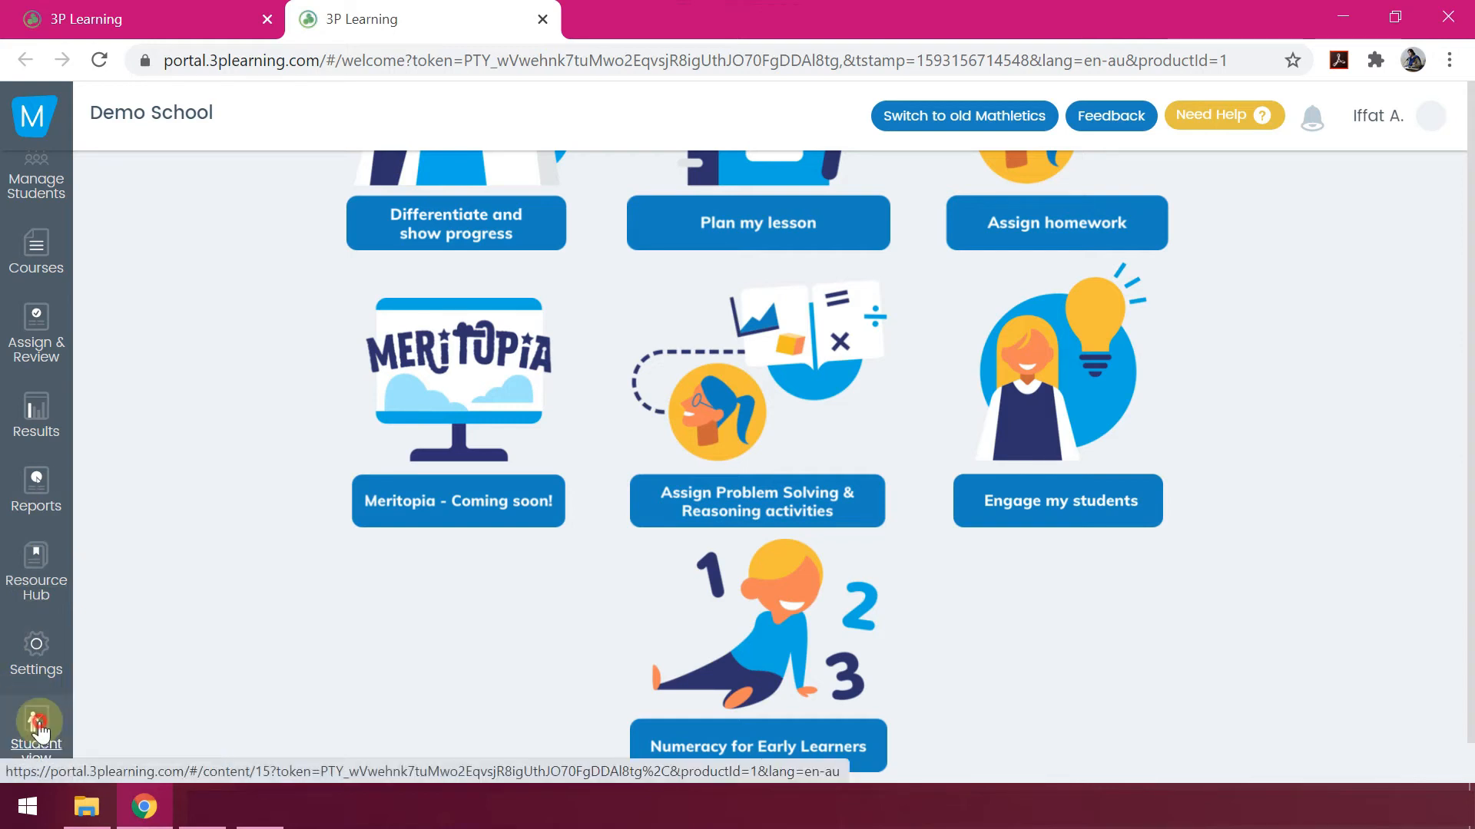
From Student View, launch the Primary student experience for Sample Class3.
click(37, 723)
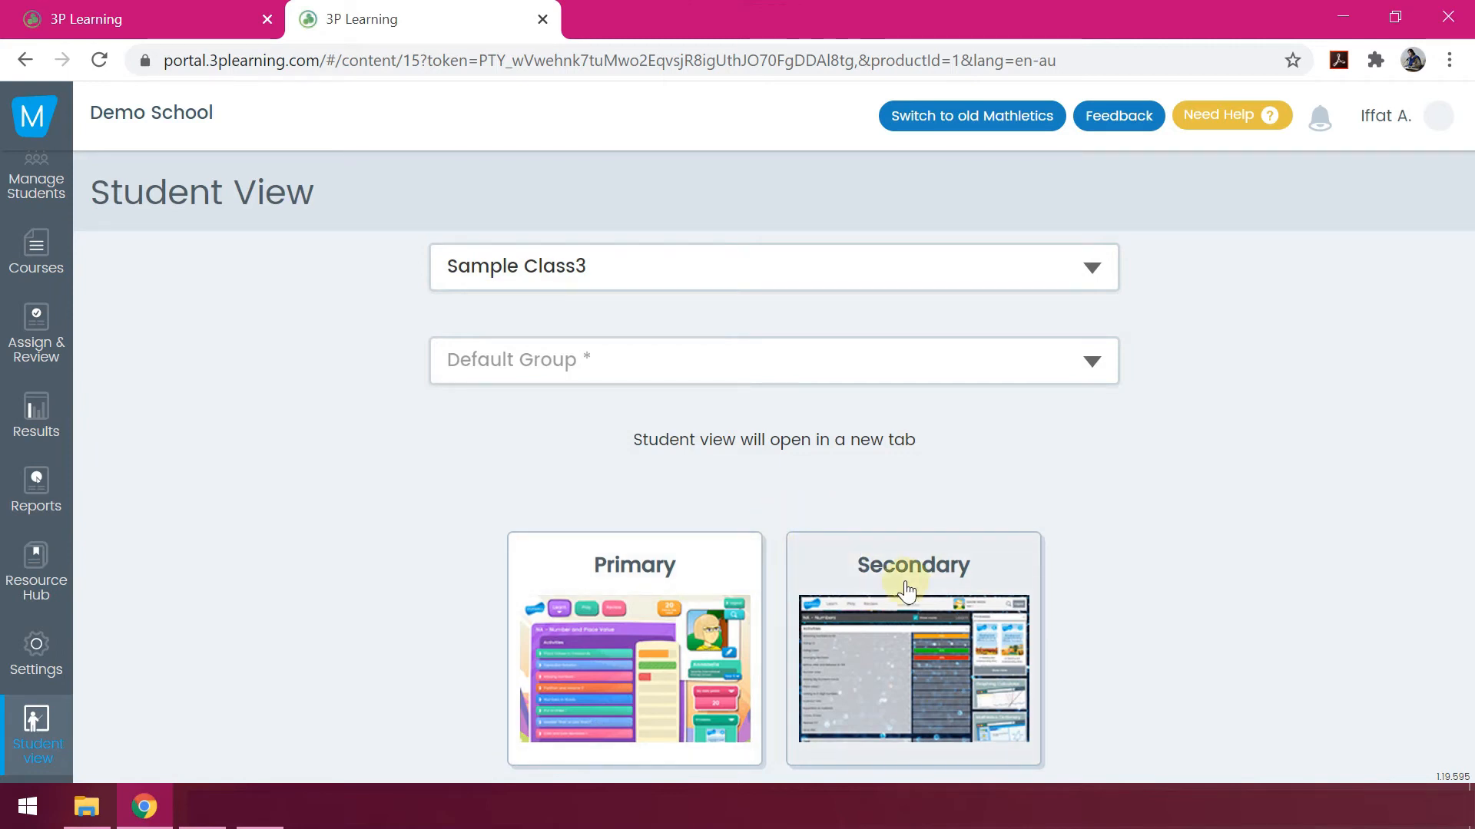
mouse_move(635, 553)
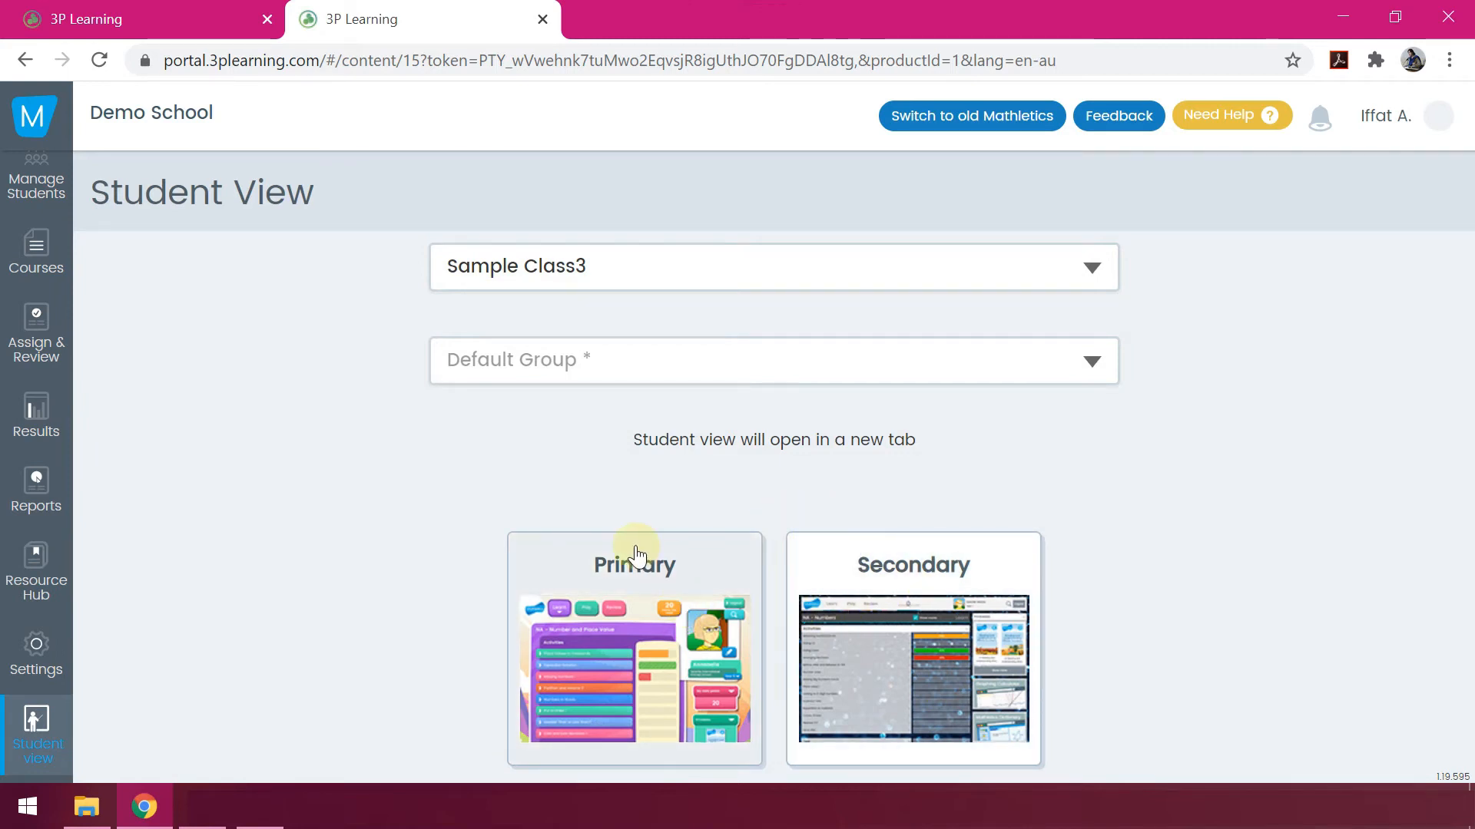
mouse_move(630, 602)
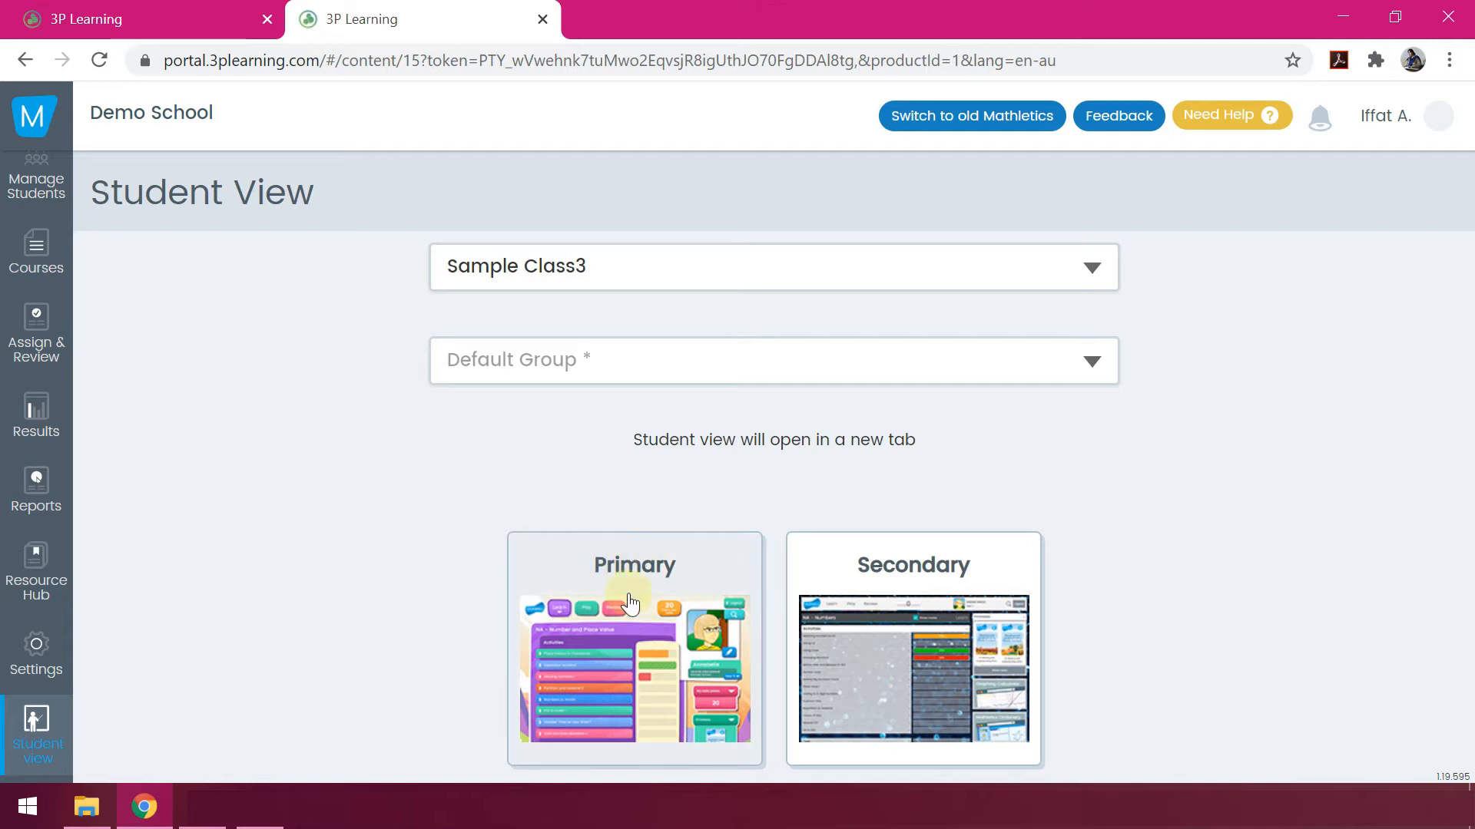
mouse_move(839, 583)
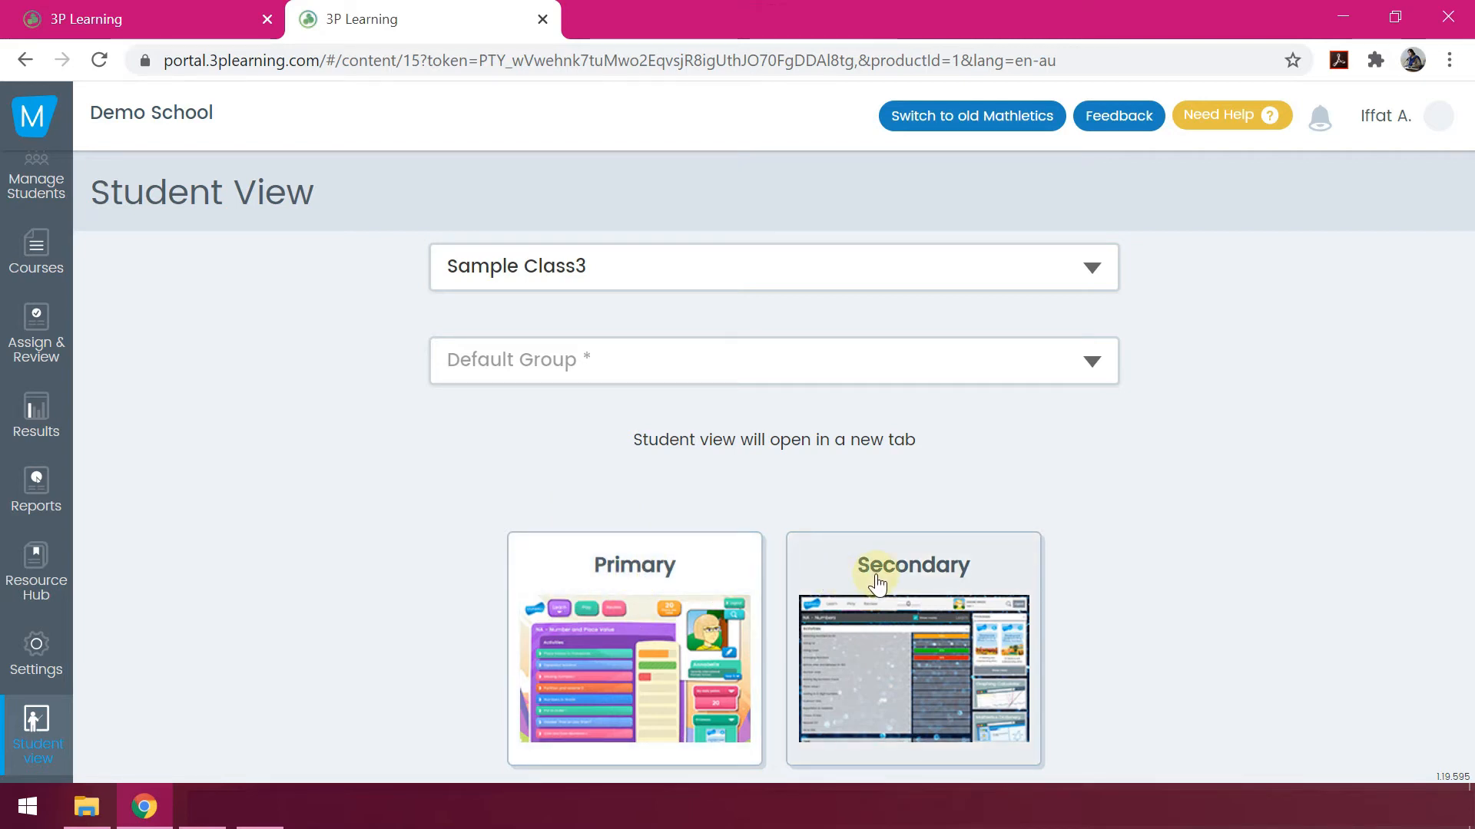
mouse_move(645, 661)
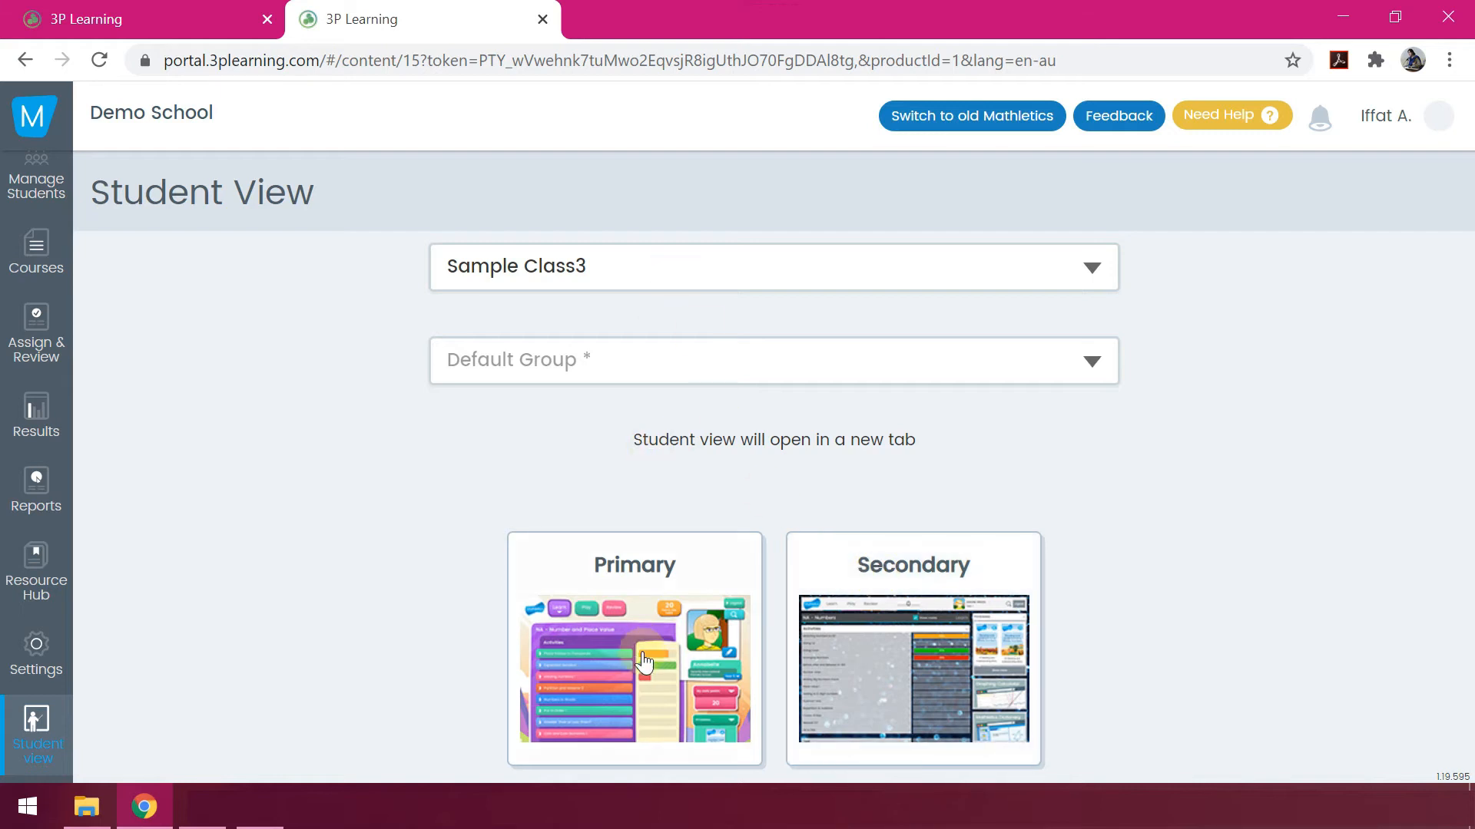
click(645, 662)
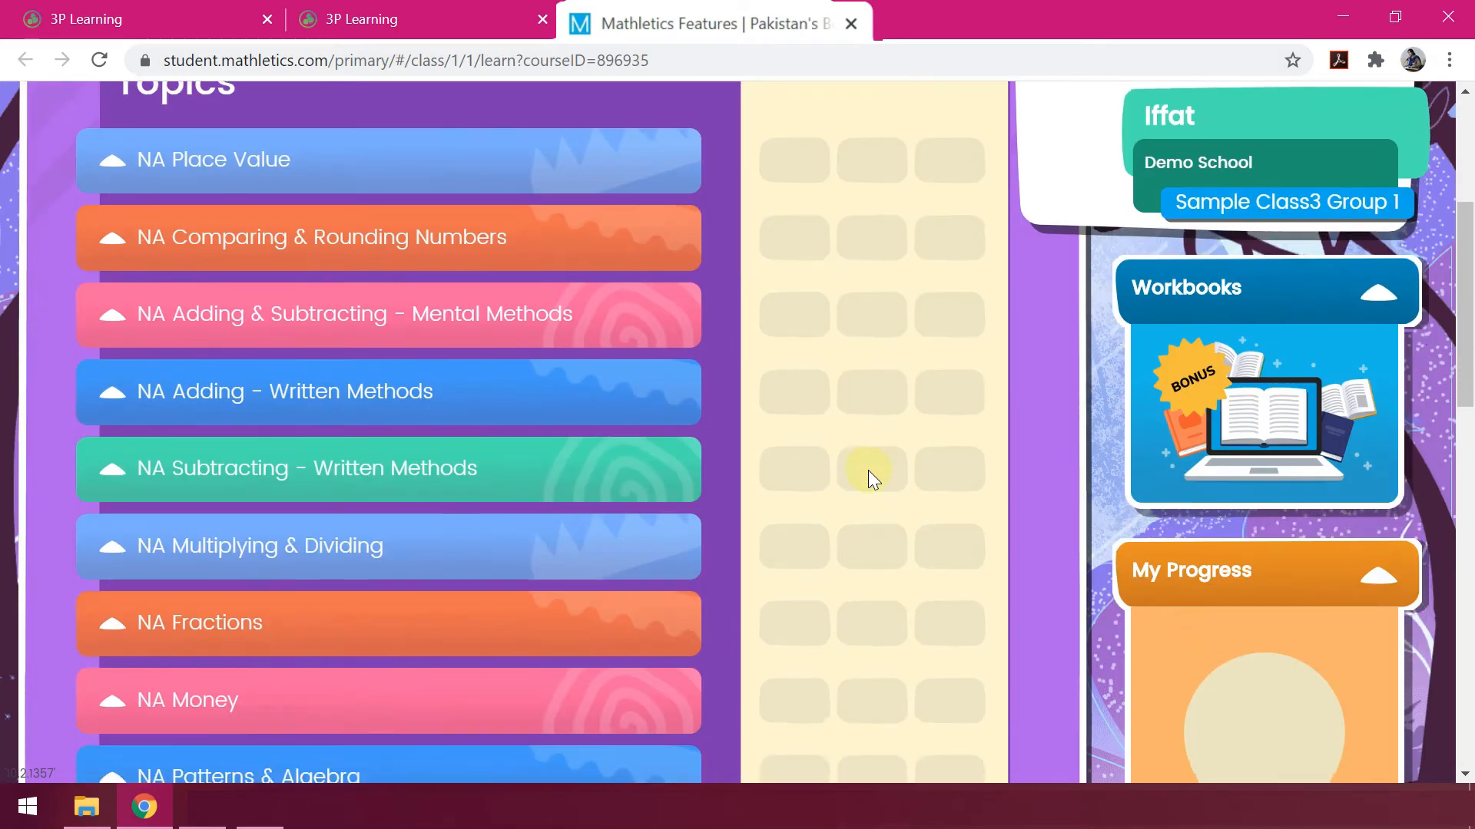
scroll(down, 3)
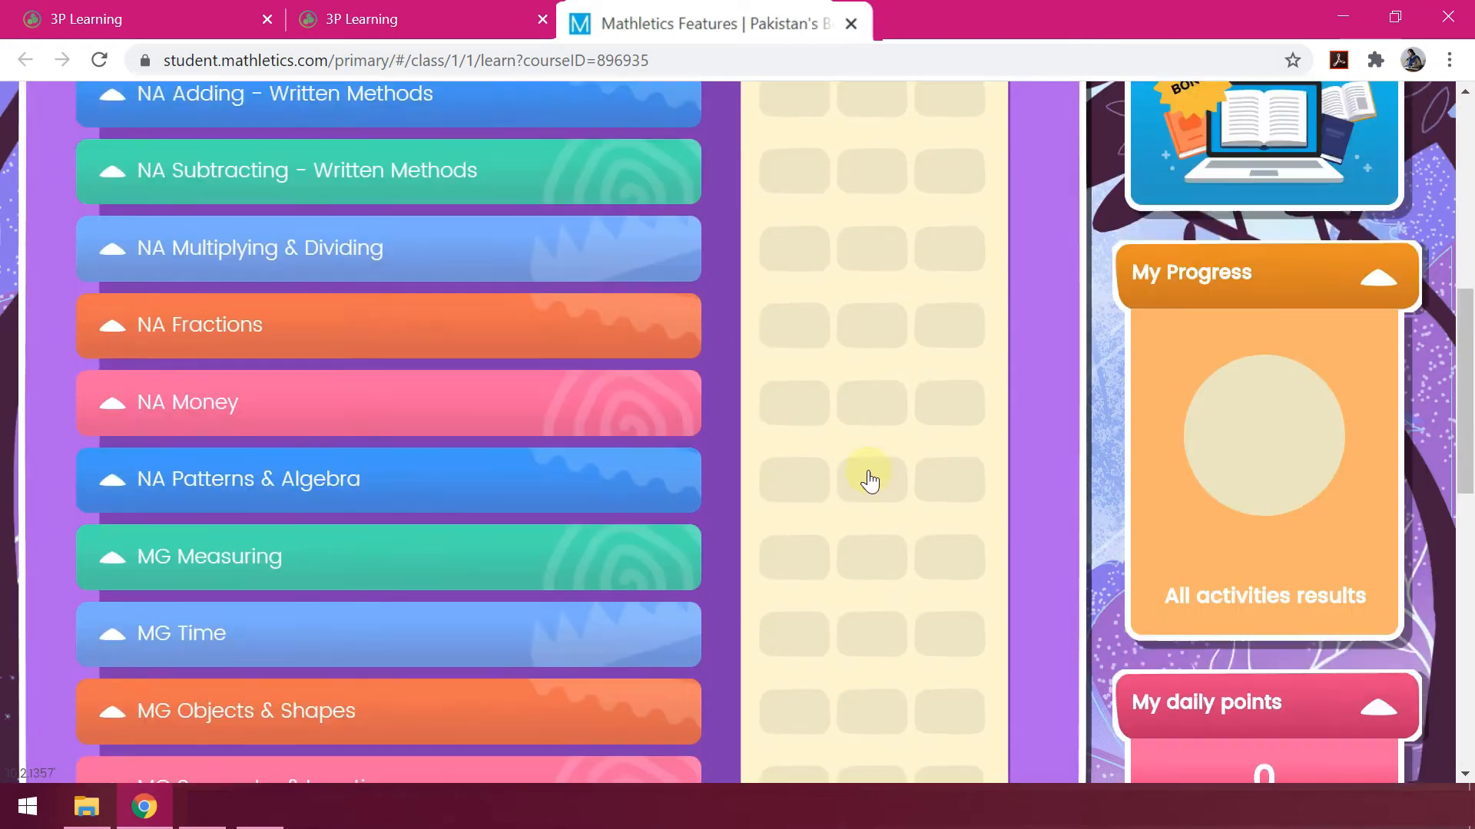
scroll(down, 3)
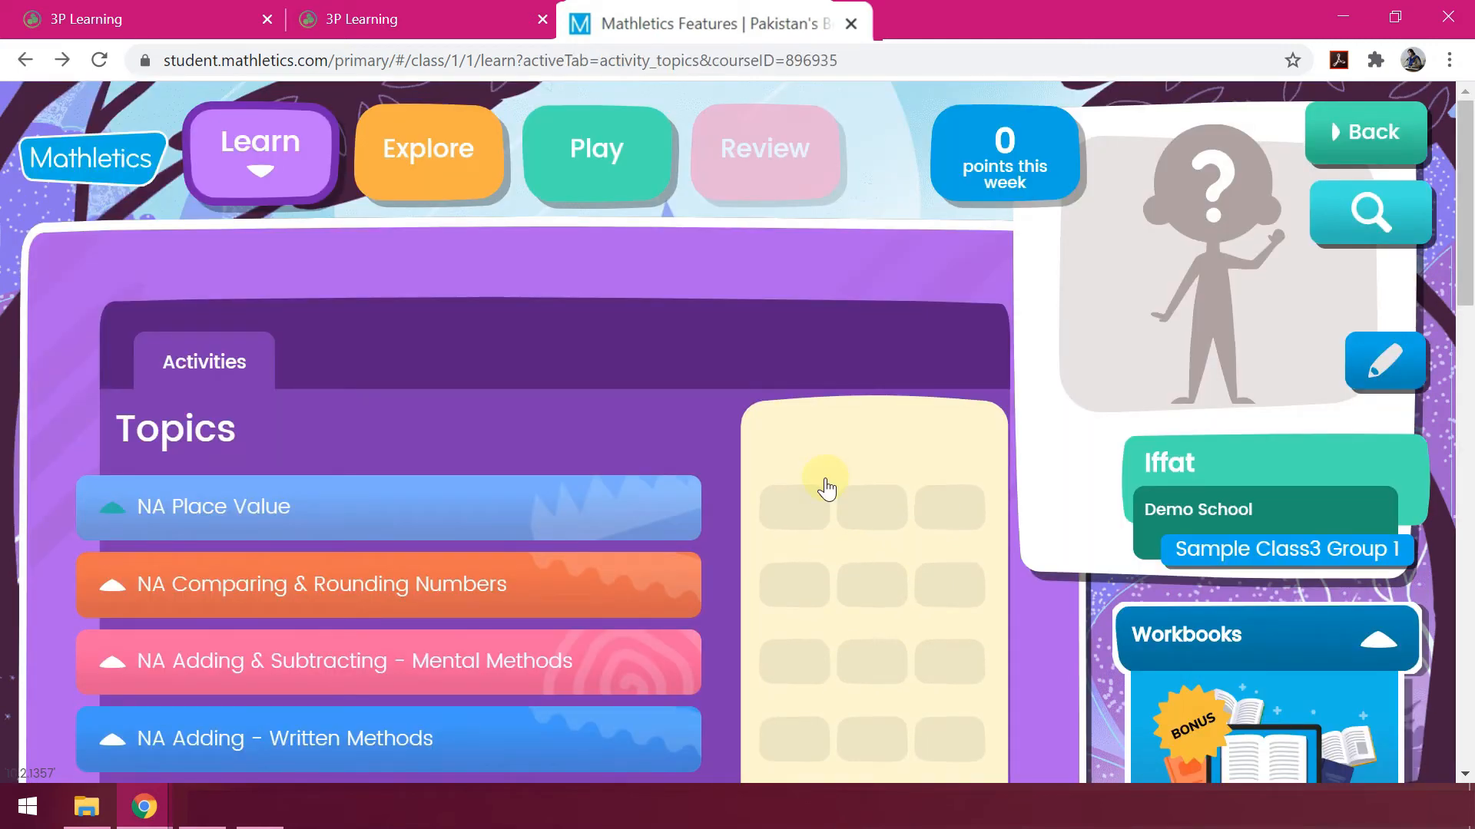
scroll(down, 3)
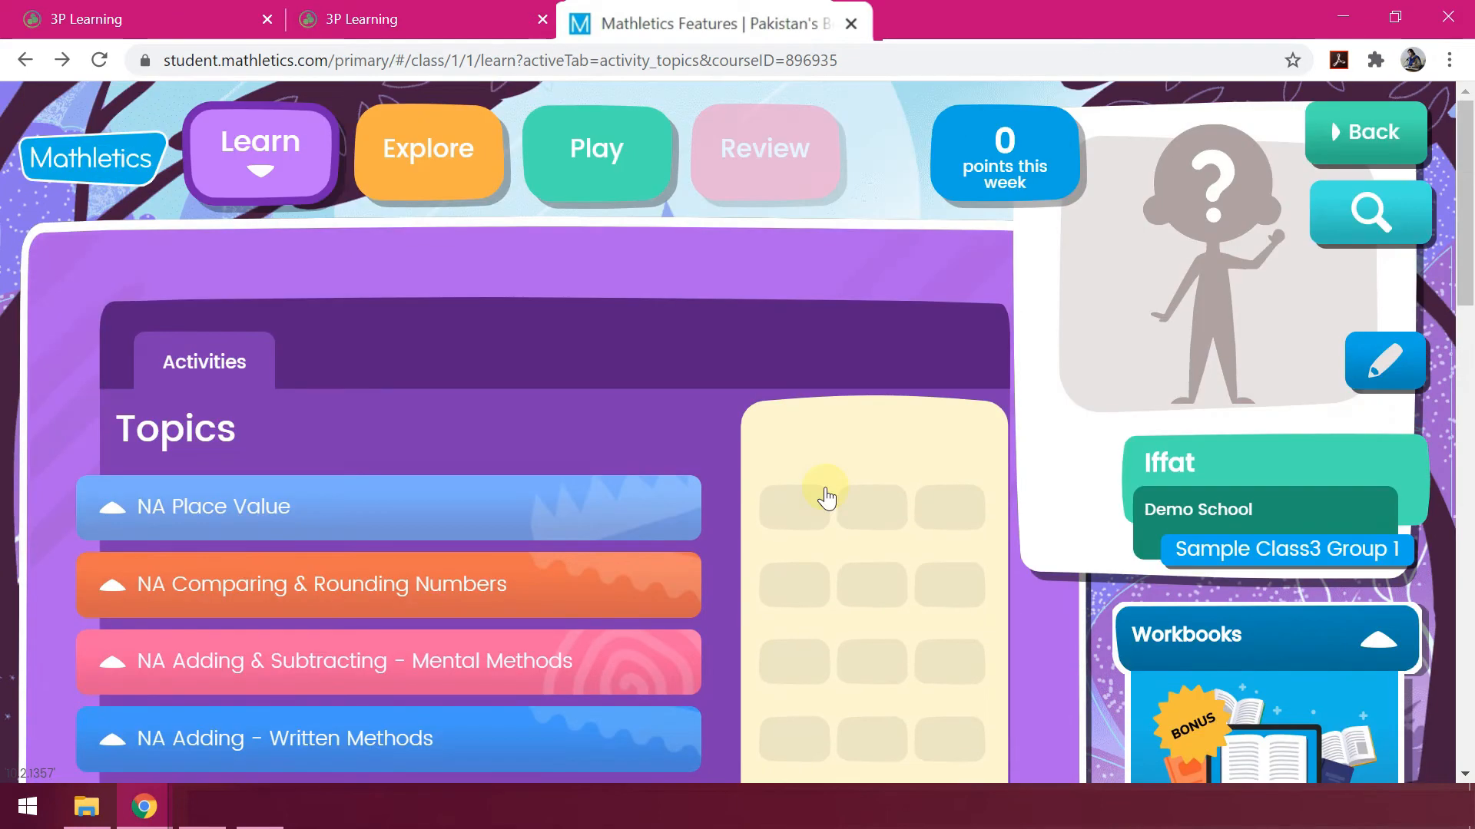
mouse_move(320, 223)
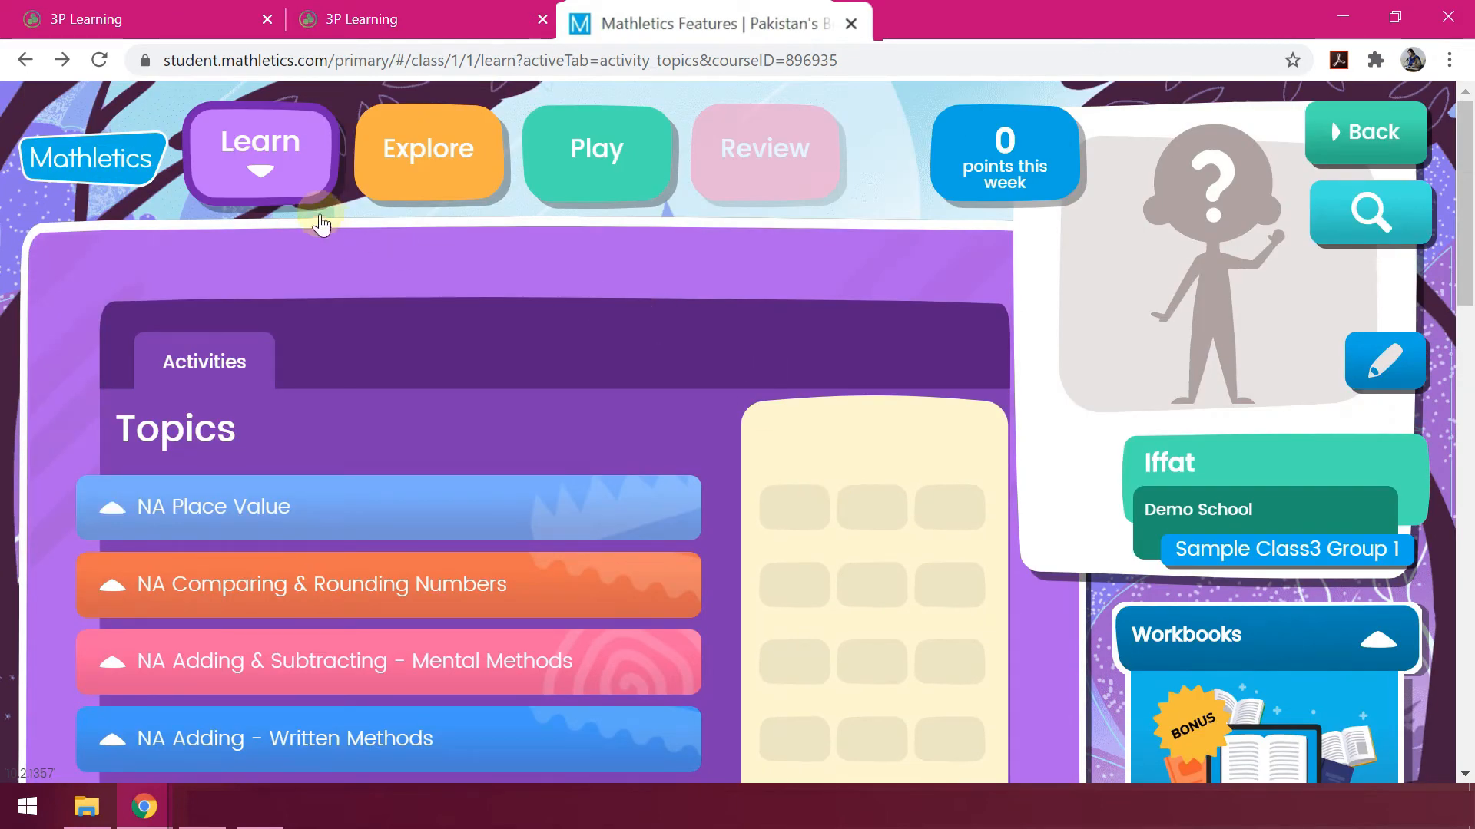
mouse_move(310, 181)
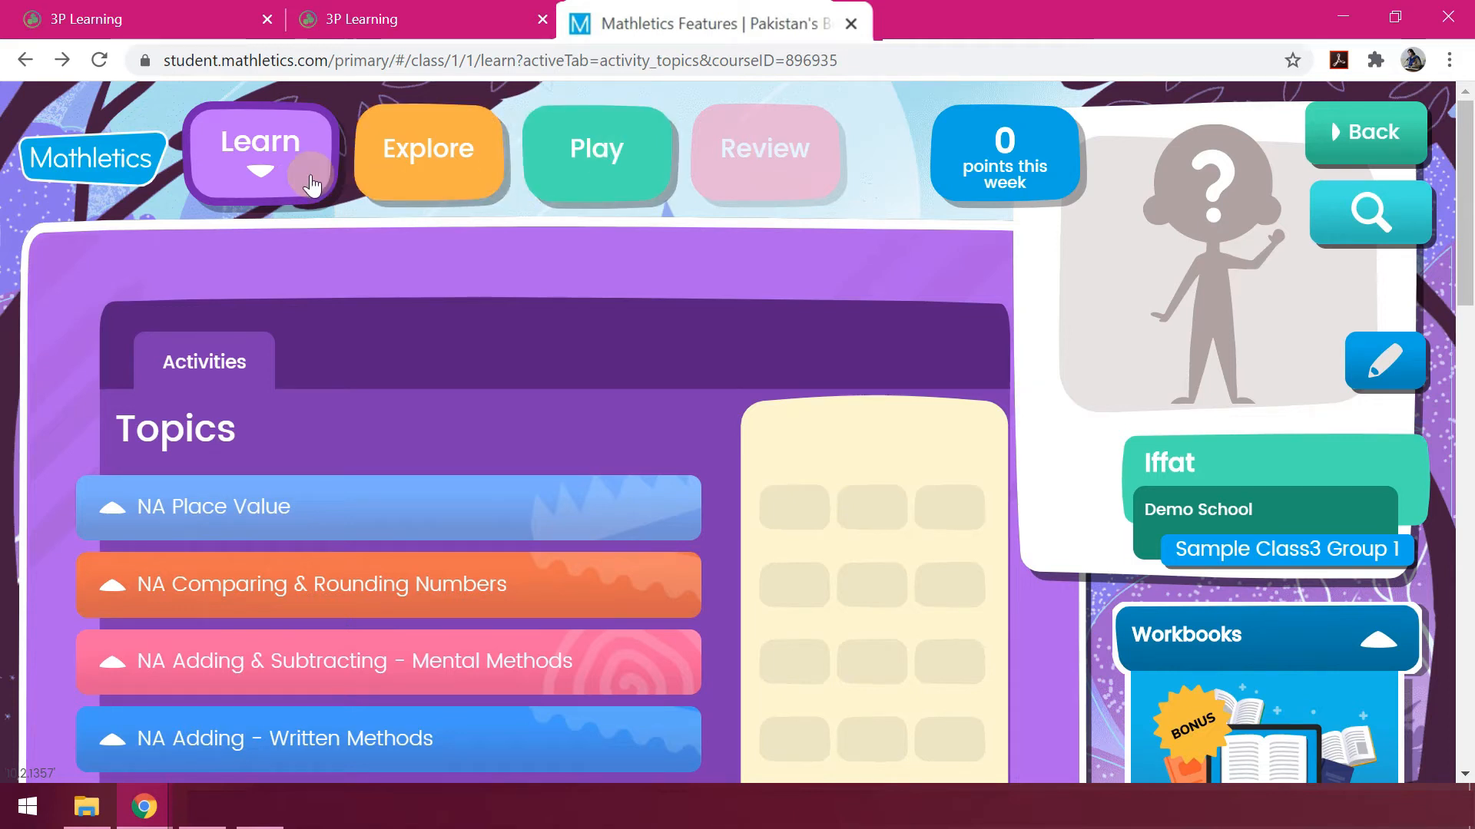
mouse_move(381, 408)
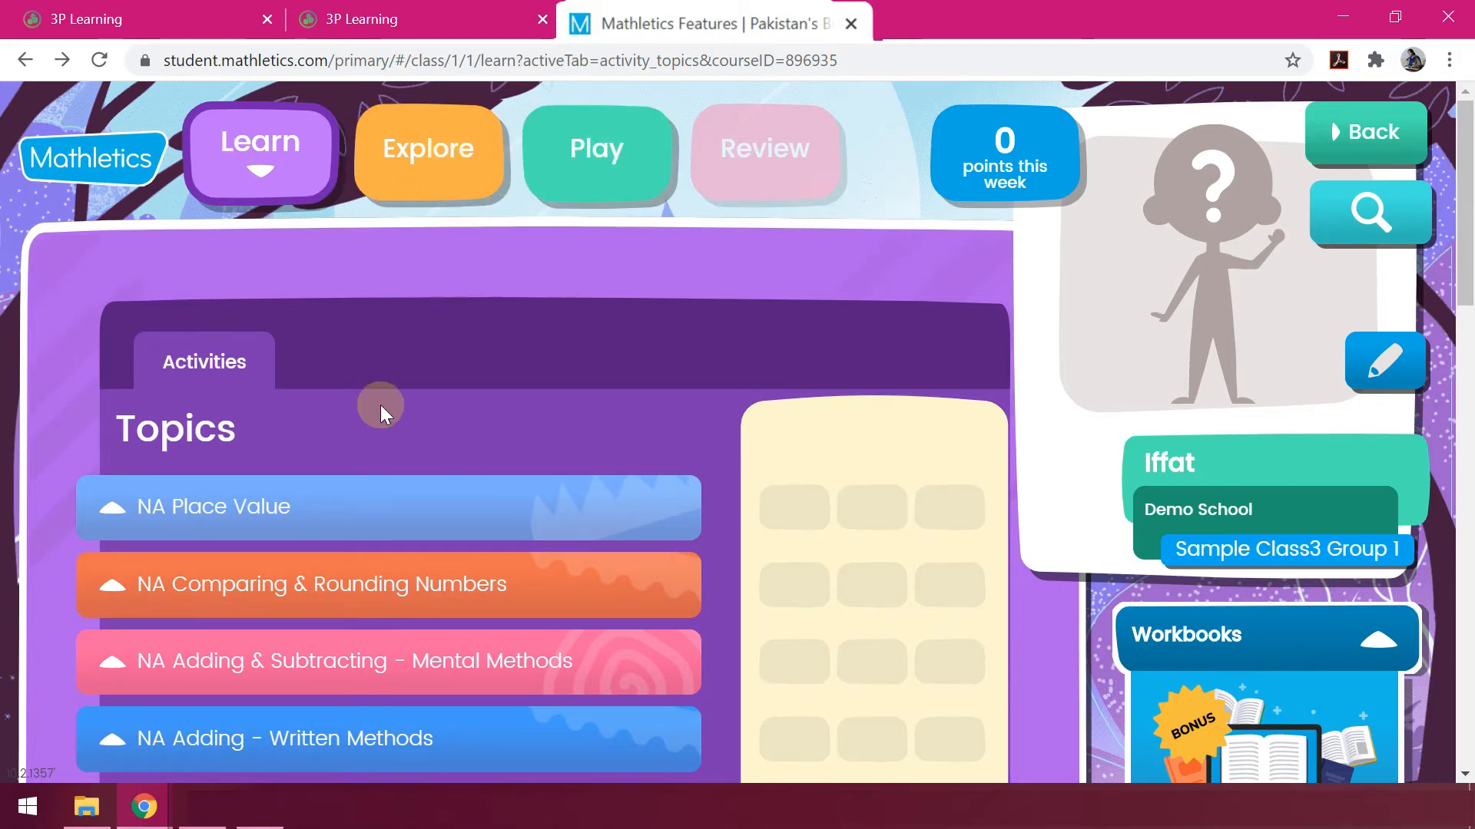
scroll(down, 3)
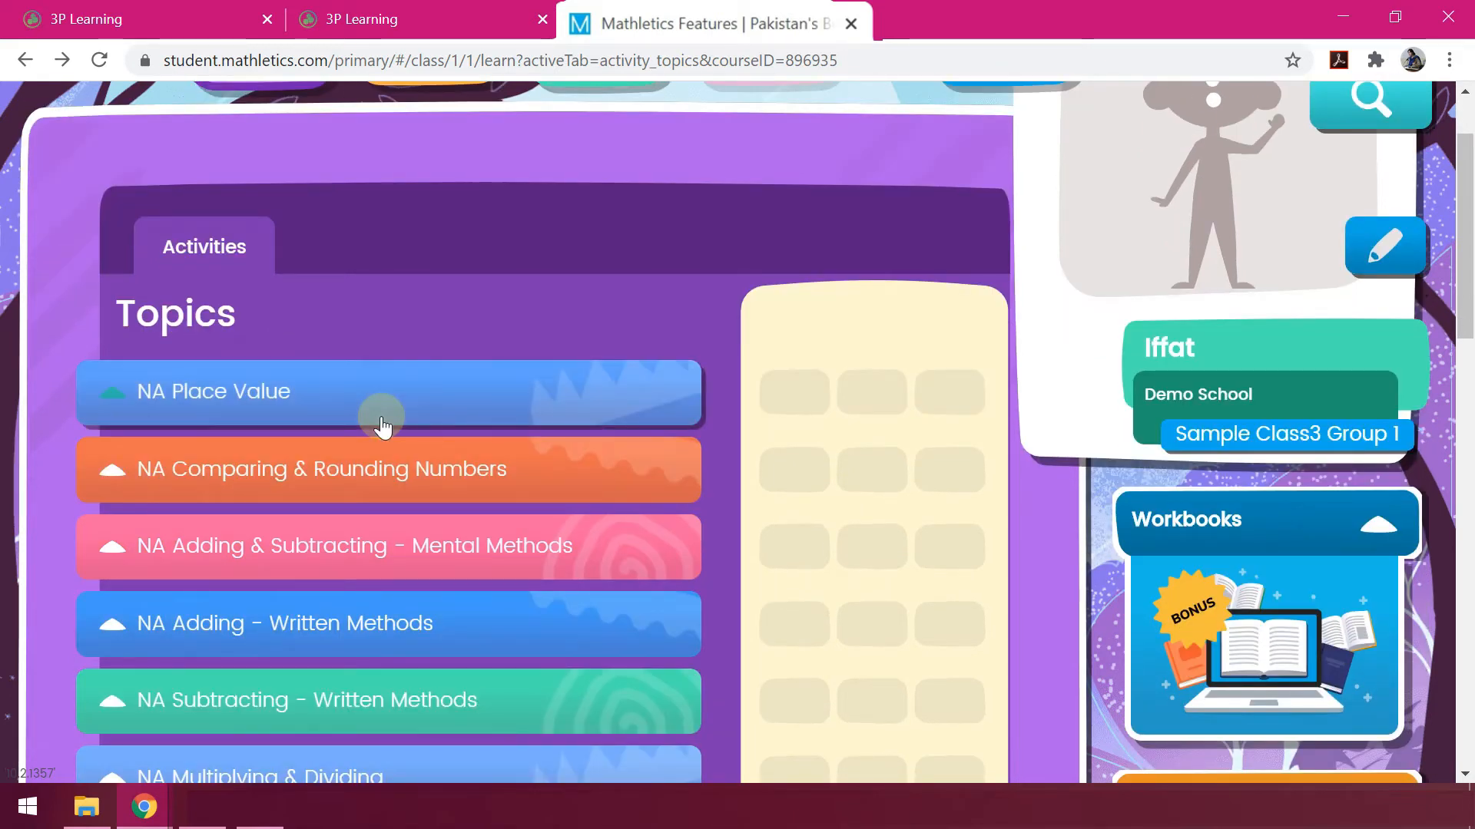
scroll(down, 3)
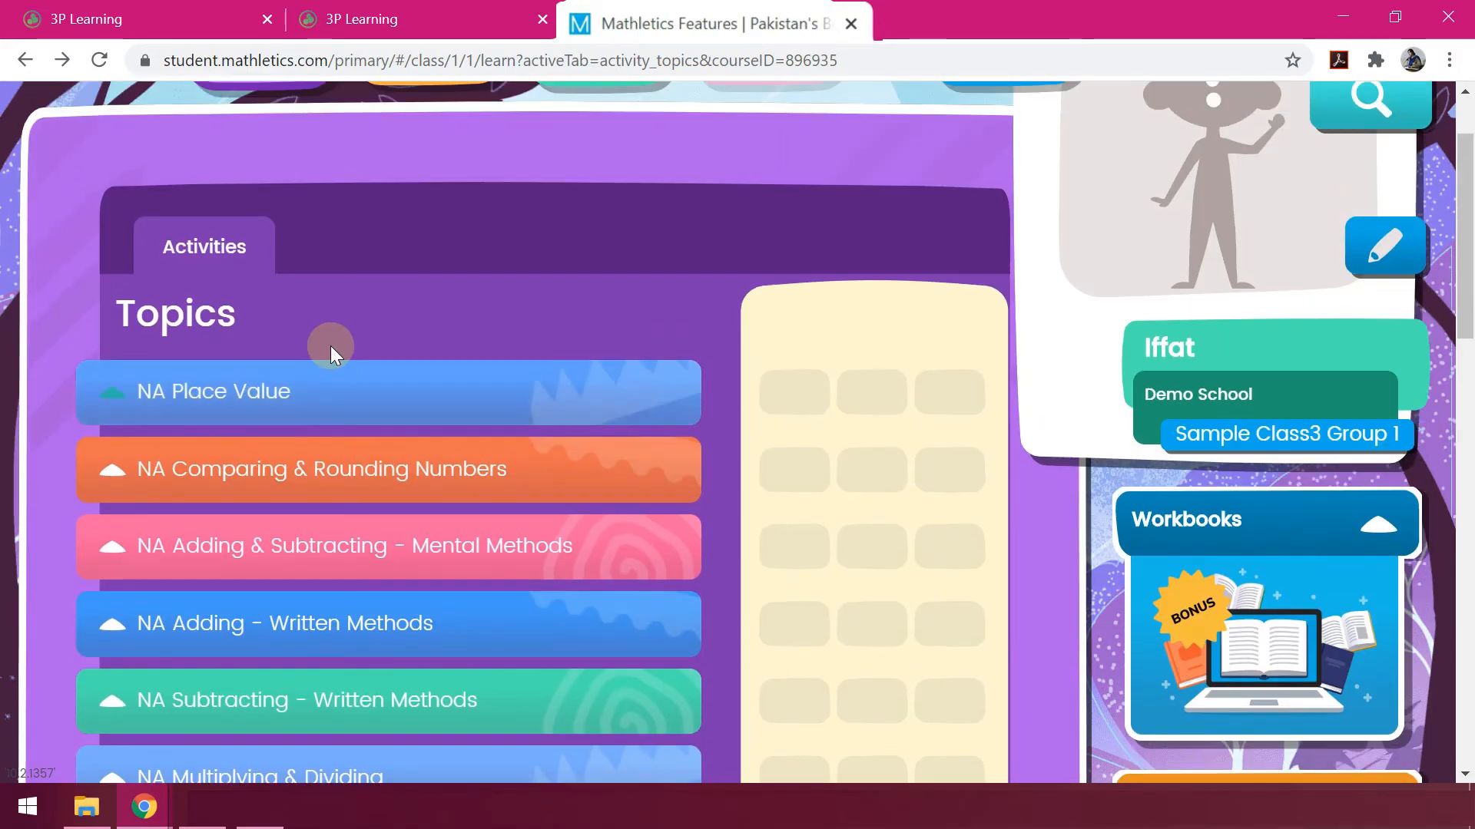
scroll(down, 3)
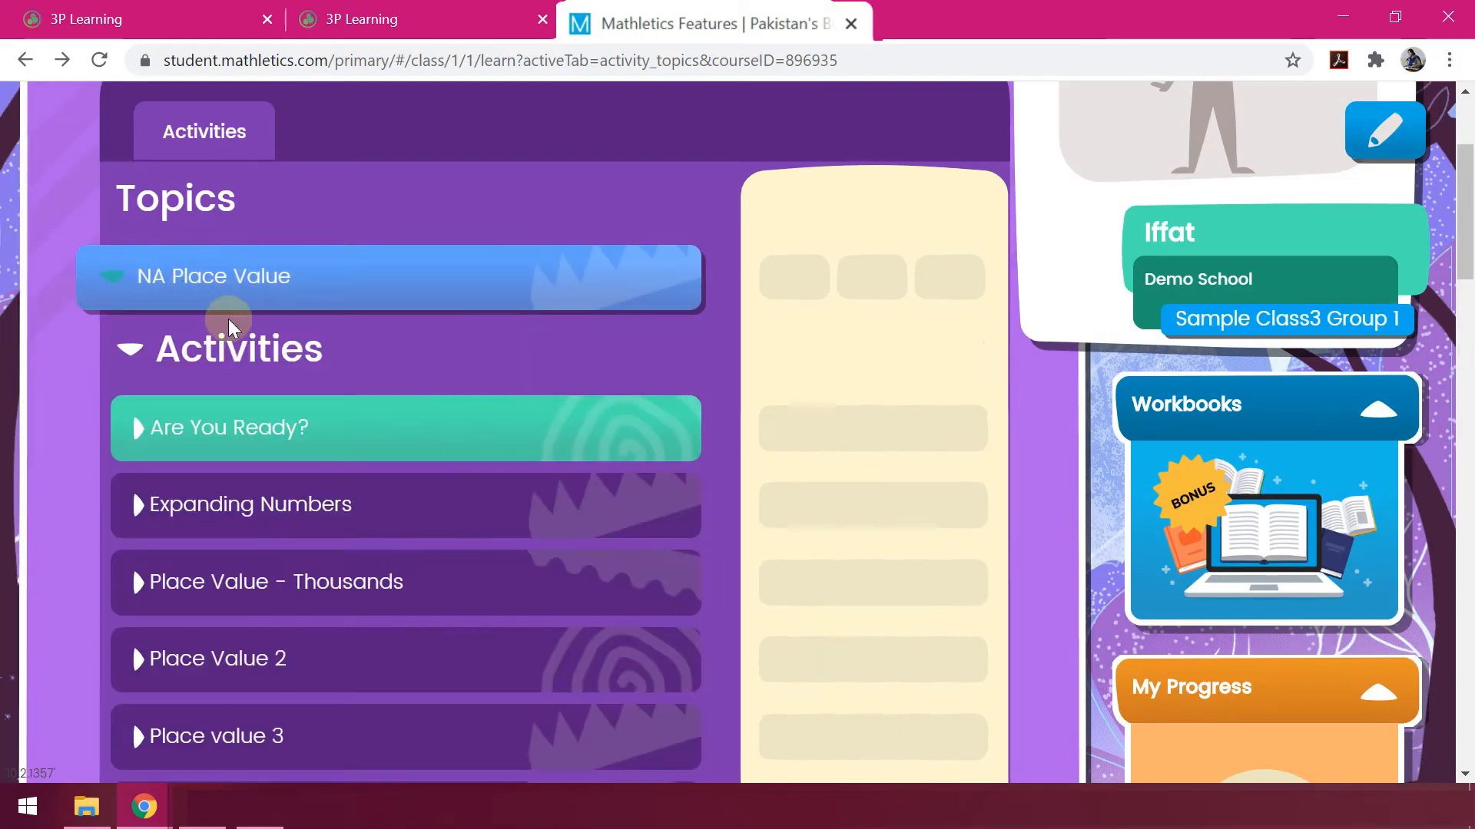
scroll(down, 3)
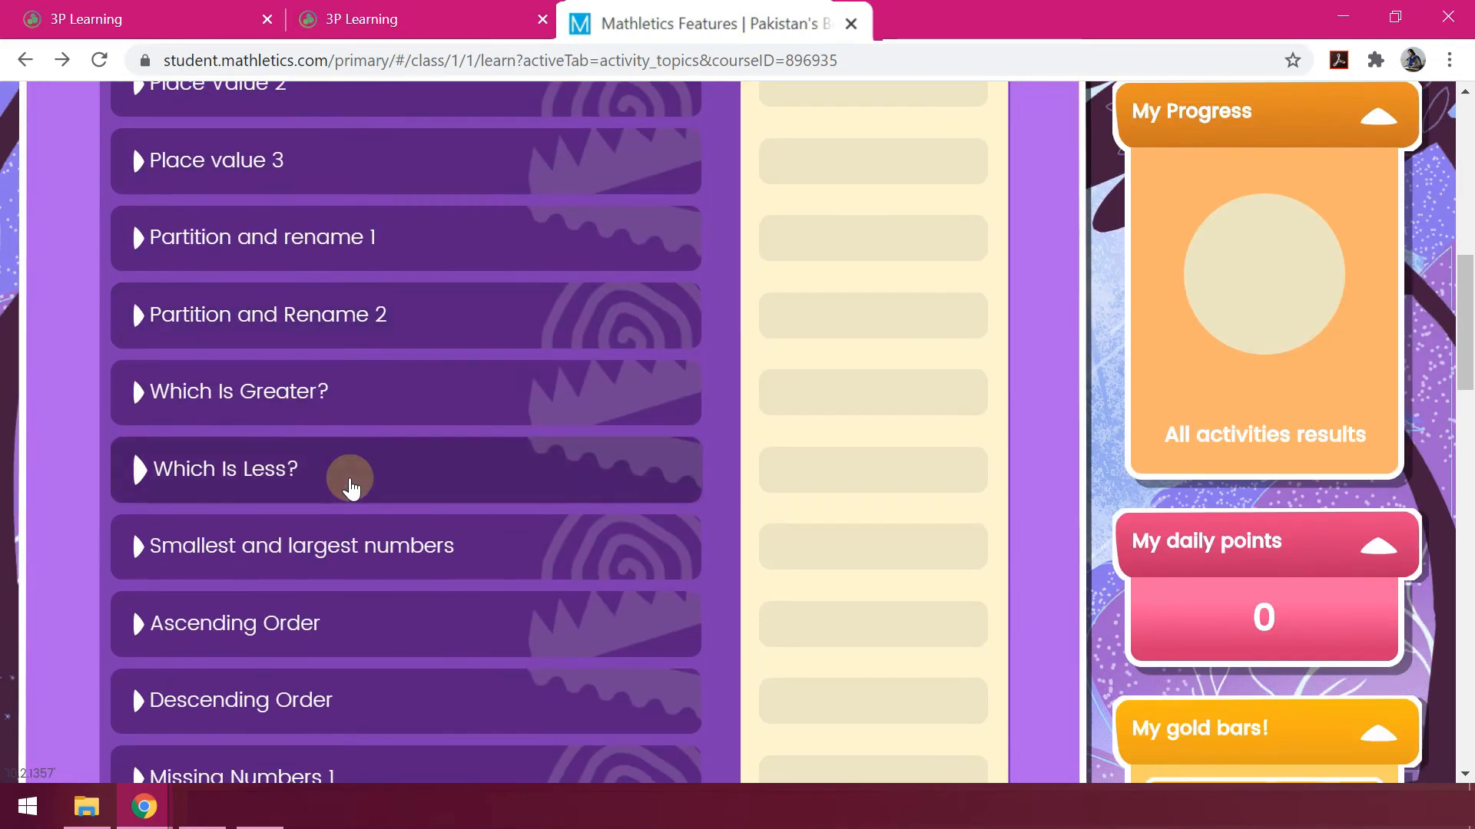
mouse_move(449, 586)
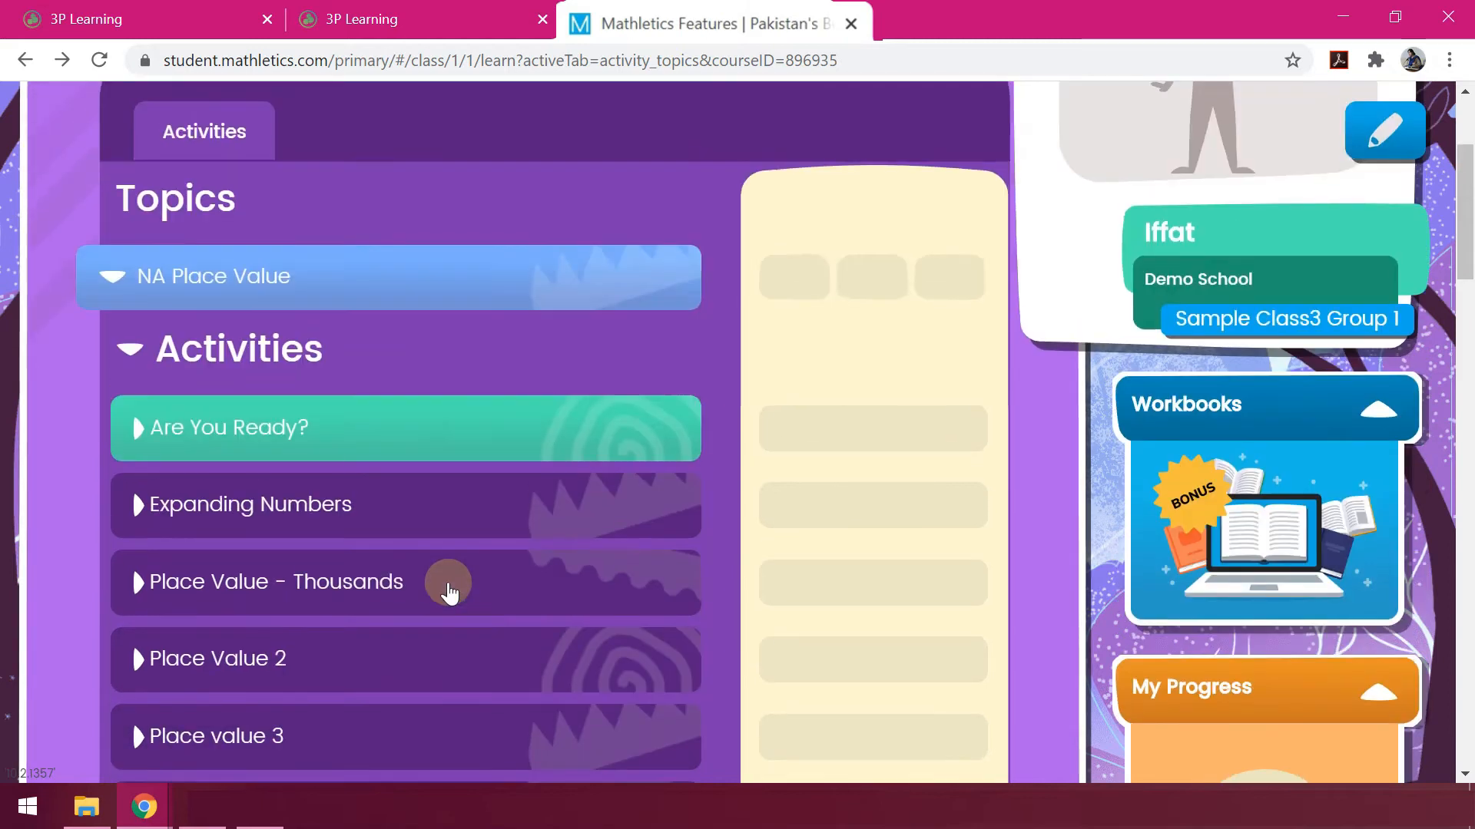
scroll(down, 3)
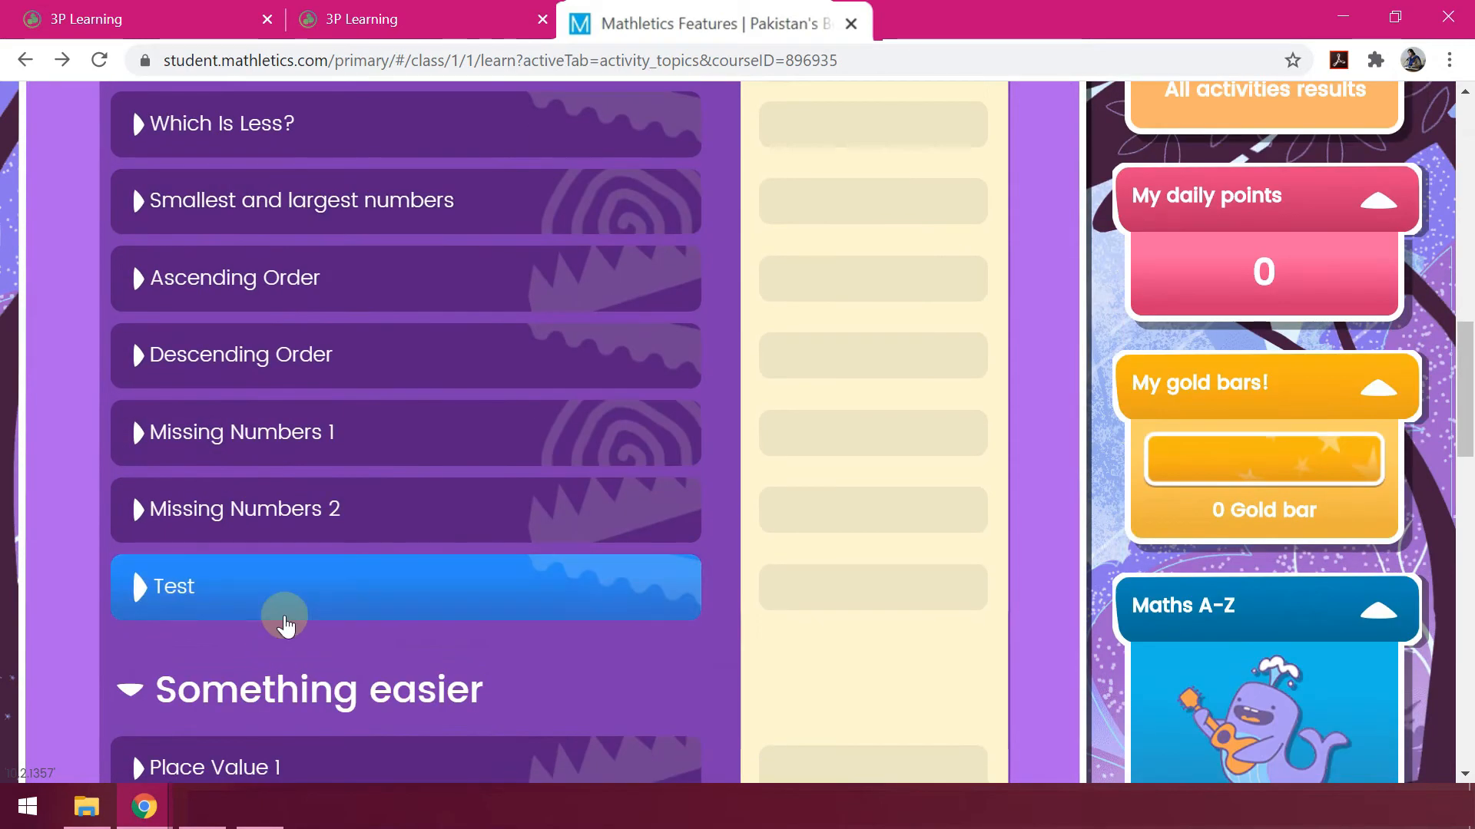
scroll(down, 3)
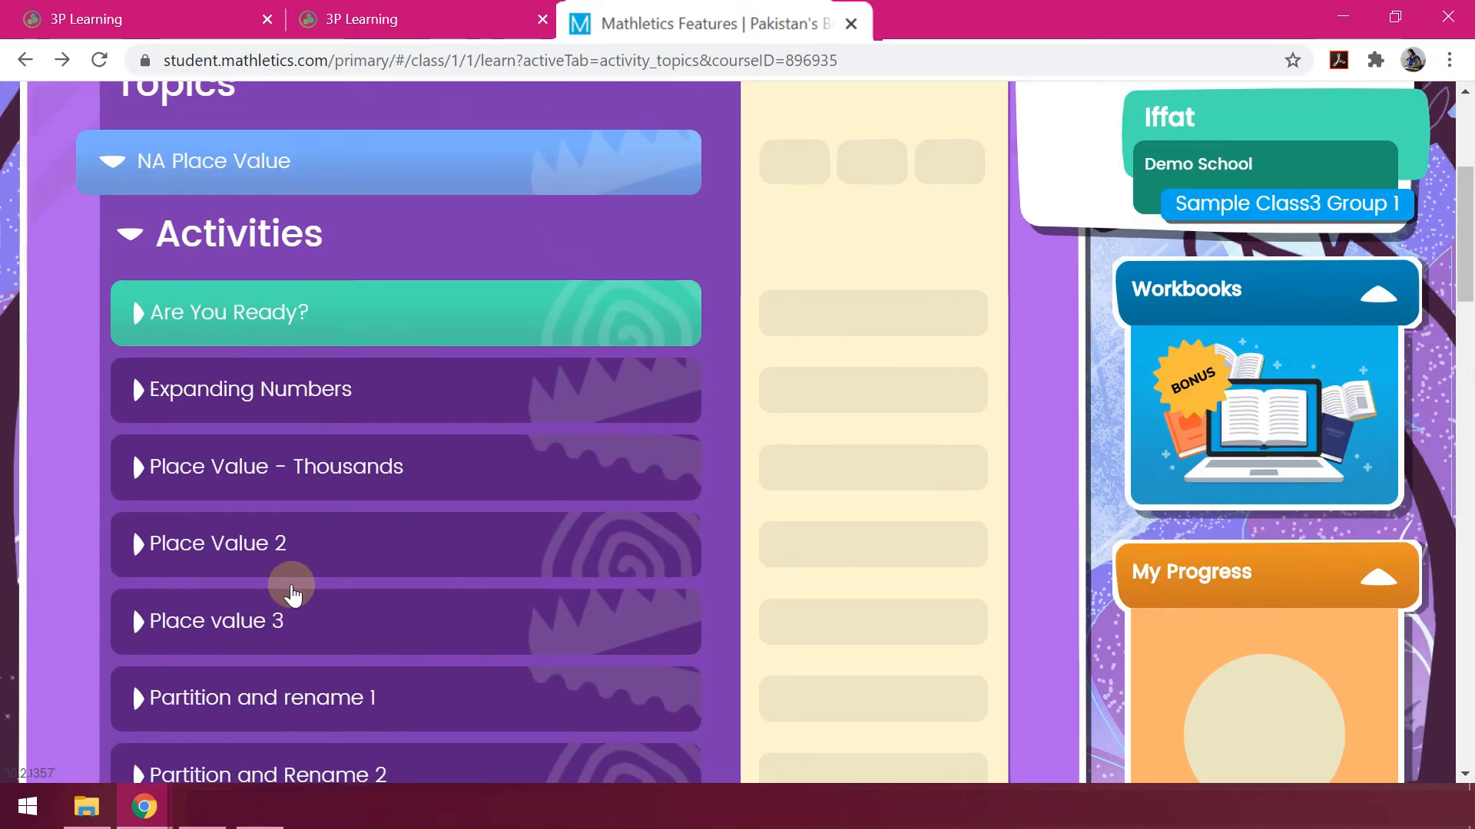
click(227, 314)
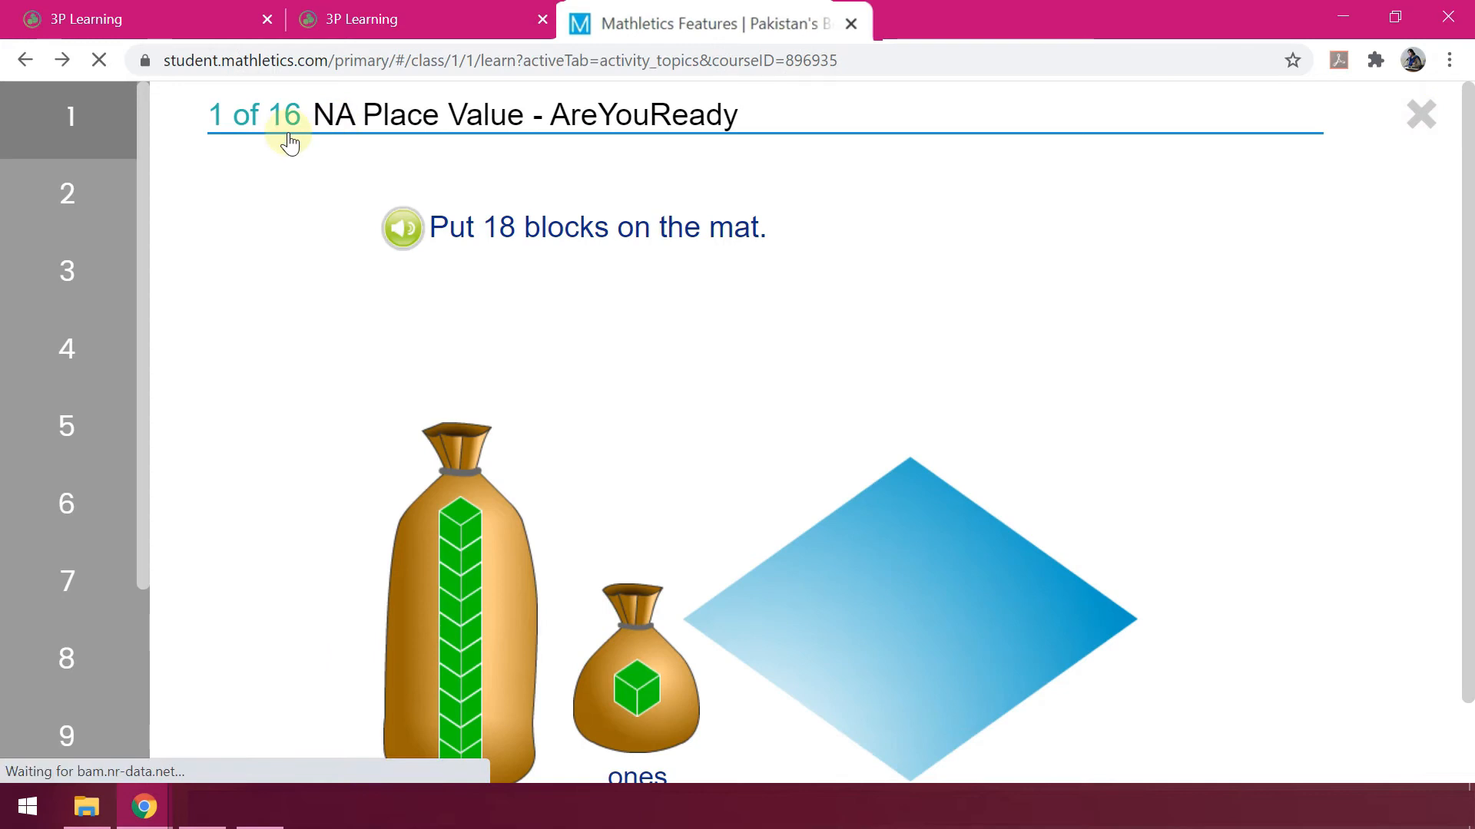
click(1419, 114)
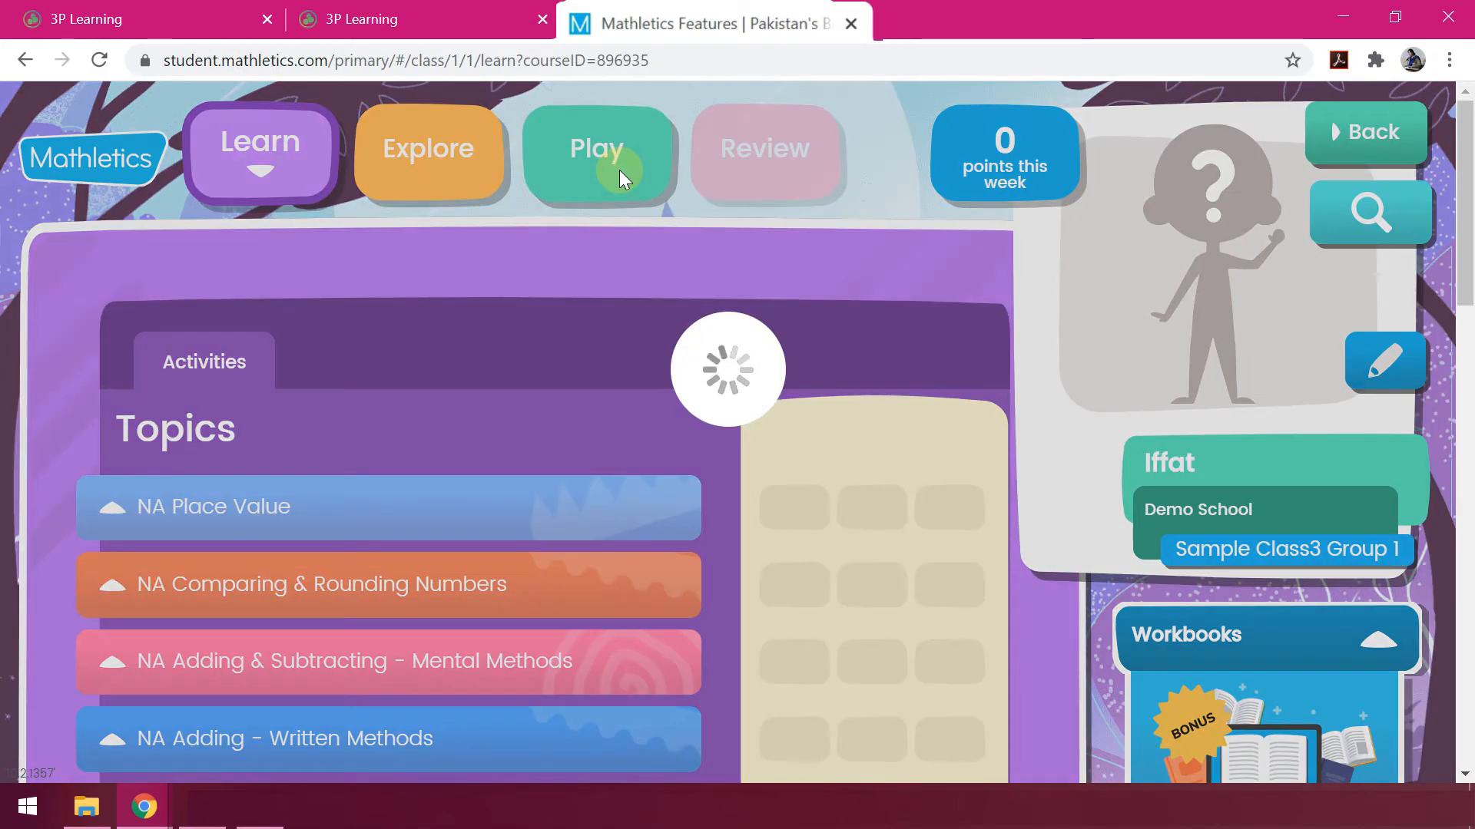
View the student Play section with LIVE Mathletics and its apps and games like Maths A-Z and Multiverse.
click(598, 151)
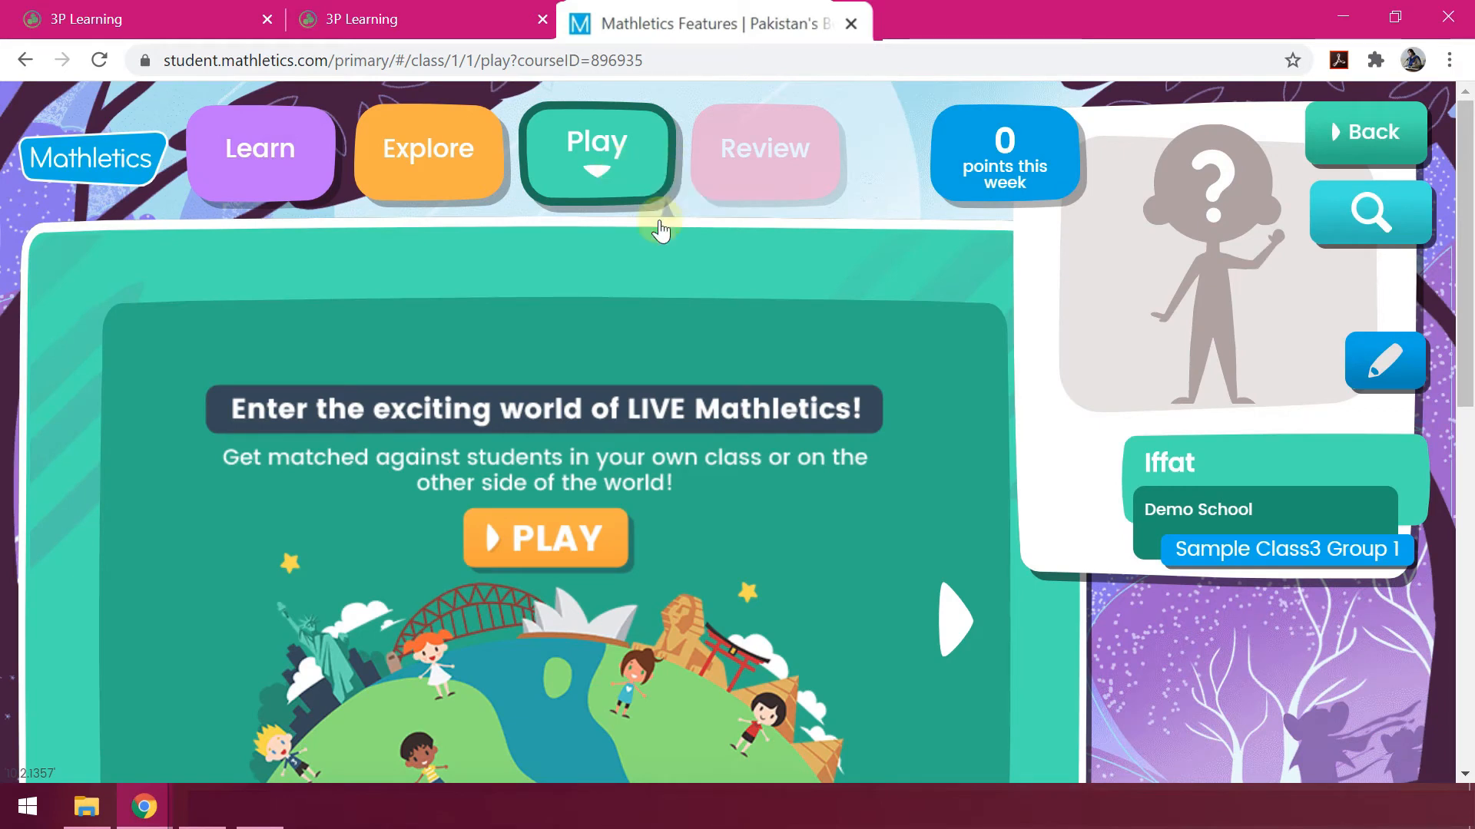
scroll(down, 3)
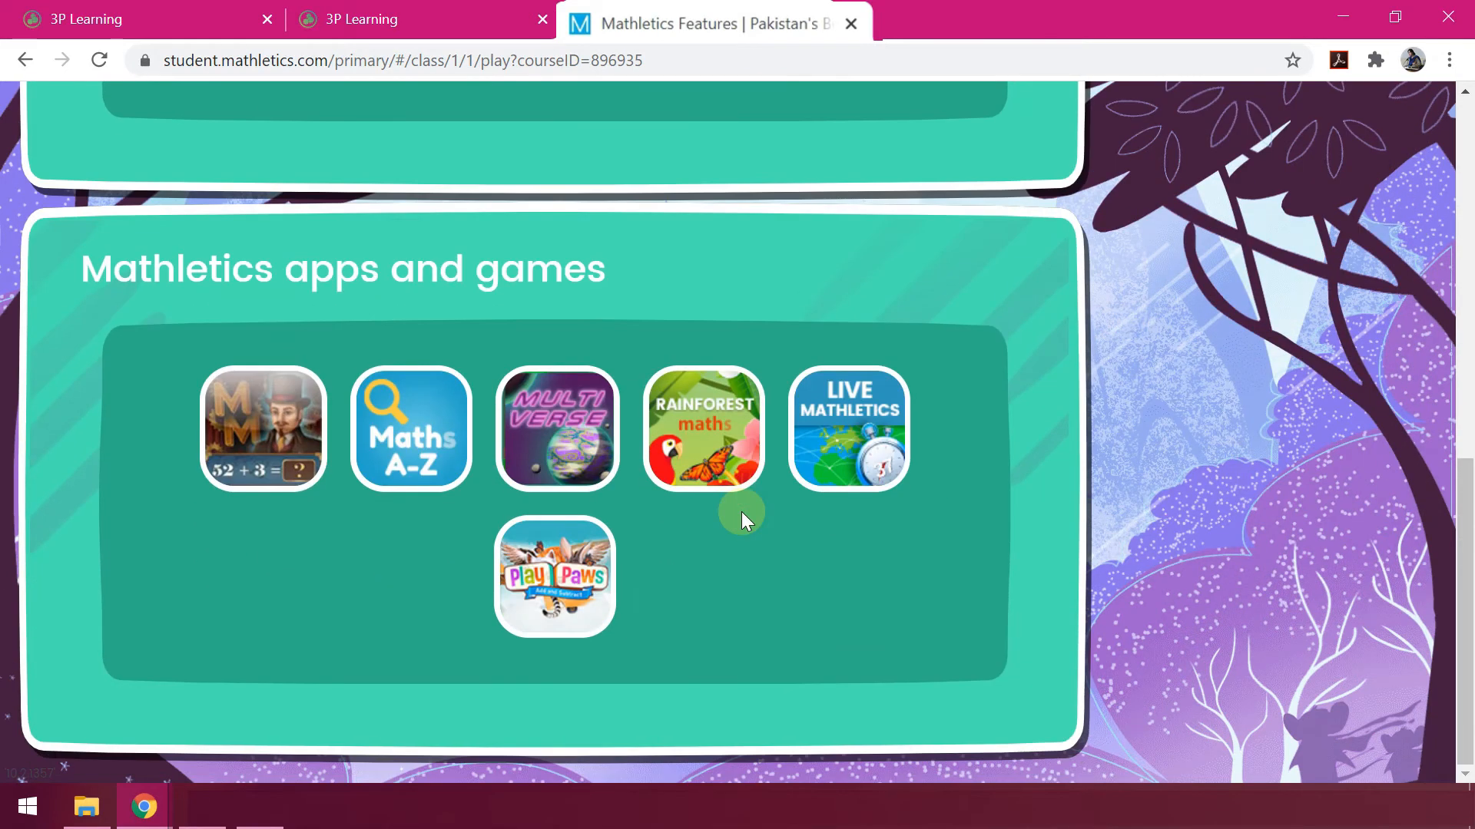
mouse_move(672, 550)
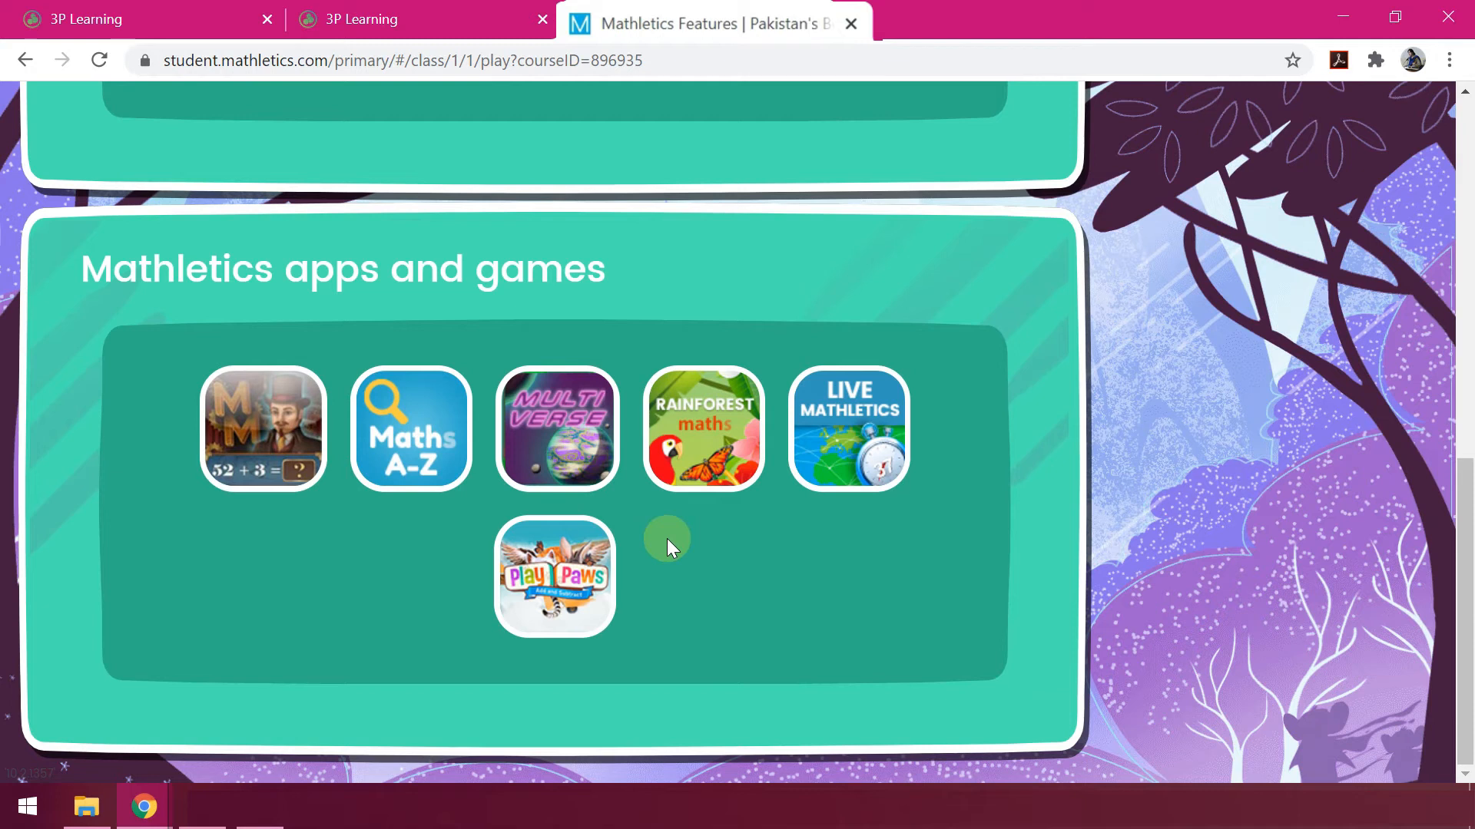
scroll(up, 3)
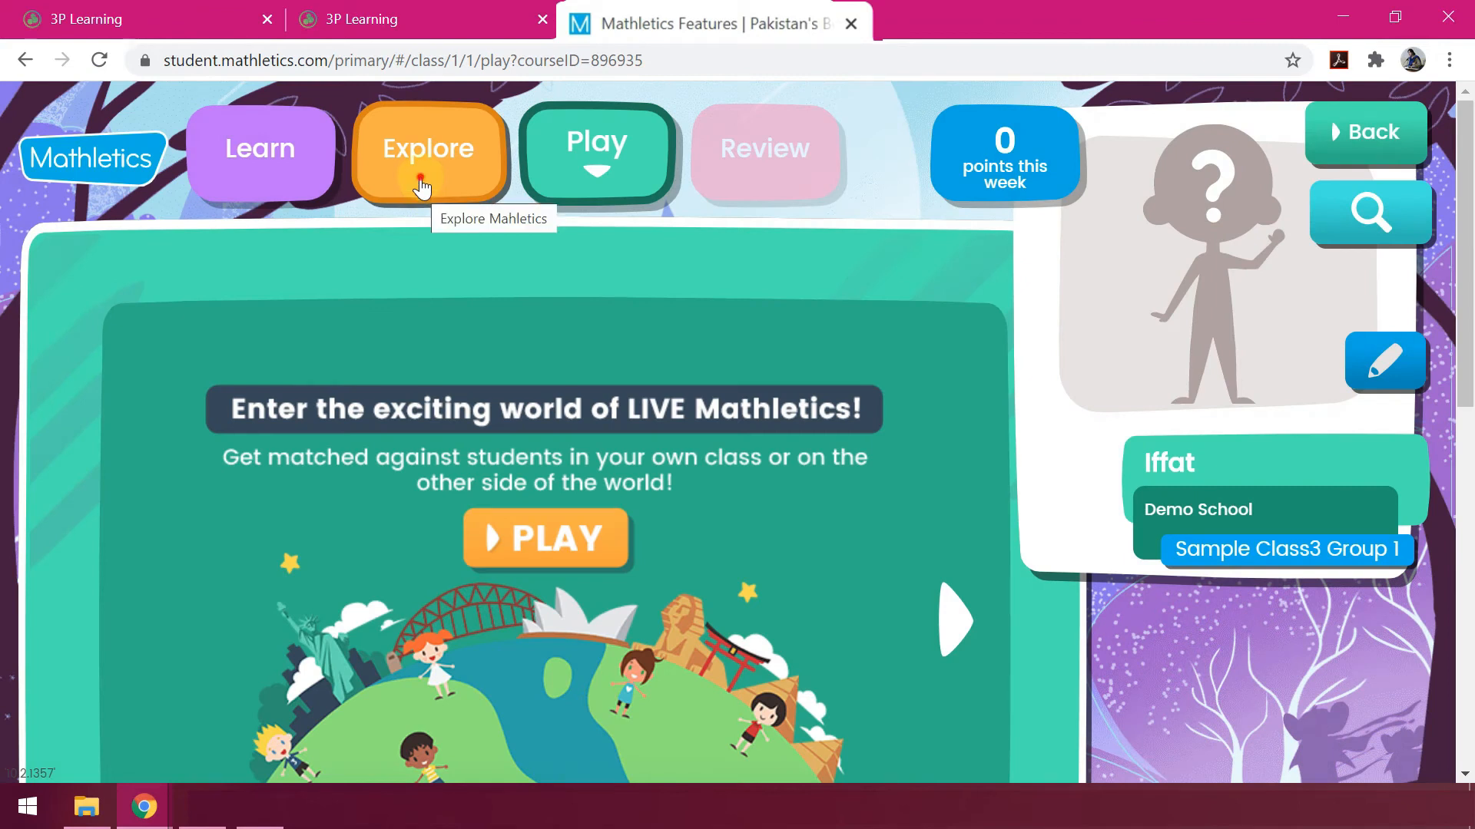
Filter the Explore videos to Times Table Tunes, then to Magic Mentors.
click(421, 175)
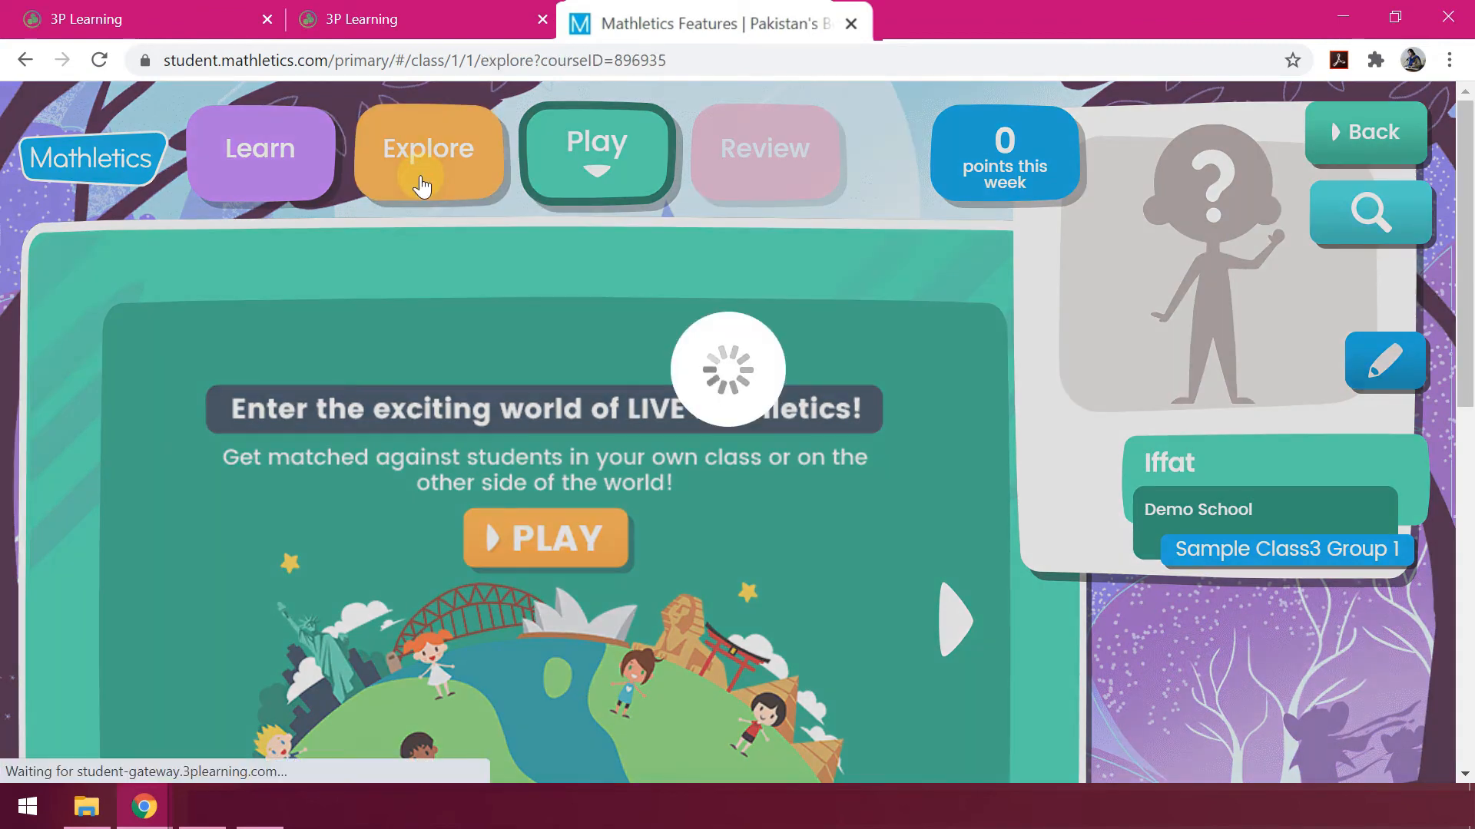
click(427, 151)
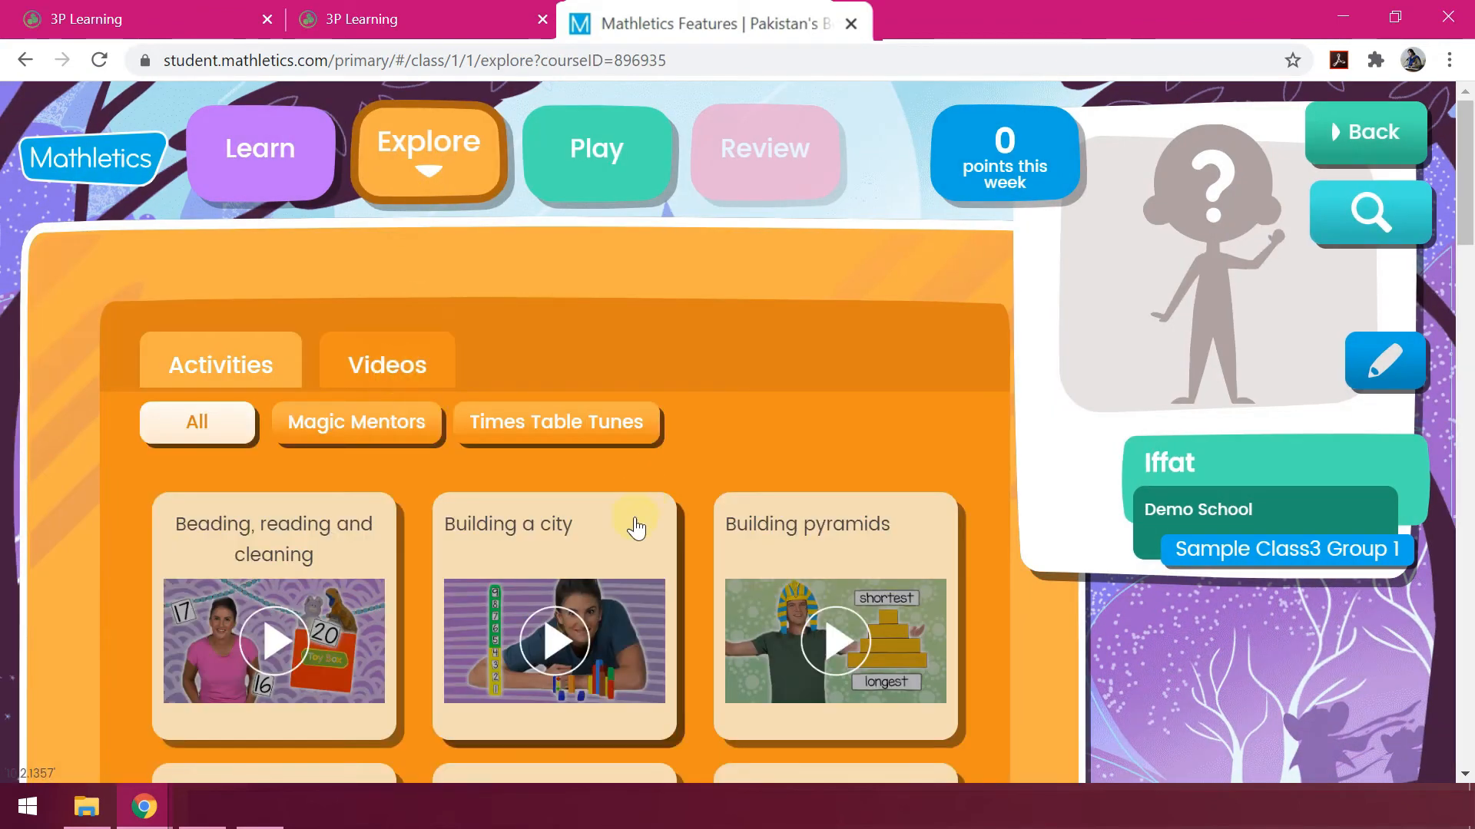
click(554, 421)
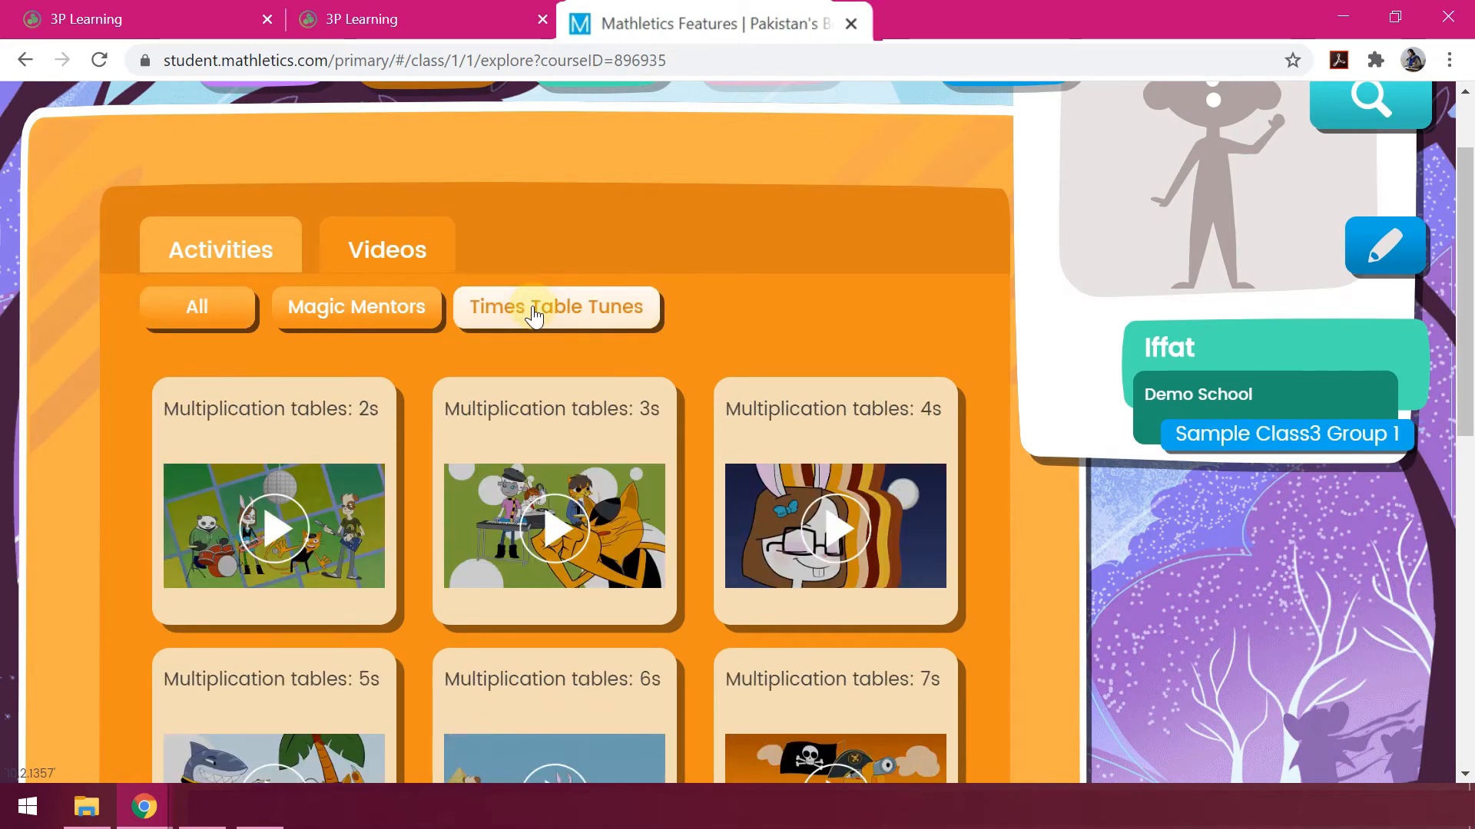
click(356, 307)
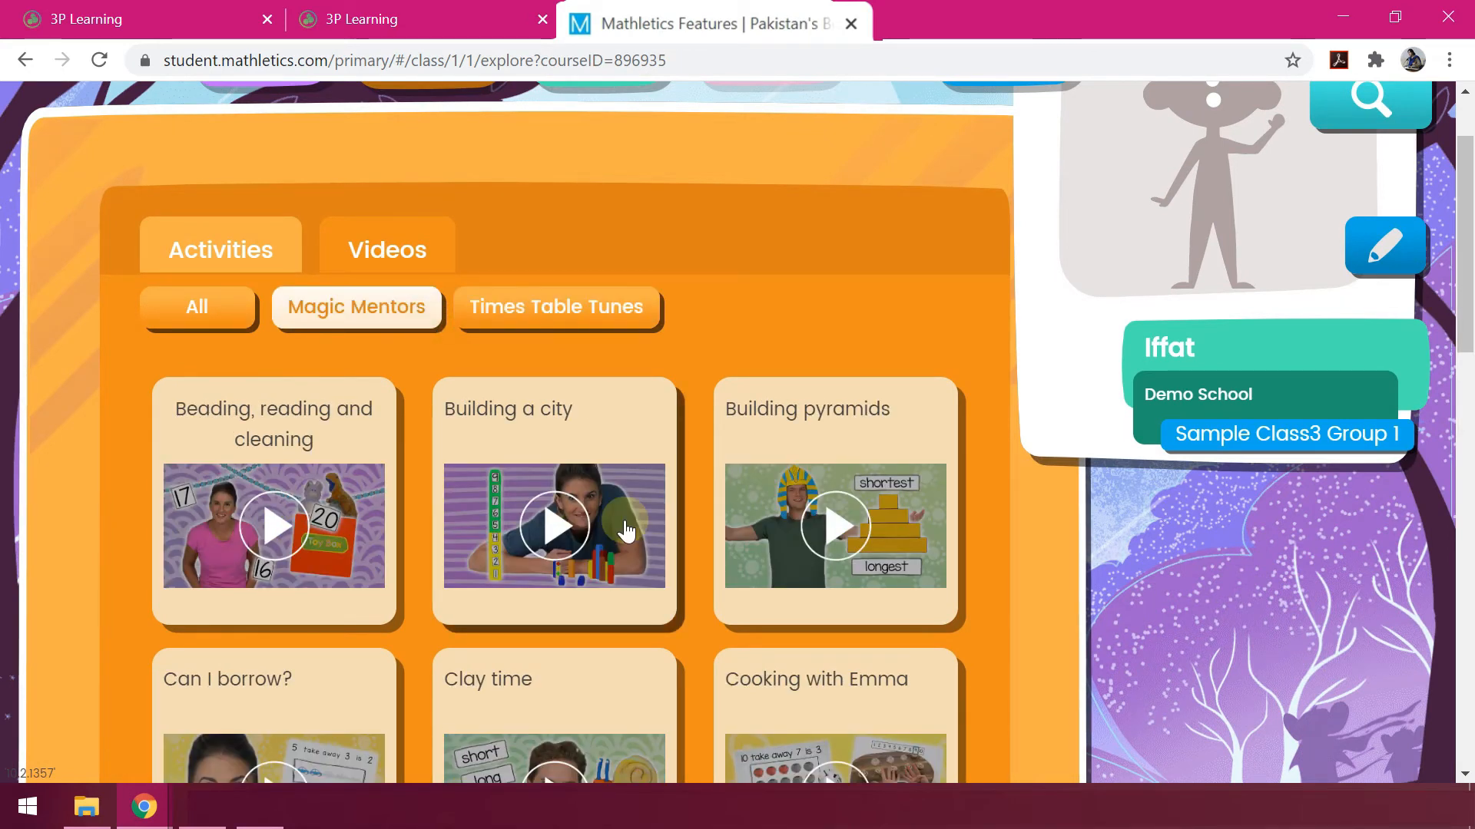
Look through the Magic Mentors videos and move on to the Learn section's topic list.
scroll(down, 3)
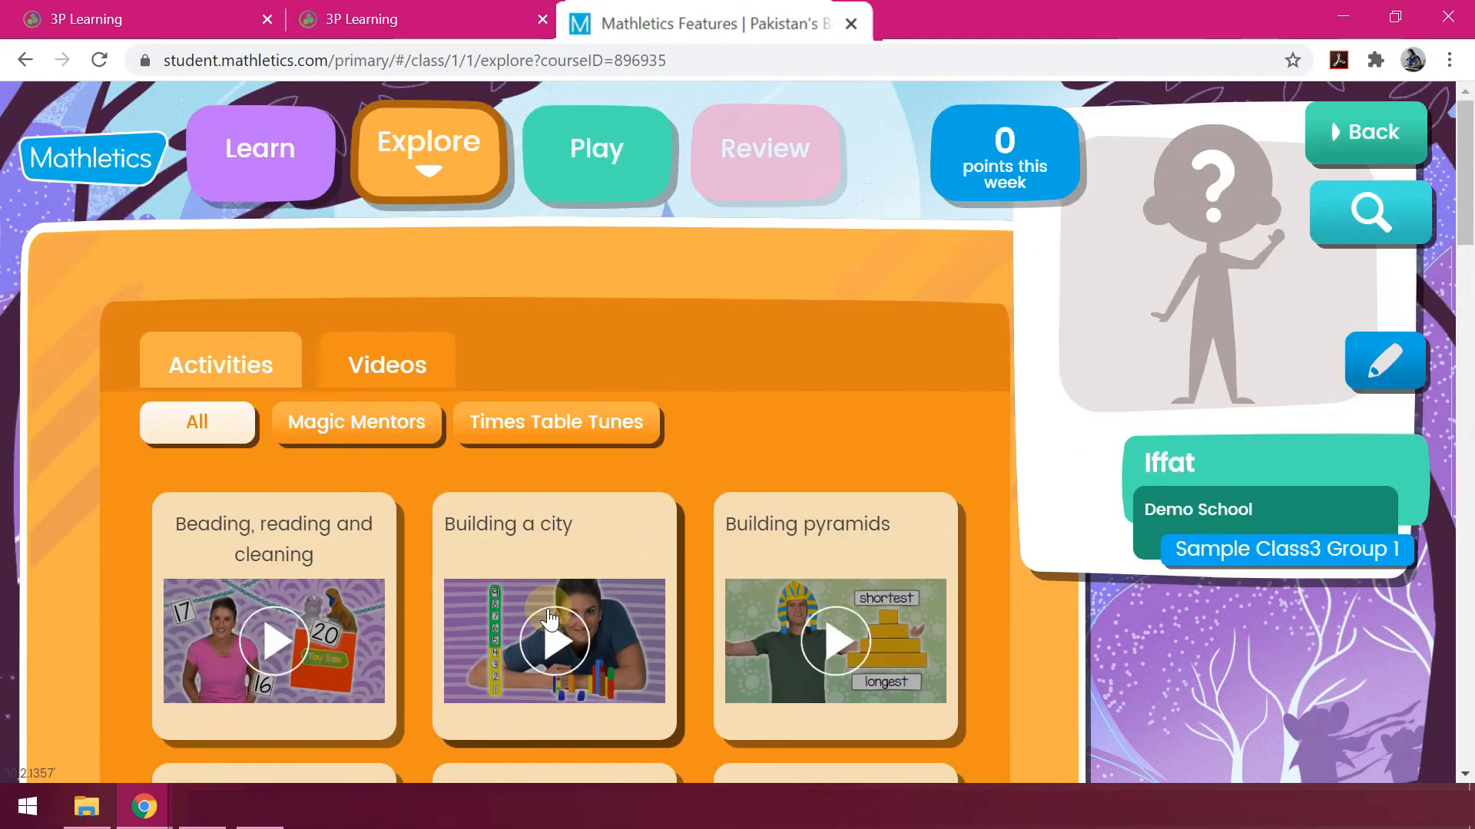
scroll(down, 3)
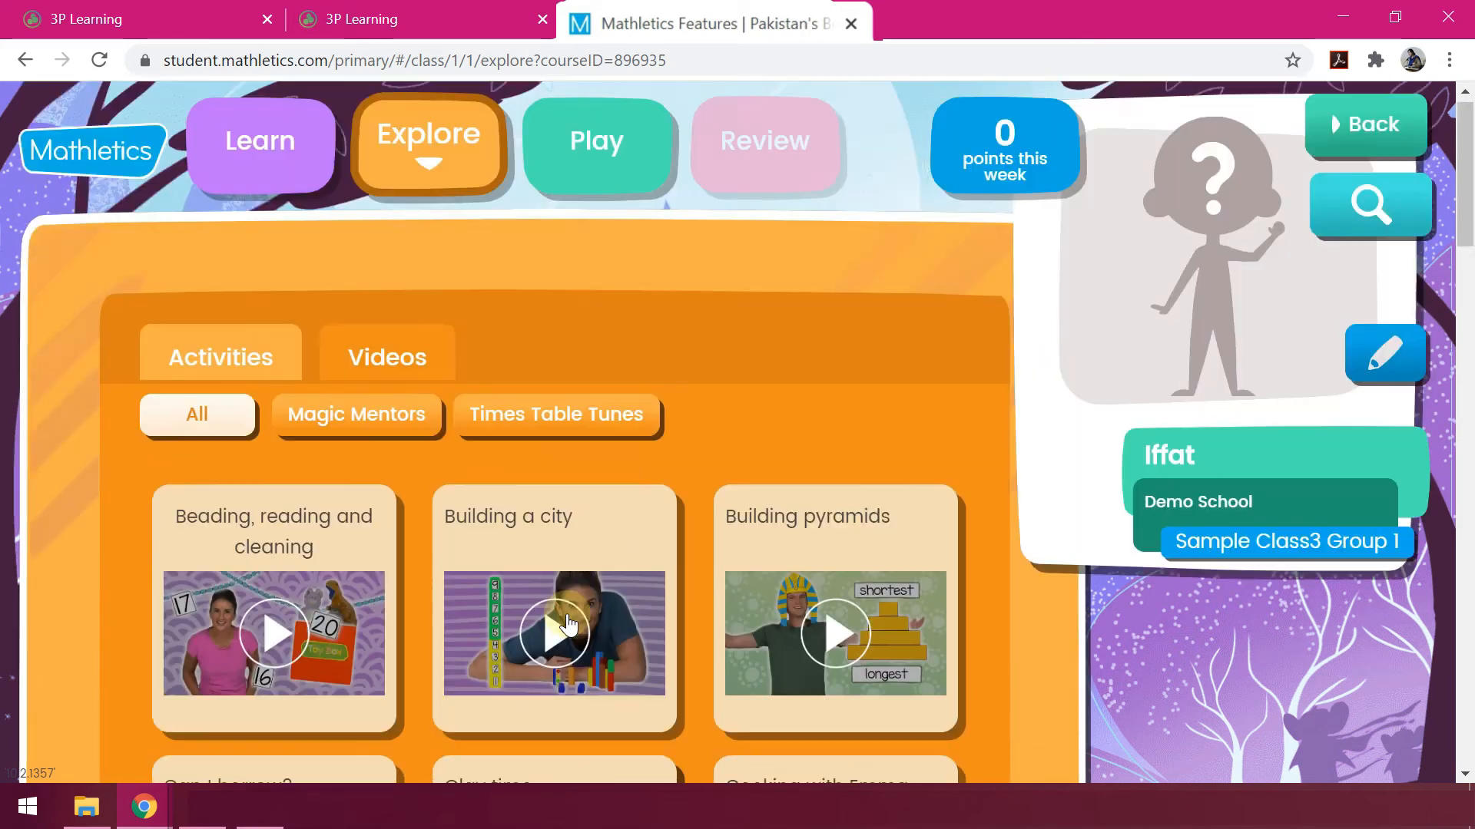
click(221, 361)
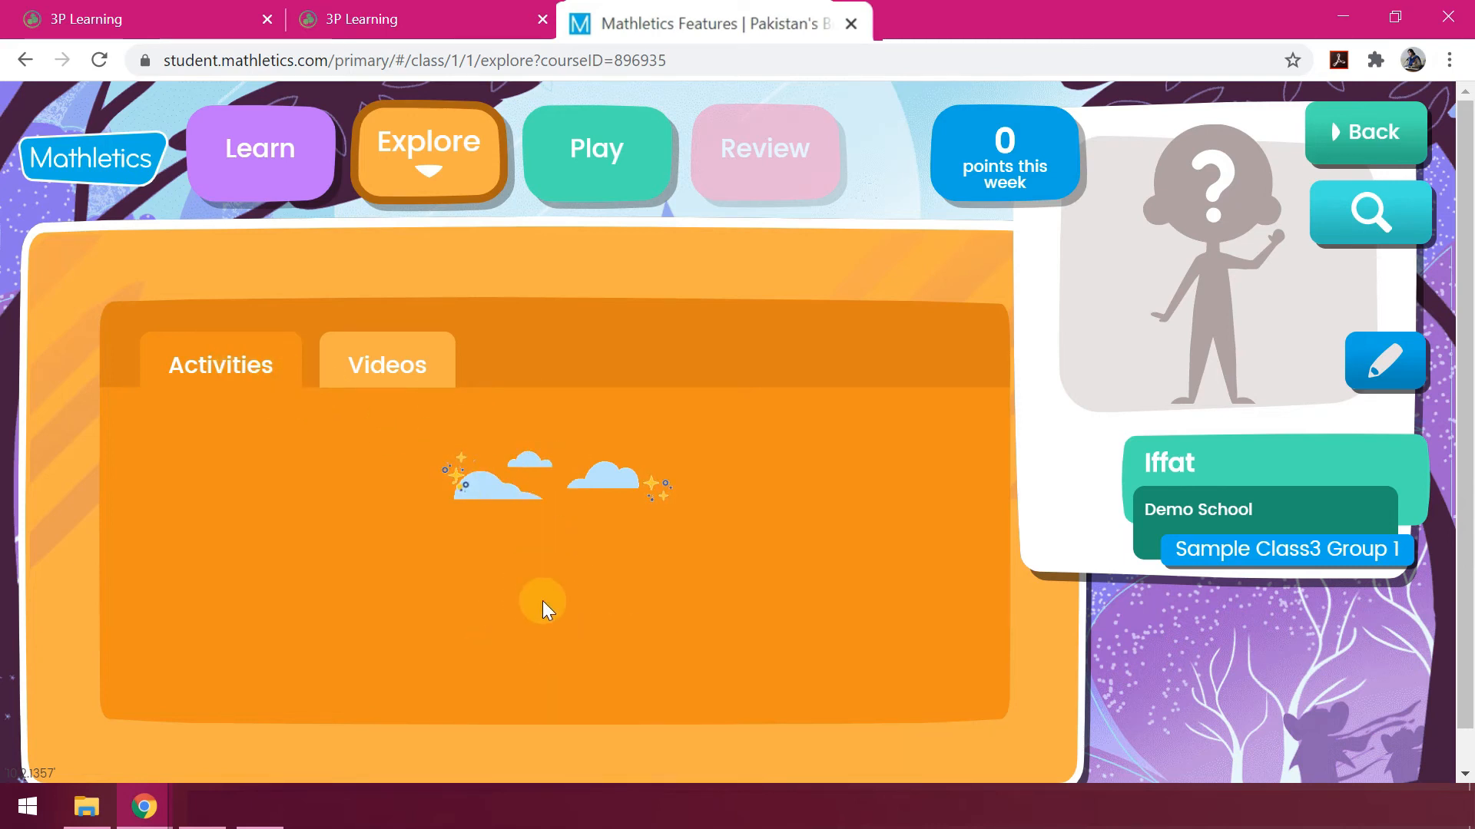
click(259, 151)
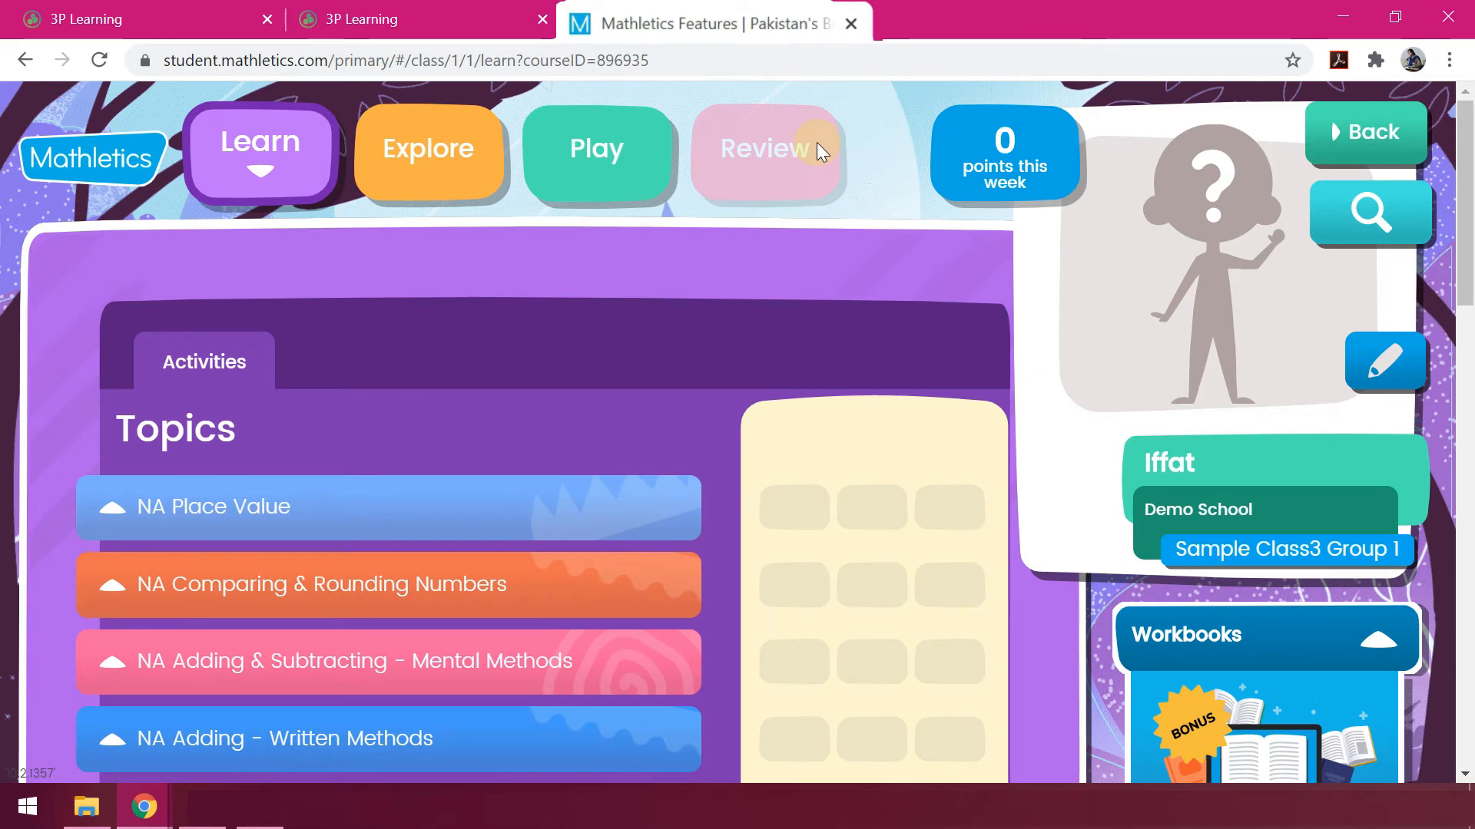
Scroll the Learn topics list from Place Value down to Money.
scroll(down, 3)
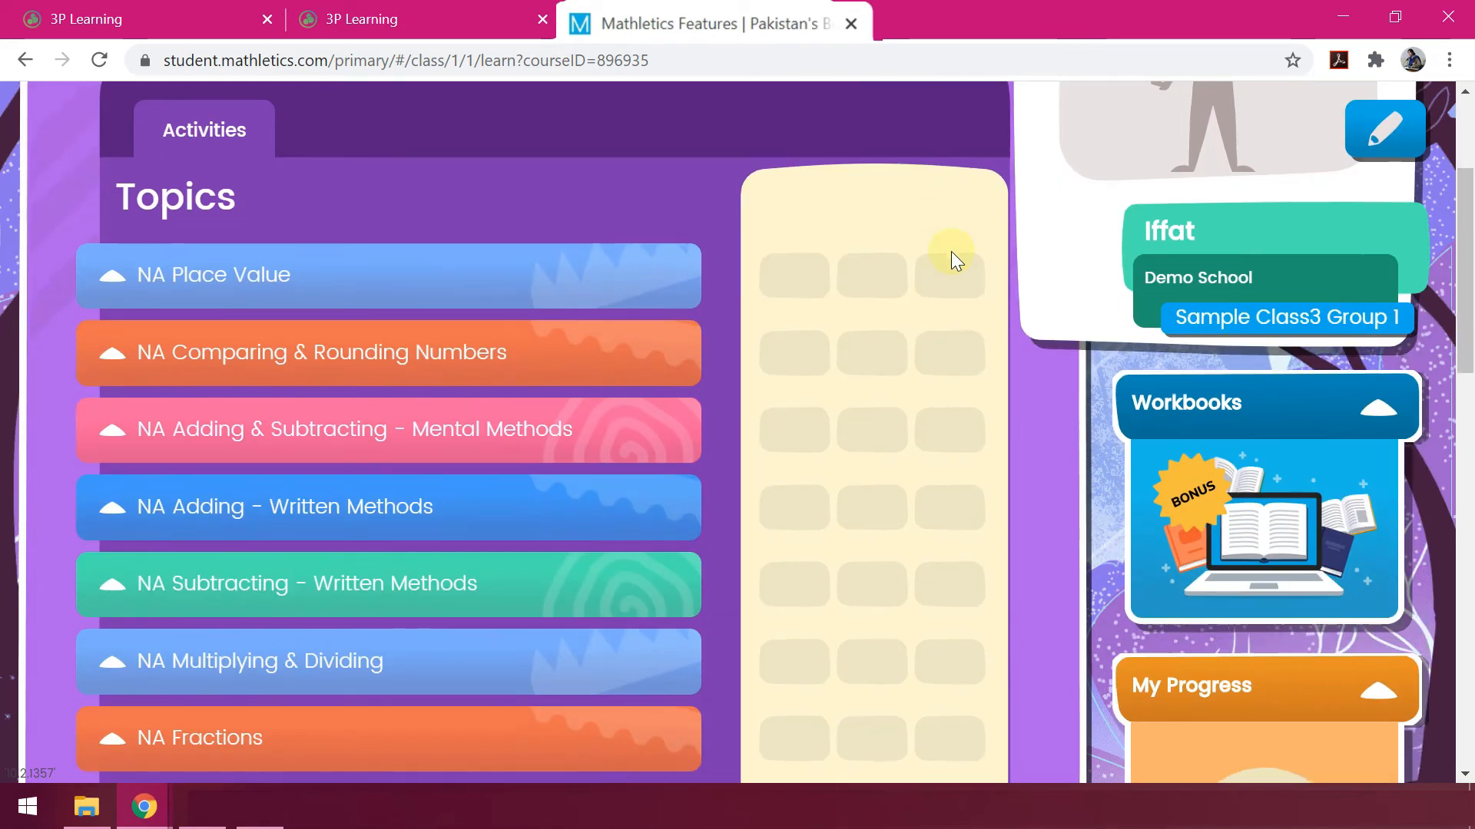
scroll(down, 3)
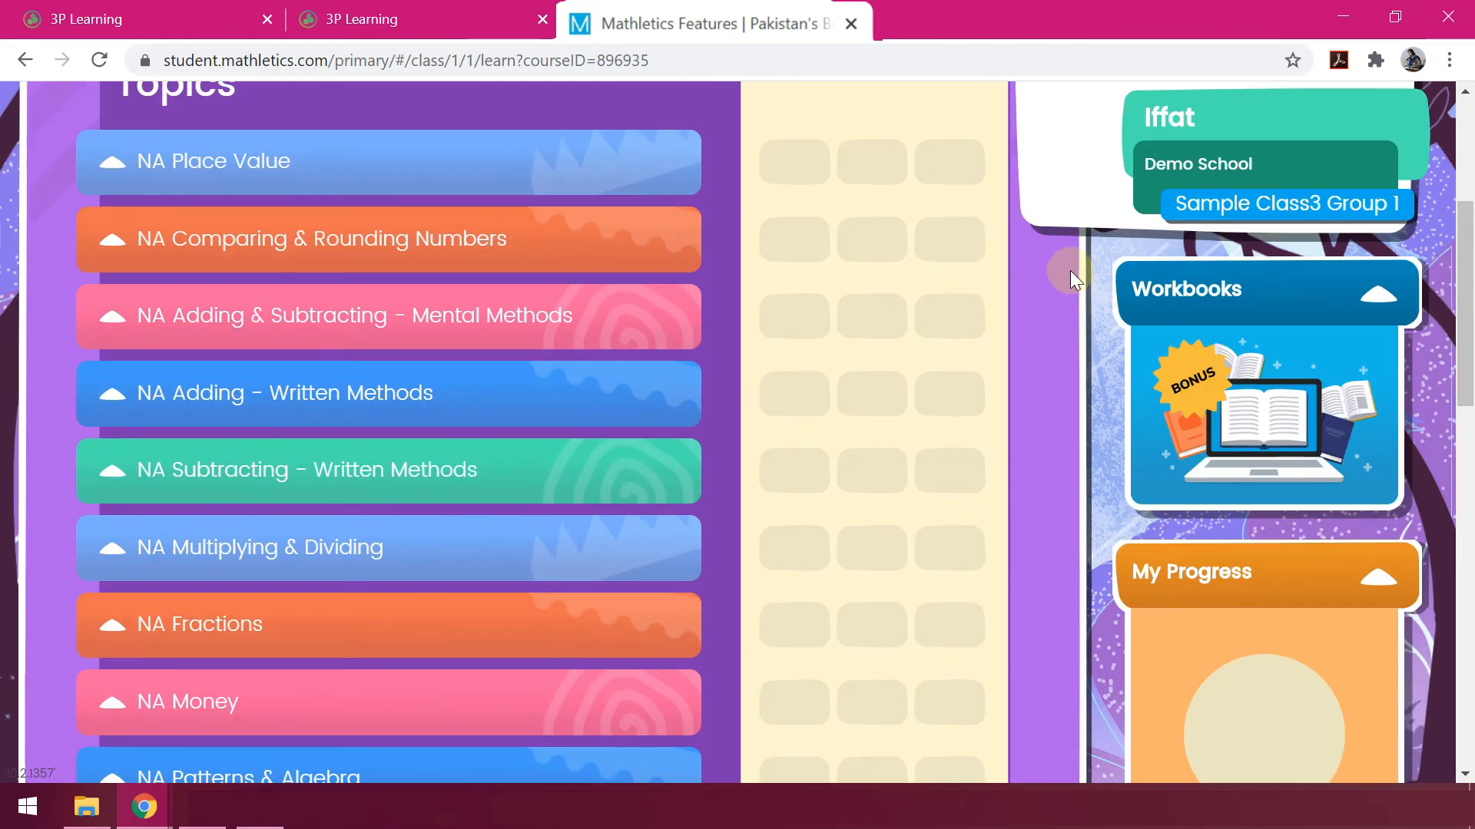
scroll(down, 3)
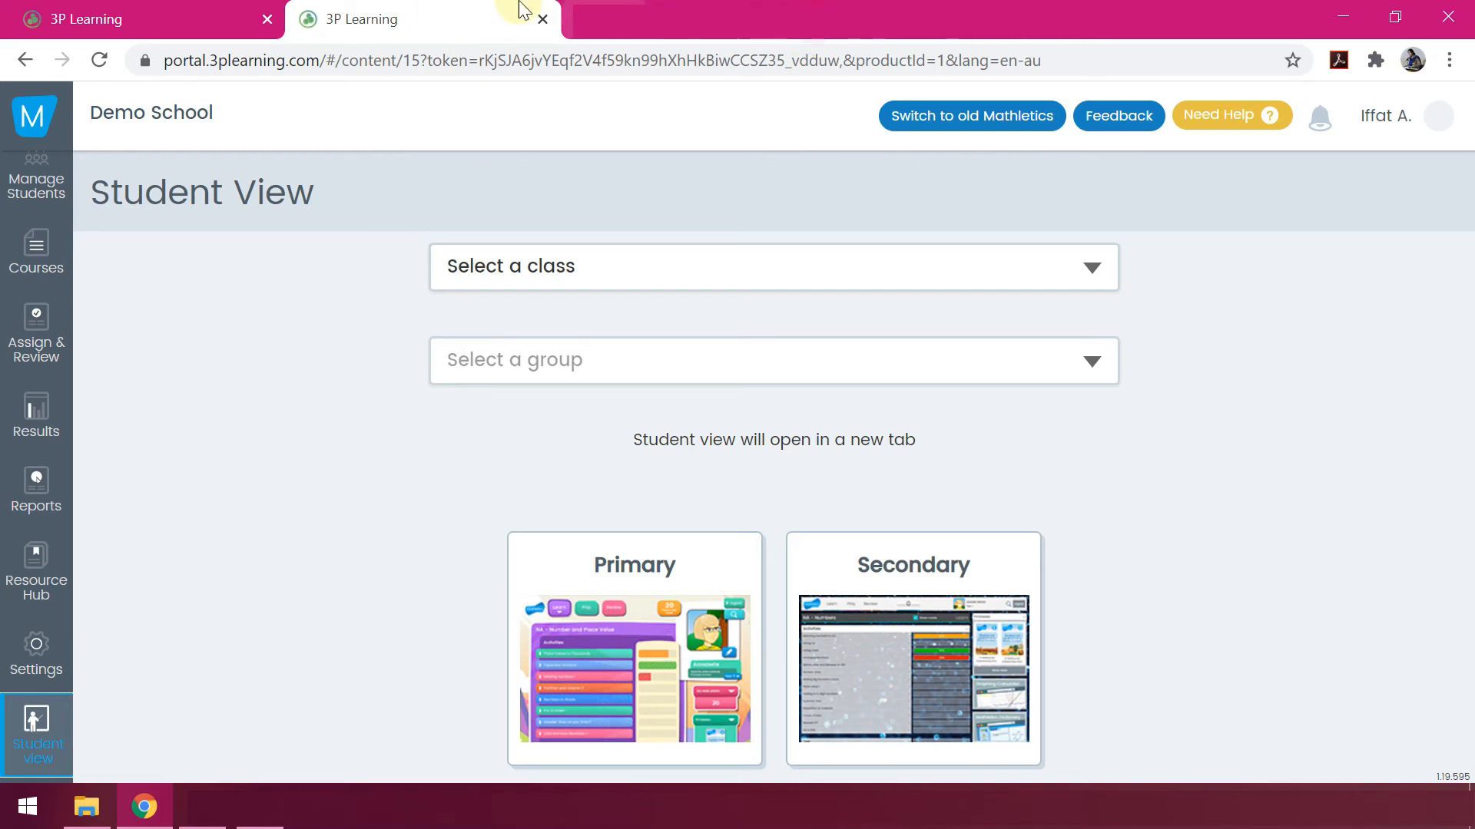
mouse_move(54, 401)
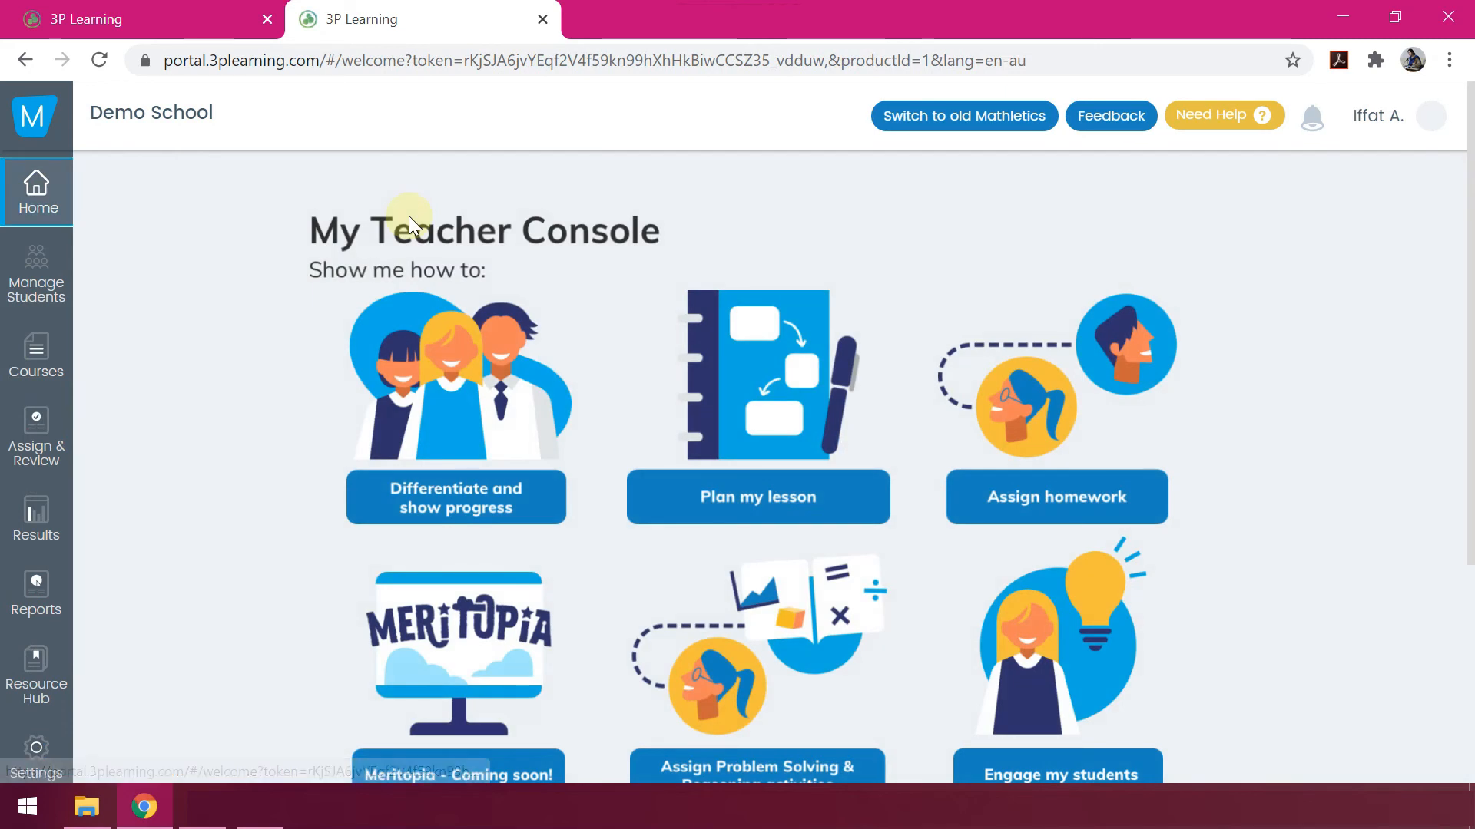
mouse_move(1080, 516)
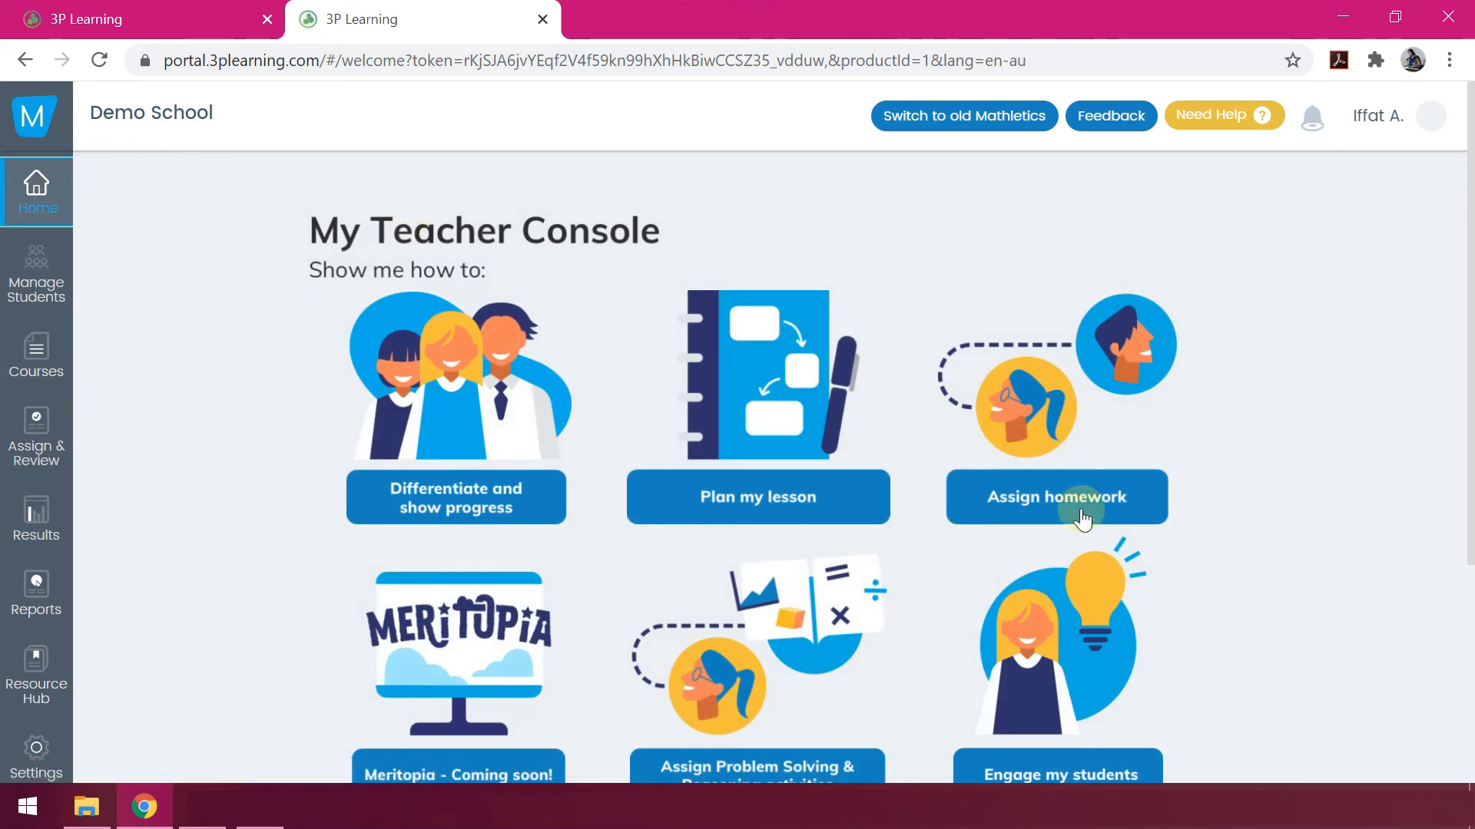
mouse_move(749, 599)
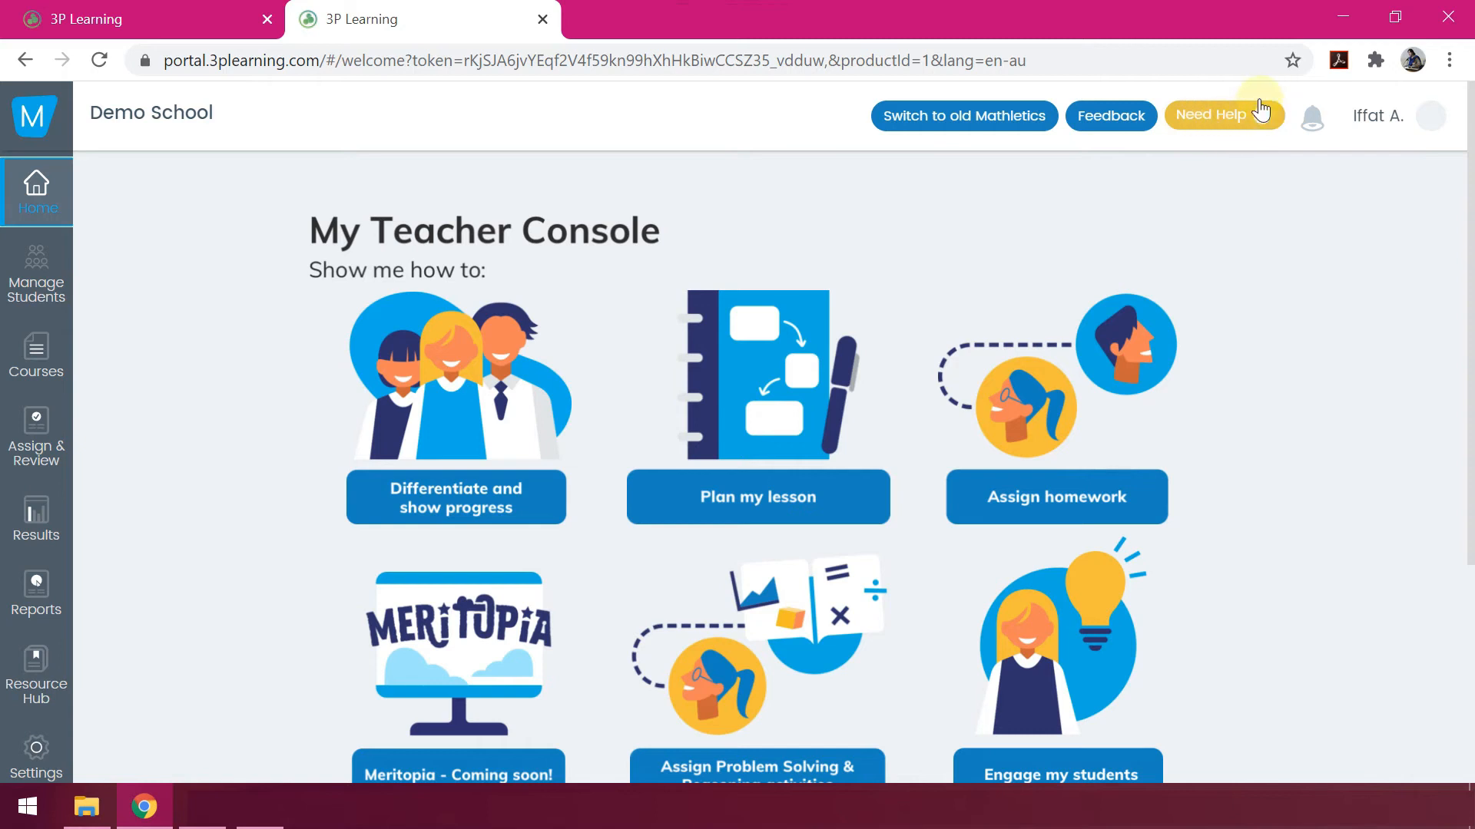
mouse_move(1237, 123)
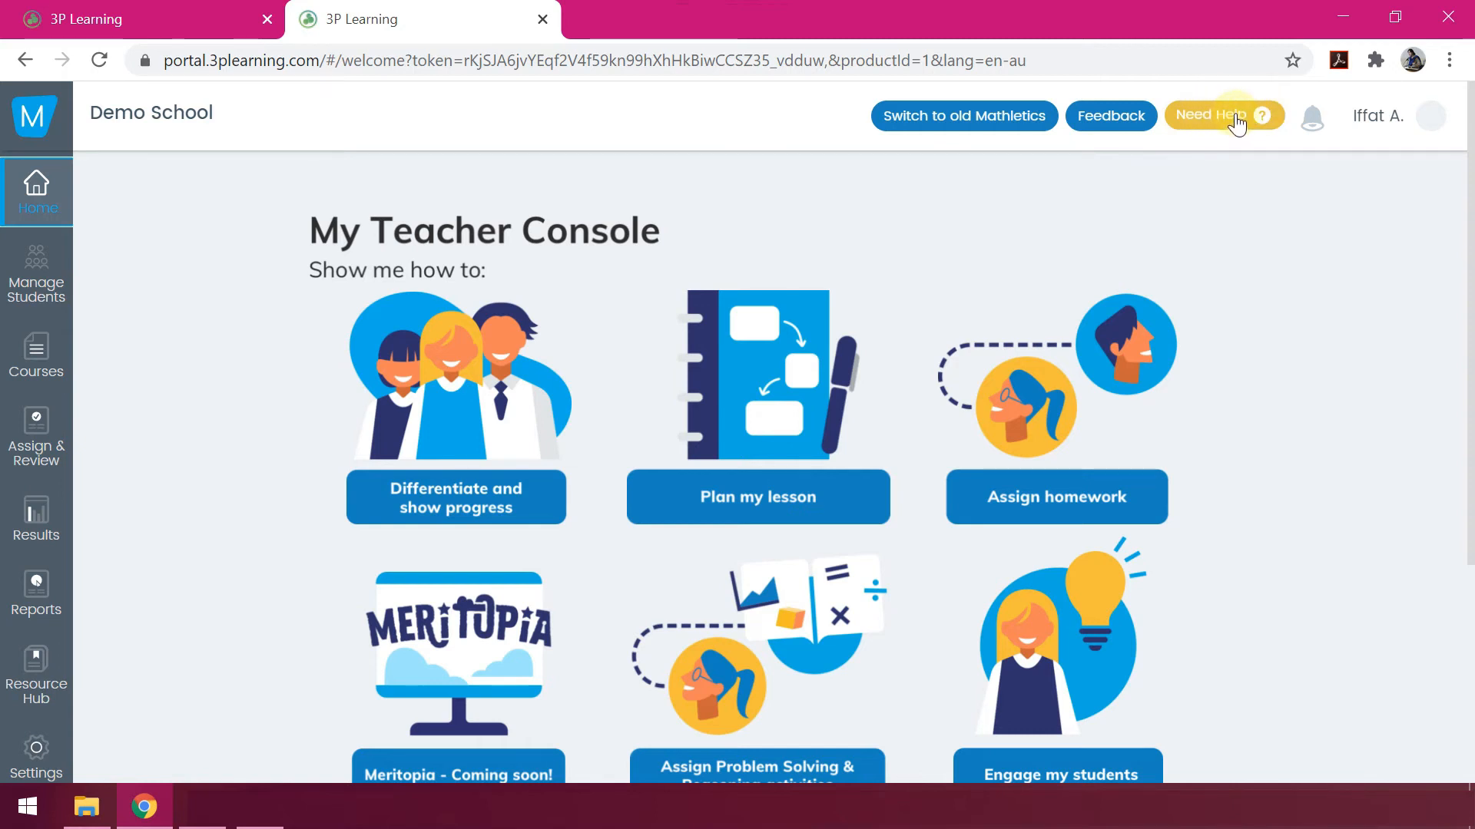
Show the Need Help panel with support videos and guides, then dismiss it.
click(1223, 115)
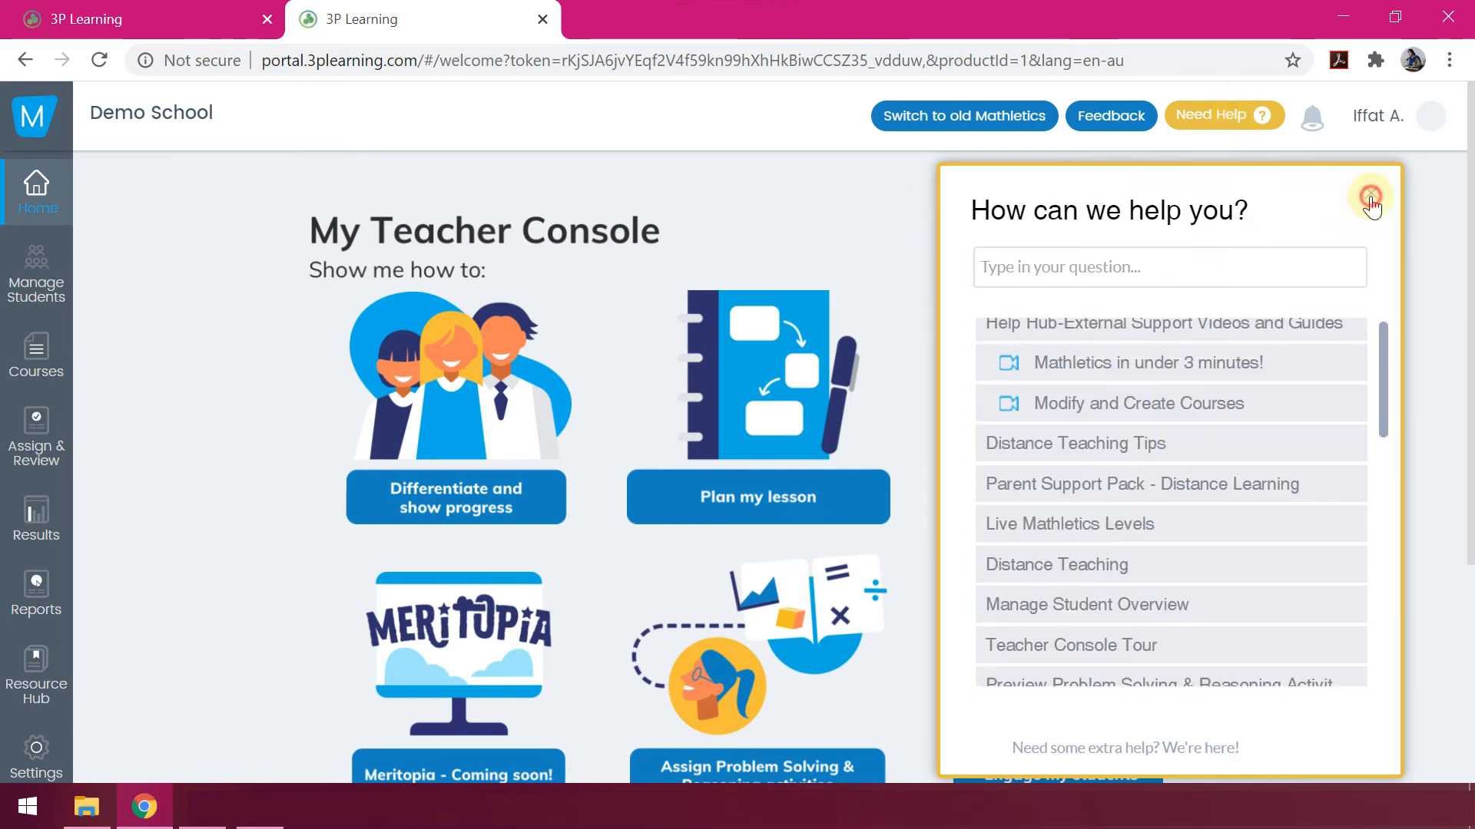
click(1369, 196)
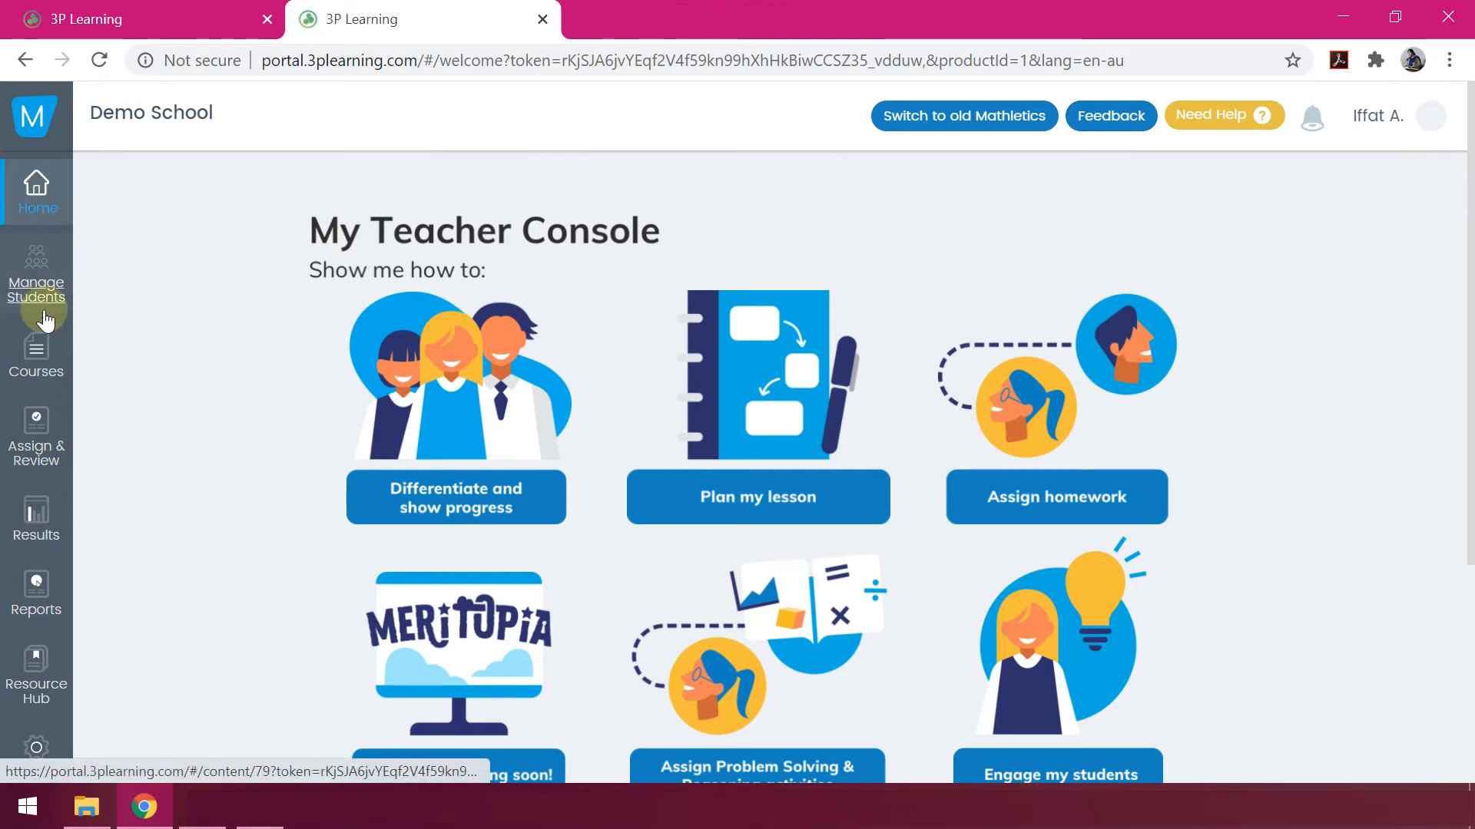
Go to the Courses page and choose United Kingdom as the course country.
click(37, 268)
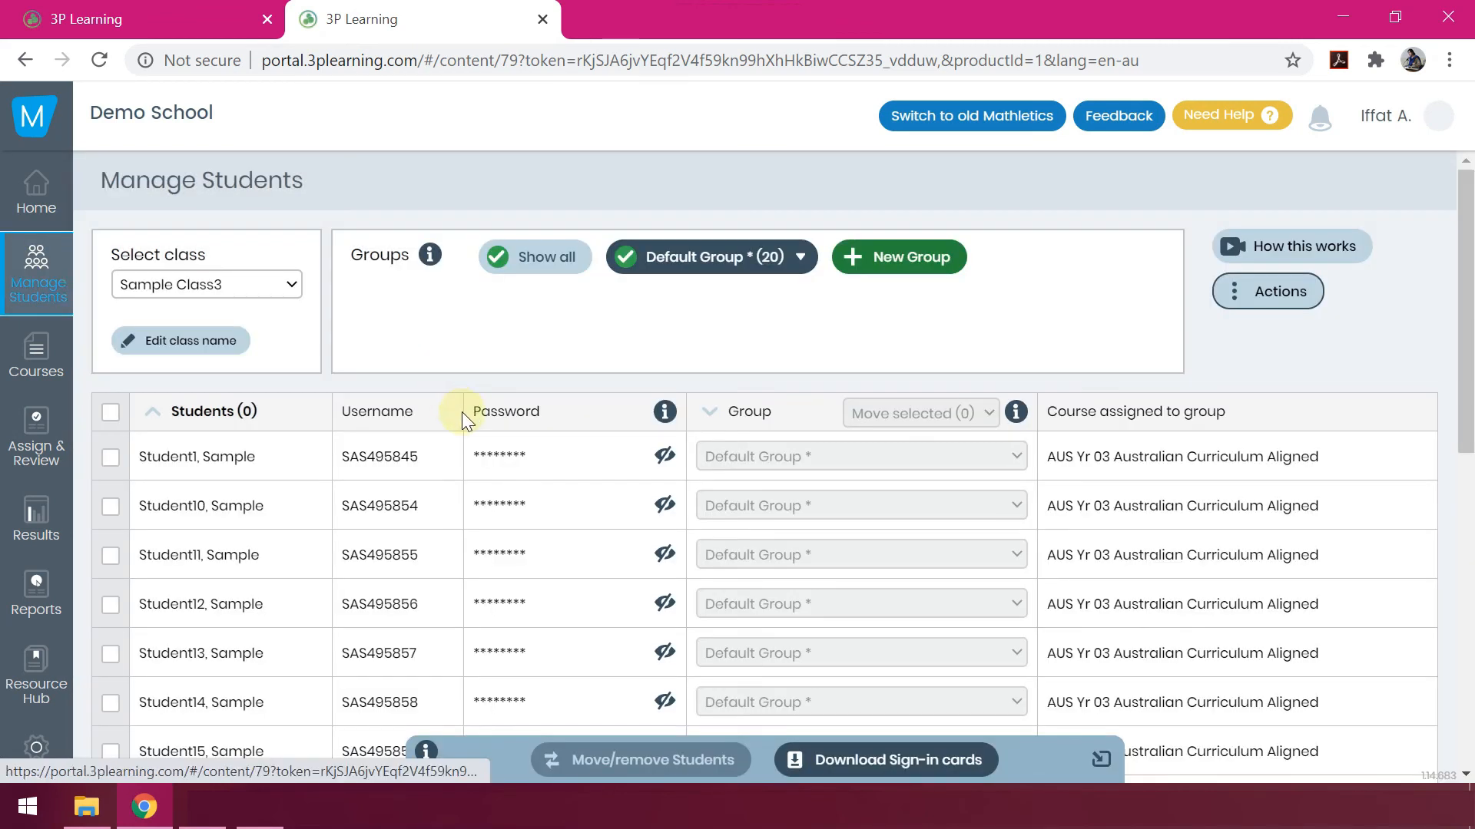
mouse_move(851, 323)
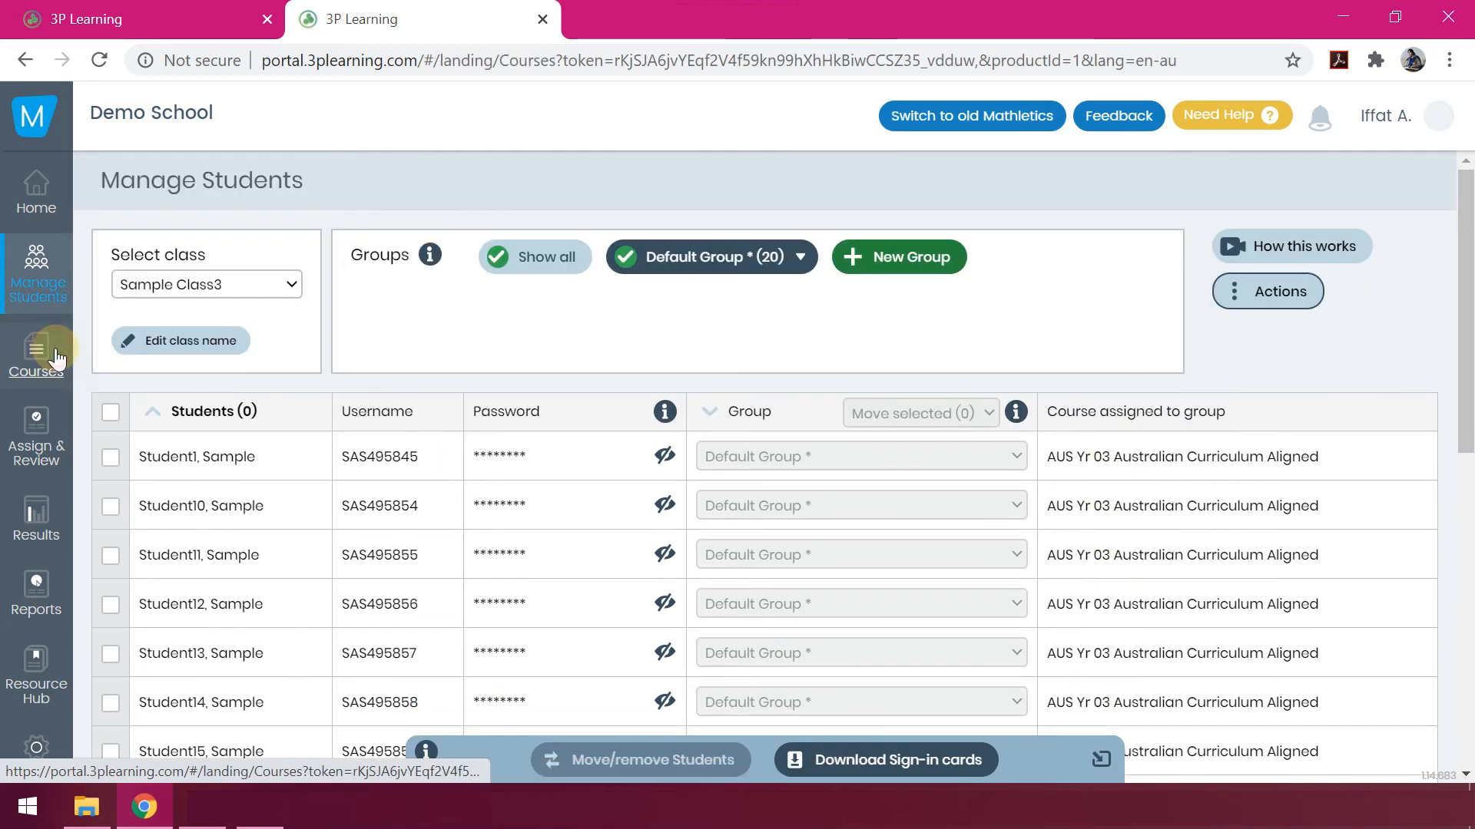
click(37, 353)
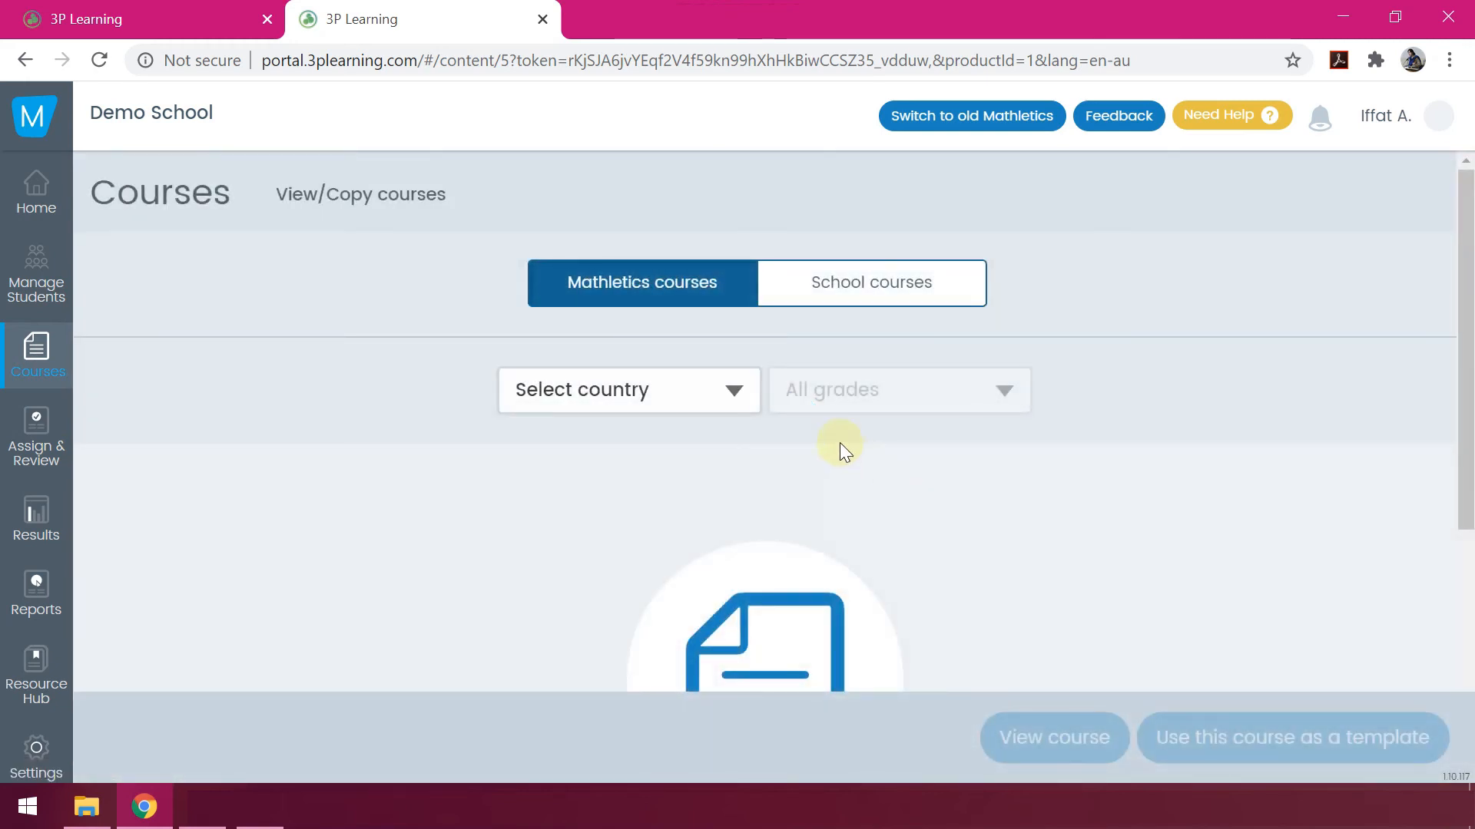
click(628, 390)
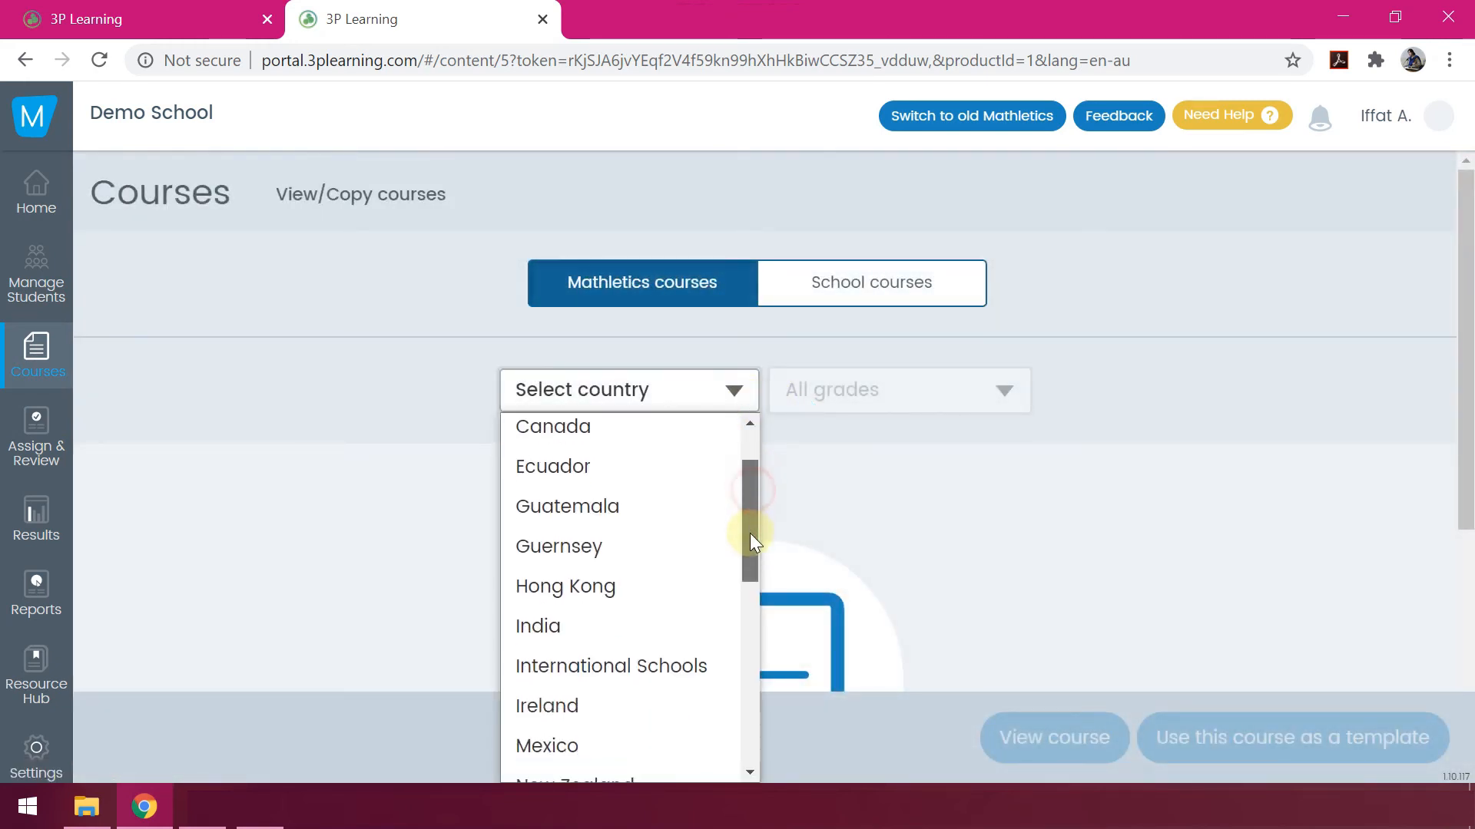
scroll(down, 3)
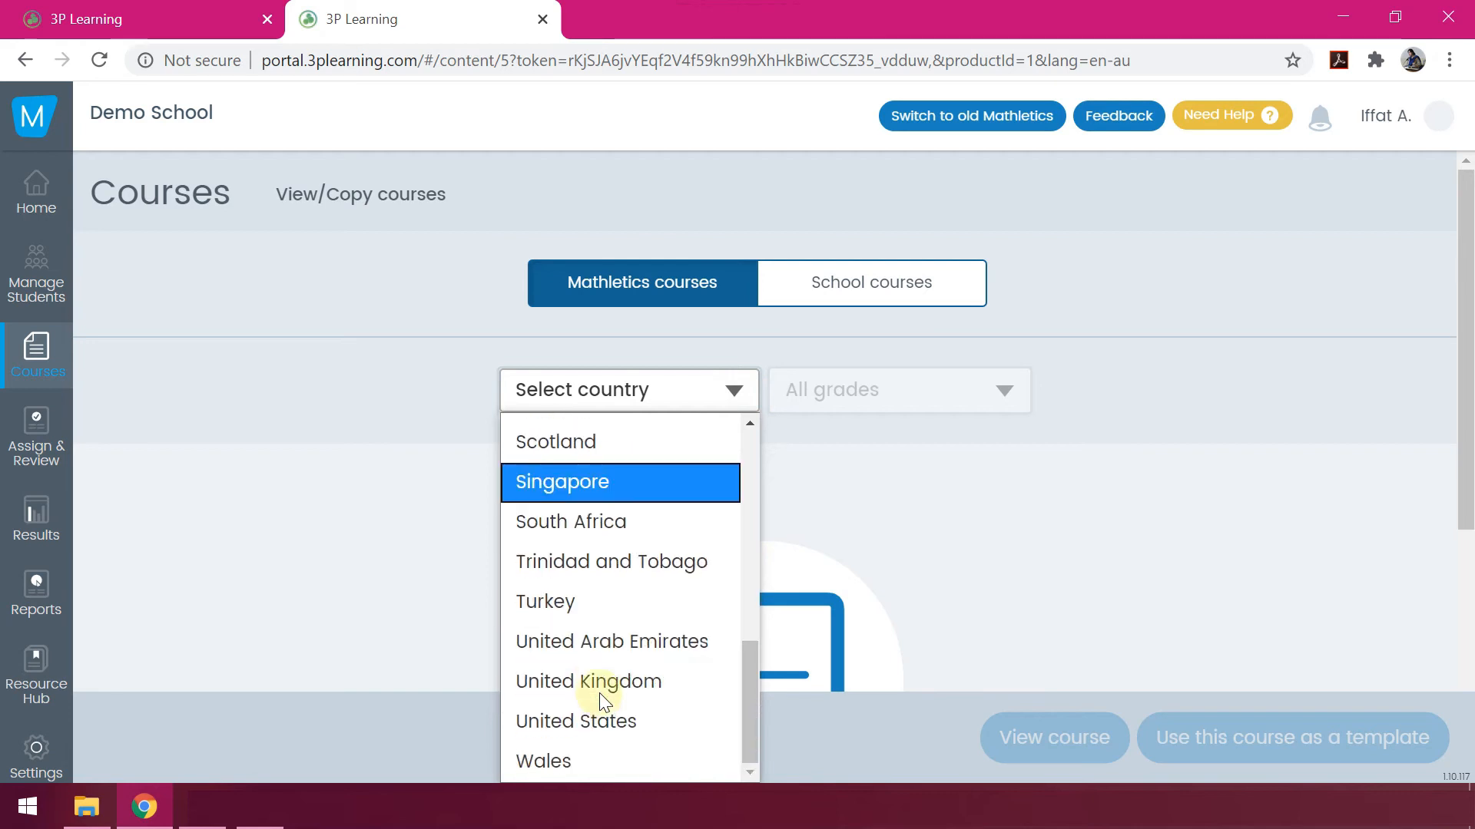
click(588, 682)
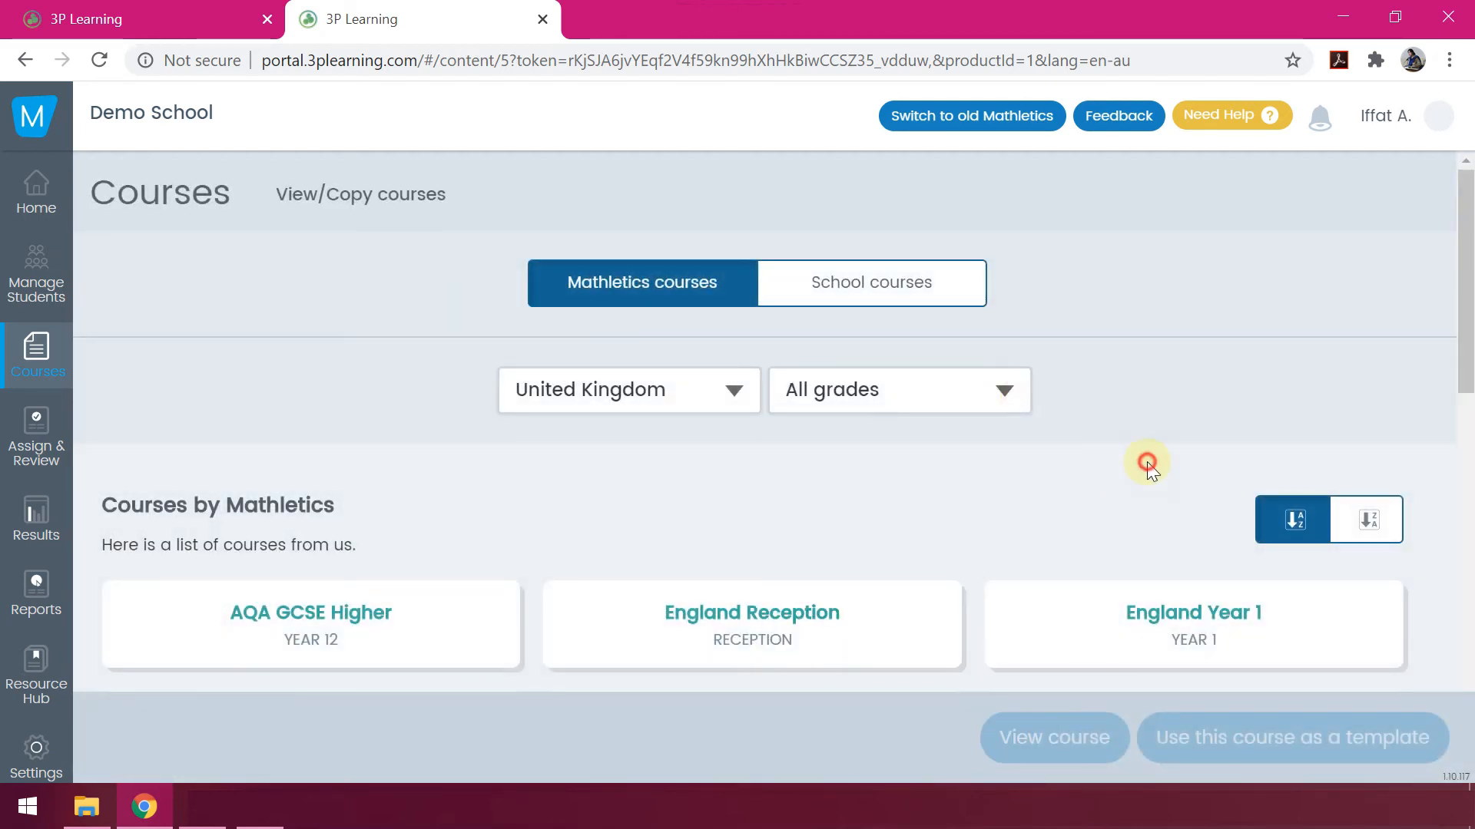
Load the England Year 6 course topics and activities, then return to the Courses overview.
scroll(down, 3)
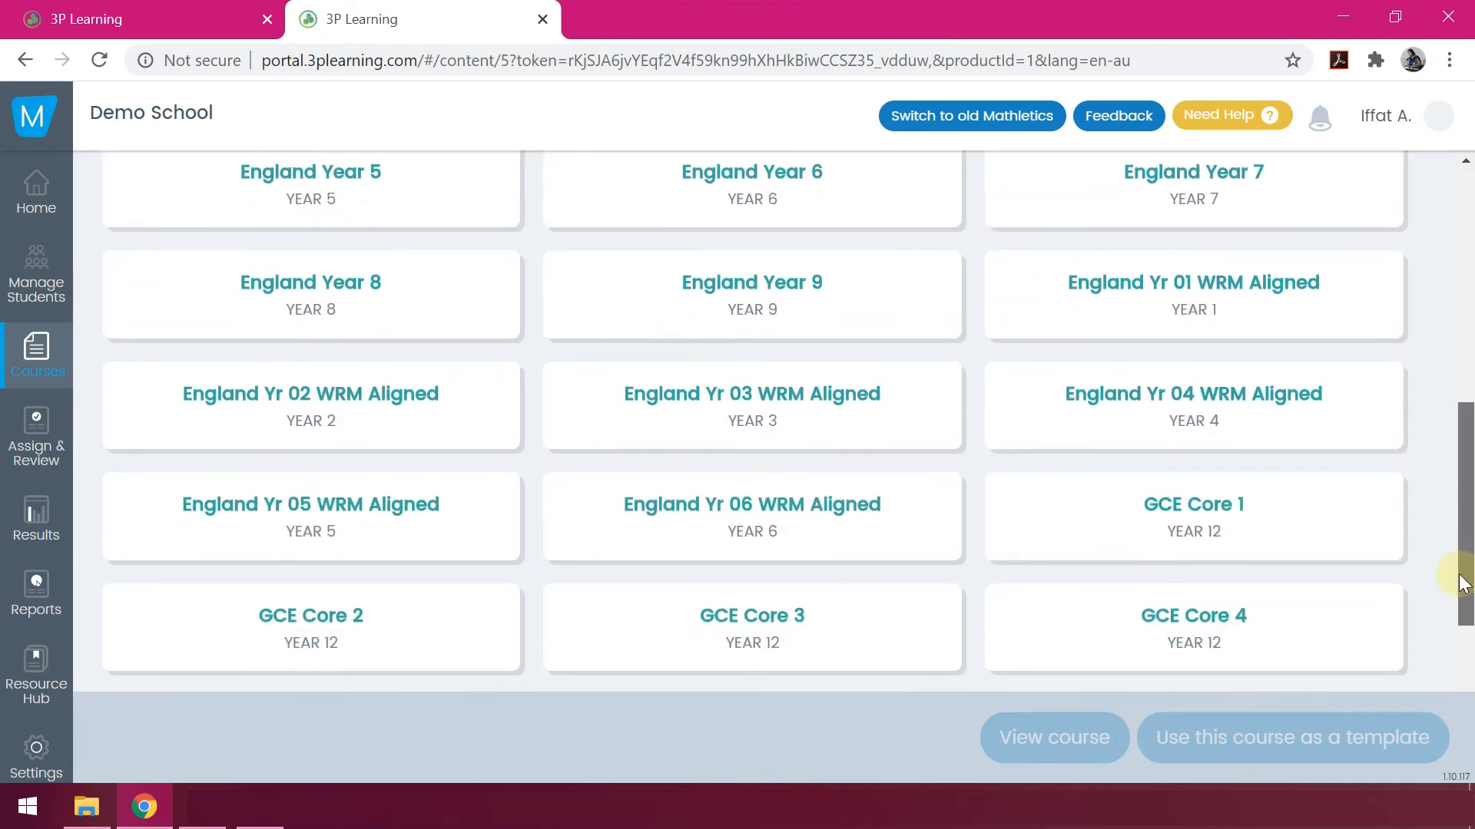
scroll(down, 3)
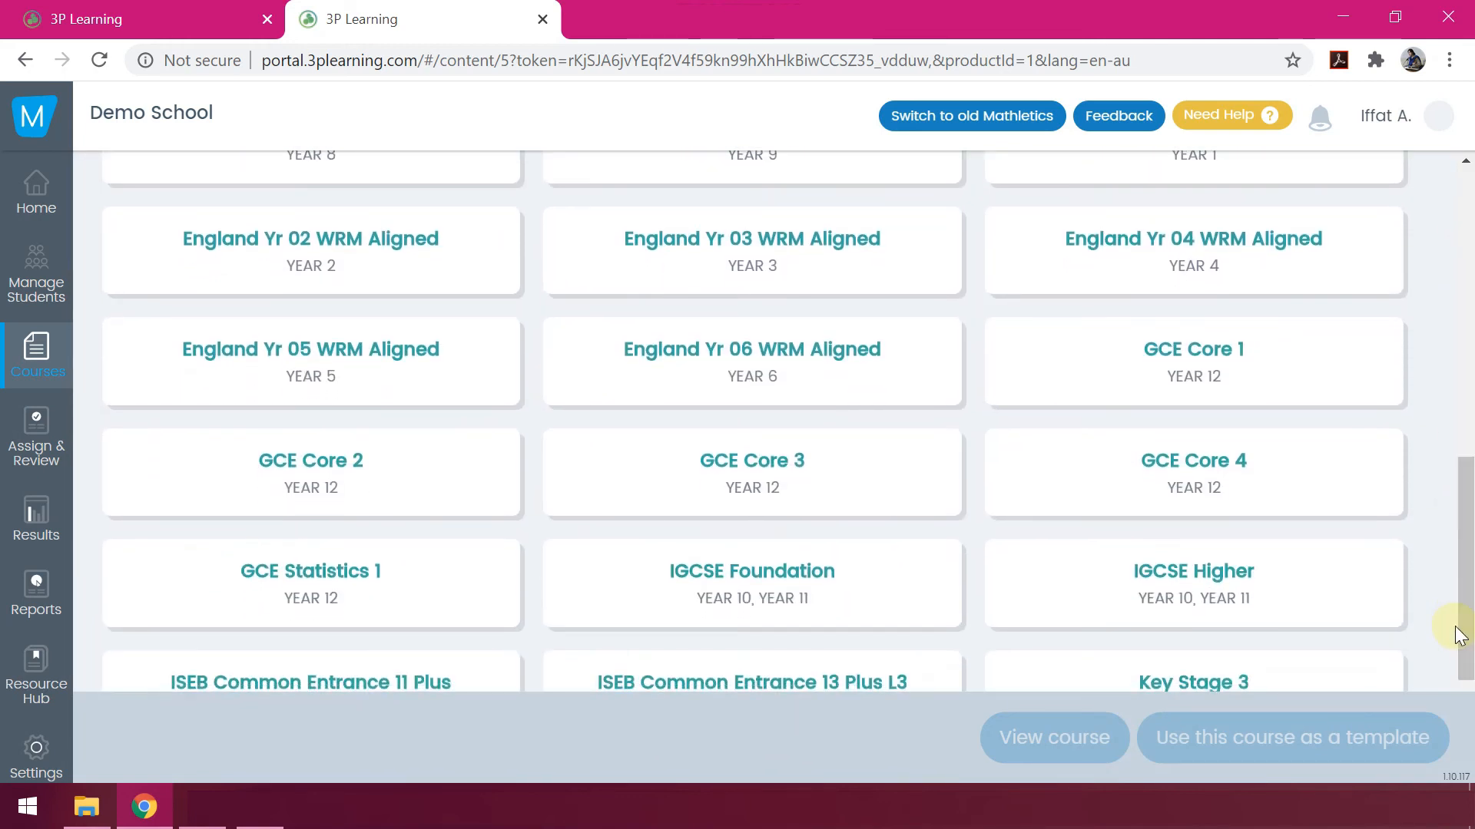
mouse_move(958, 516)
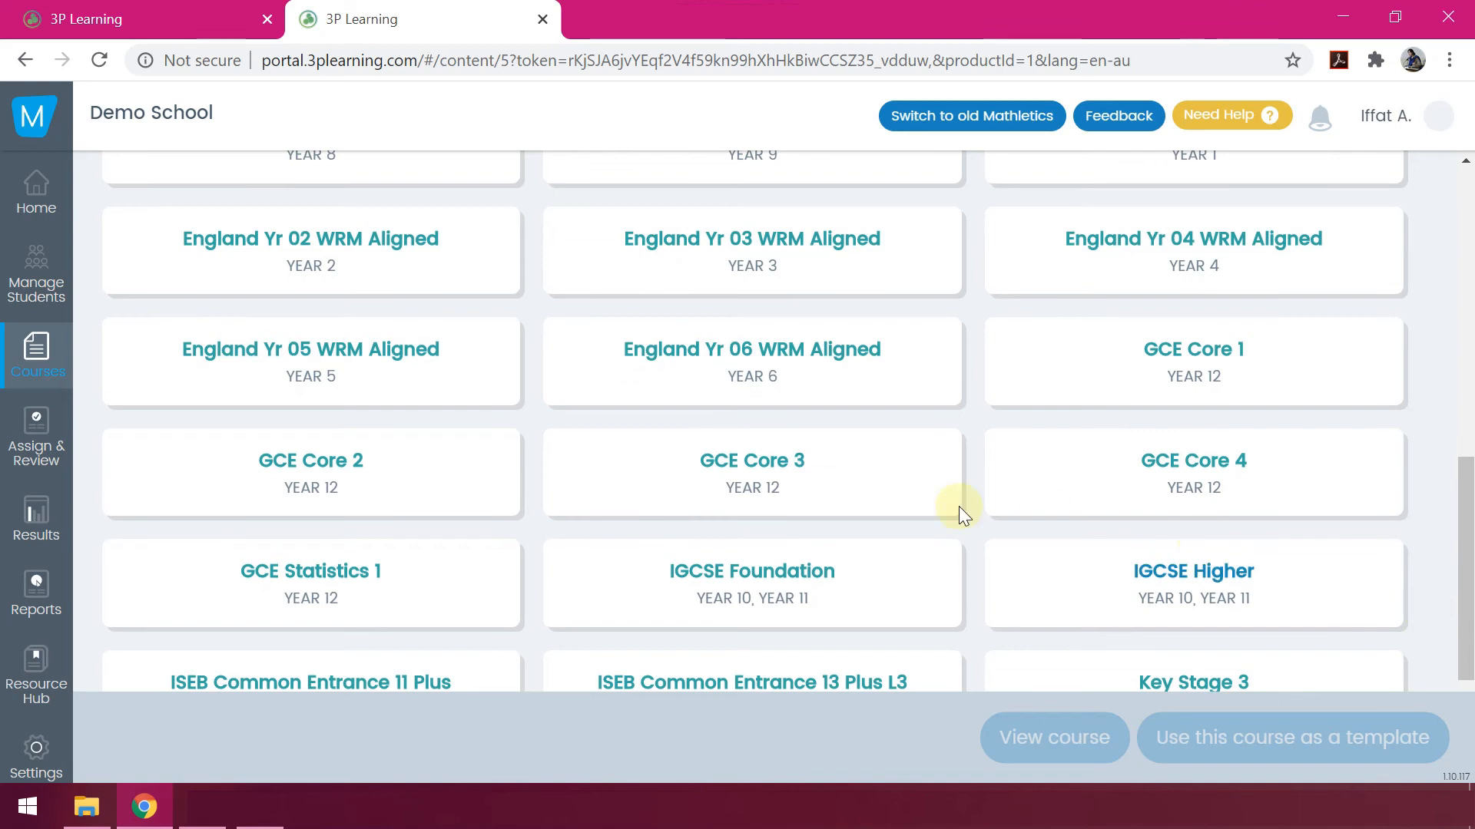
click(782, 390)
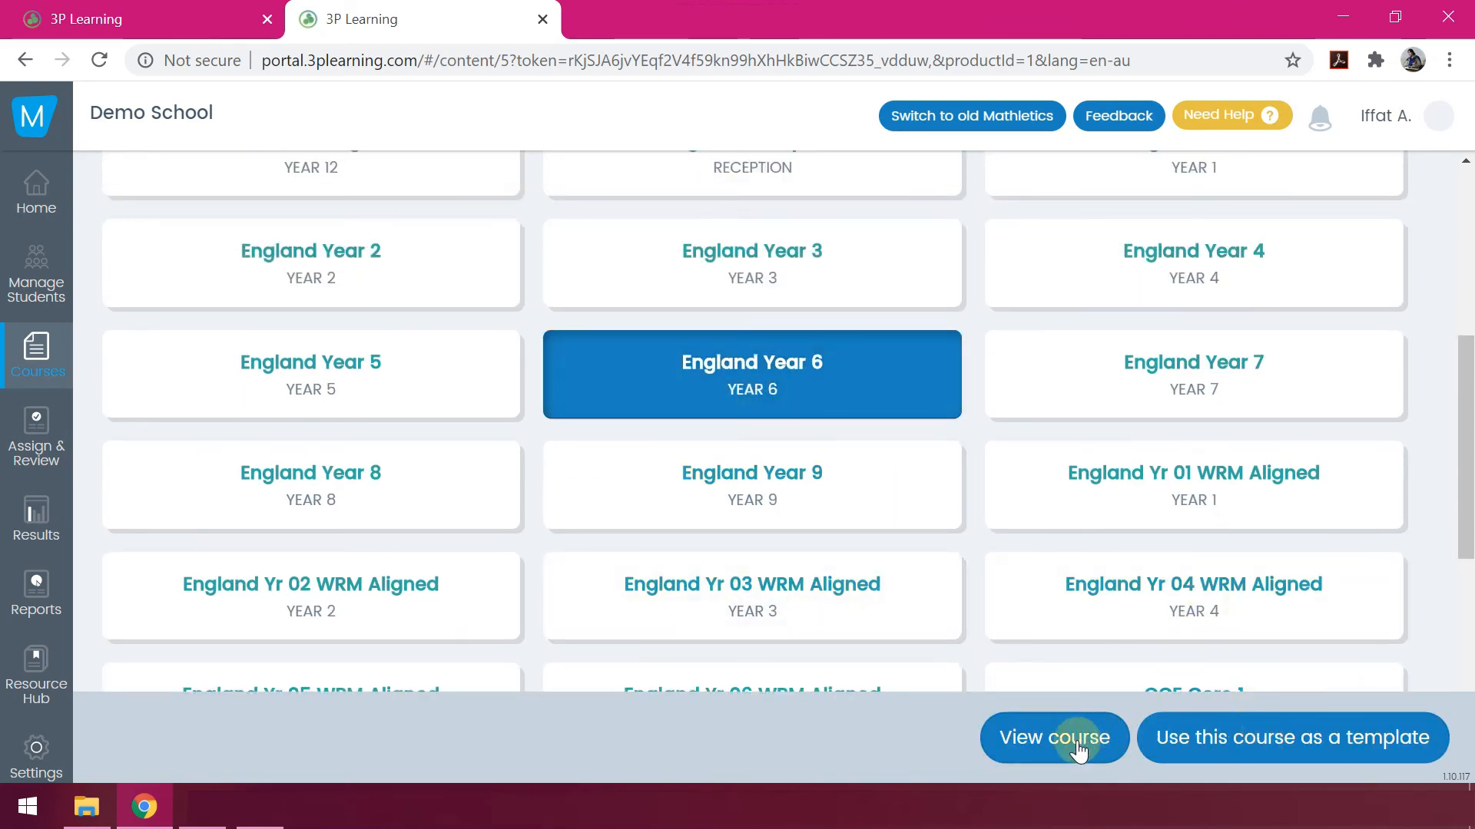
click(1054, 737)
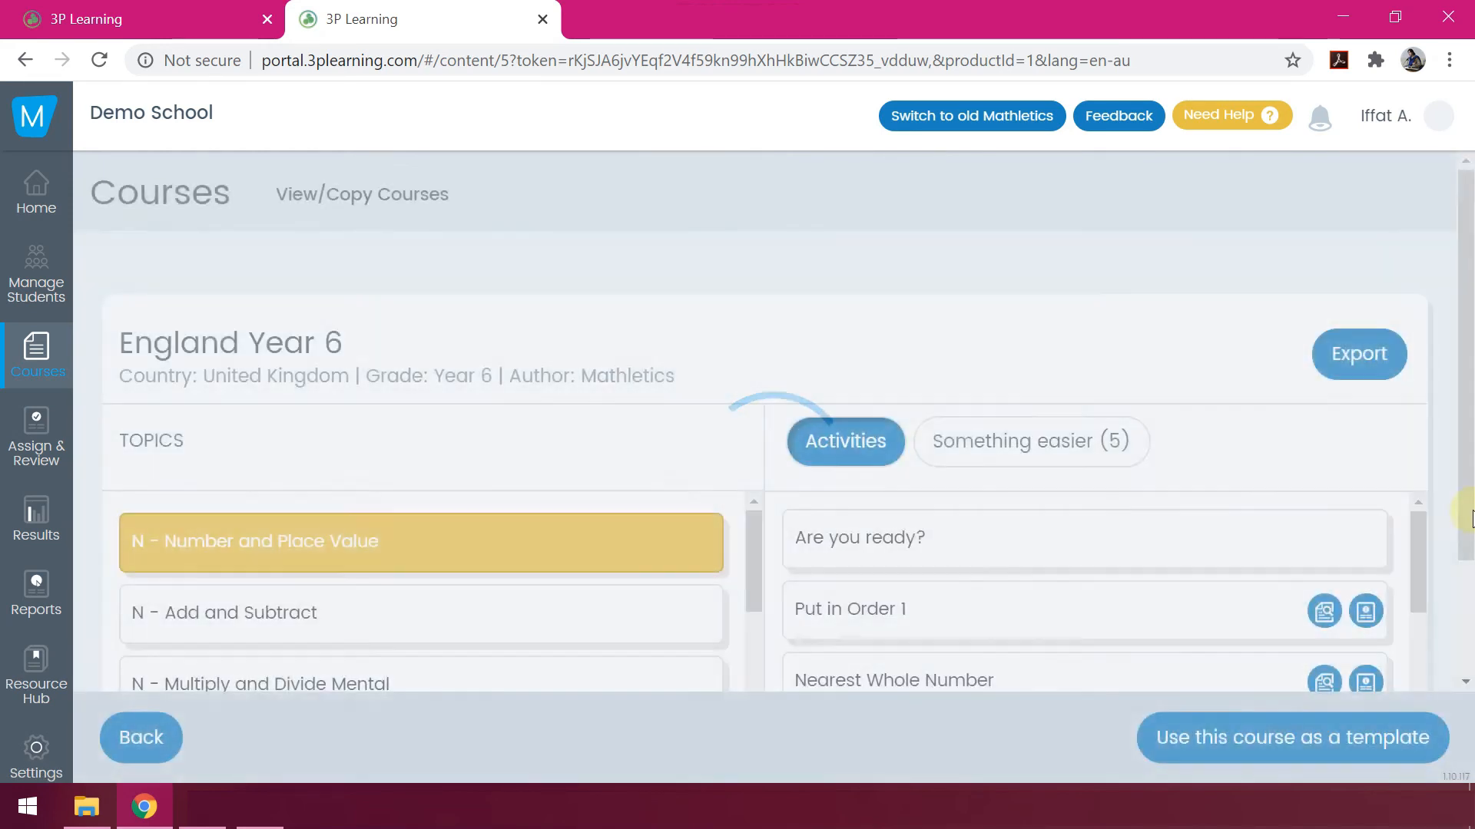
scroll(down, 3)
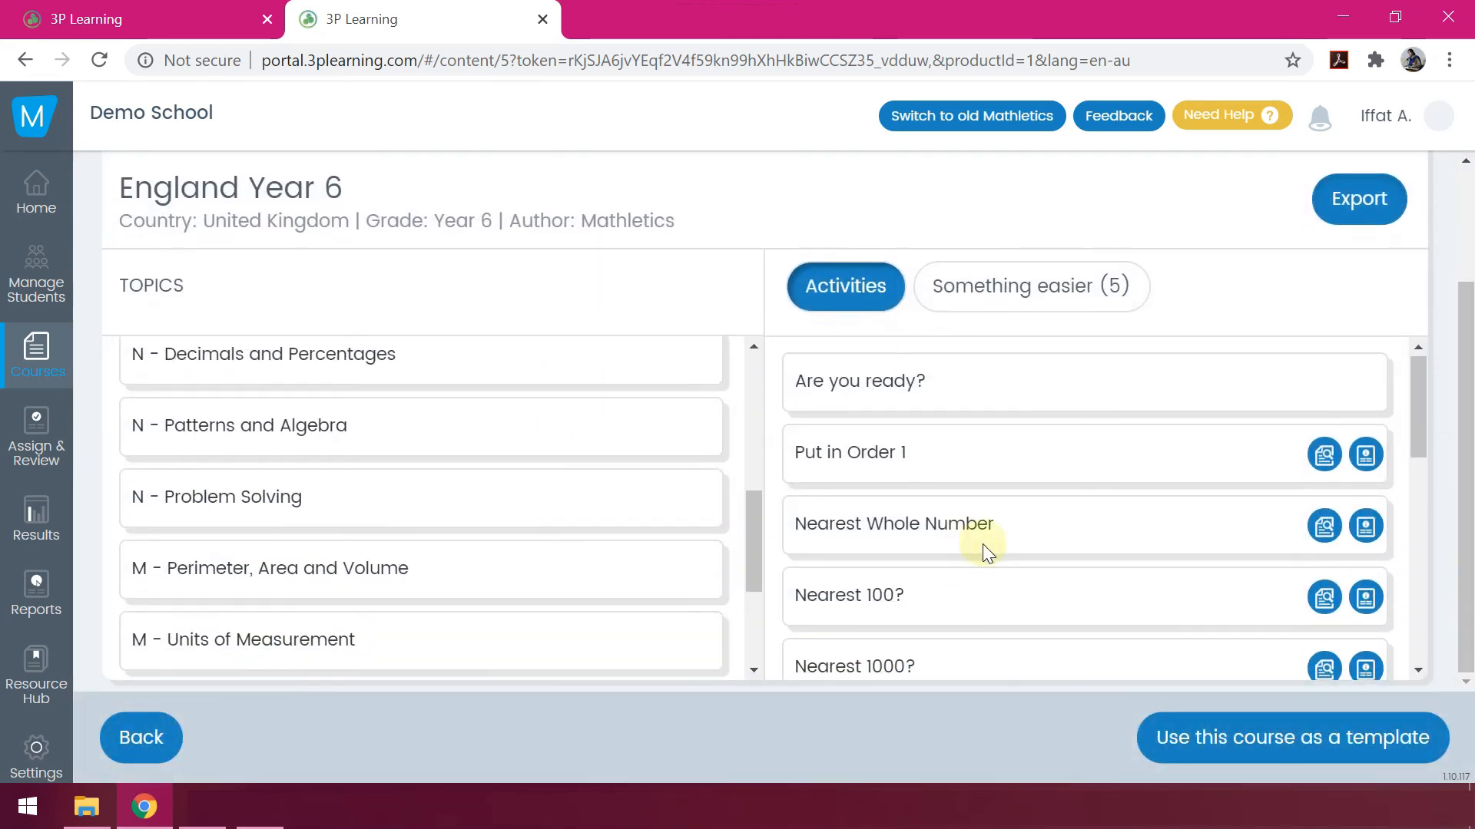
click(37, 354)
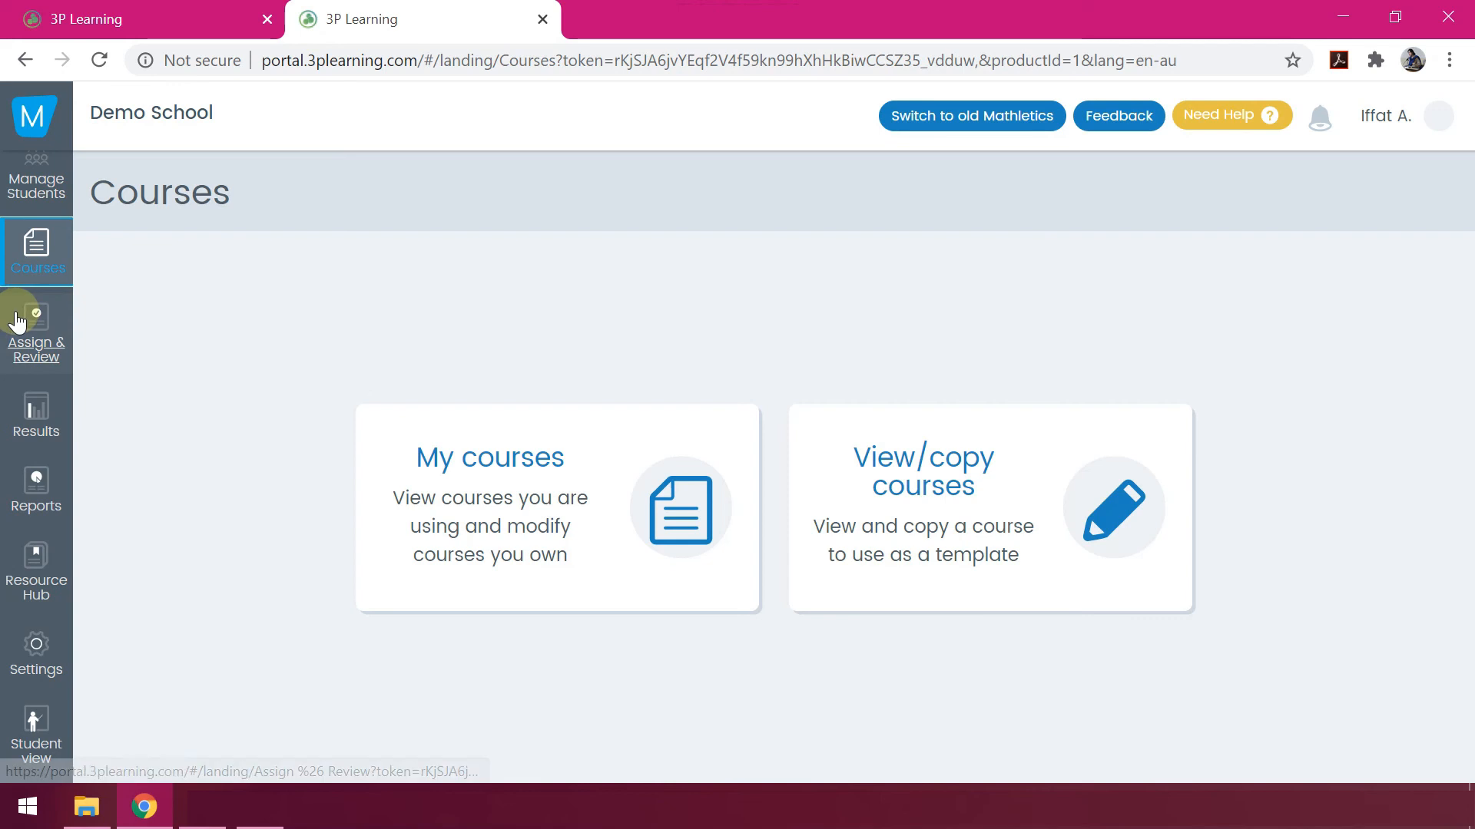
Visit Assign & Review and Results, then view the Reports page with Student Reports.
click(37, 324)
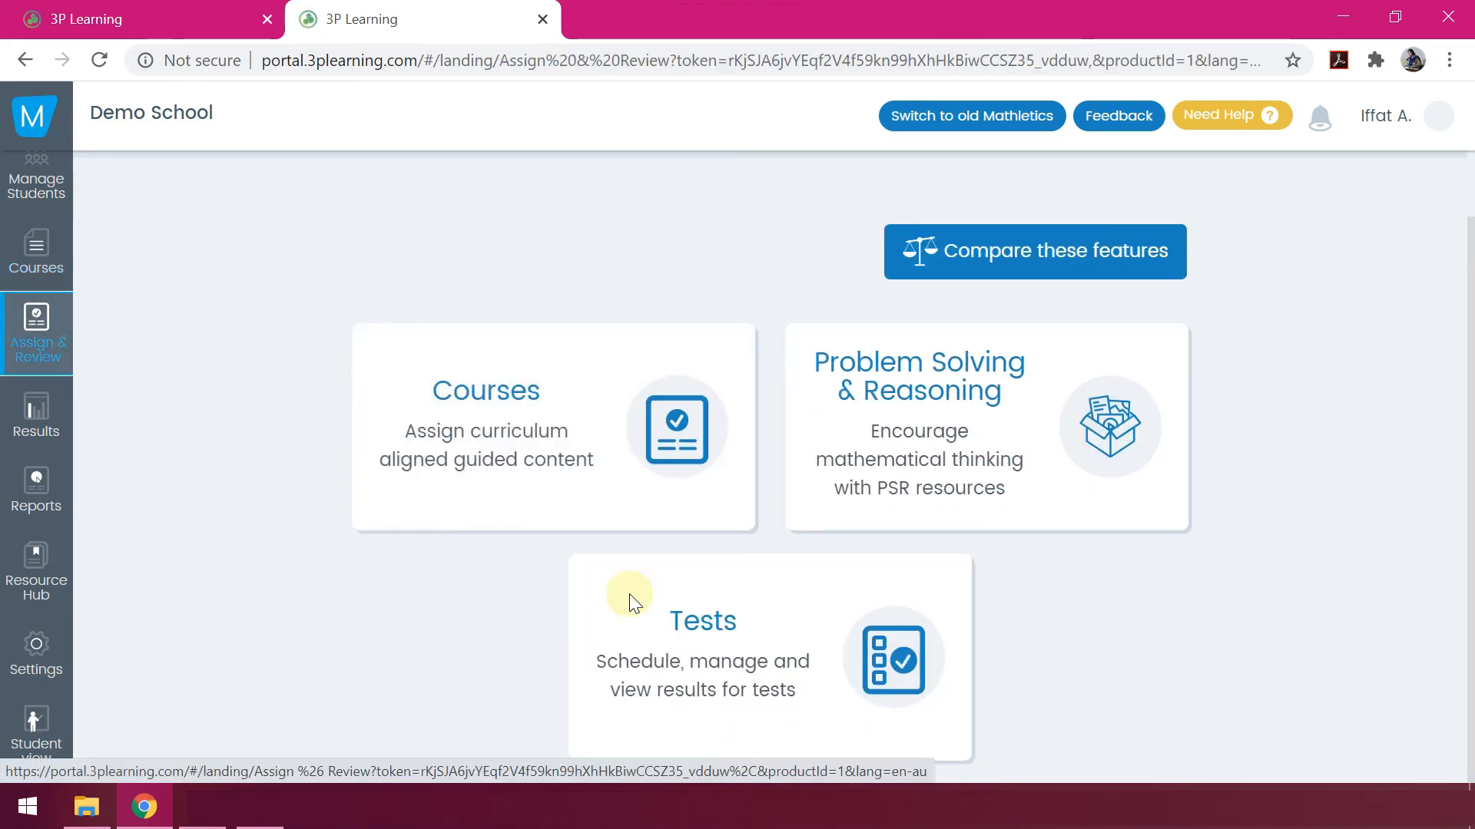
mouse_move(771, 576)
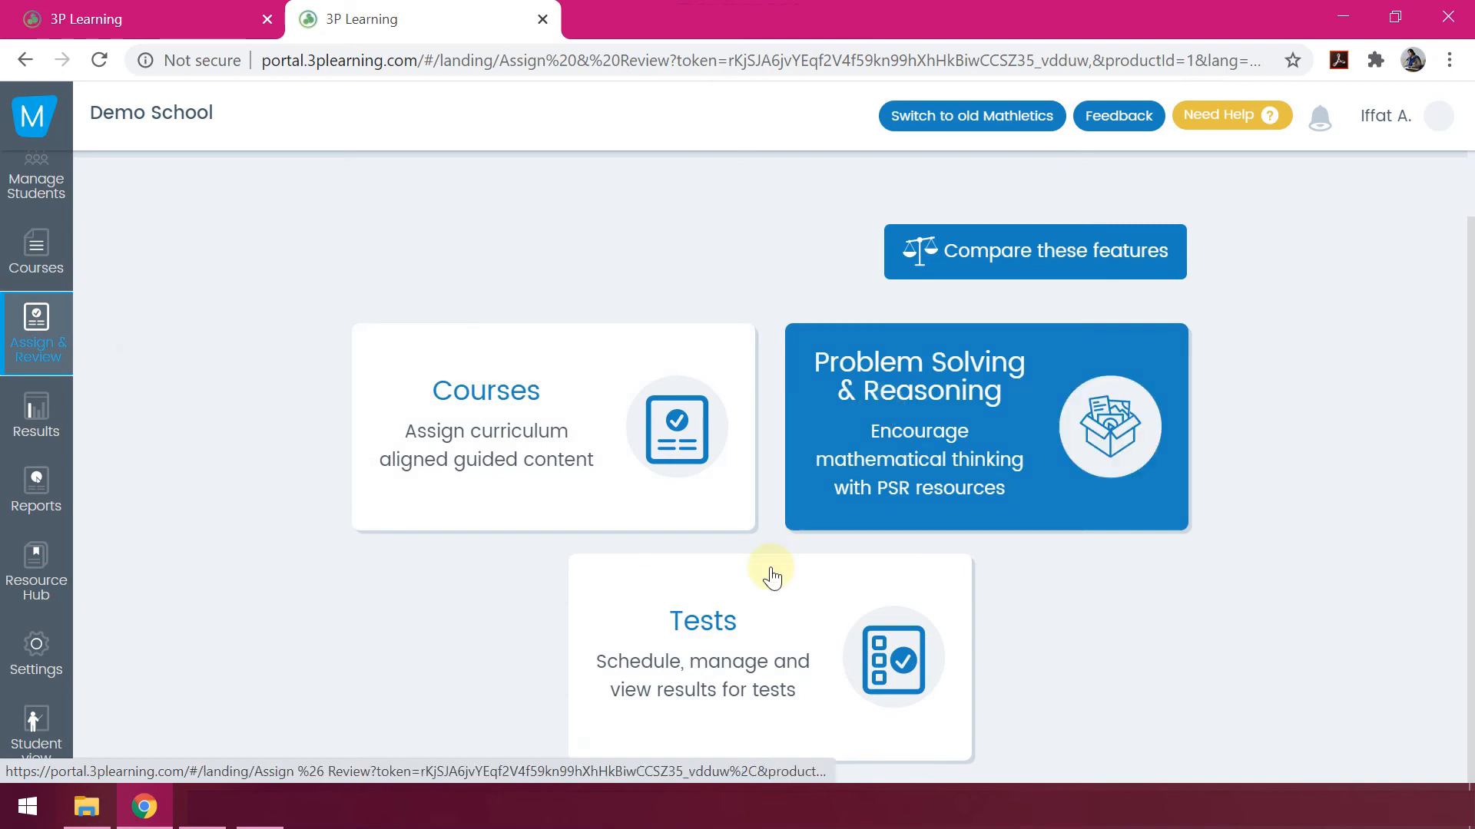
mouse_move(768, 630)
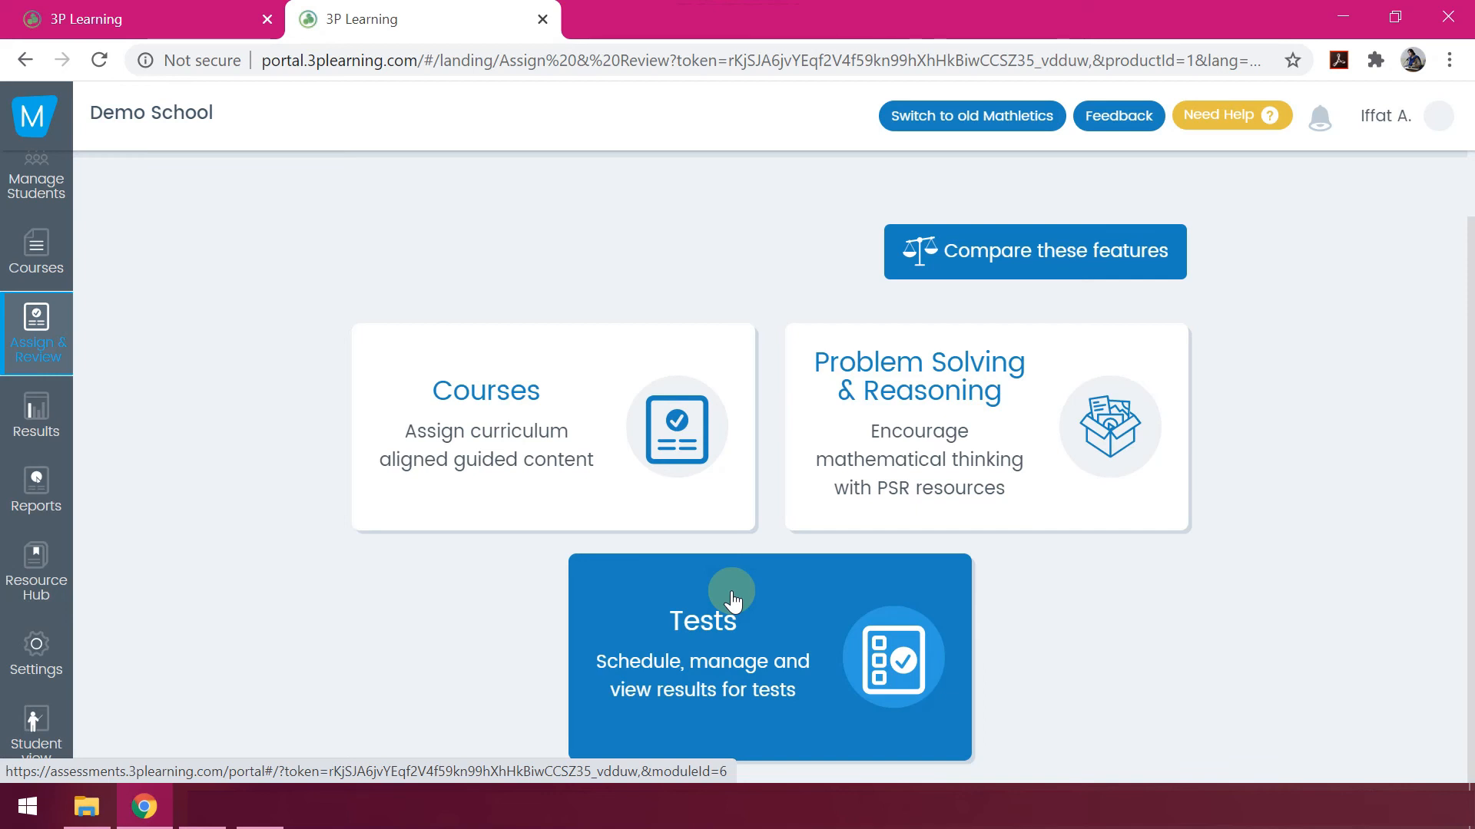
mouse_move(363, 505)
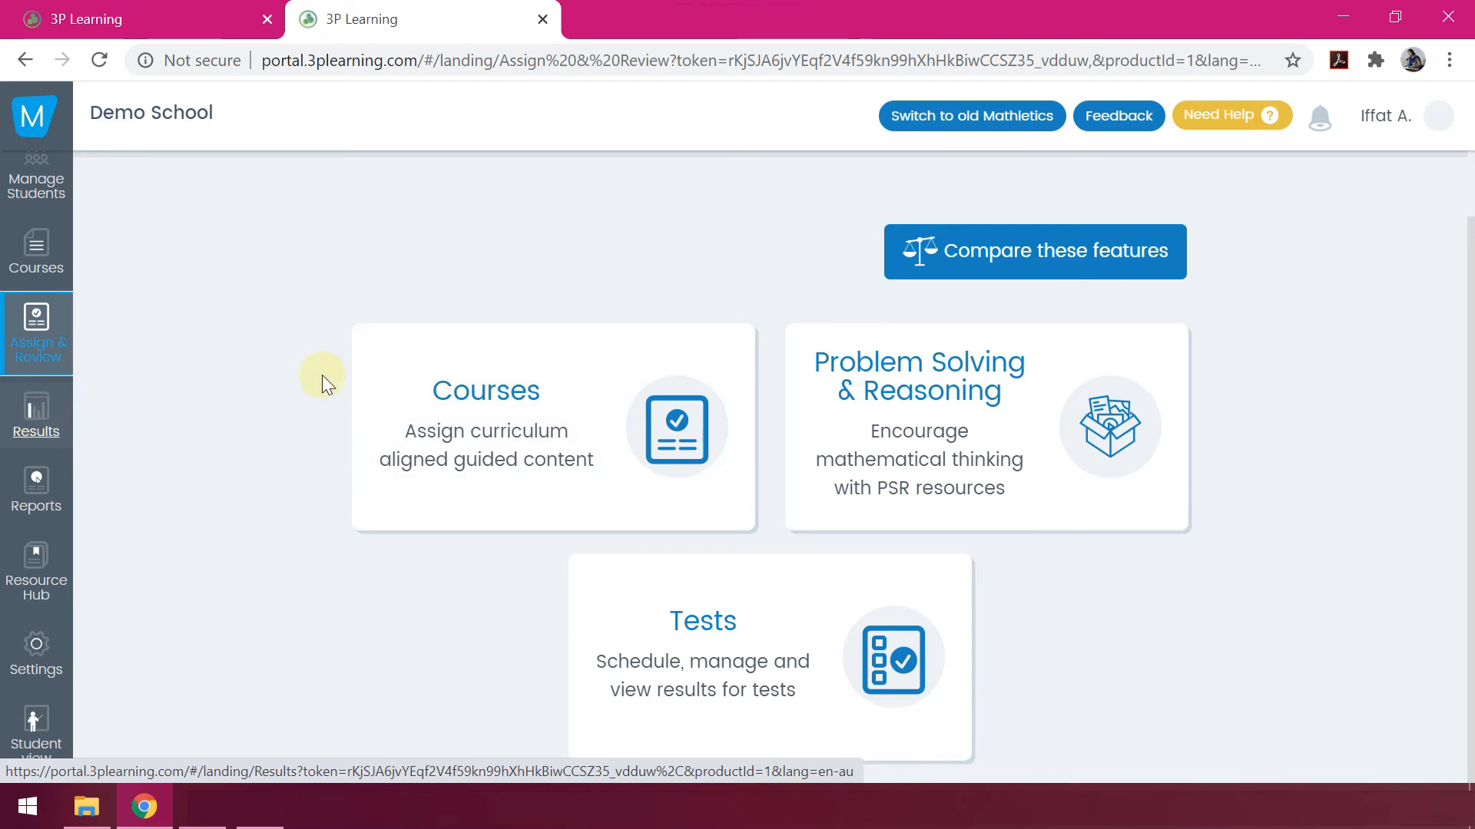
click(37, 421)
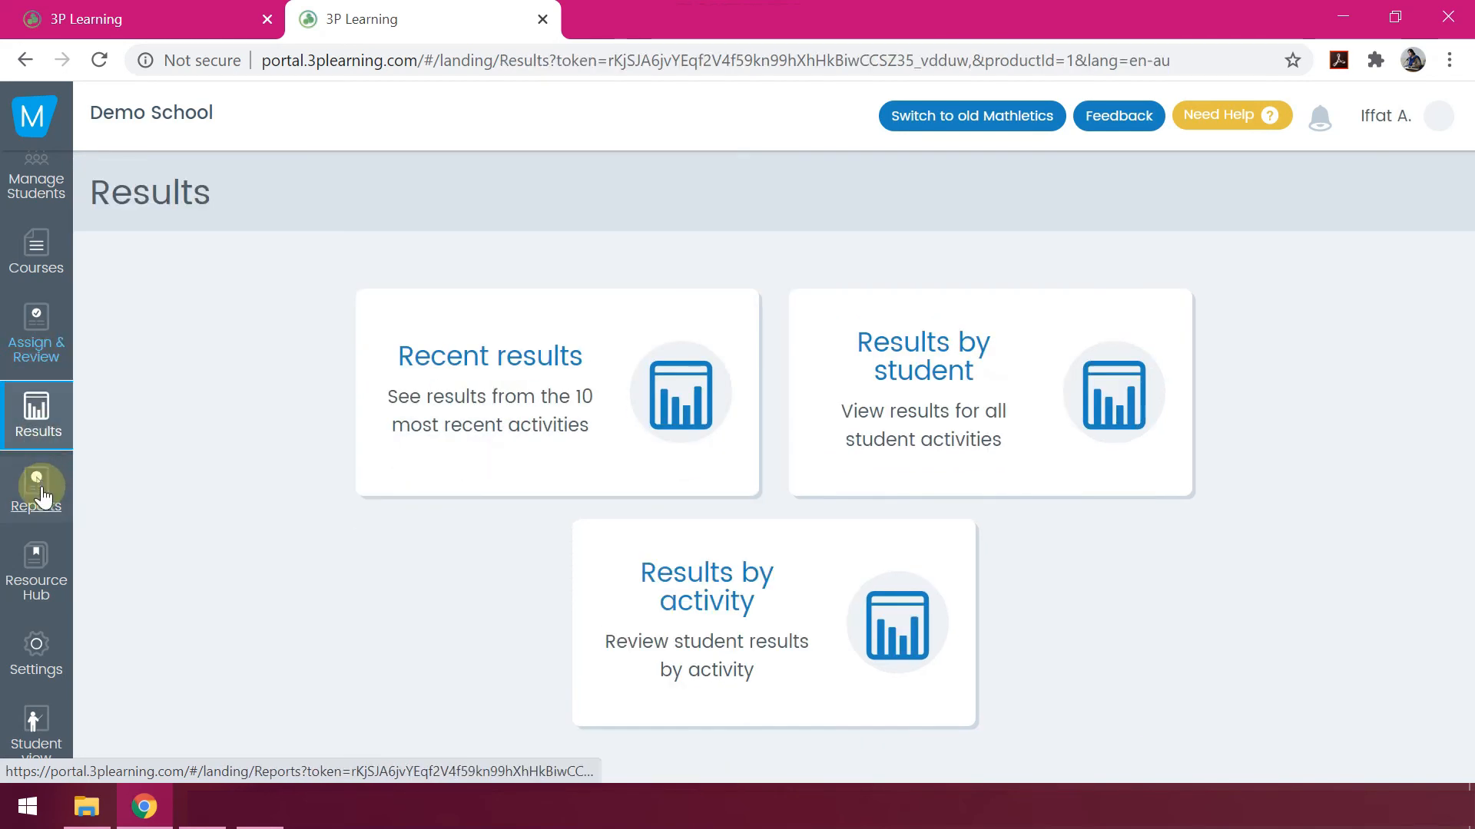
click(37, 483)
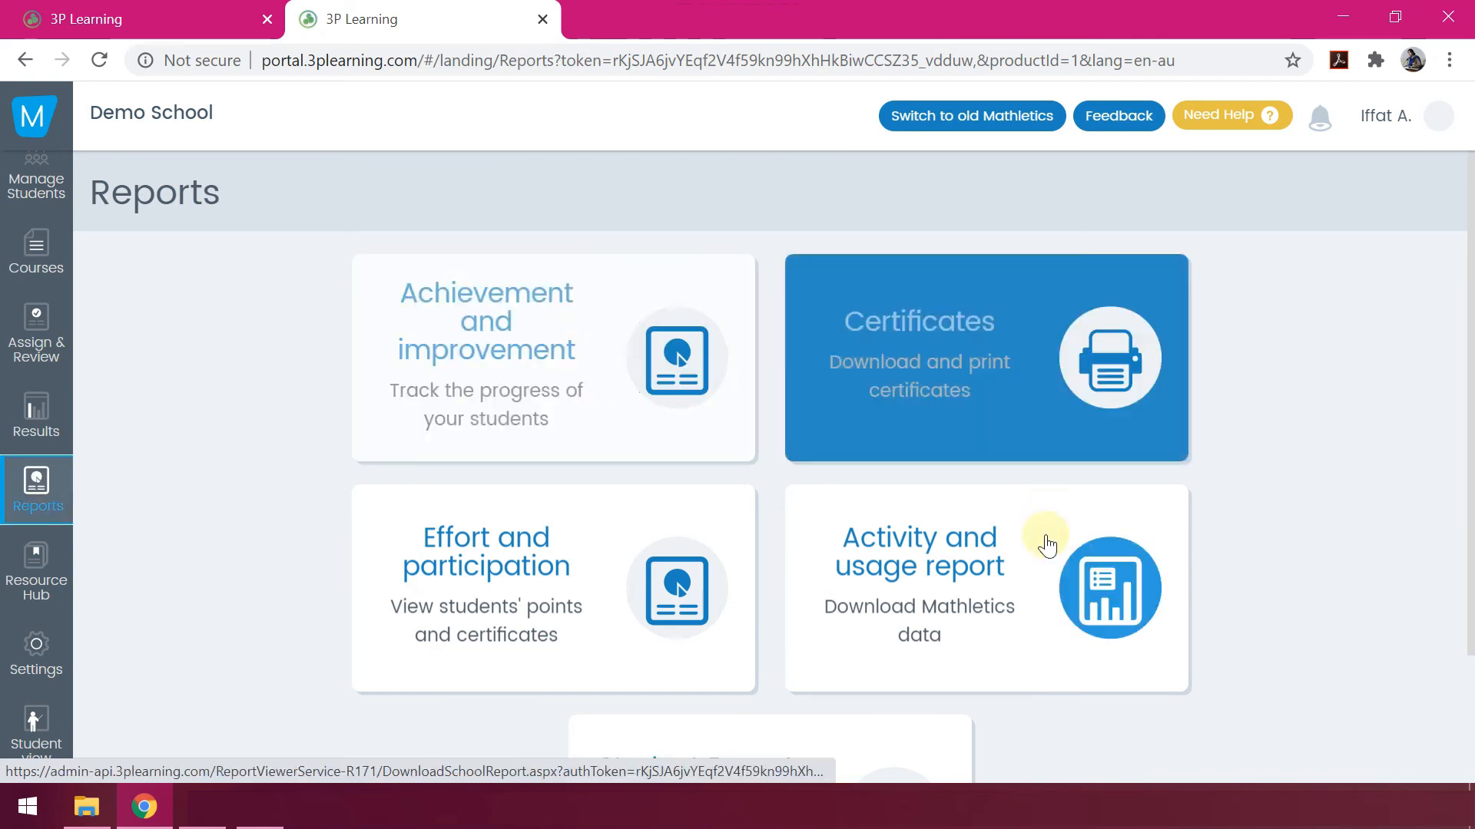
scroll(down, 3)
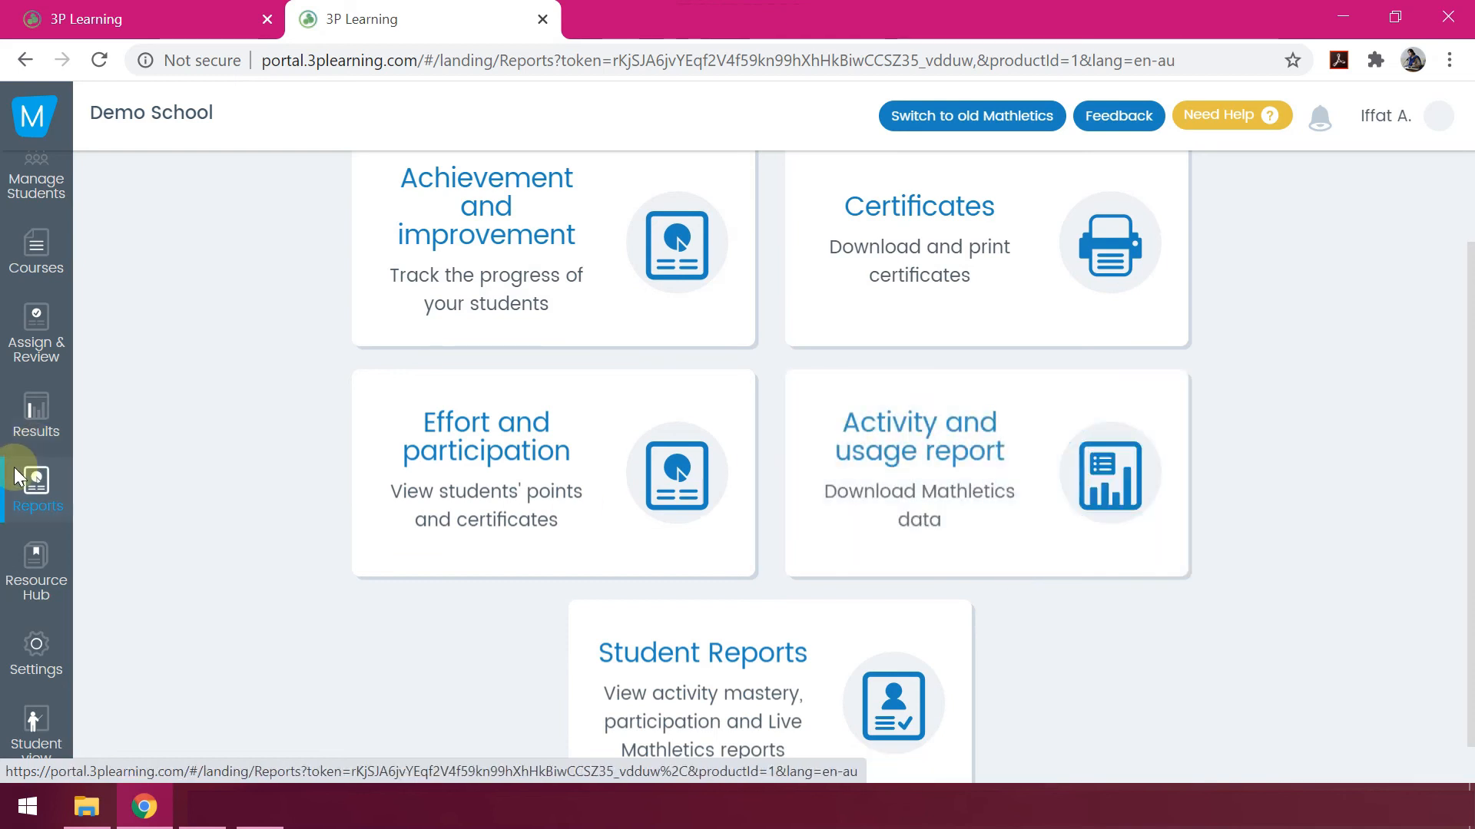
From the Resource Hub browse the Mathletics Library's 574 eBooks, then return to the hub.
click(37, 571)
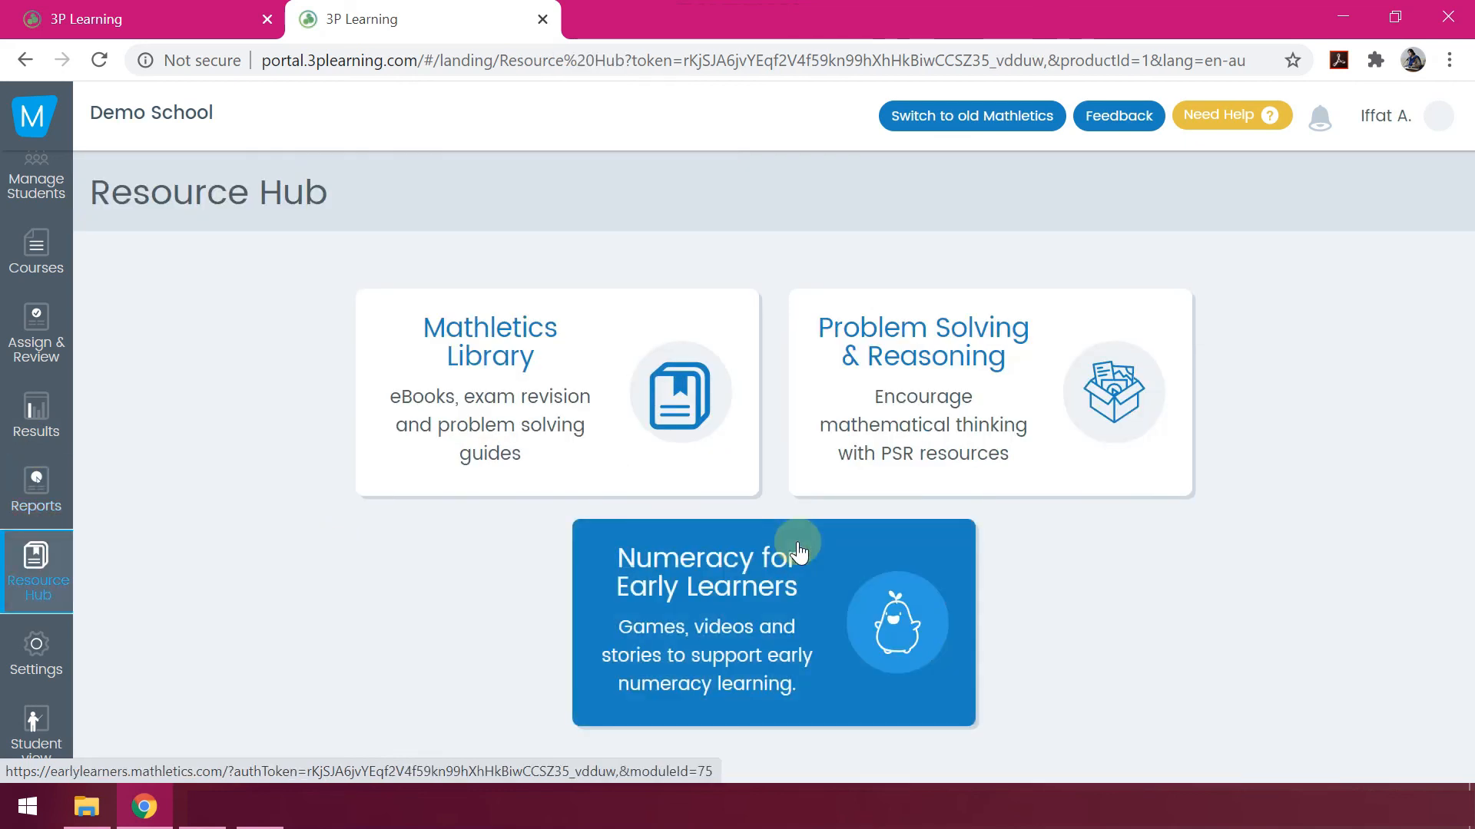
mouse_move(485, 362)
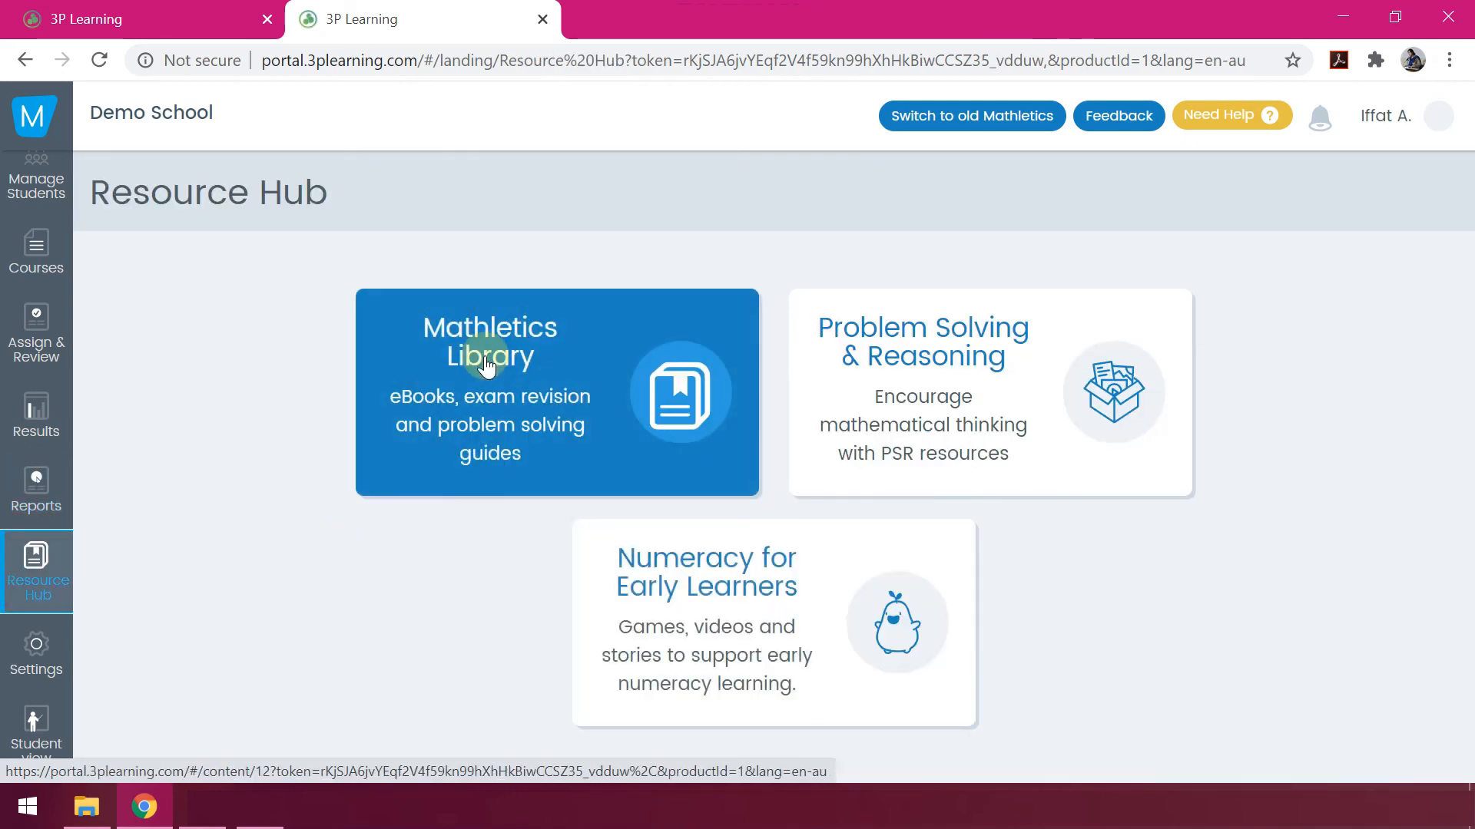
click(489, 359)
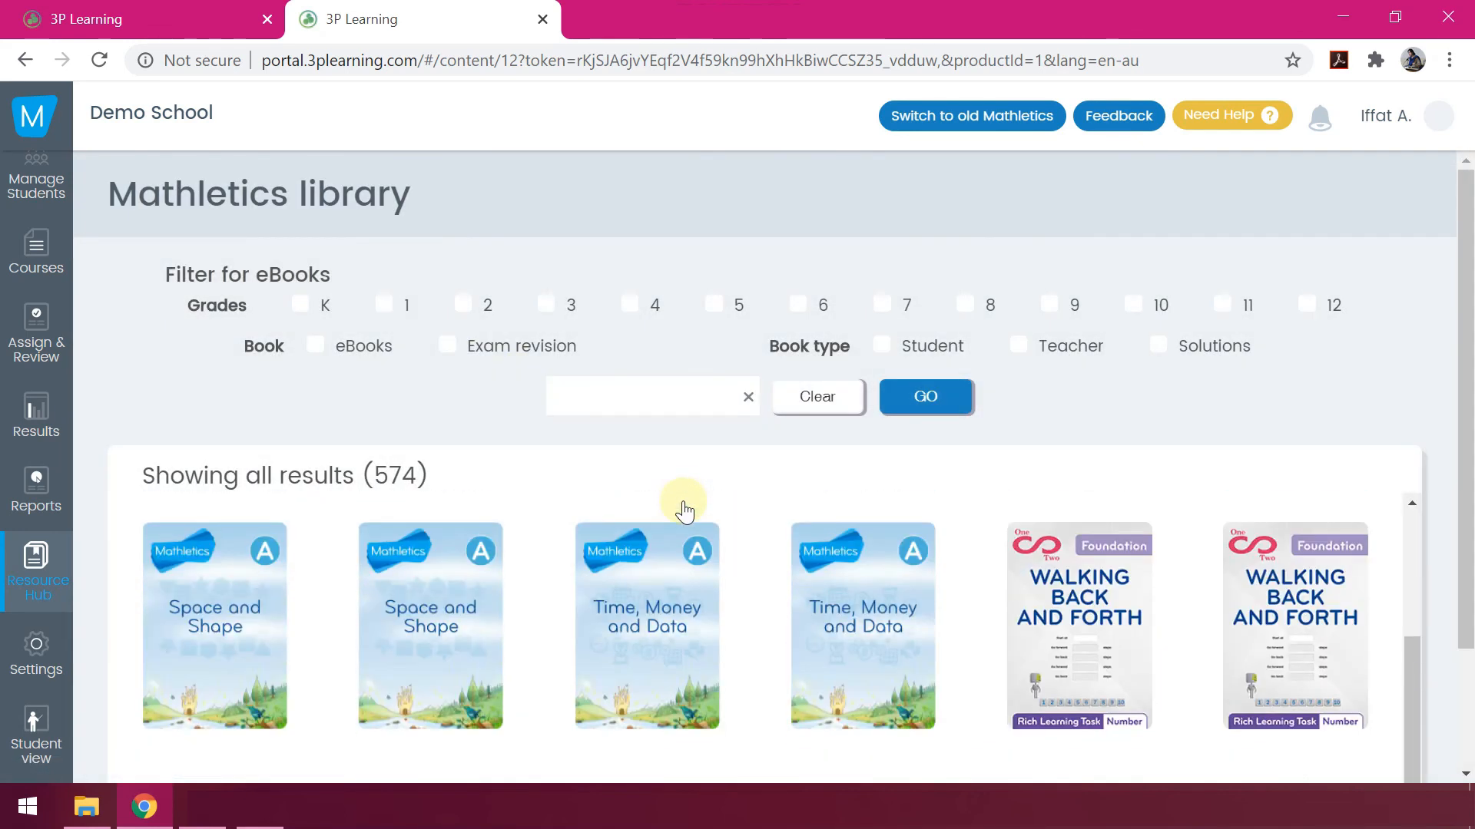
scroll(down, 3)
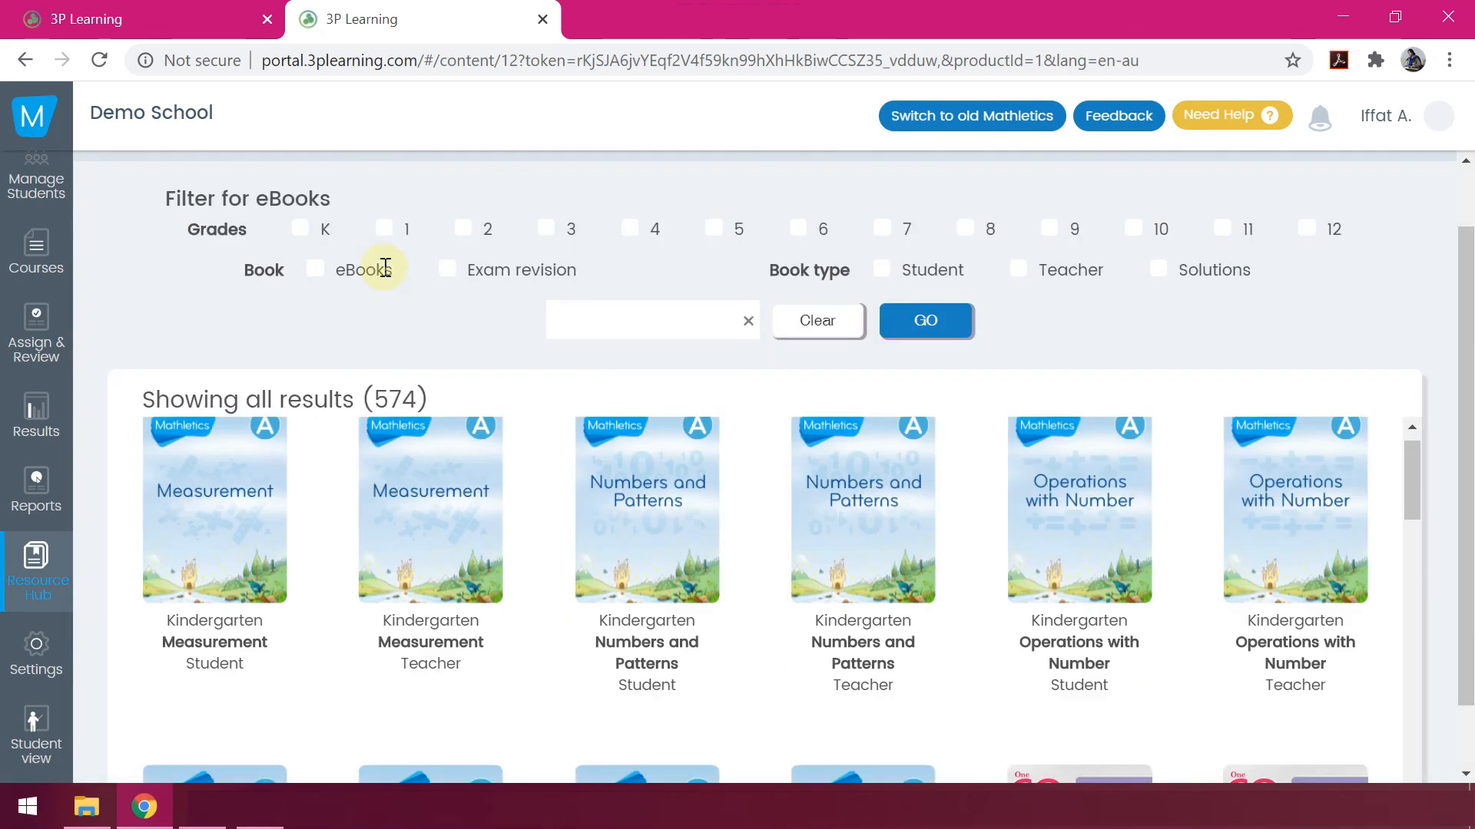
scroll(up, 3)
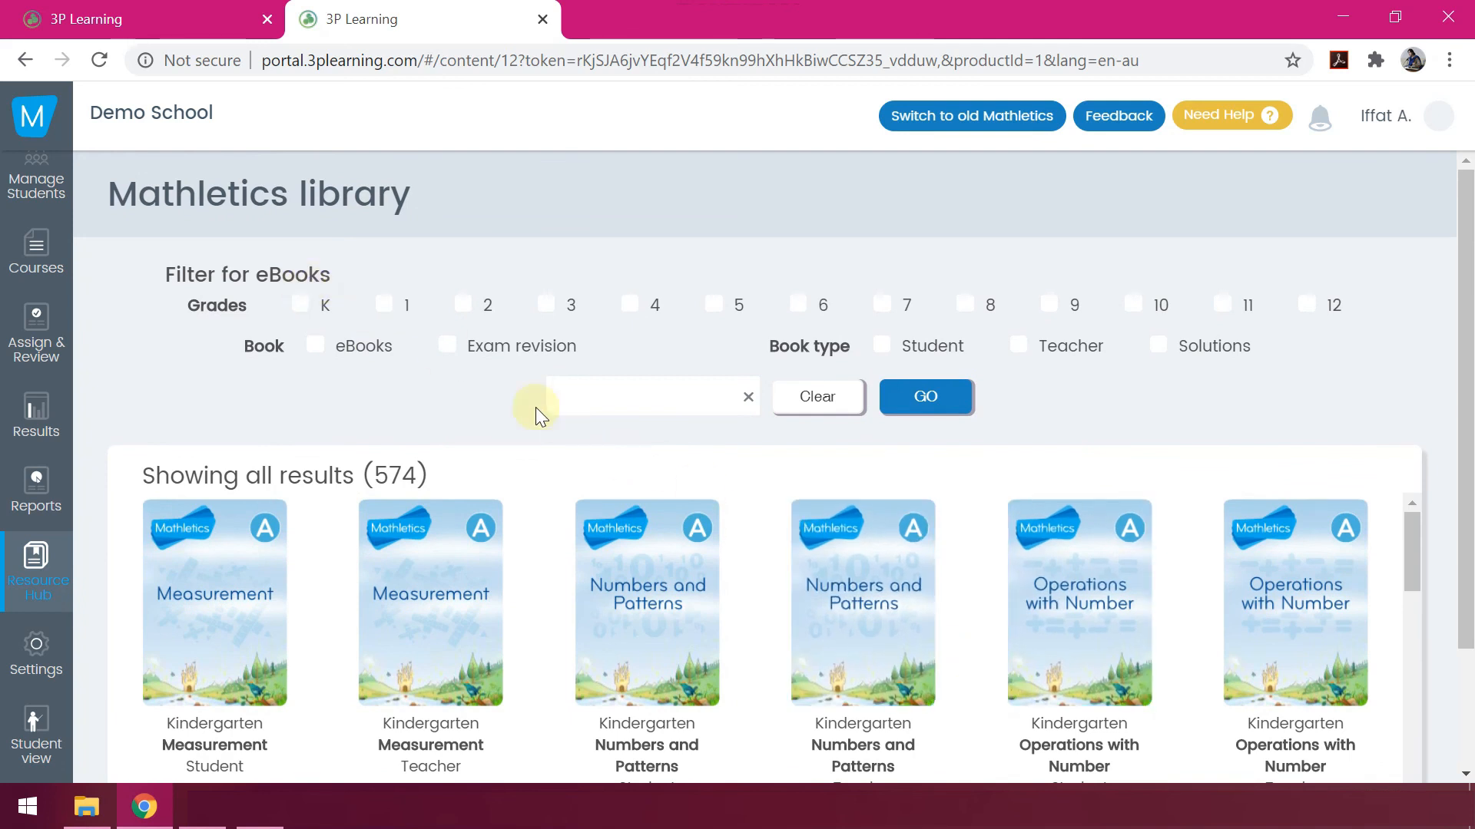
scroll(down, 3)
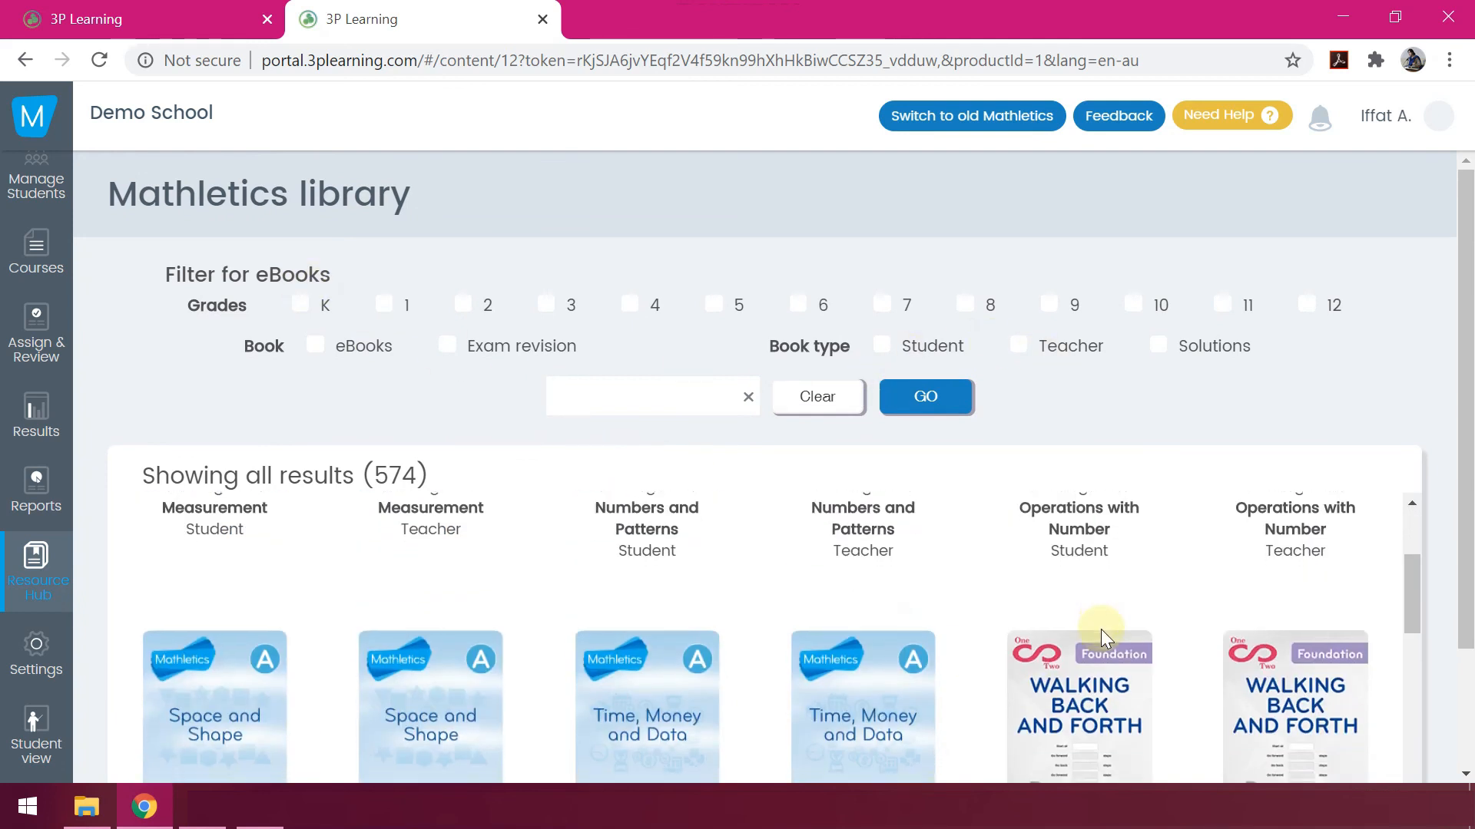
scroll(down, 3)
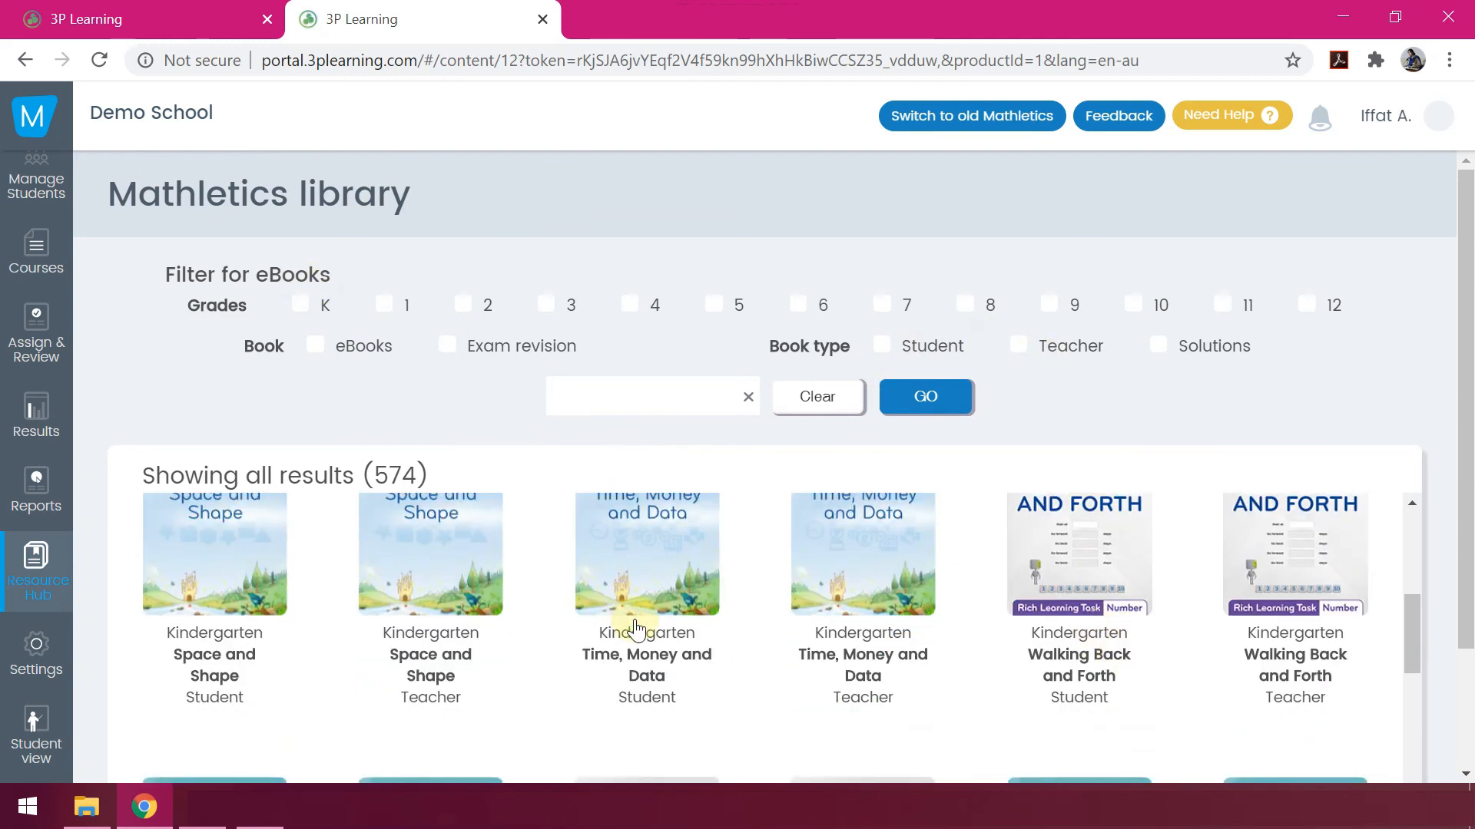
click(37, 572)
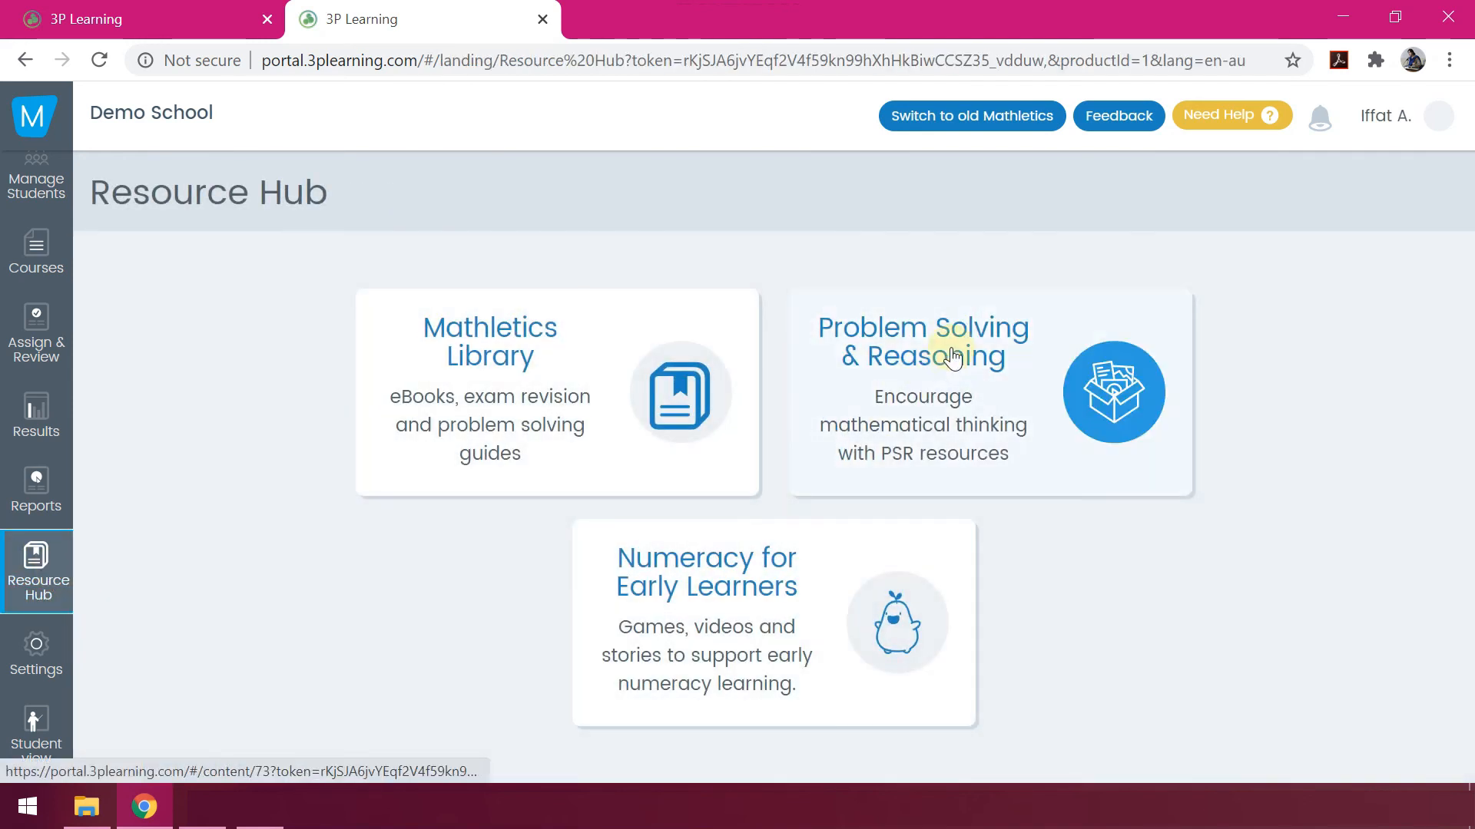
Browse the Problem Solving & Reasoning task card tiles, ending back in the admin console.
click(921, 357)
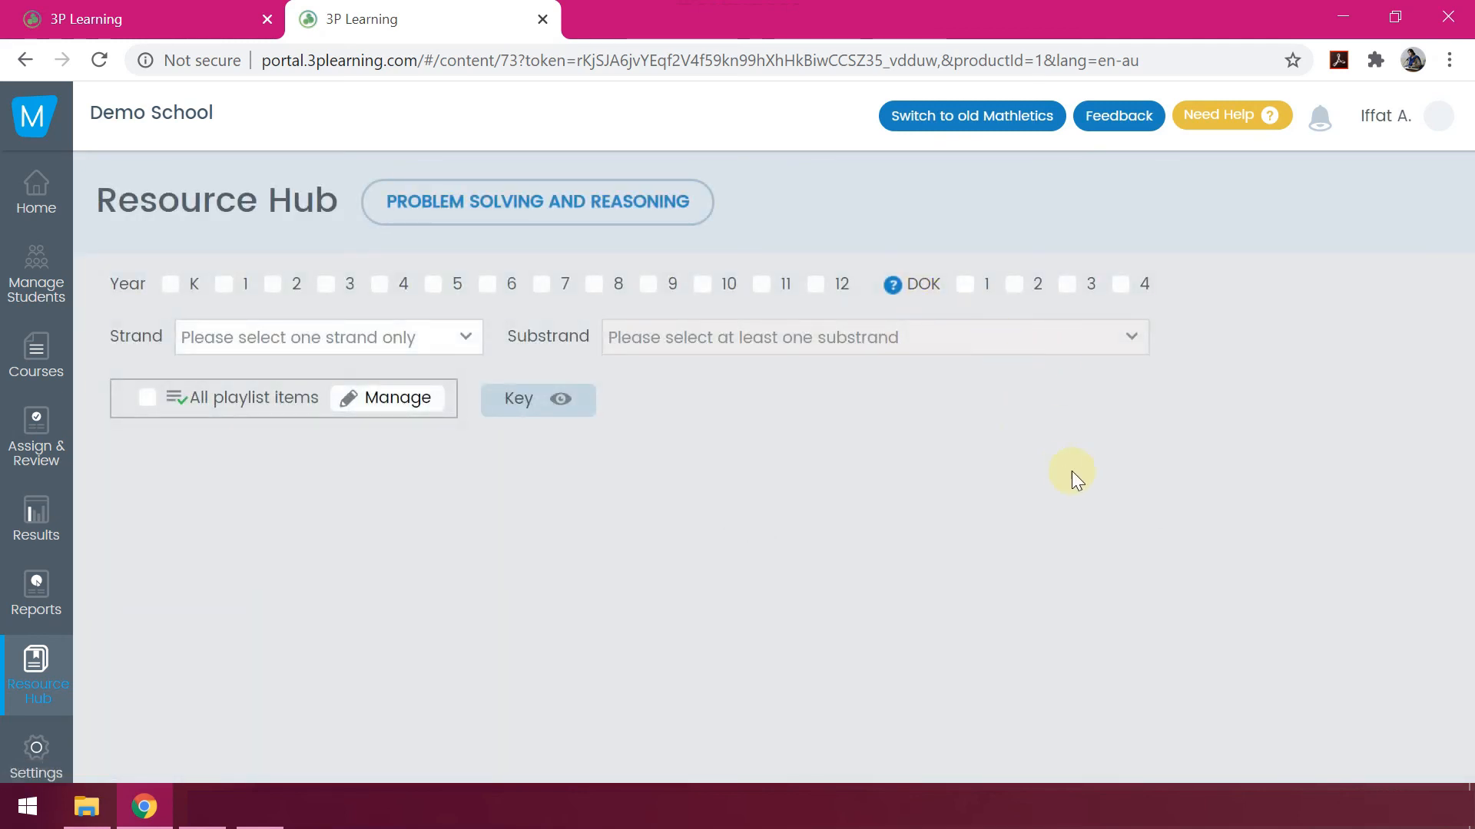
mouse_move(1078, 483)
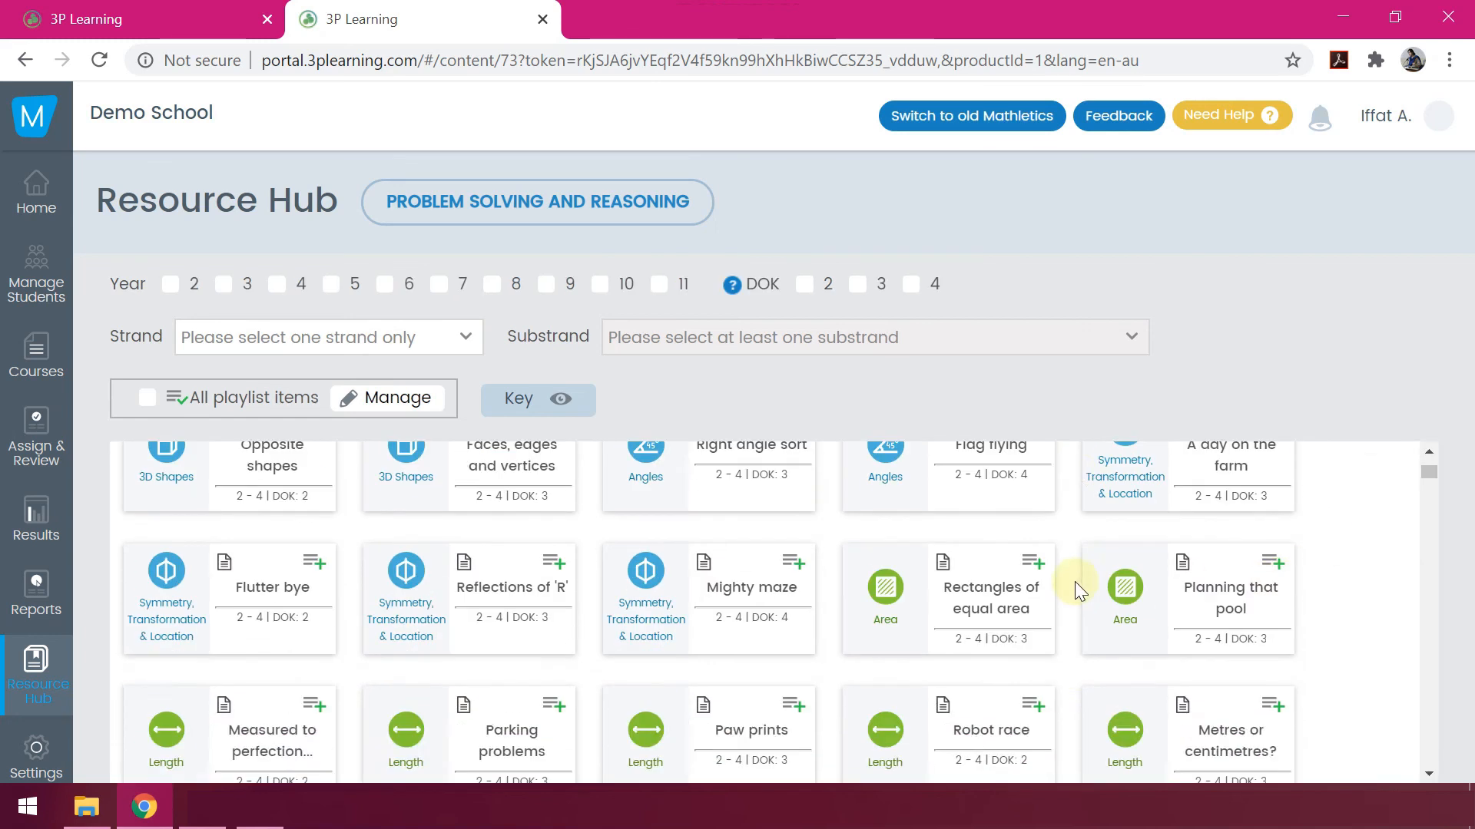
scroll(down, 3)
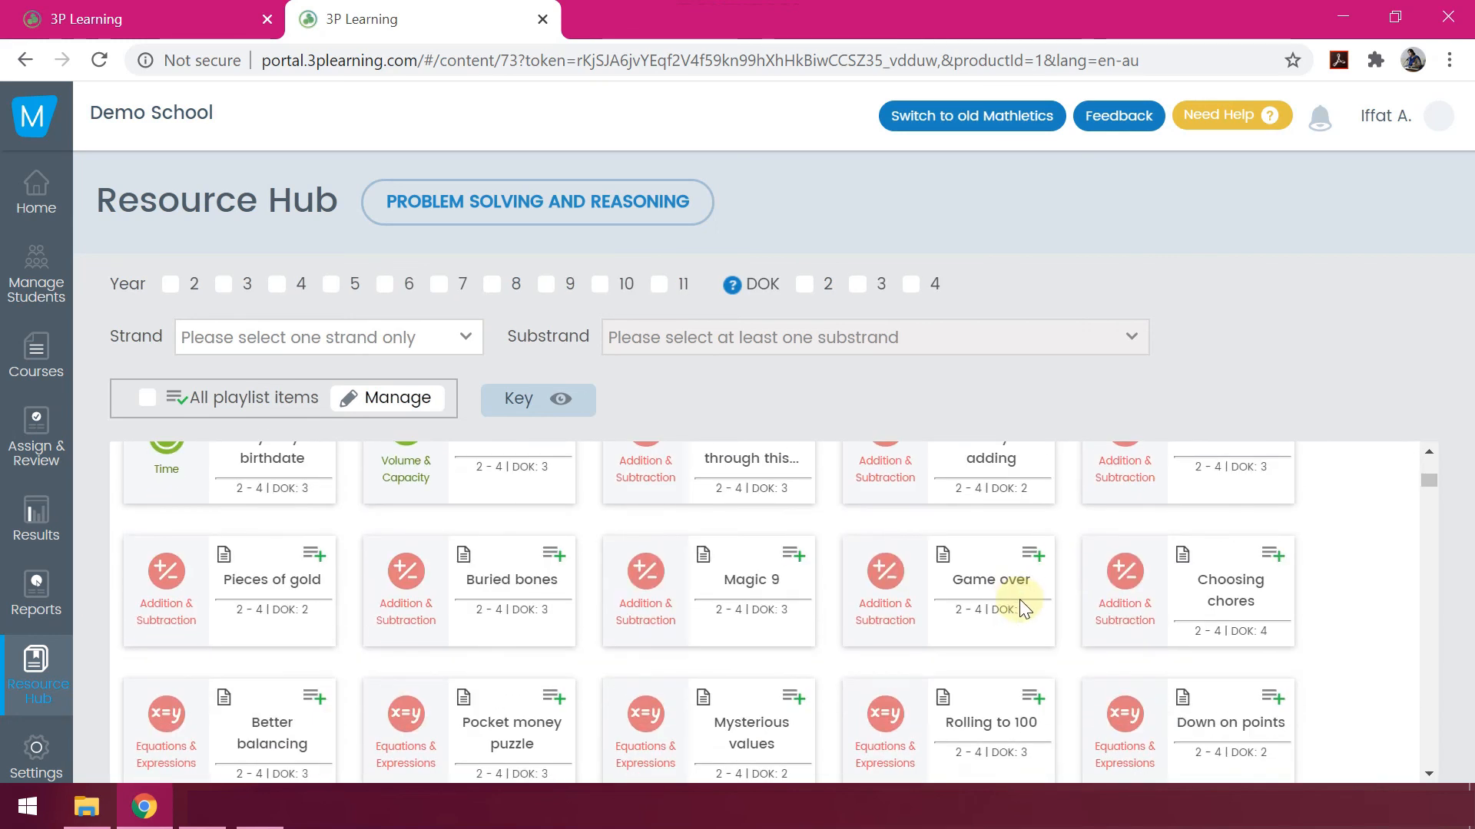
scroll(down, 3)
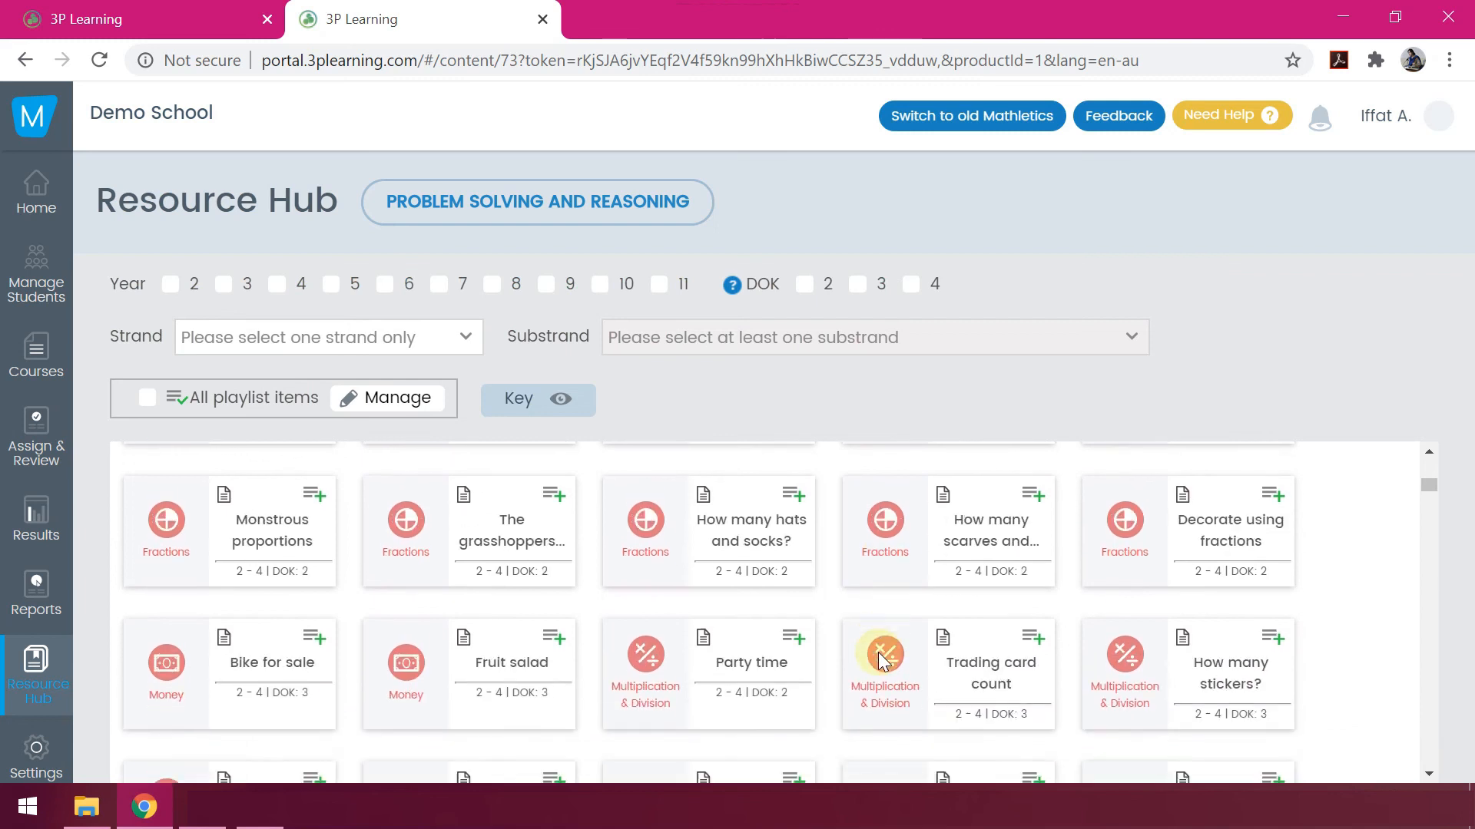
scroll(down, 3)
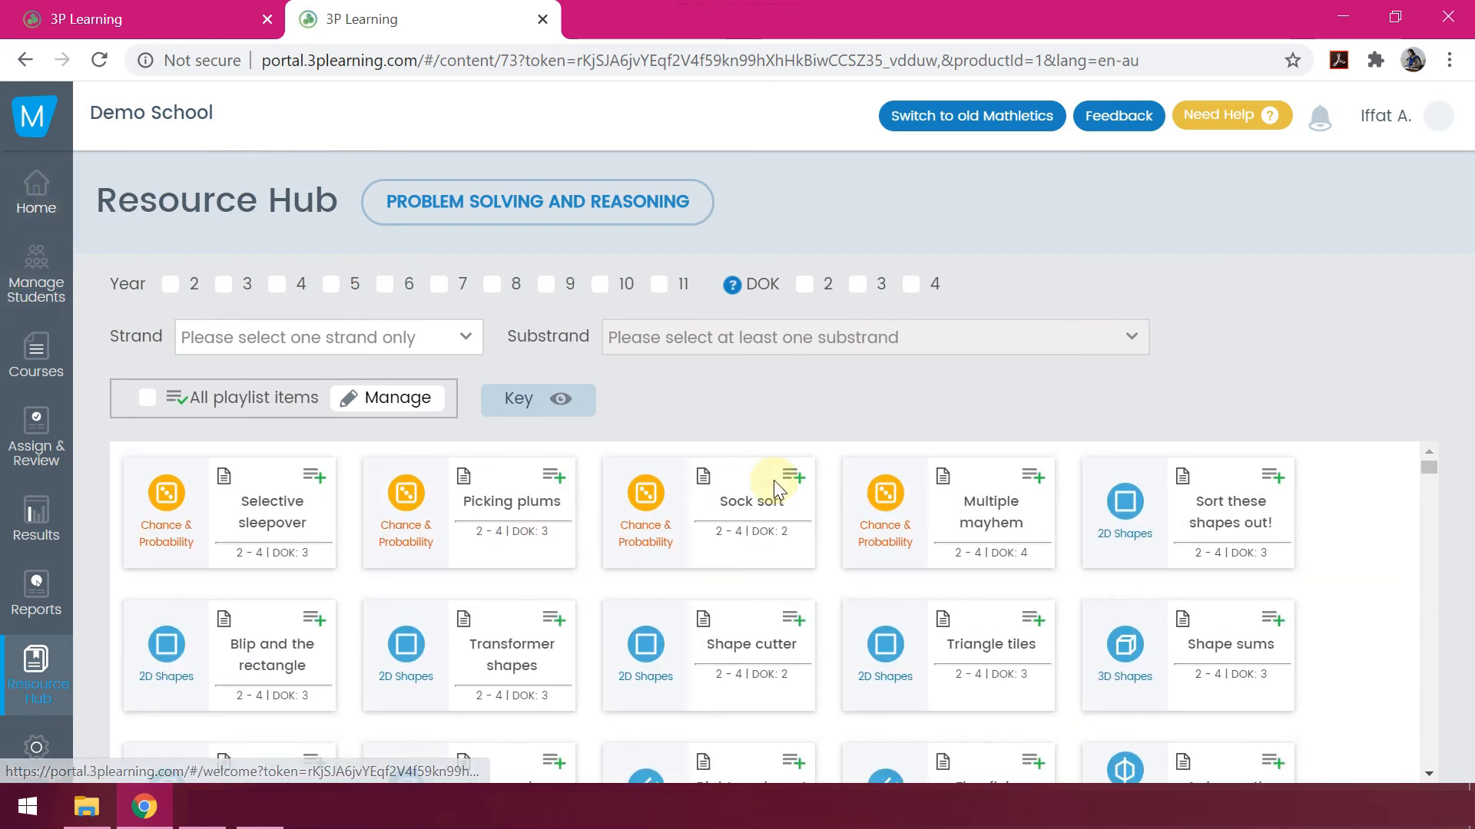
click(37, 194)
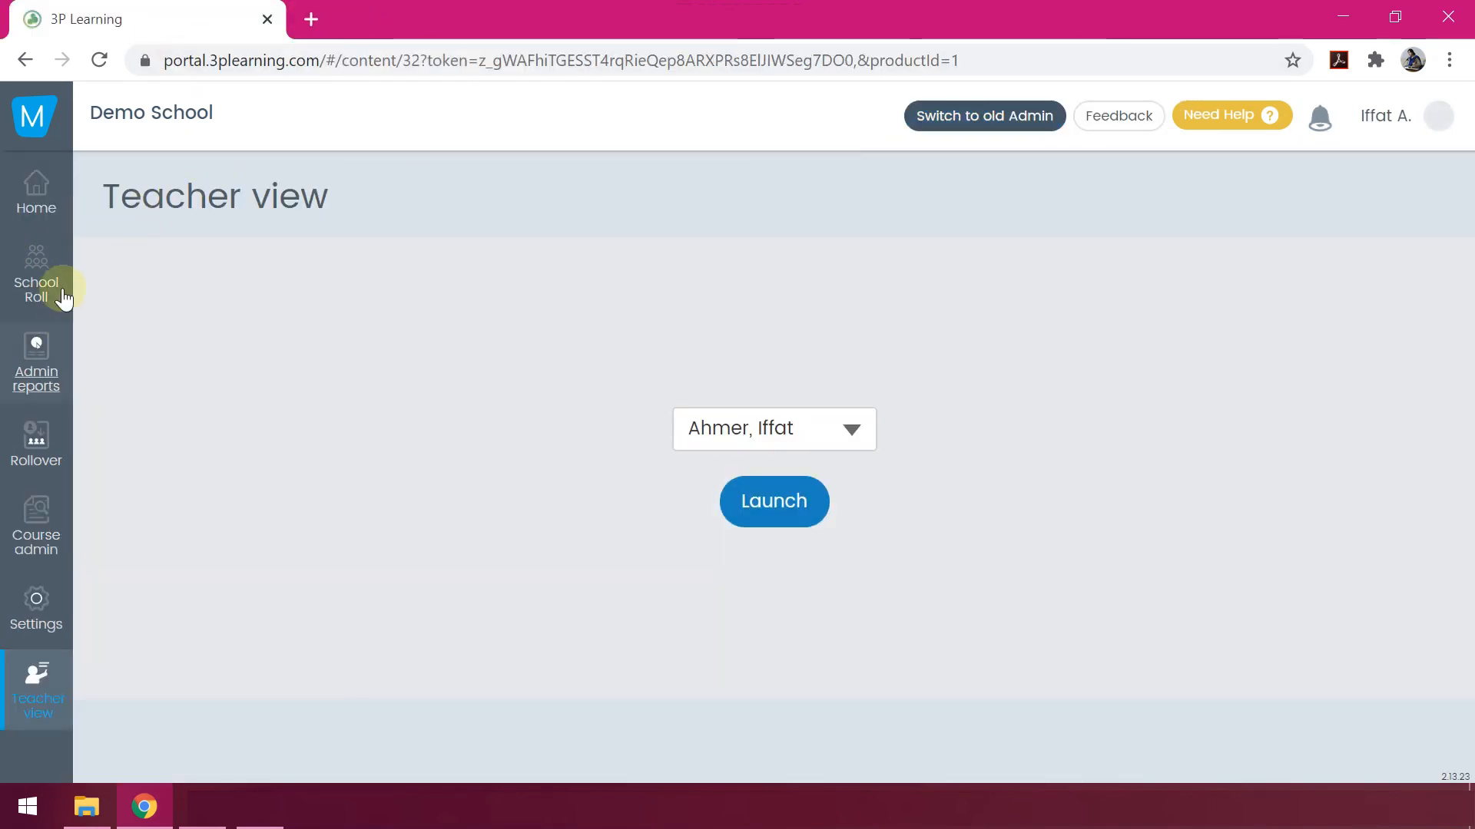
Revisit the admin console's School Roll, Admin reports and Teacher view, then return home.
click(36, 196)
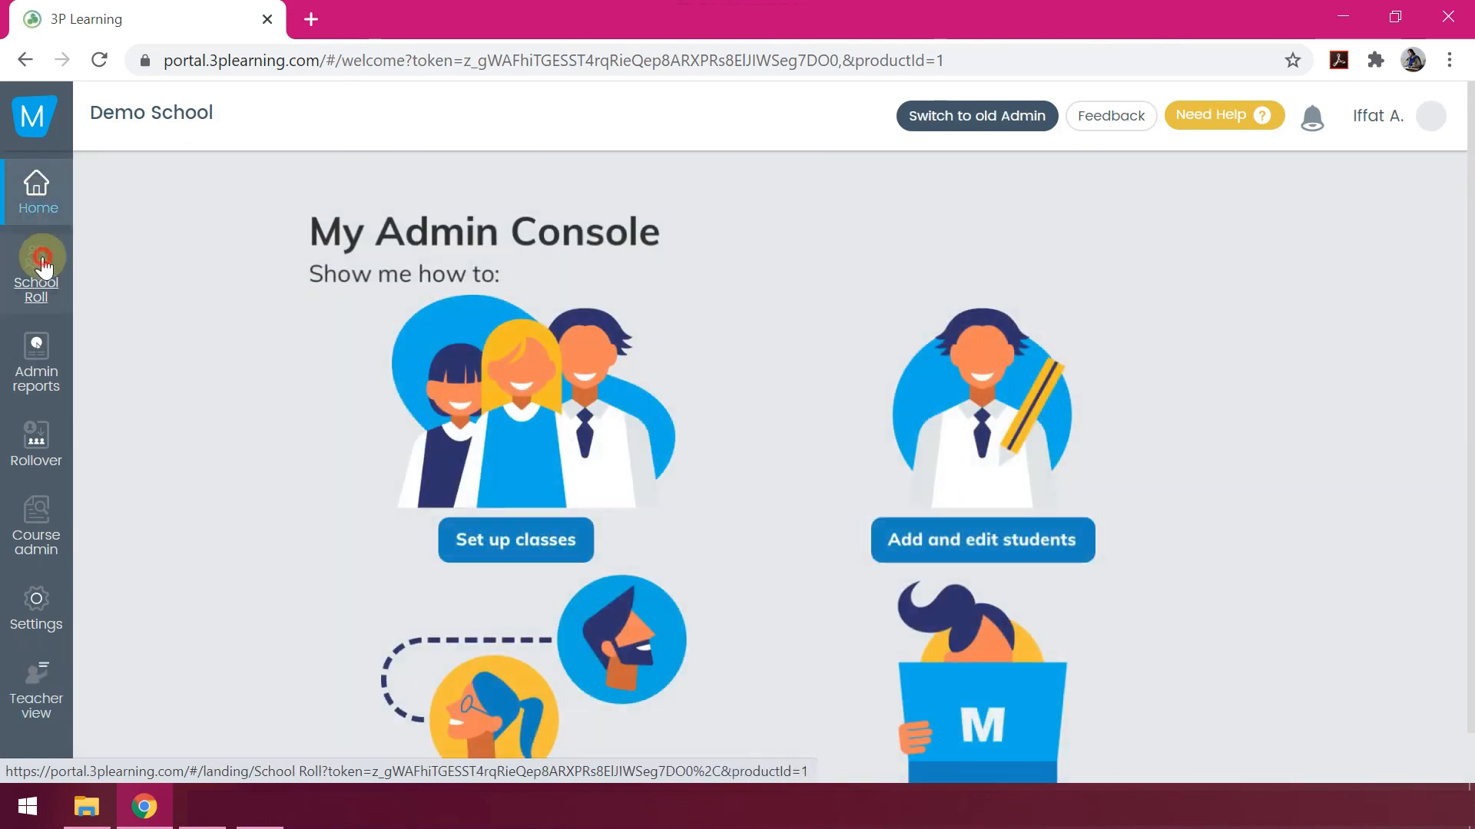
click(37, 258)
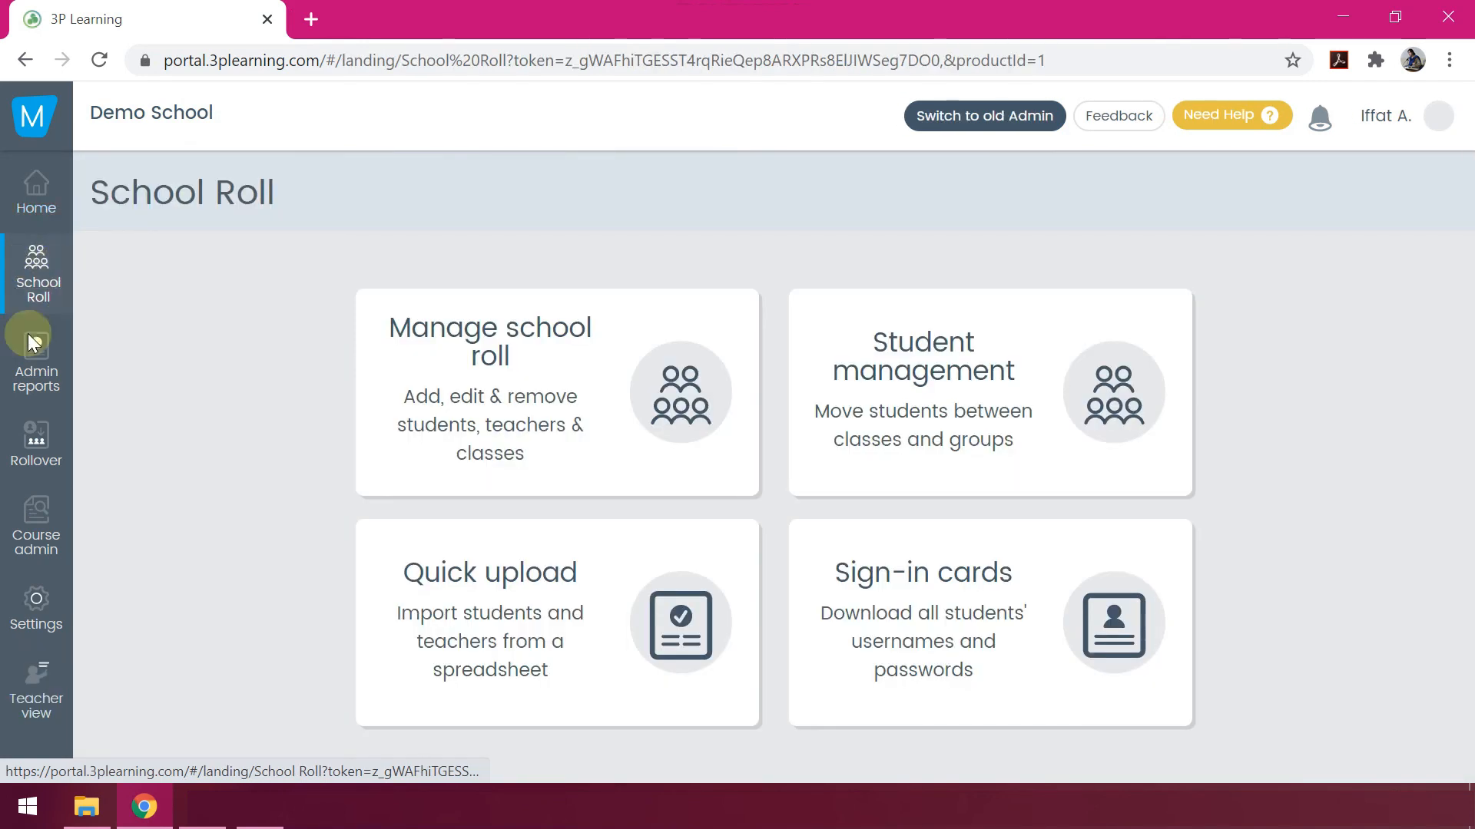
click(36, 363)
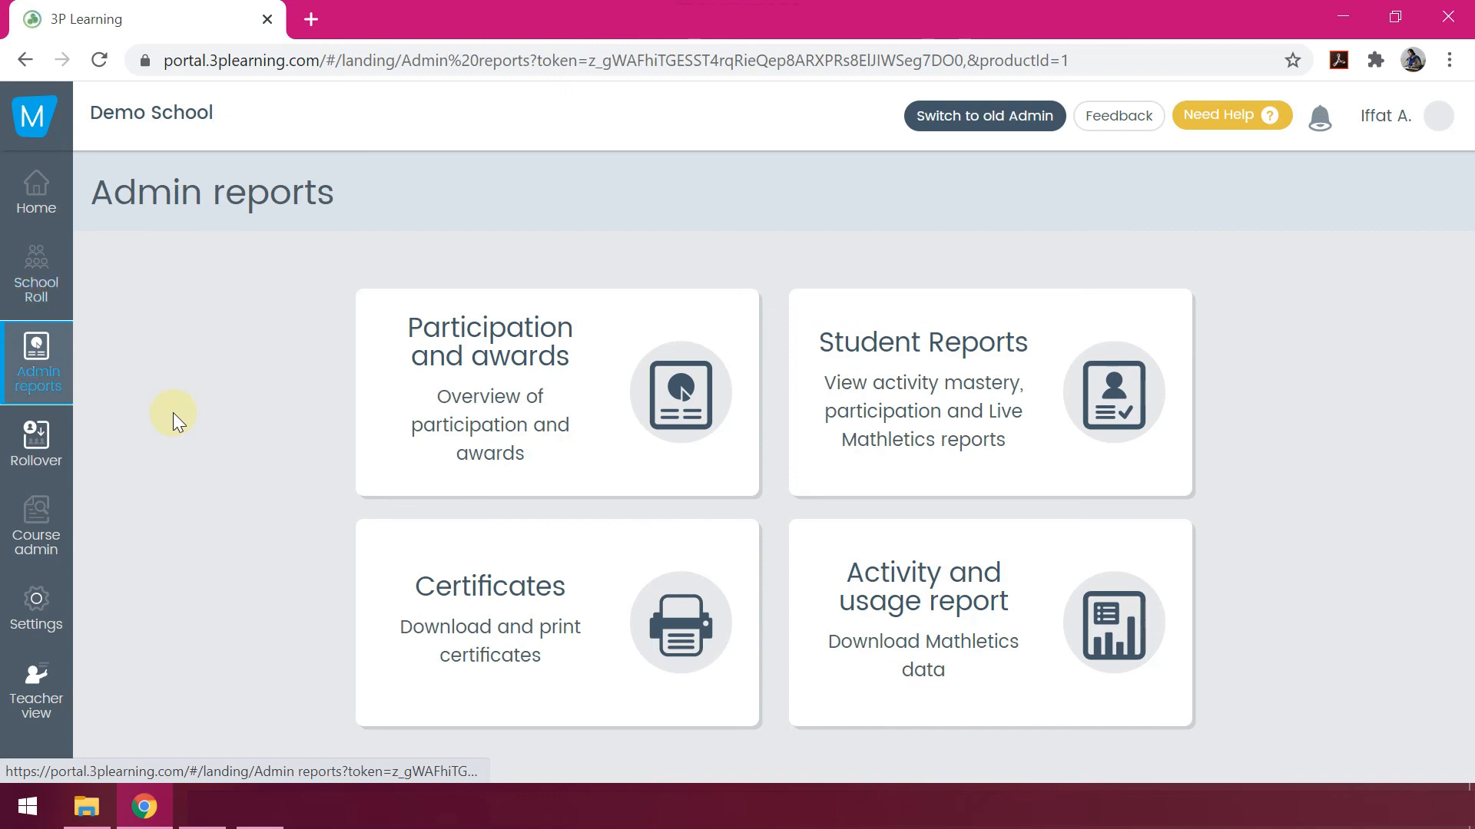
mouse_move(30, 445)
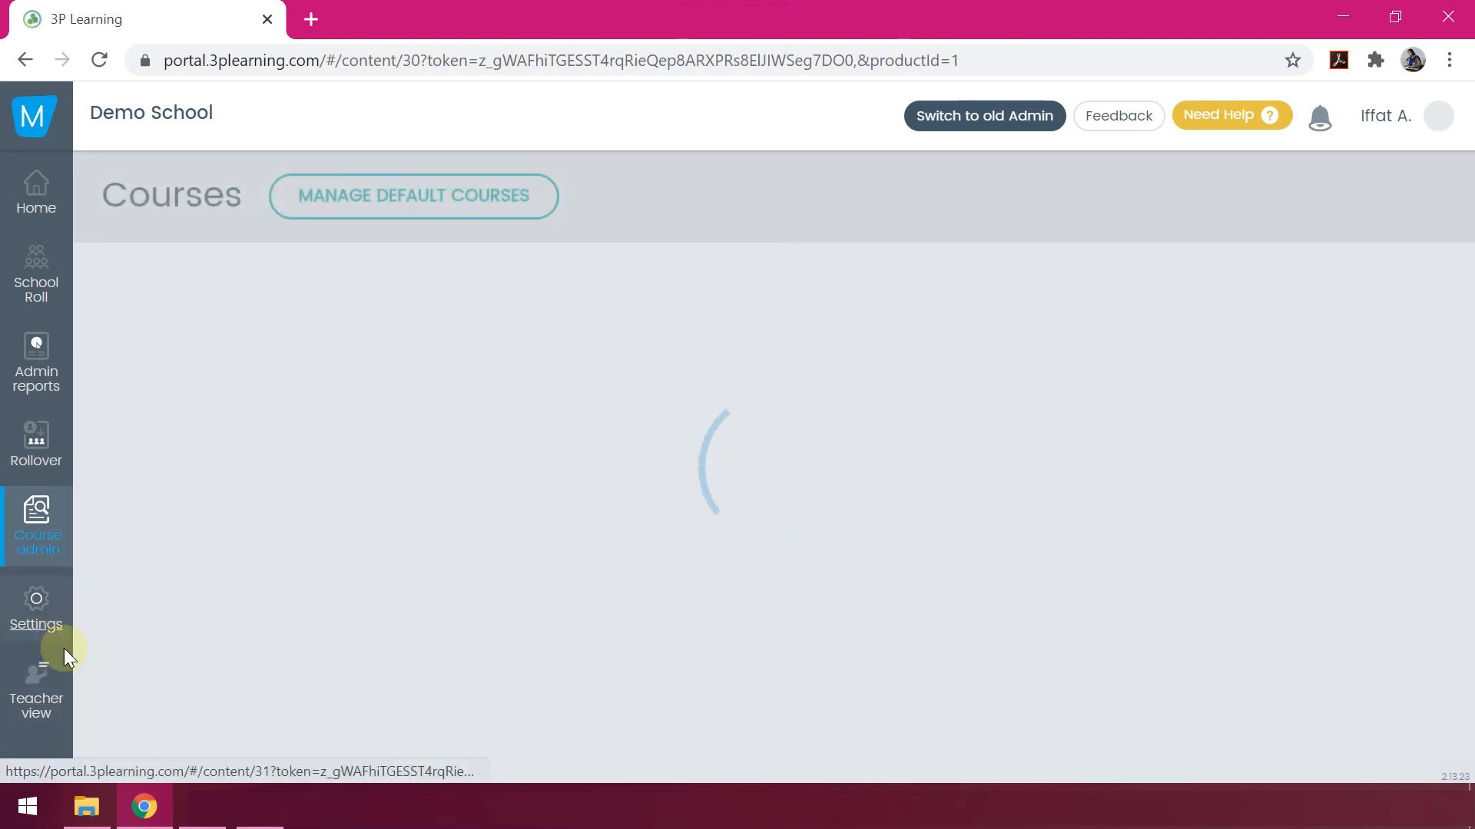
click(36, 685)
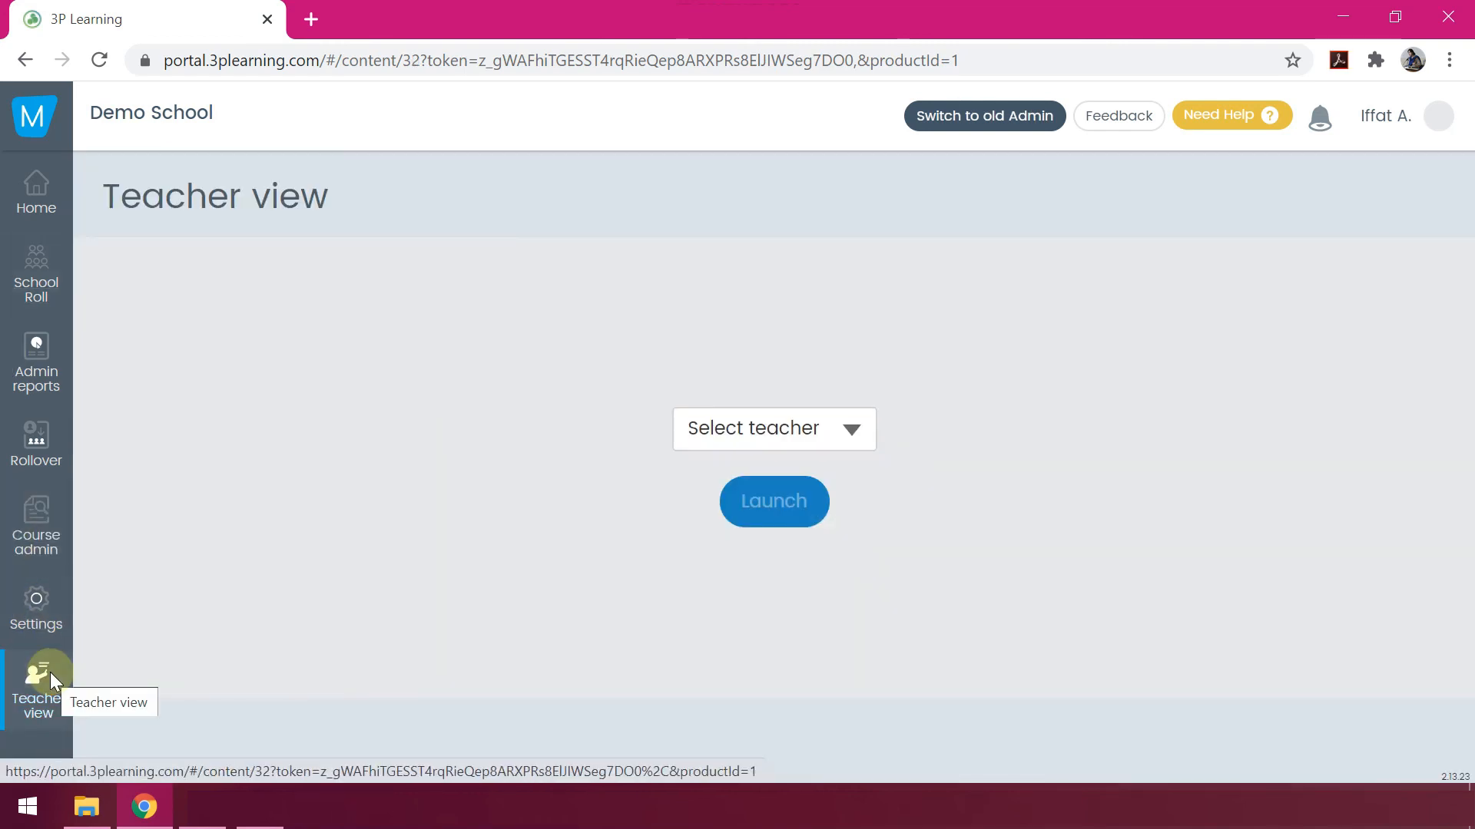
click(37, 192)
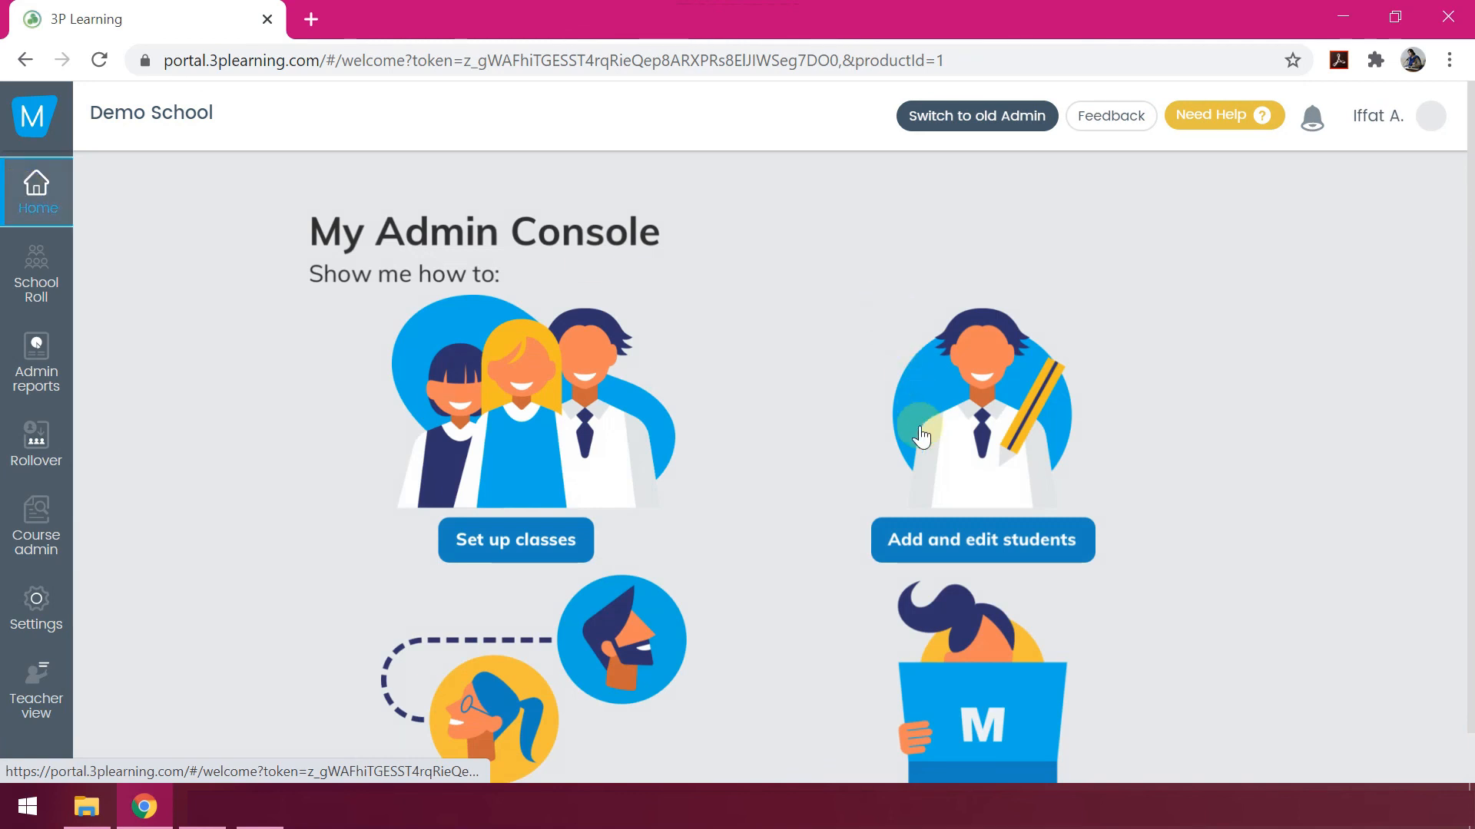
Show the profile menu offering the Logout option.
click(1430, 117)
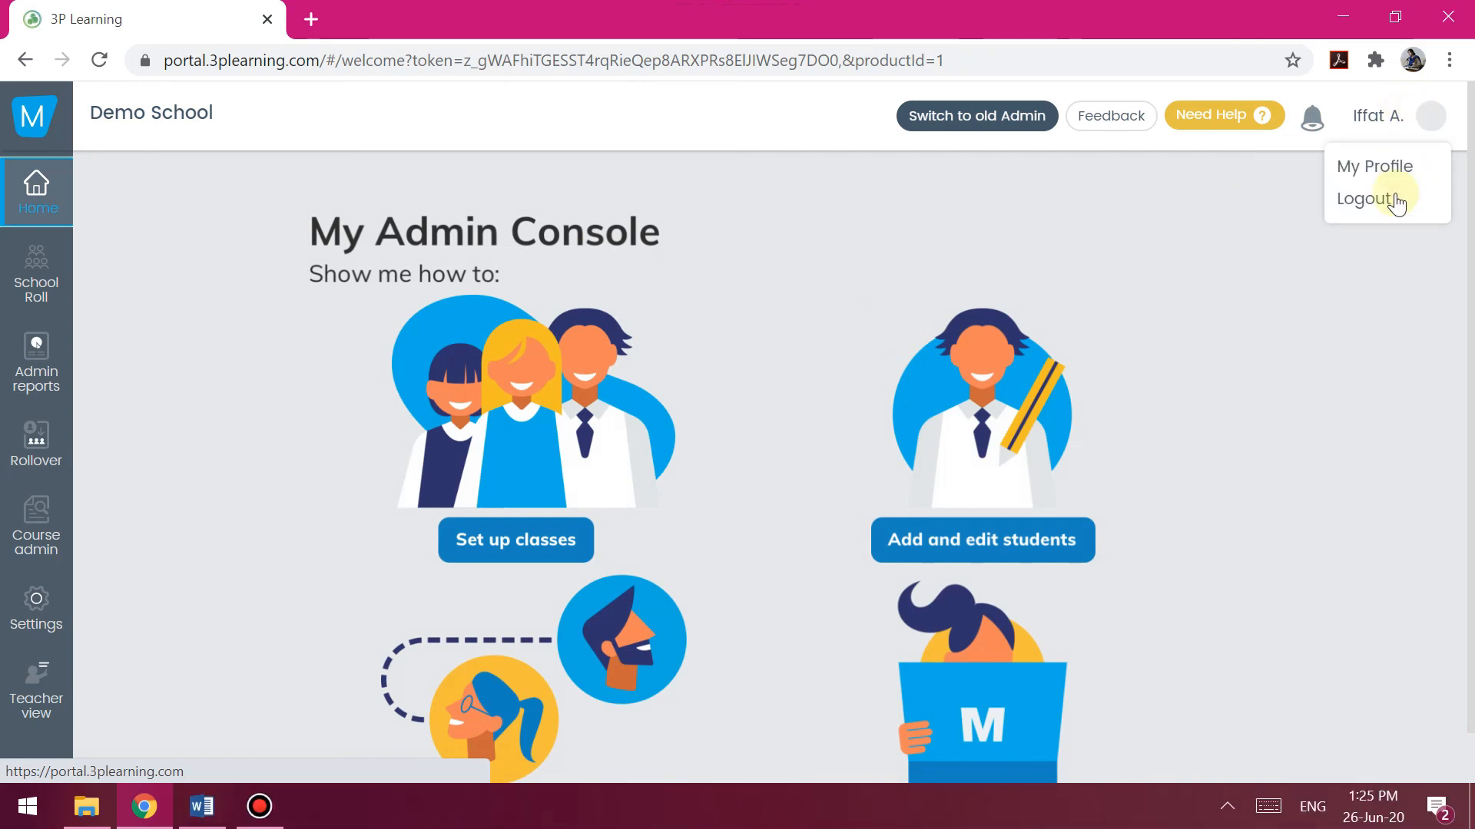